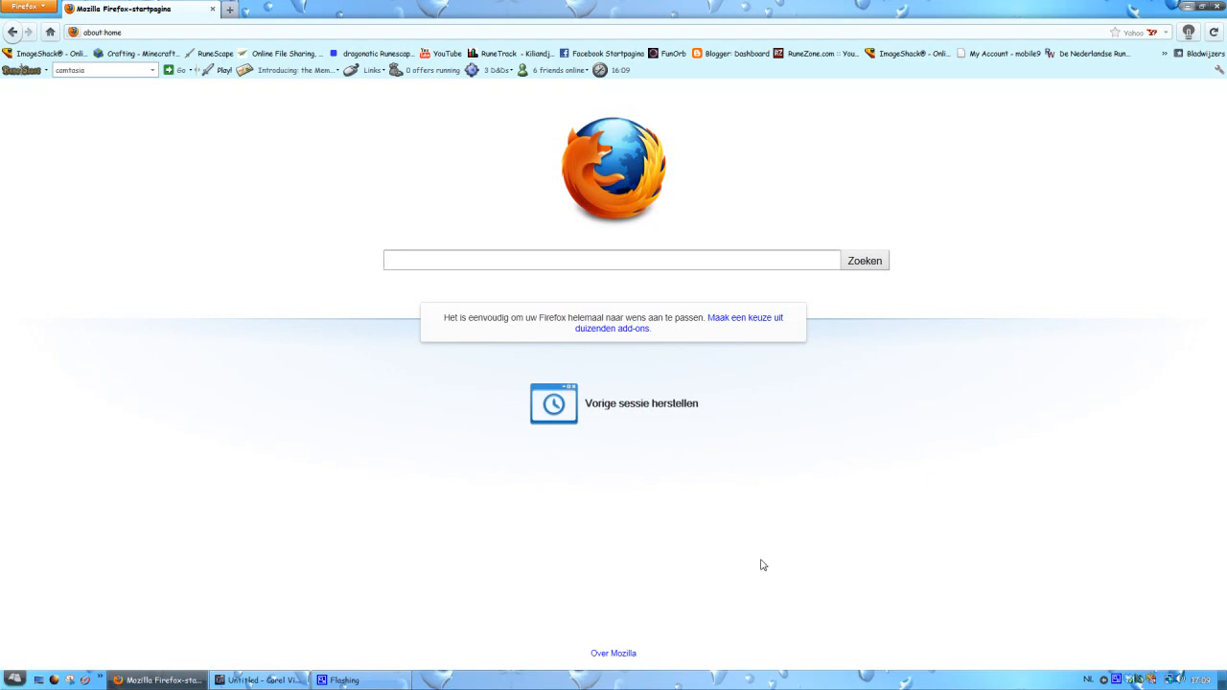
- Select the Windows Live Movie Maker shortcut in the media folder and launch the program
{"action": "left_click", "coordinate": [613, 260]}
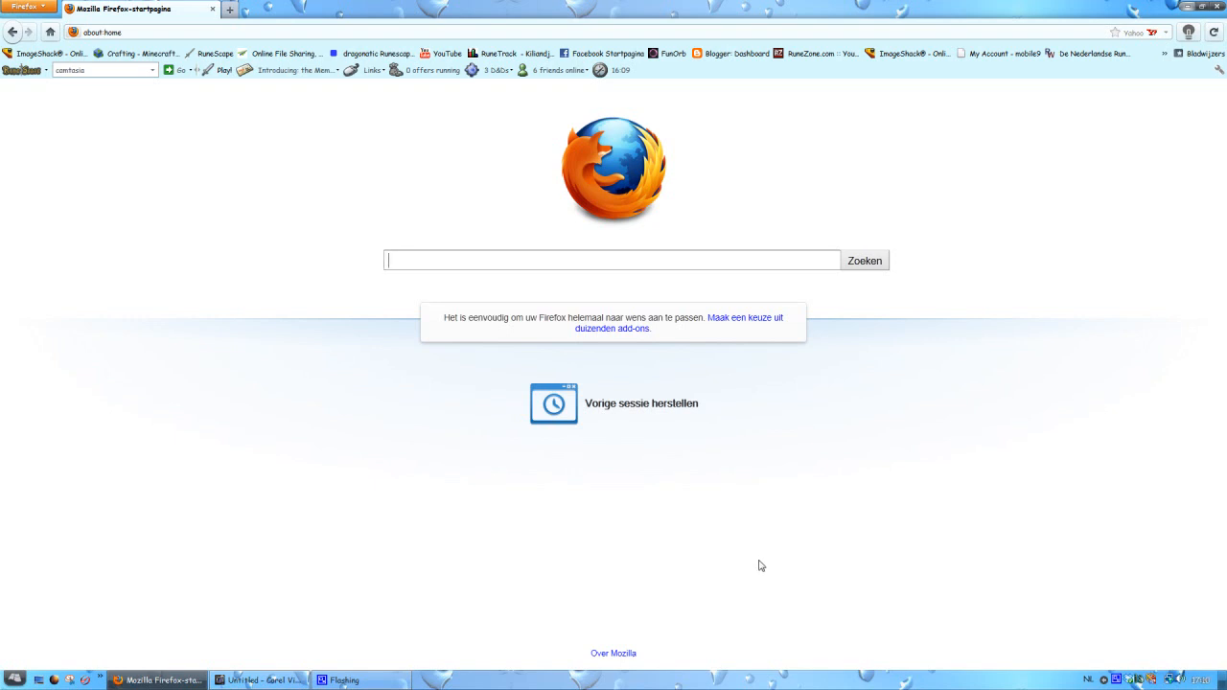
{"action": "mouse_move", "coordinate": [524, 257]}
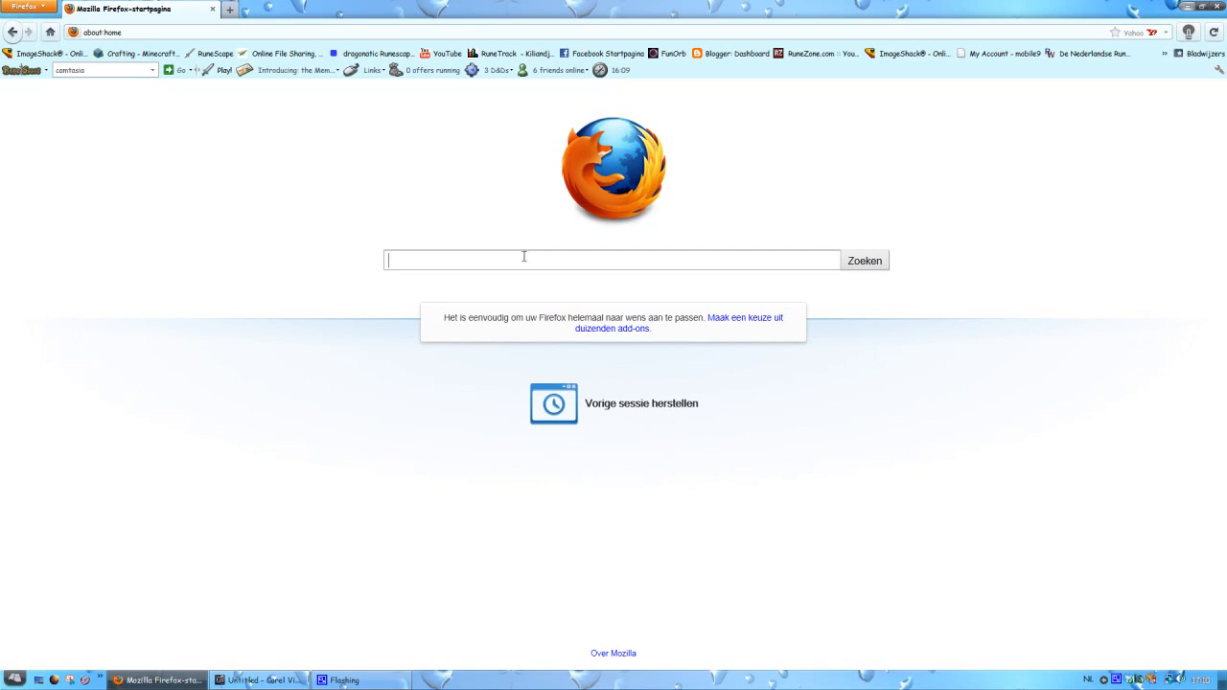
{"action": "left_click", "coordinate": [259, 680]}
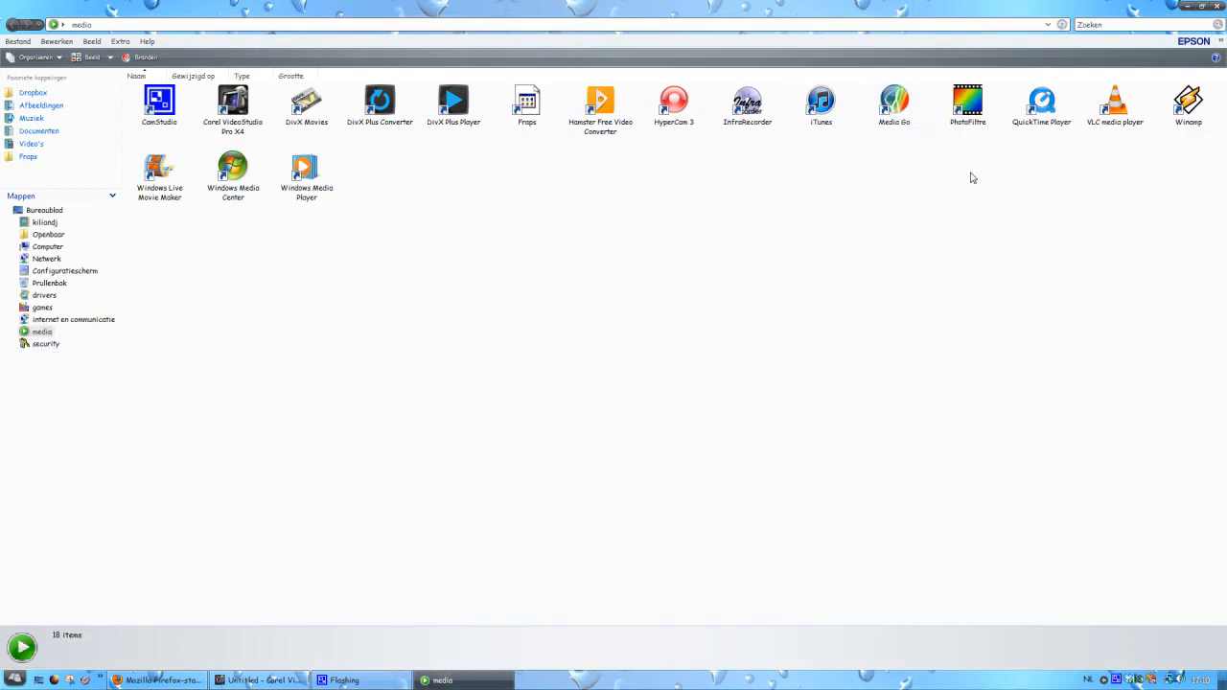
{"action": "mouse_move", "coordinate": [405, 160]}
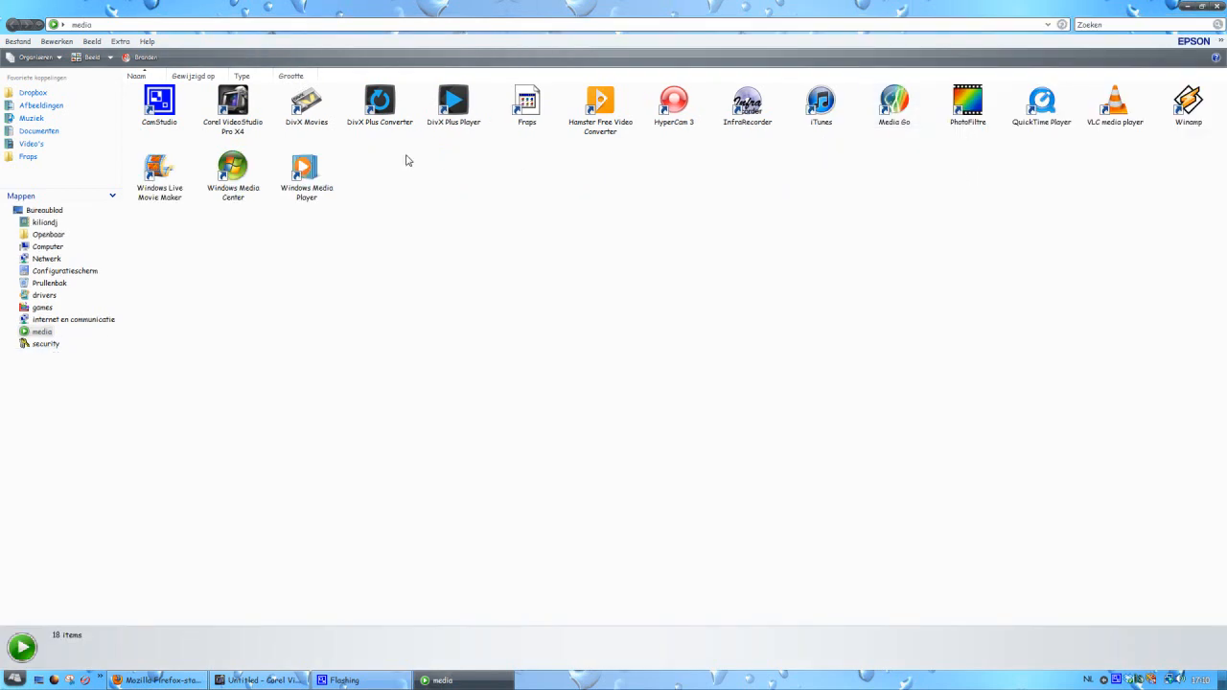
{"action": "left_click", "coordinate": [159, 172]}
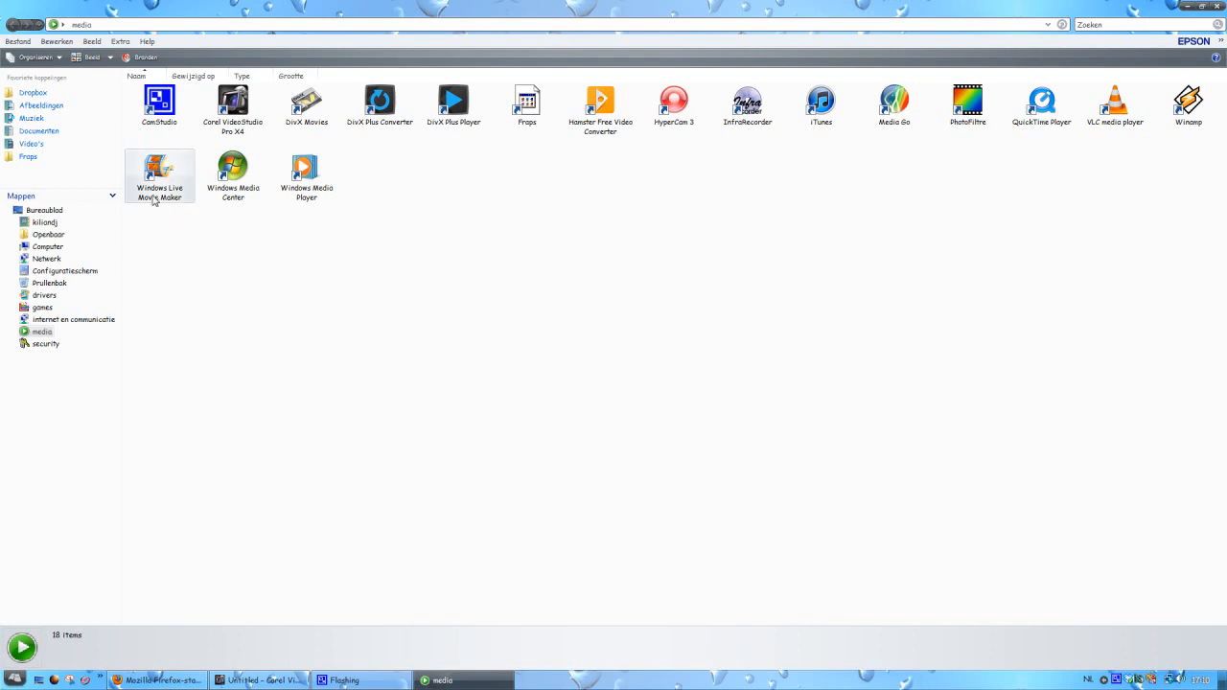
{"action": "mouse_move", "coordinate": [158, 178]}
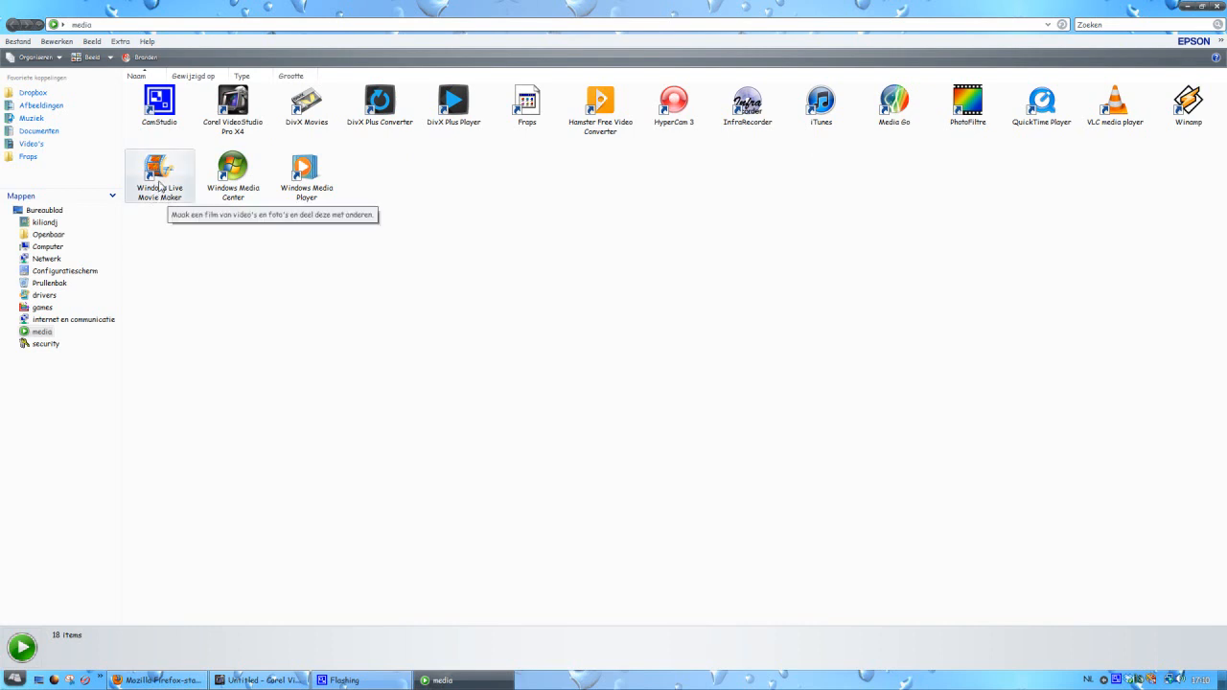
{"action": "left_click", "coordinate": [159, 173]}
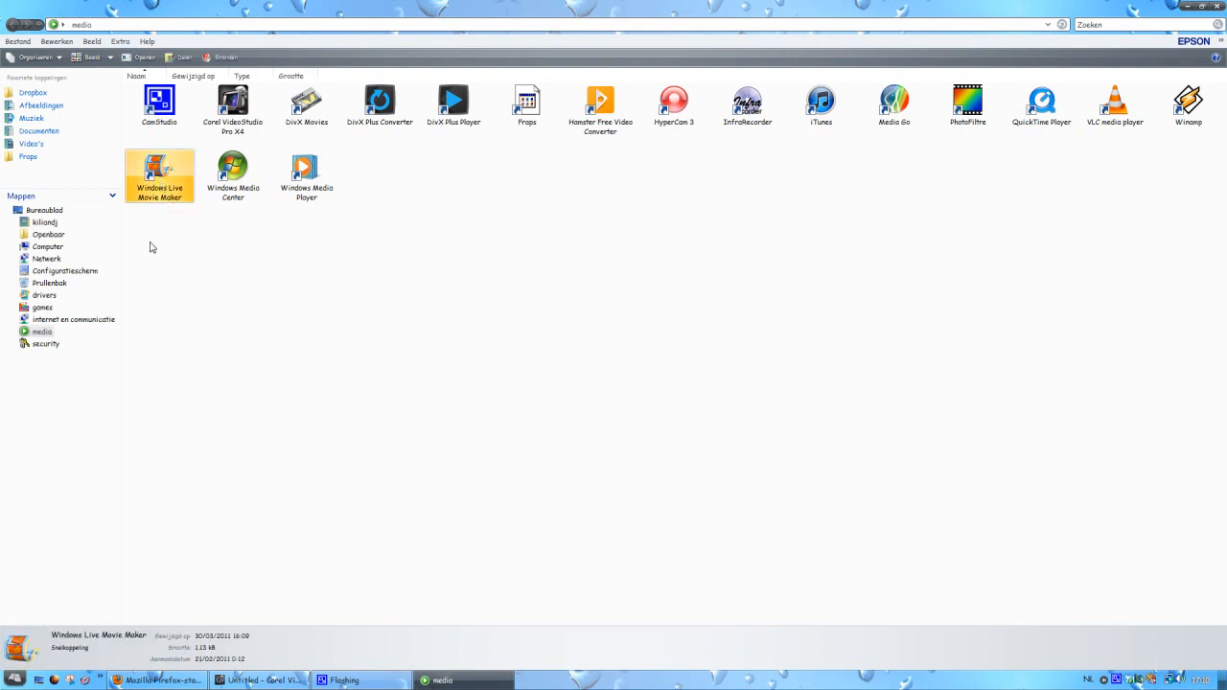
{"action": "left_click", "coordinate": [14, 679]}
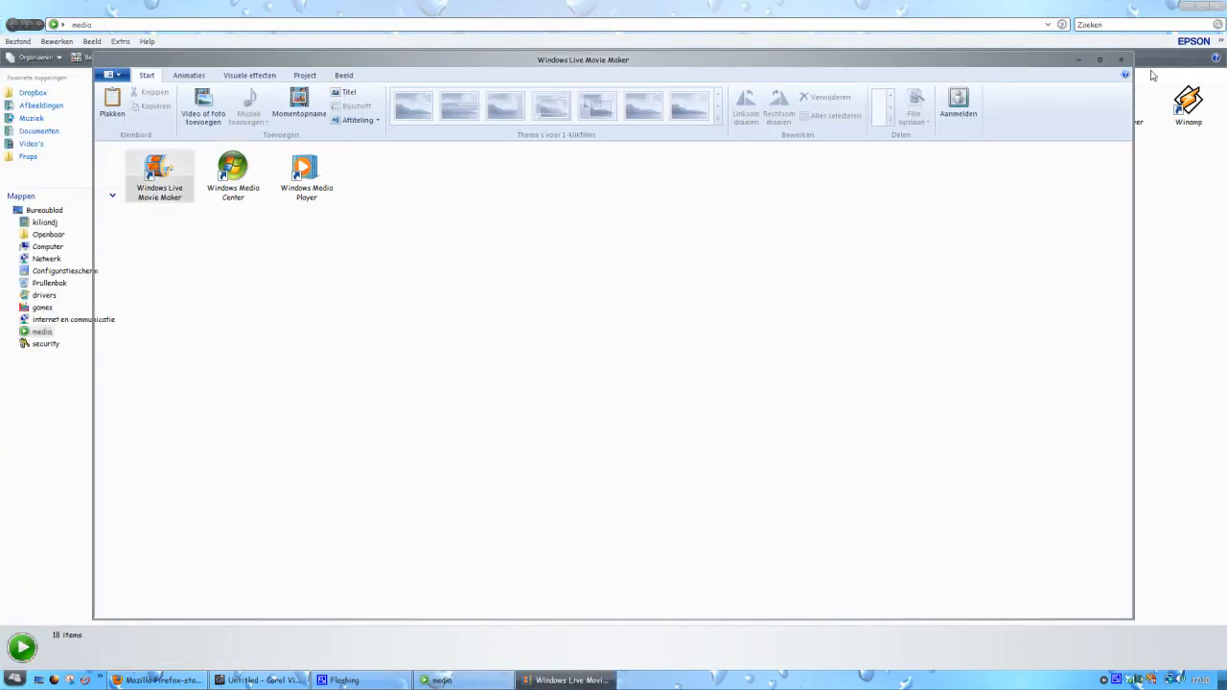
{"action": "mouse_move", "coordinate": [953, 70]}
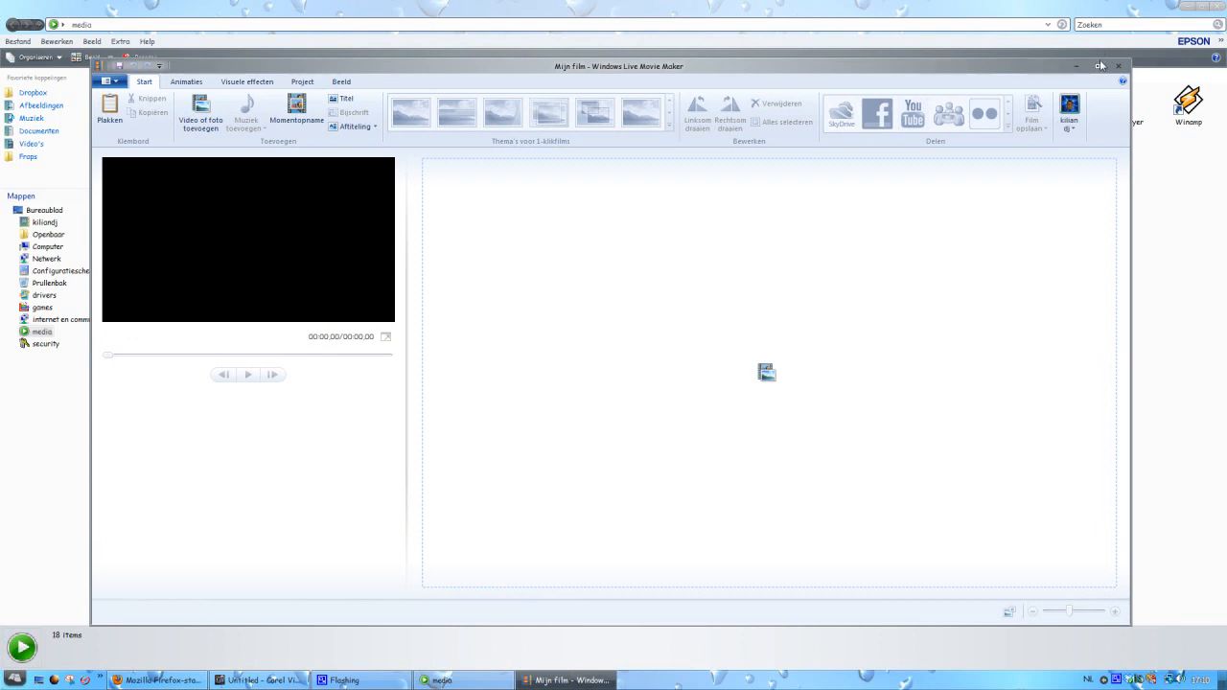
- Maximize the Movie Maker window and view the application menu options
{"action": "left_click", "coordinate": [1100, 66]}
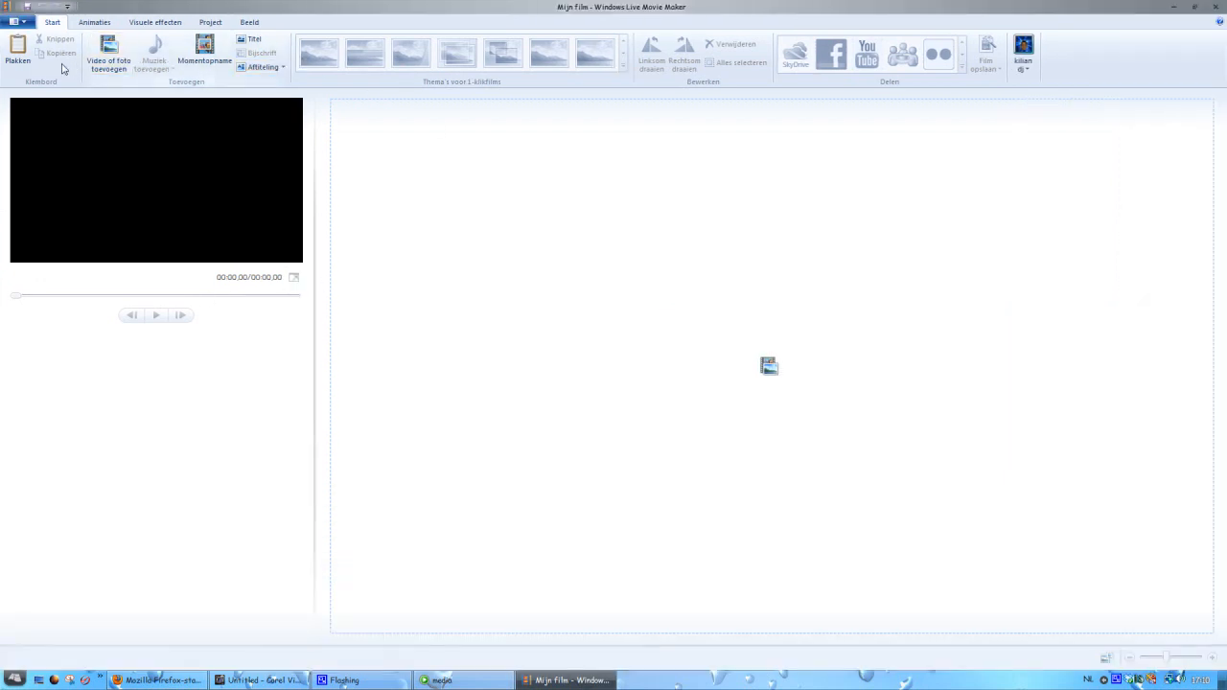
{"action": "left_click", "coordinate": [14, 22]}
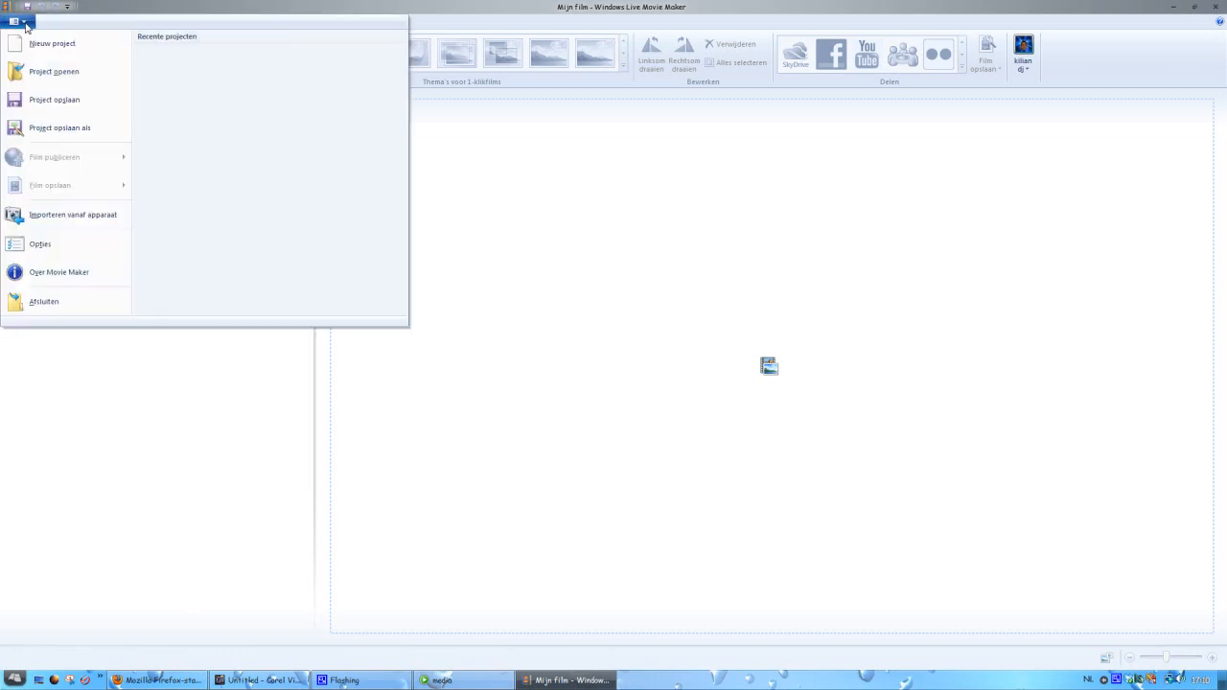
{"action": "mouse_move", "coordinate": [85, 163]}
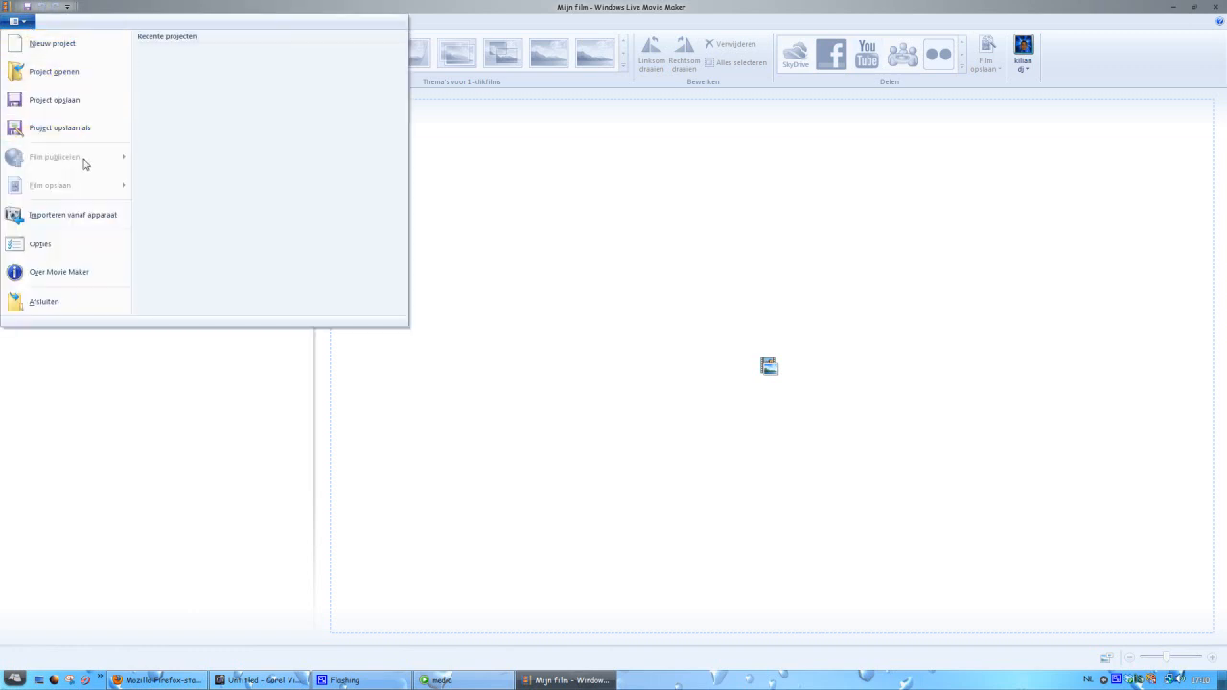
{"action": "mouse_move", "coordinate": [54, 100]}
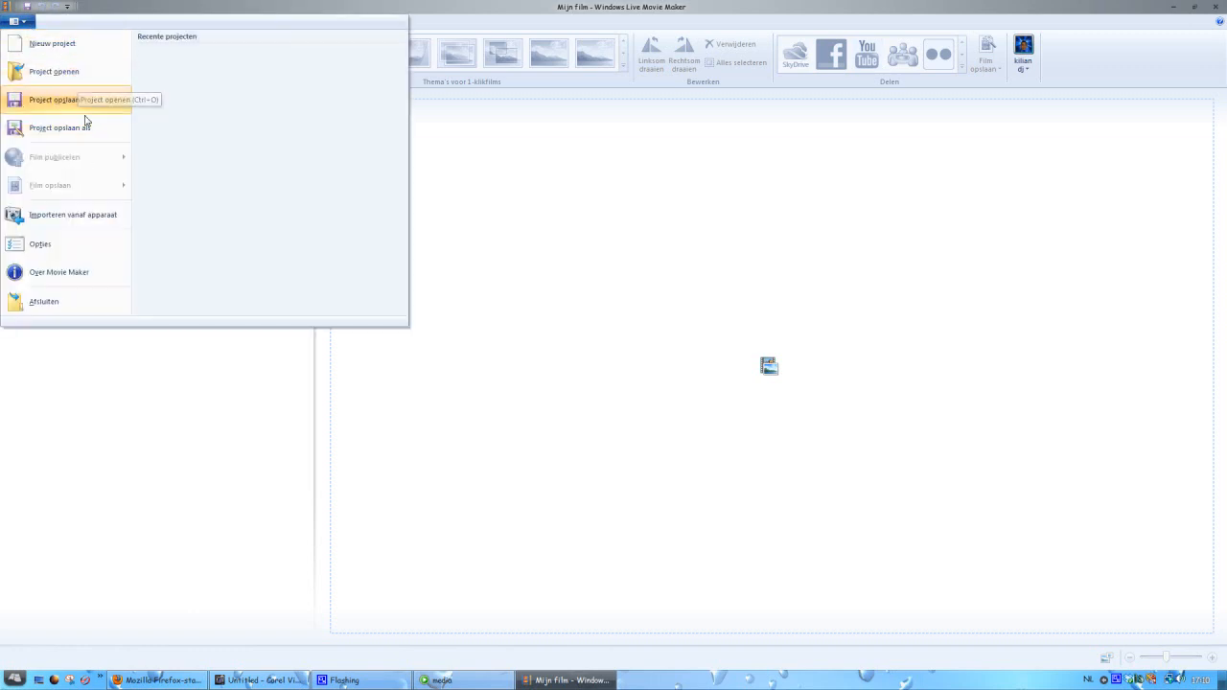
{"action": "mouse_move", "coordinate": [595, 271]}
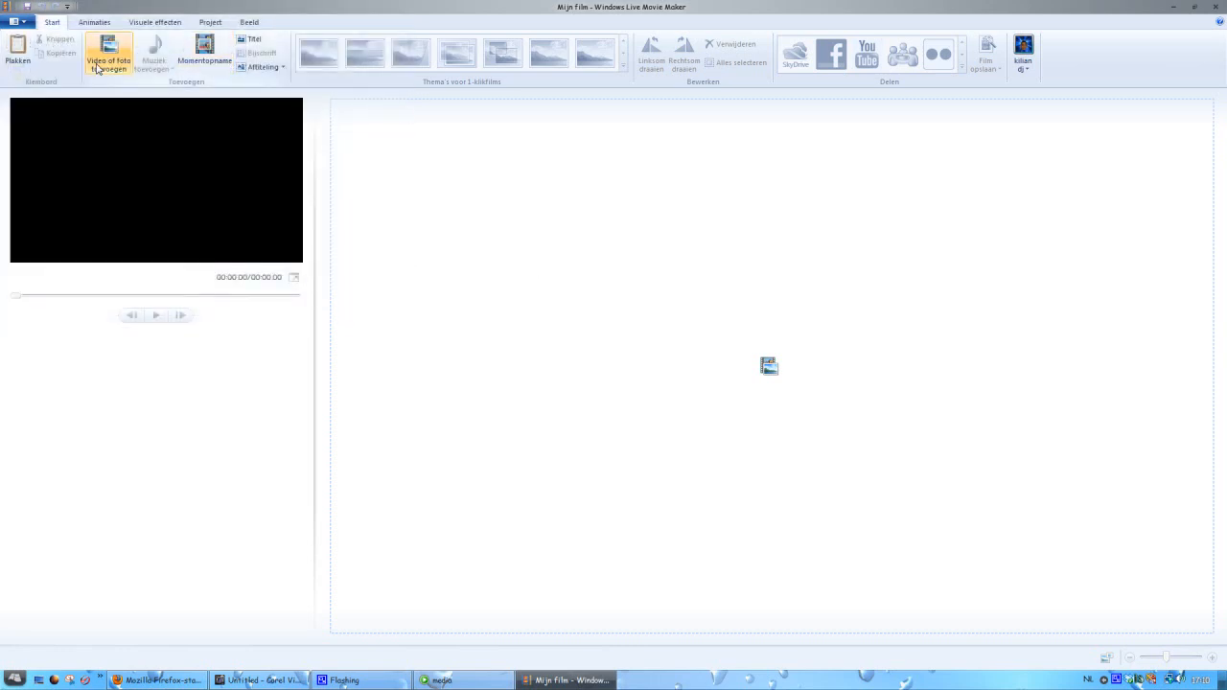
{"action": "mouse_move", "coordinate": [108, 55]}
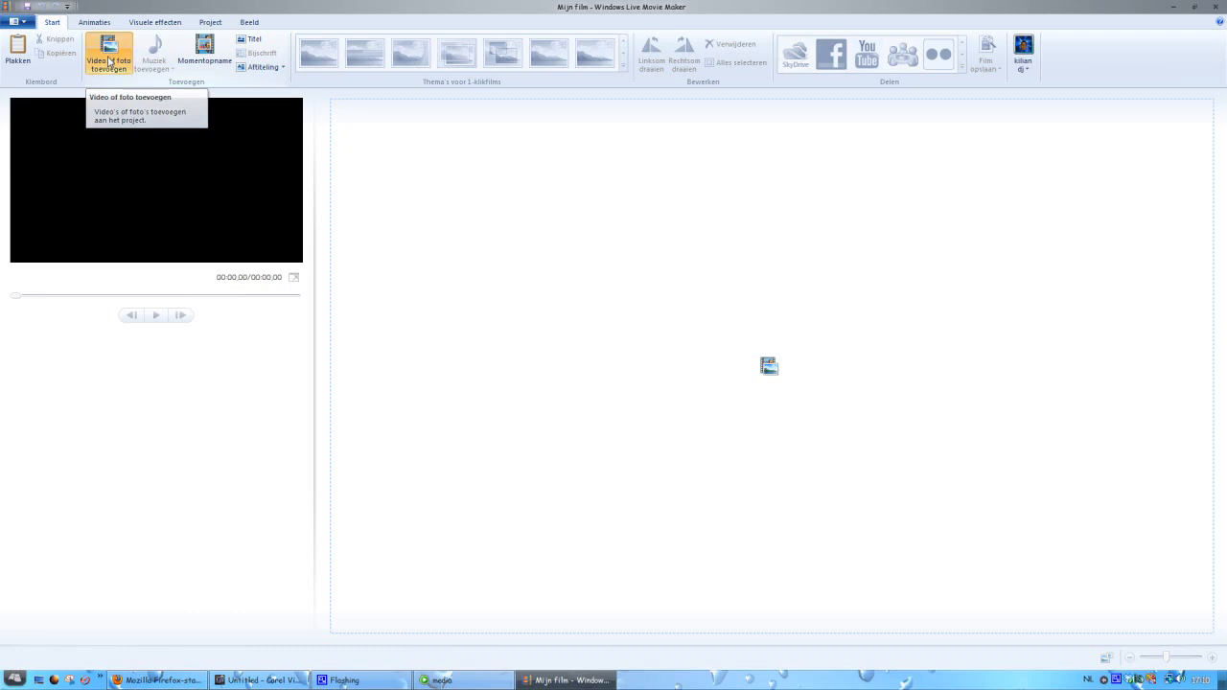
- Add the introkiliandjfilms video from the Videos folder to the storyboard
{"action": "left_click", "coordinate": [107, 55]}
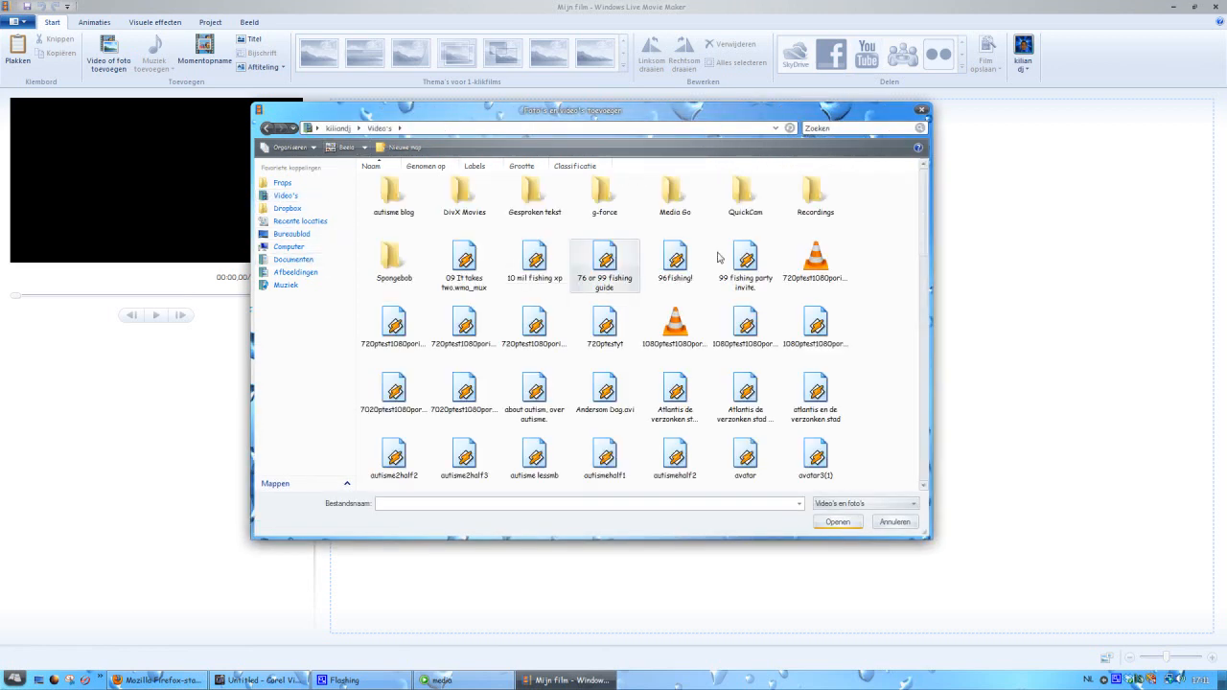
{"action": "scroll", "scroll_direction": "down", "scroll_amount": 3}
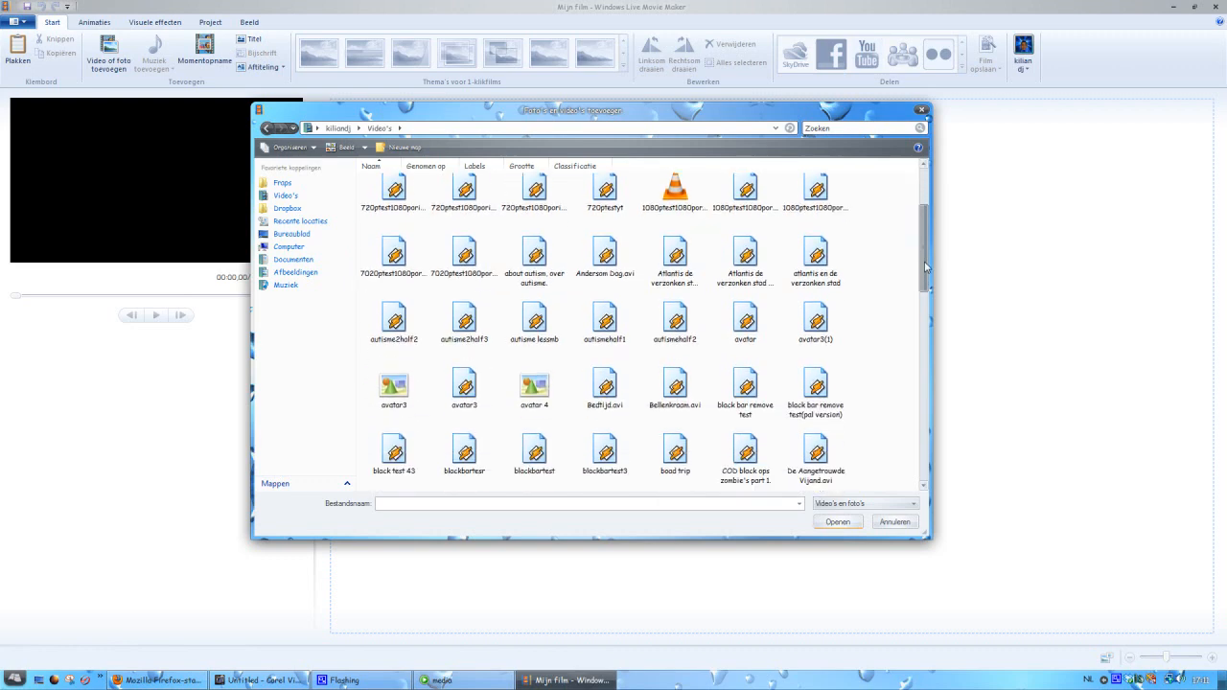
{"action": "scroll", "scroll_direction": "down", "scroll_amount": 3}
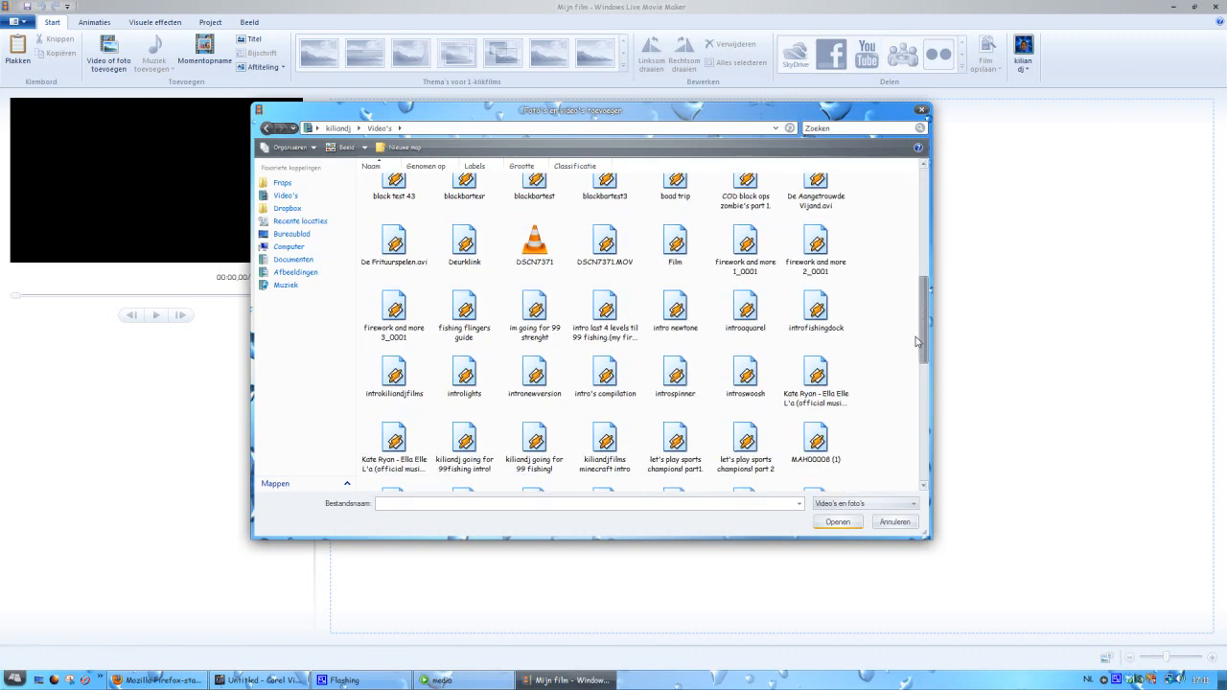
{"action": "scroll", "scroll_direction": "down", "scroll_amount": 3}
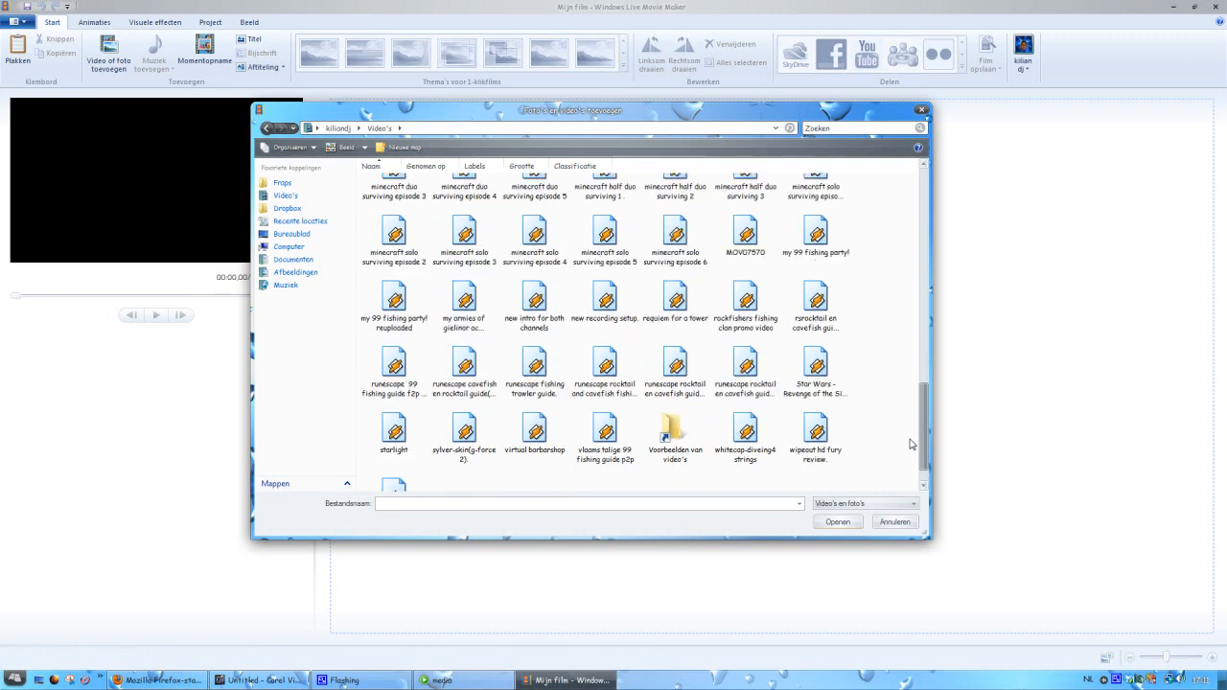
{"action": "scroll", "scroll_direction": "up", "scroll_amount": 3}
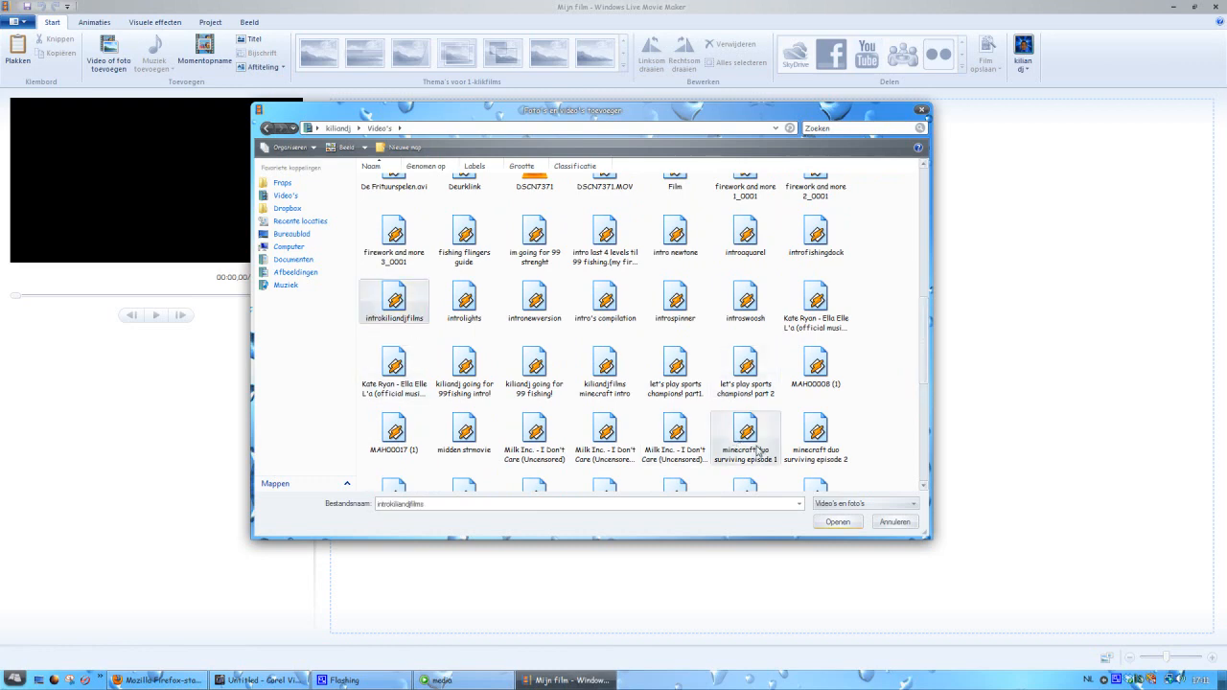
{"action": "left_click", "coordinate": [837, 522]}
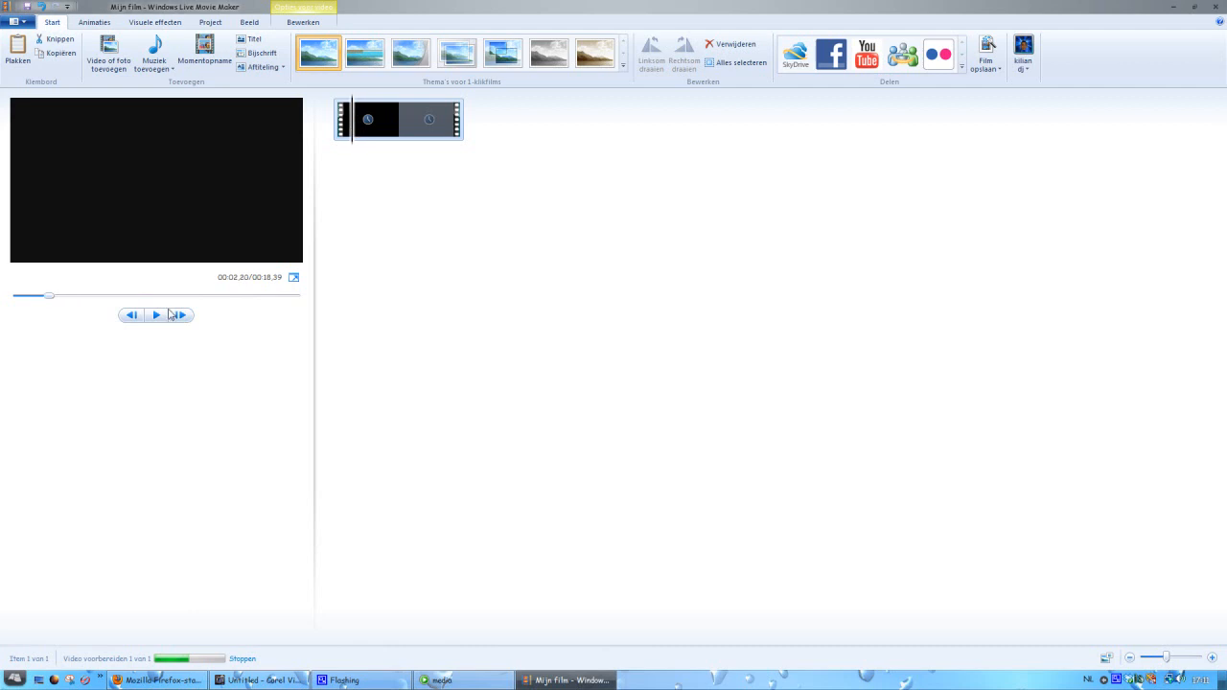
- Rewind and play the introkiliandjfilms clip in the preview
{"action": "left_click", "coordinate": [156, 315]}
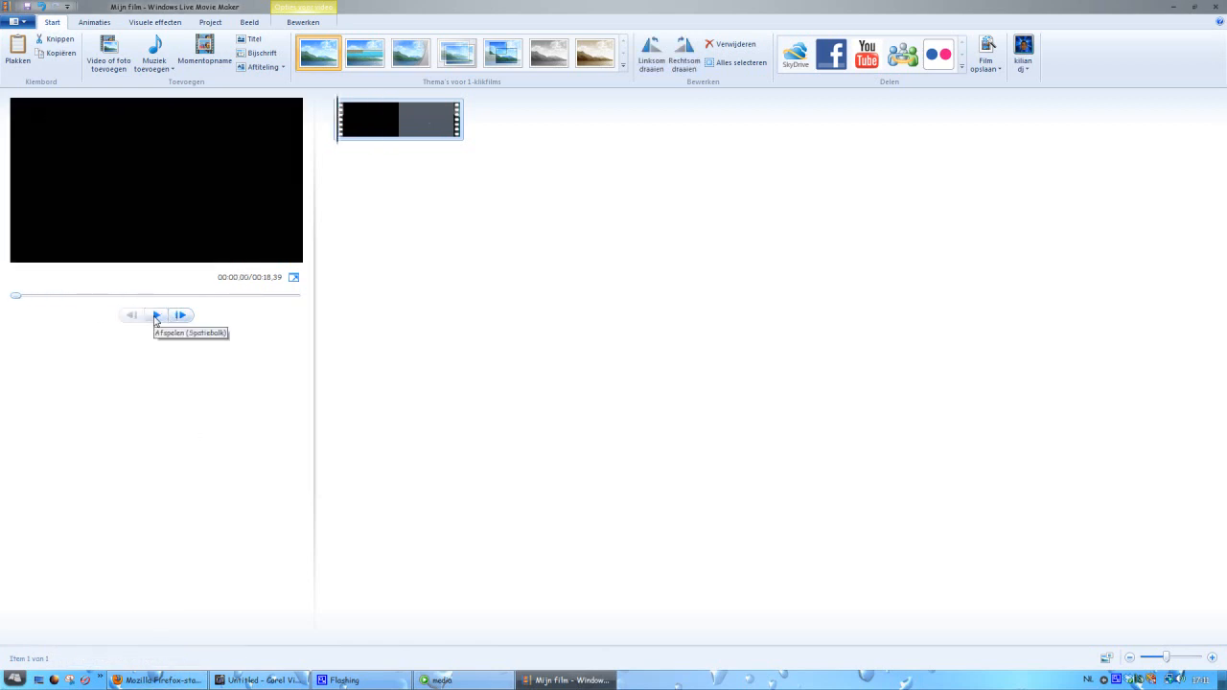
{"action": "left_click", "coordinate": [156, 315]}
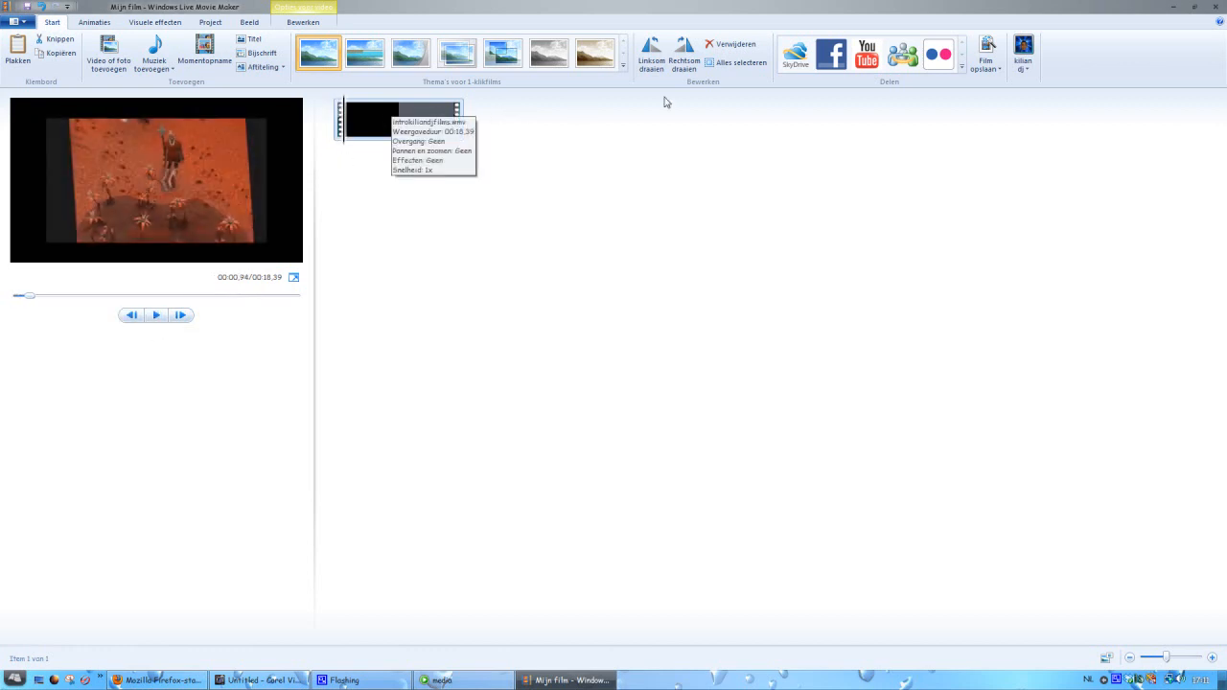
{"action": "mouse_move", "coordinate": [204, 53]}
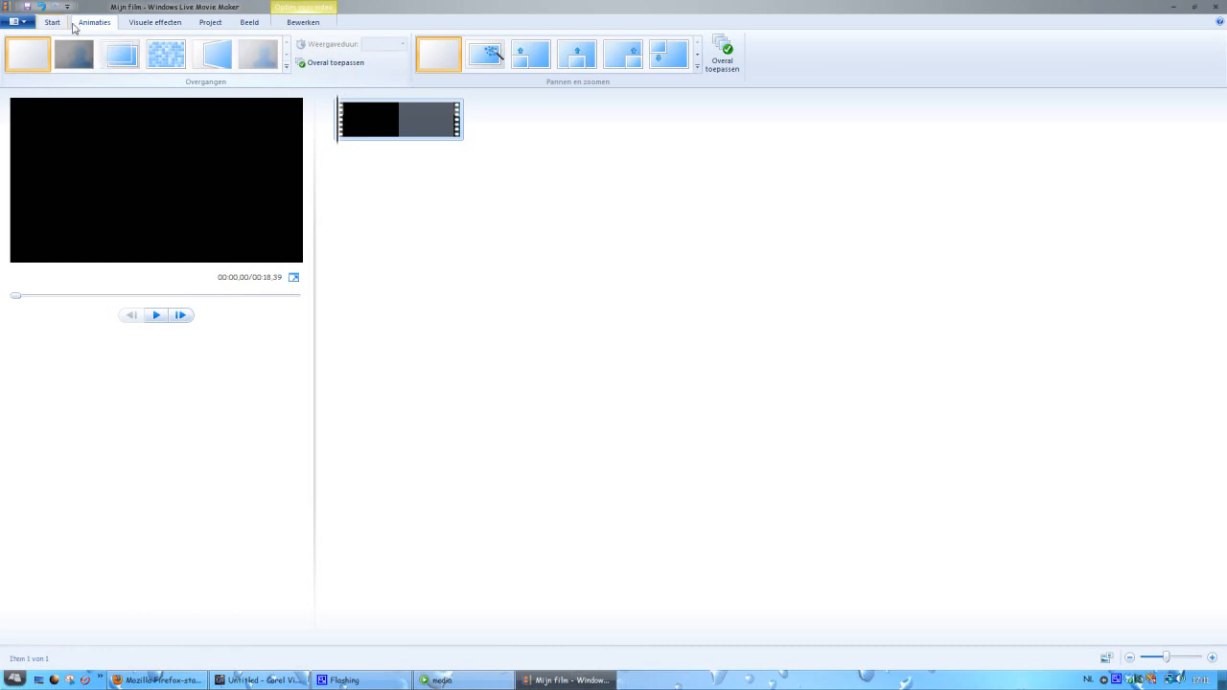
- Apply the 360° draaien visual effect to the intro clip and preview it
{"action": "left_click", "coordinate": [166, 54]}
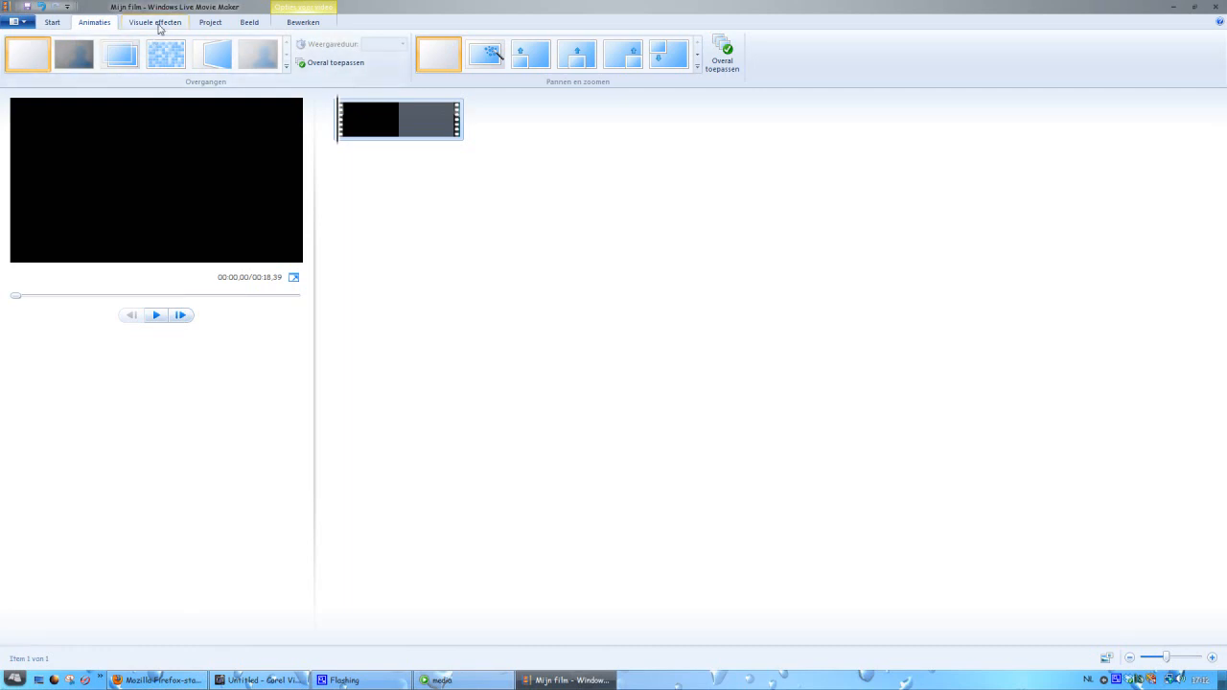
{"action": "left_click", "coordinate": [154, 22]}
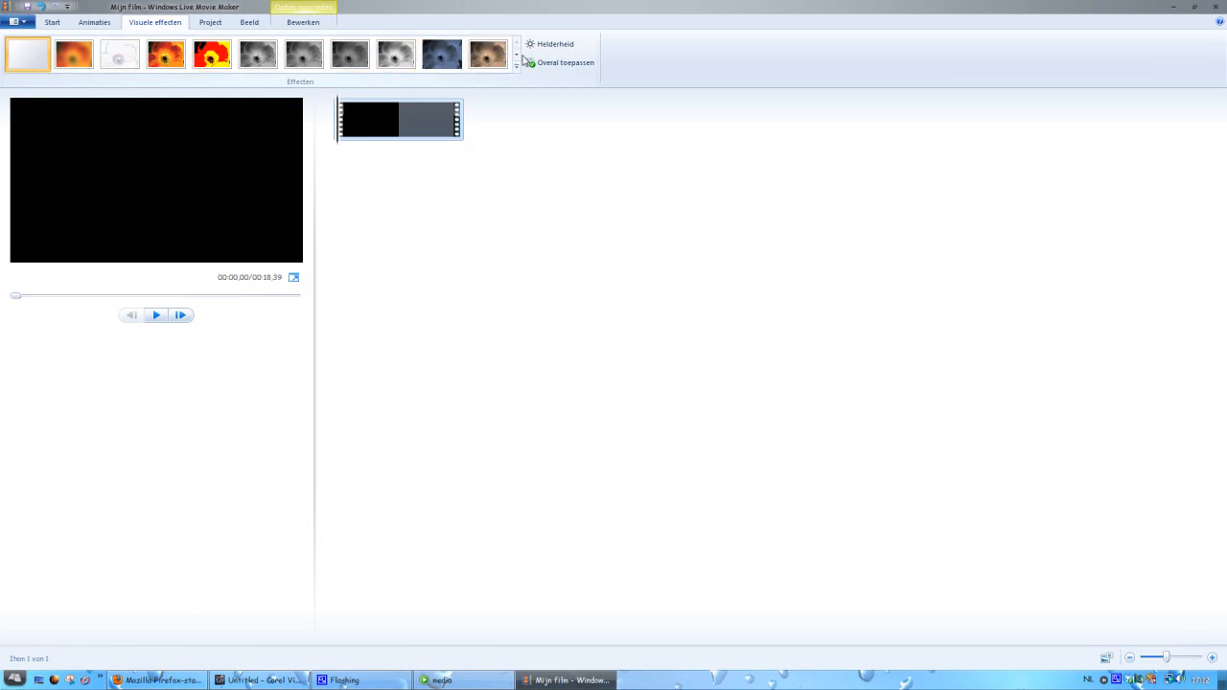
{"action": "left_click", "coordinate": [517, 44]}
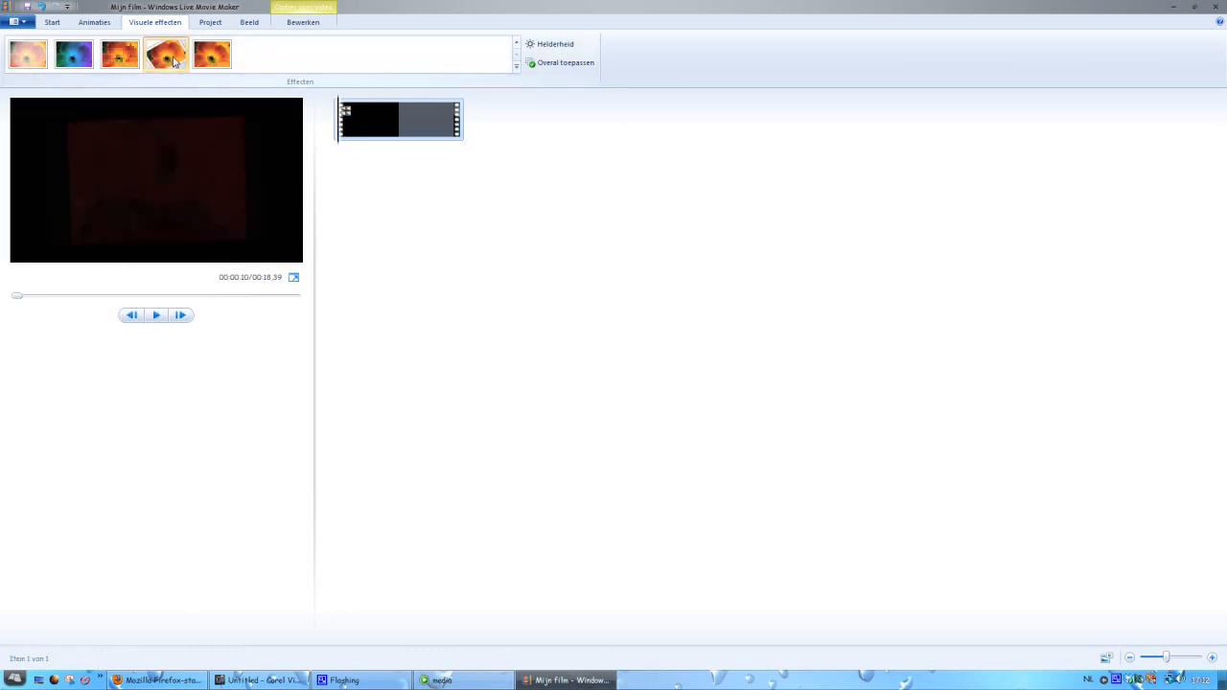
{"action": "left_click", "coordinate": [166, 54]}
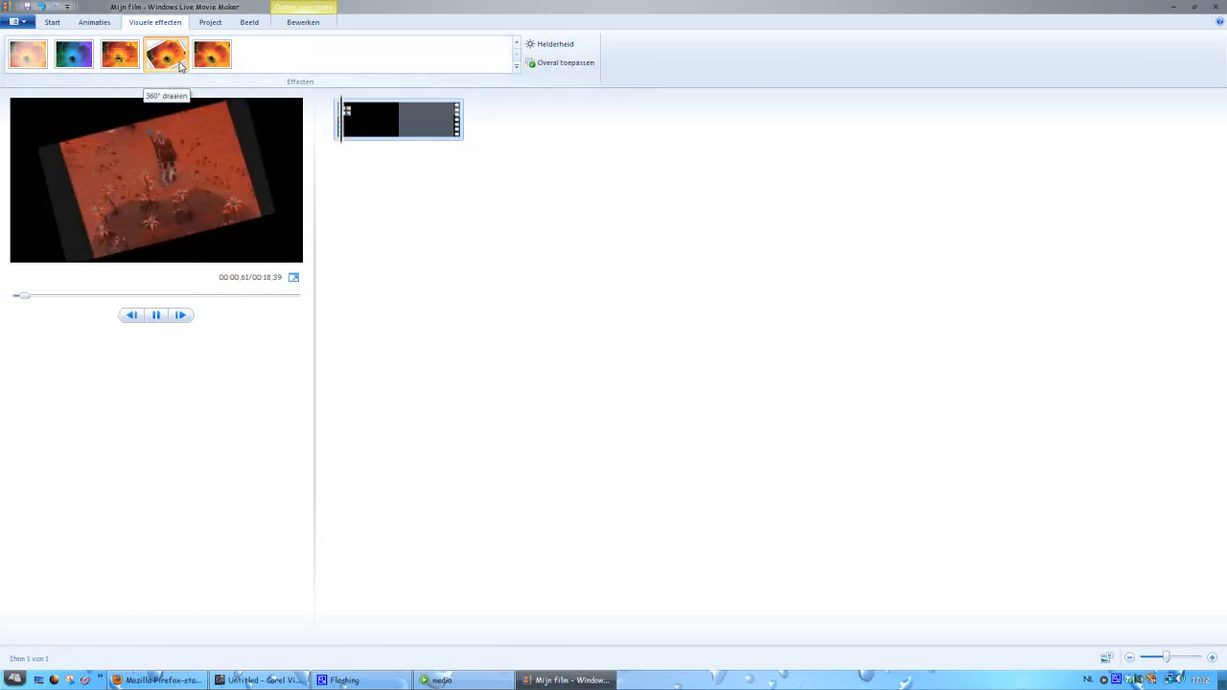
{"action": "left_click", "coordinate": [132, 315]}
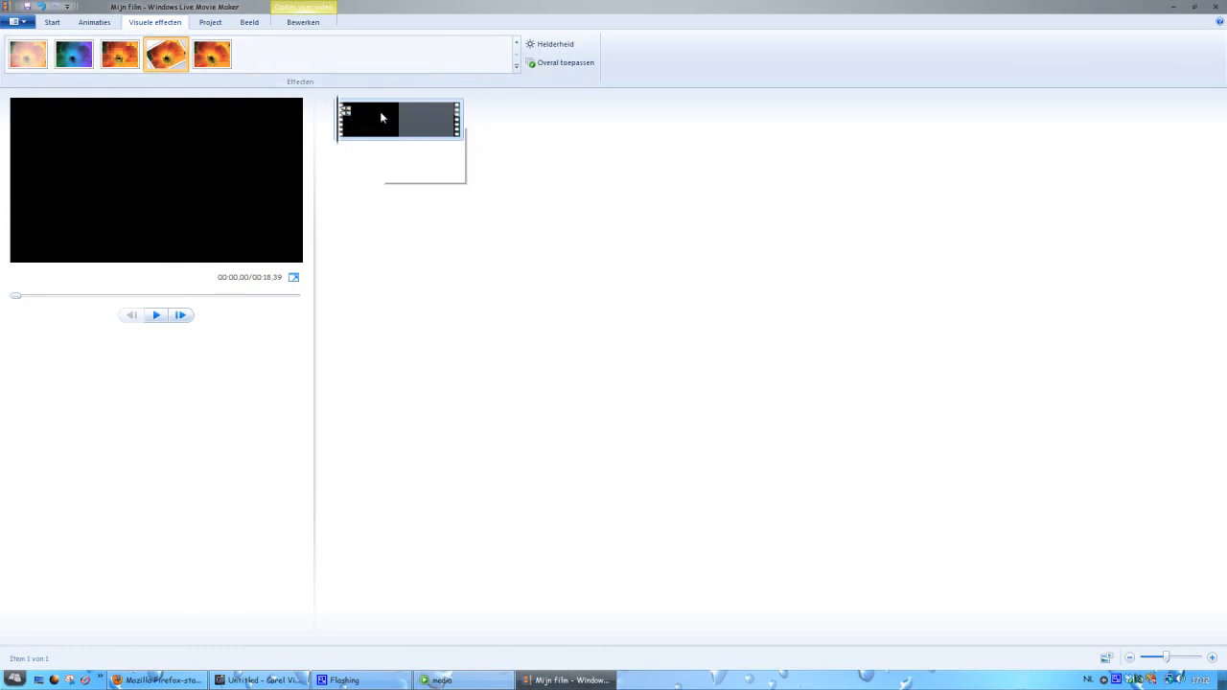
{"action": "mouse_move", "coordinate": [382, 117]}
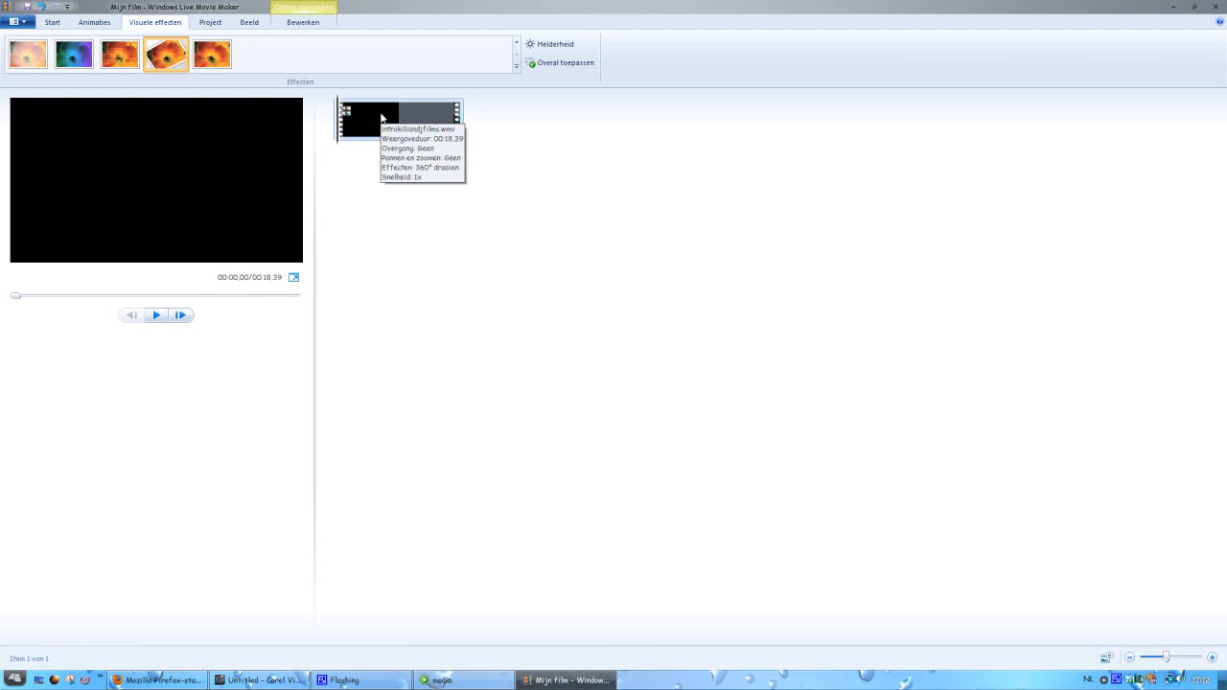
{"action": "mouse_move", "coordinate": [319, 59]}
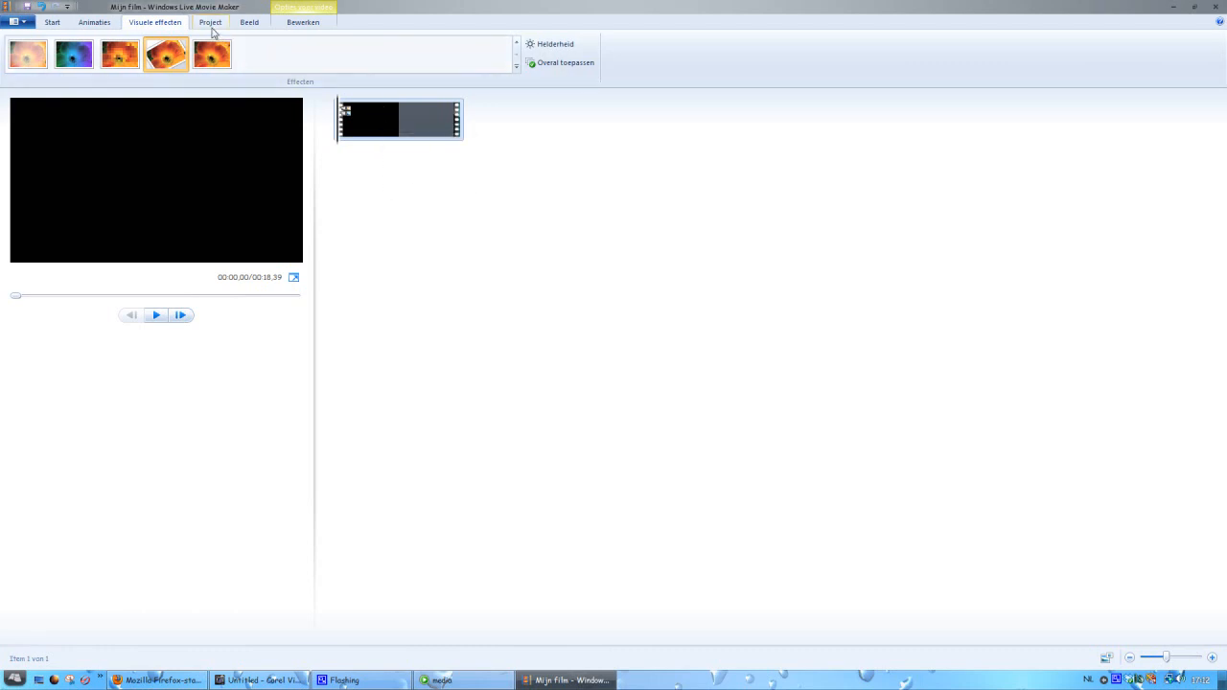
- Keep the project at Breedbeeld (16:9) and show the view options
{"action": "left_click", "coordinate": [210, 22]}
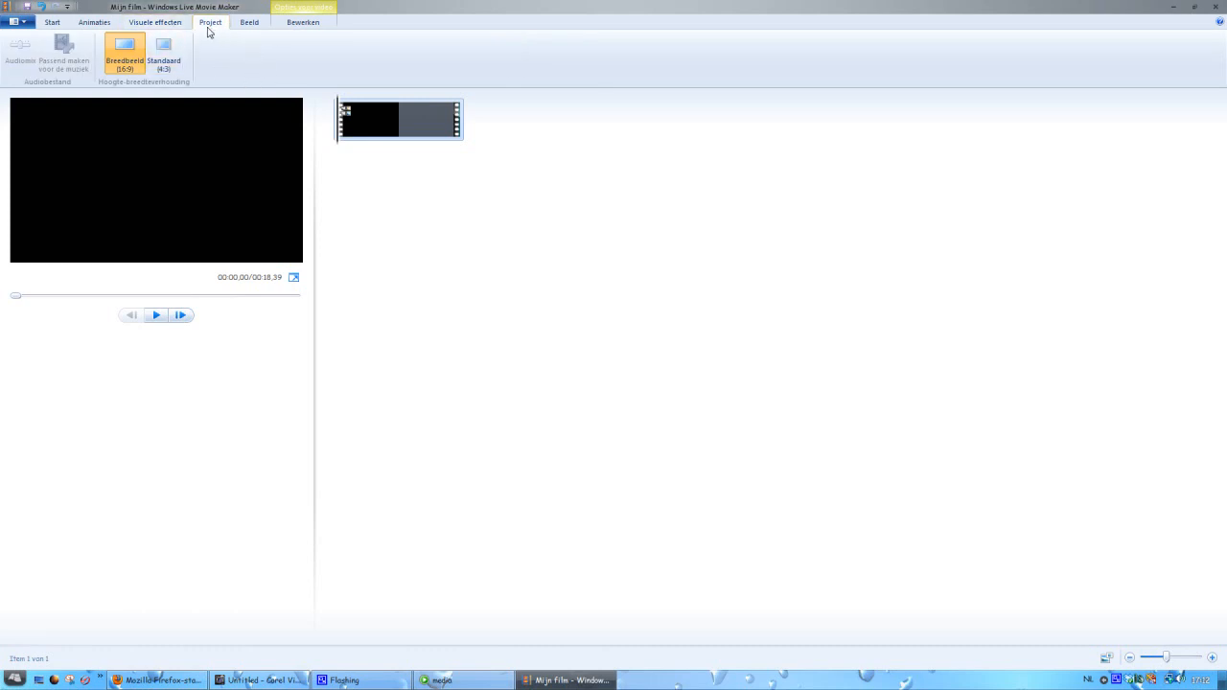
{"action": "mouse_move", "coordinate": [190, 65]}
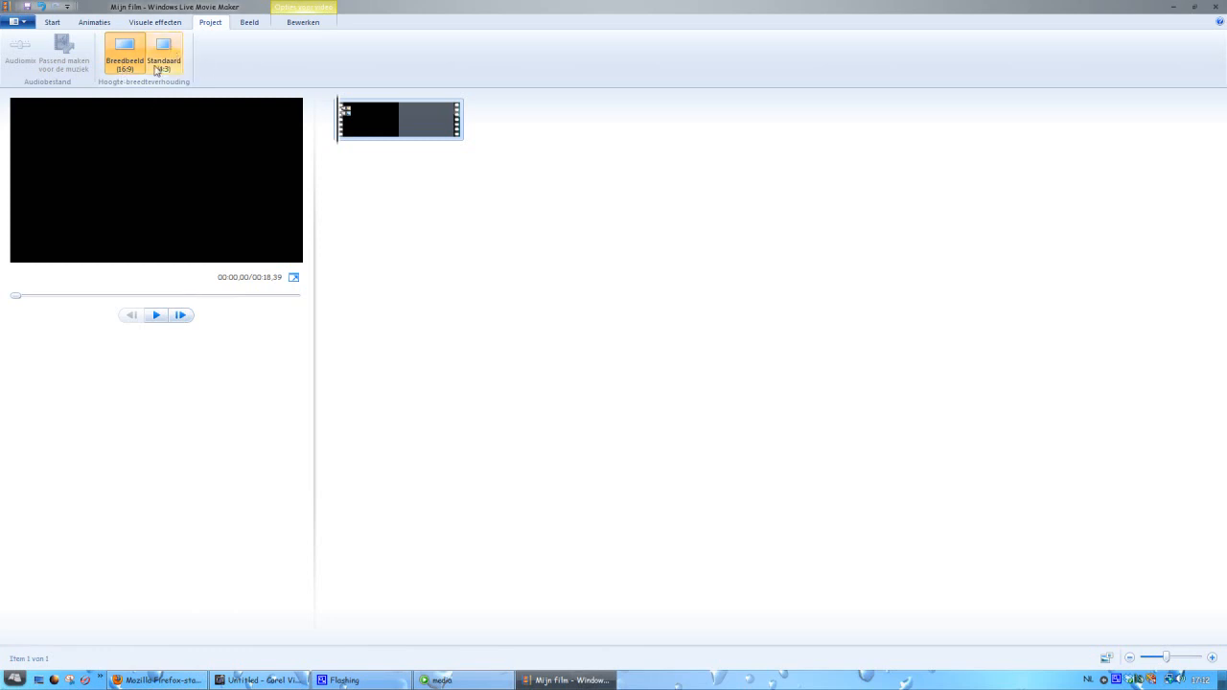
{"action": "left_click", "coordinate": [124, 53]}
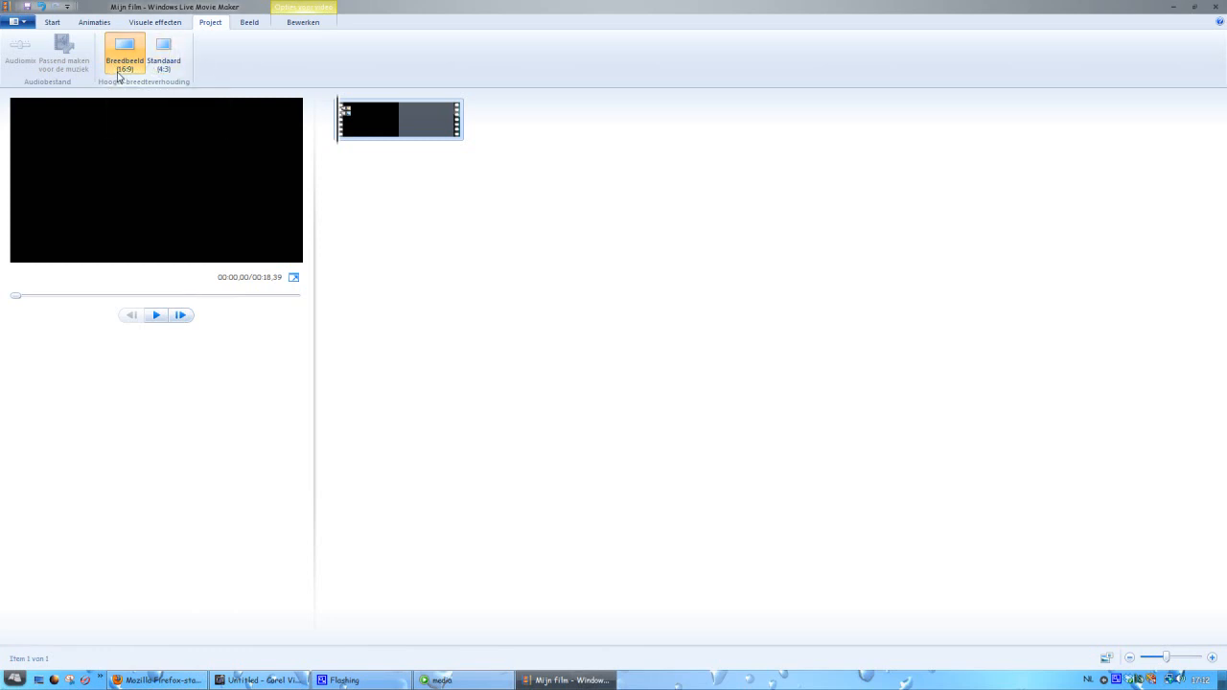
{"action": "mouse_move", "coordinate": [240, 31]}
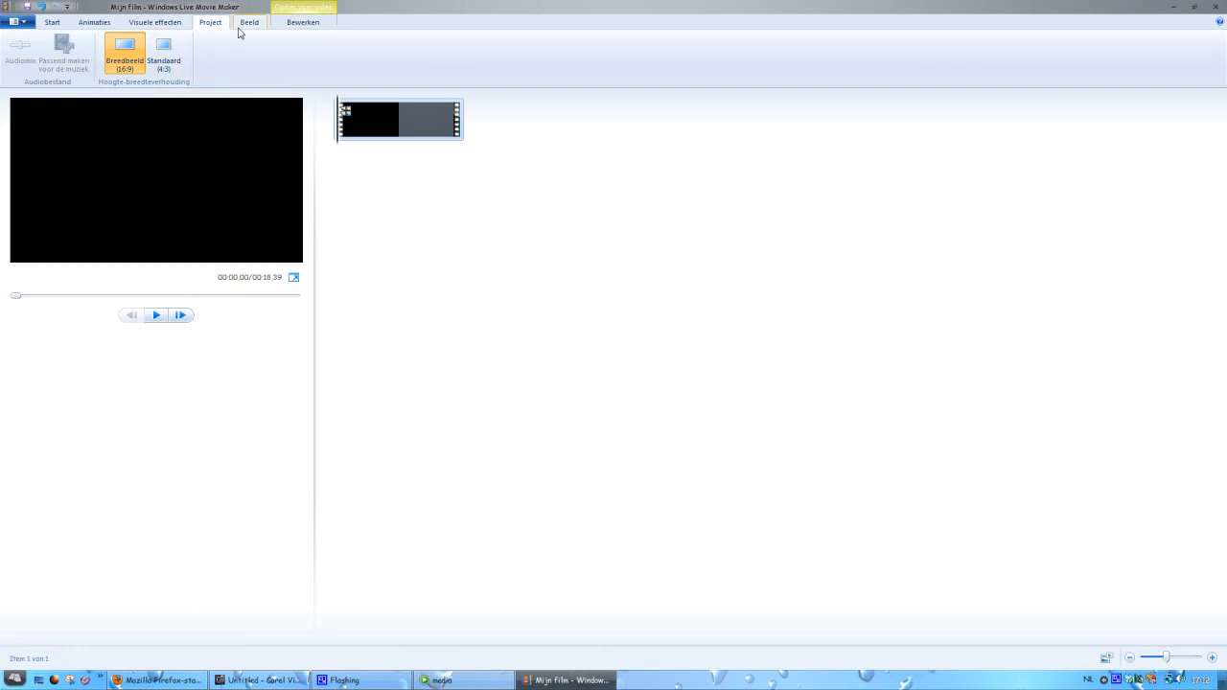
{"action": "mouse_move", "coordinate": [245, 31]}
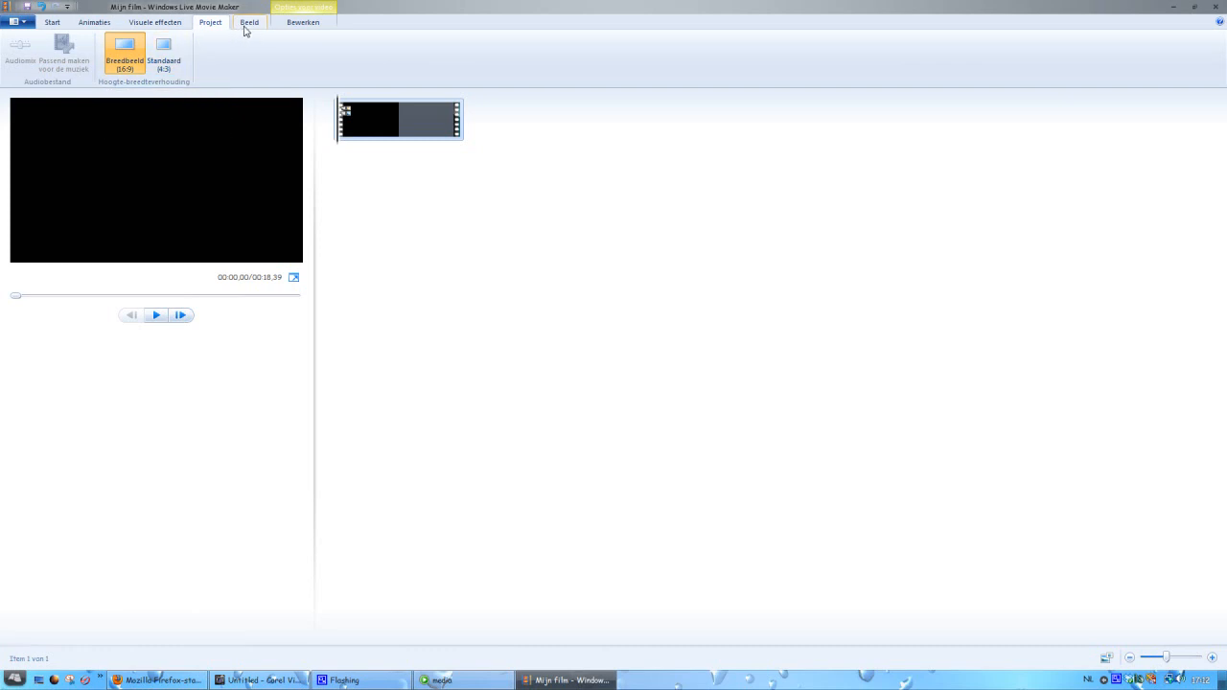
{"action": "left_click", "coordinate": [248, 22]}
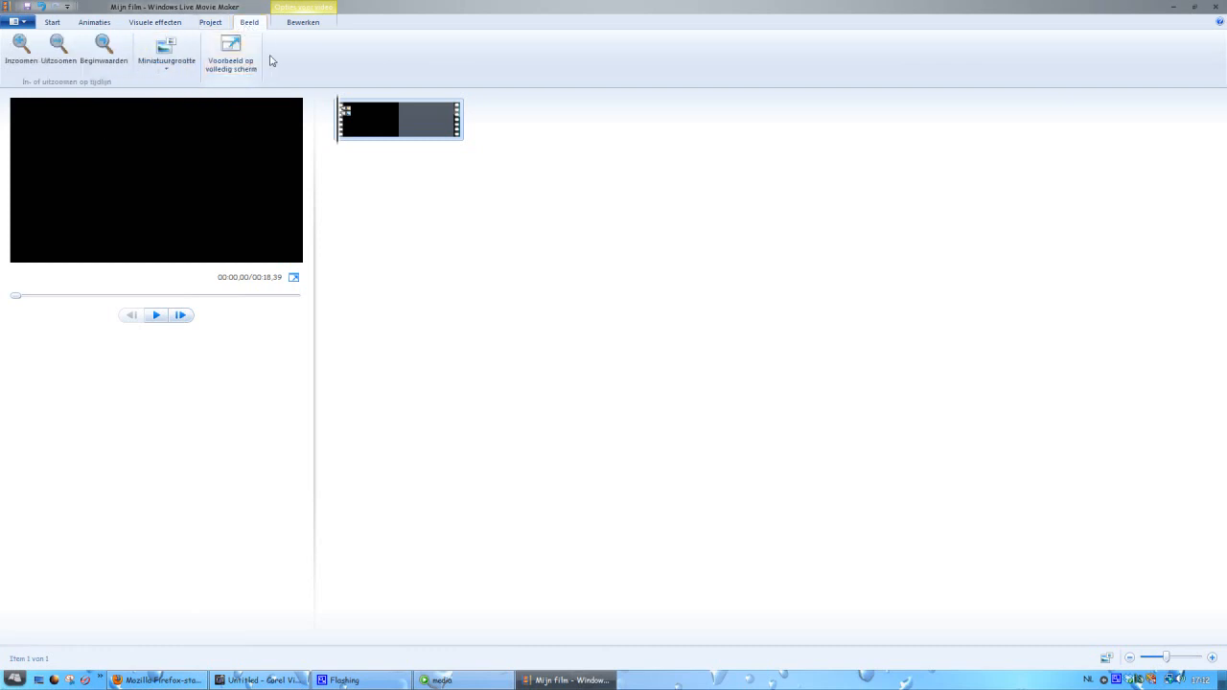
- Set both the clip's audio Infaden and Uitfaden to Langzaam
{"action": "left_click", "coordinate": [303, 22]}
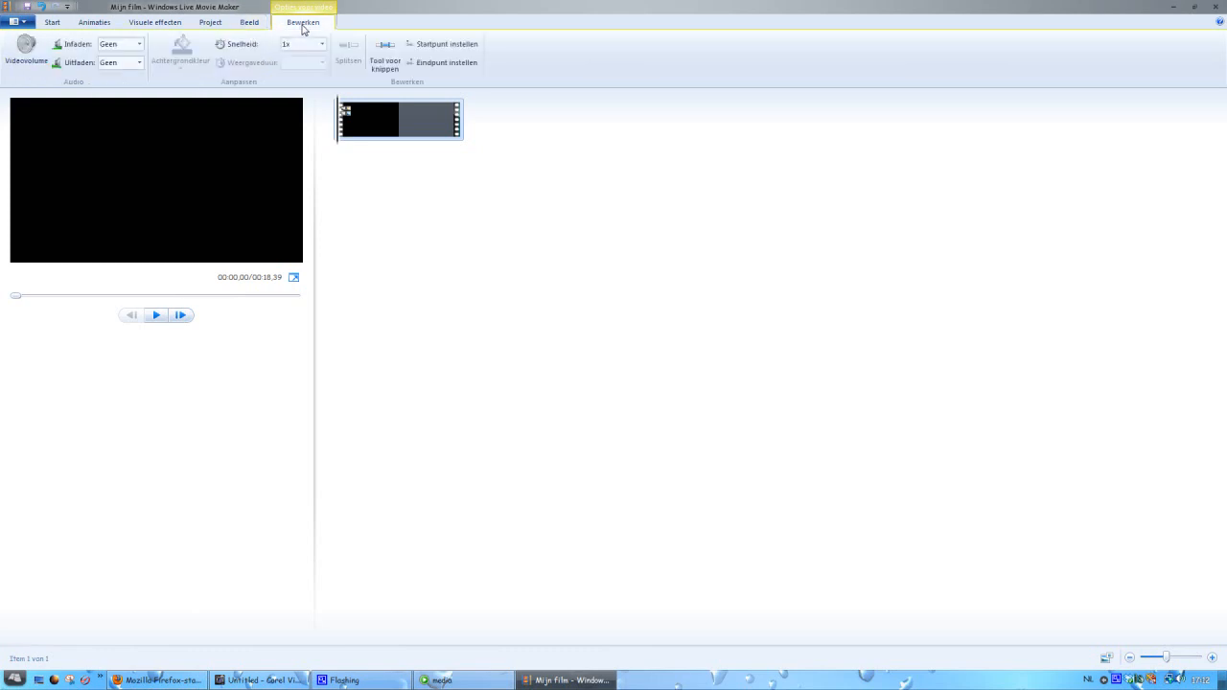
{"action": "mouse_move", "coordinate": [201, 58]}
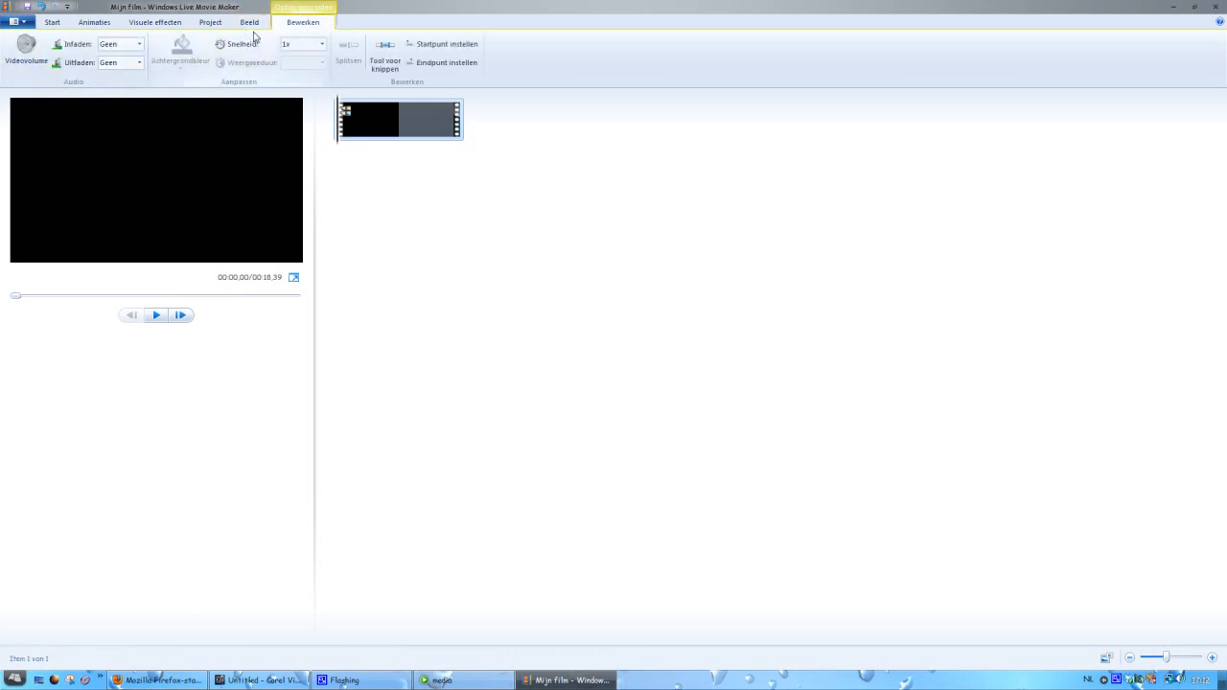
{"action": "left_click", "coordinate": [324, 44]}
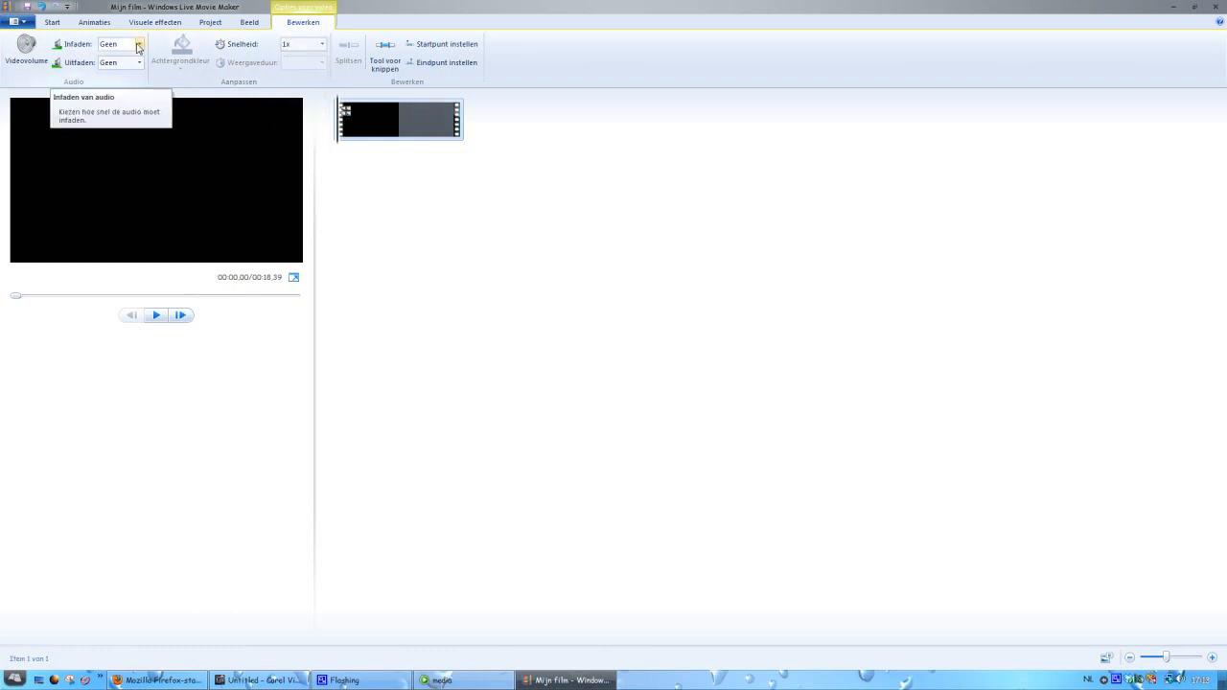
{"action": "left_click", "coordinate": [138, 44]}
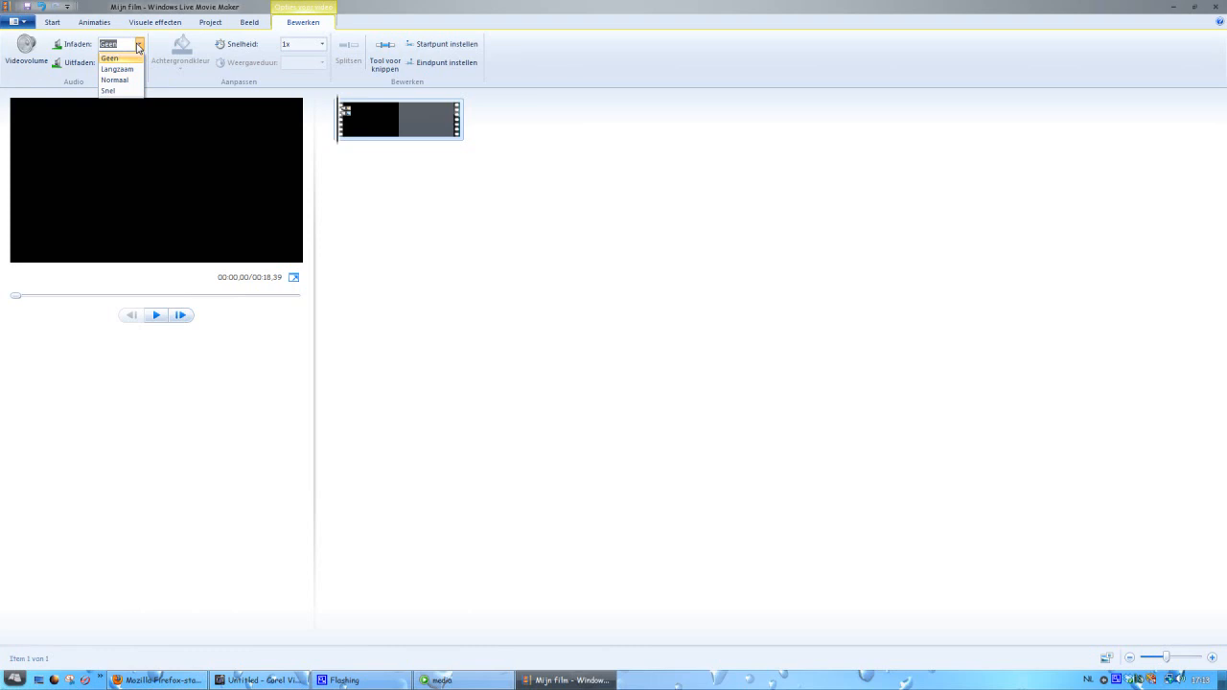
{"action": "left_click", "coordinate": [109, 58]}
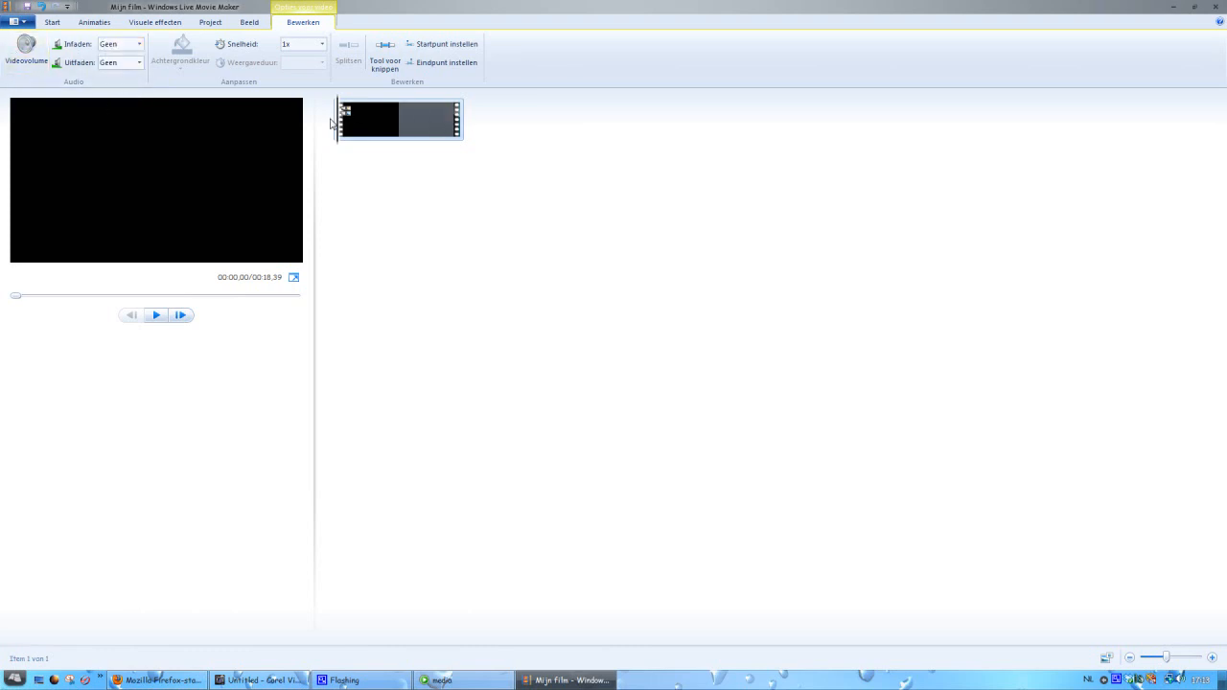
{"action": "left_click", "coordinate": [139, 44]}
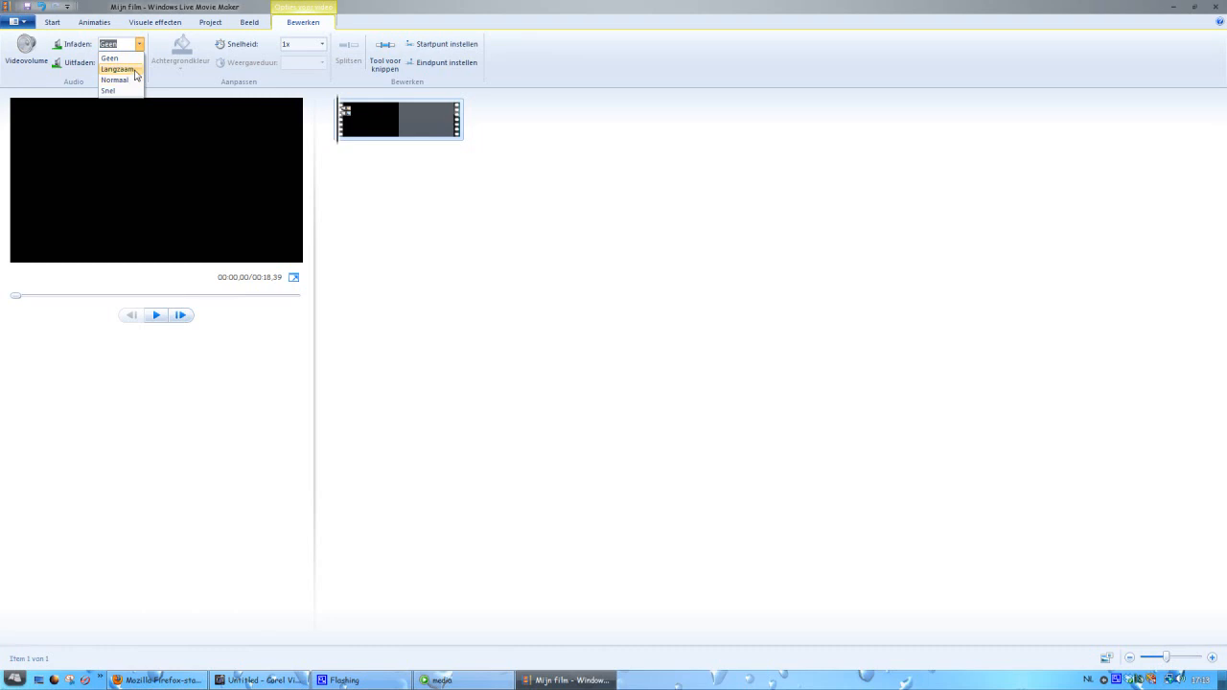
{"action": "left_click", "coordinate": [117, 68]}
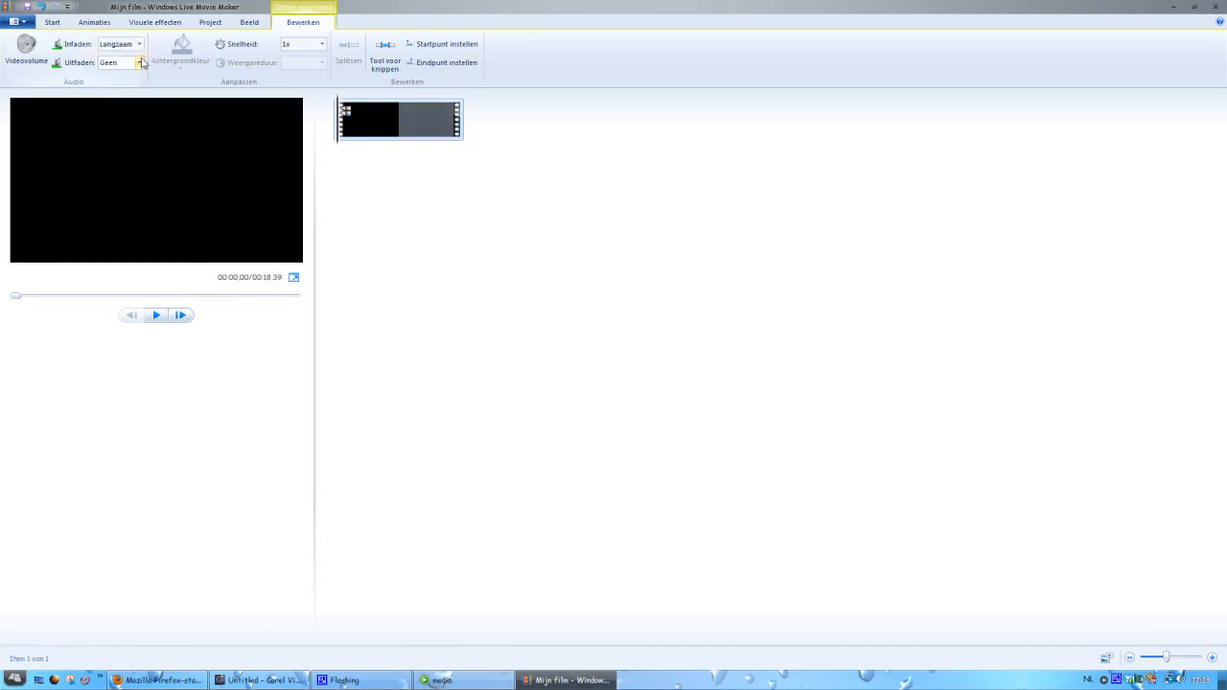
{"action": "left_click", "coordinate": [139, 62]}
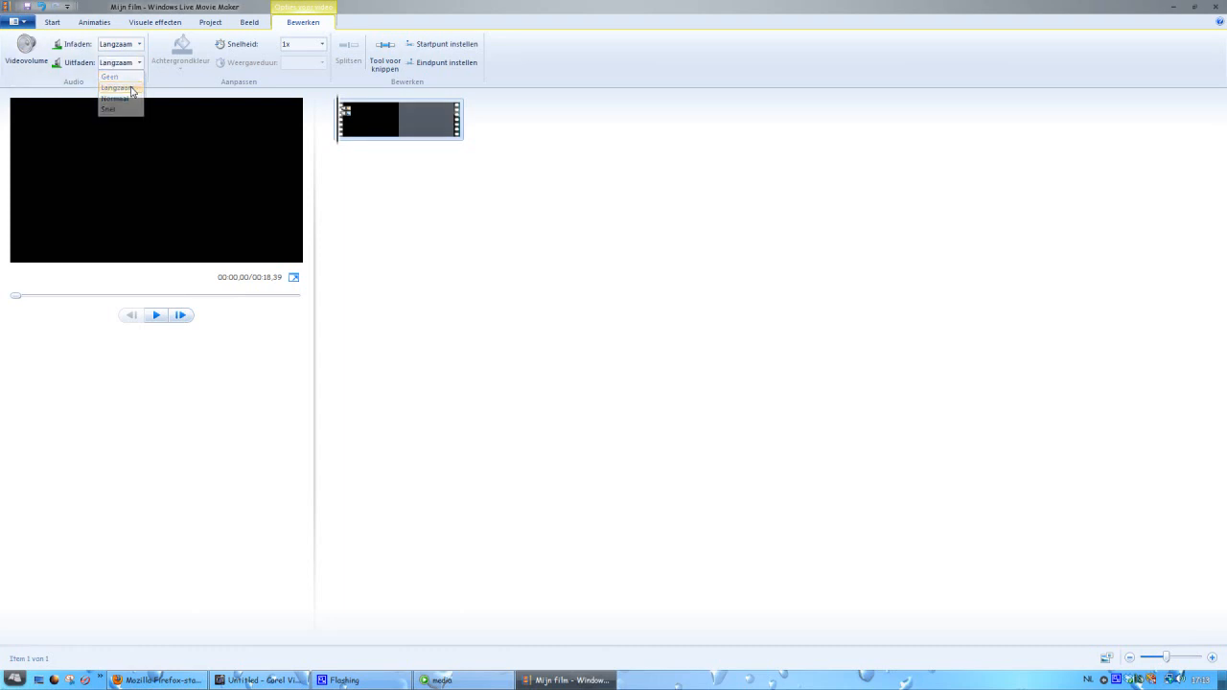
{"action": "left_click", "coordinate": [116, 87]}
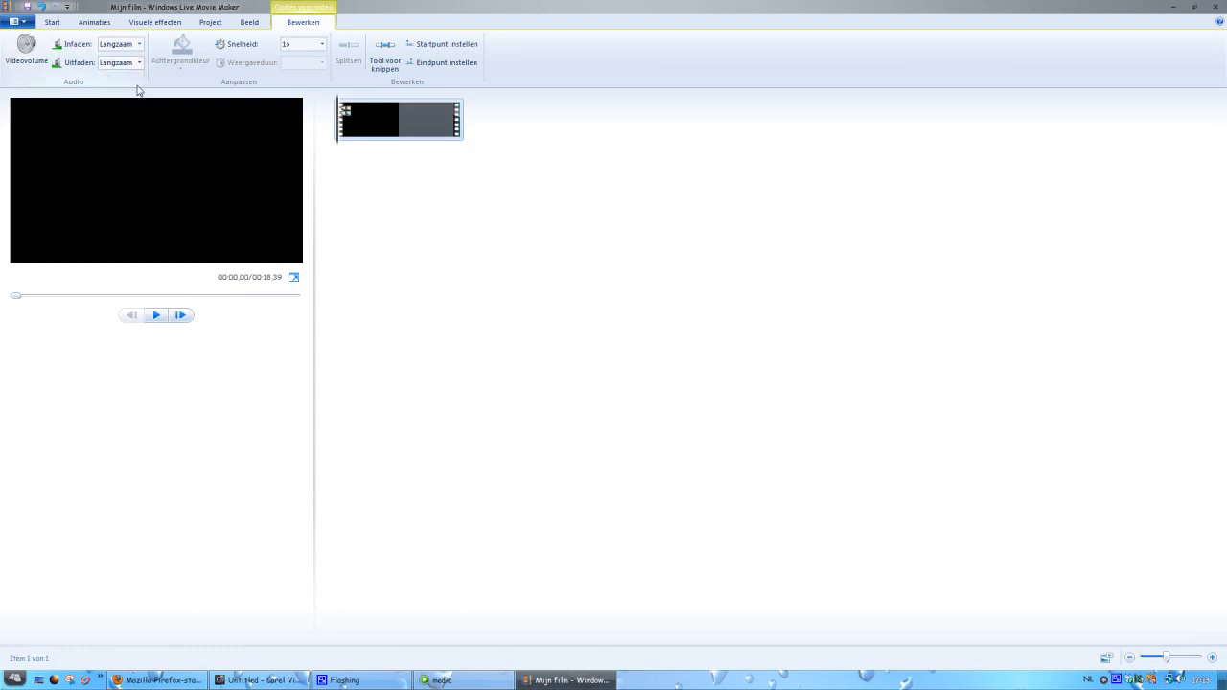
{"action": "mouse_move", "coordinate": [52, 21]}
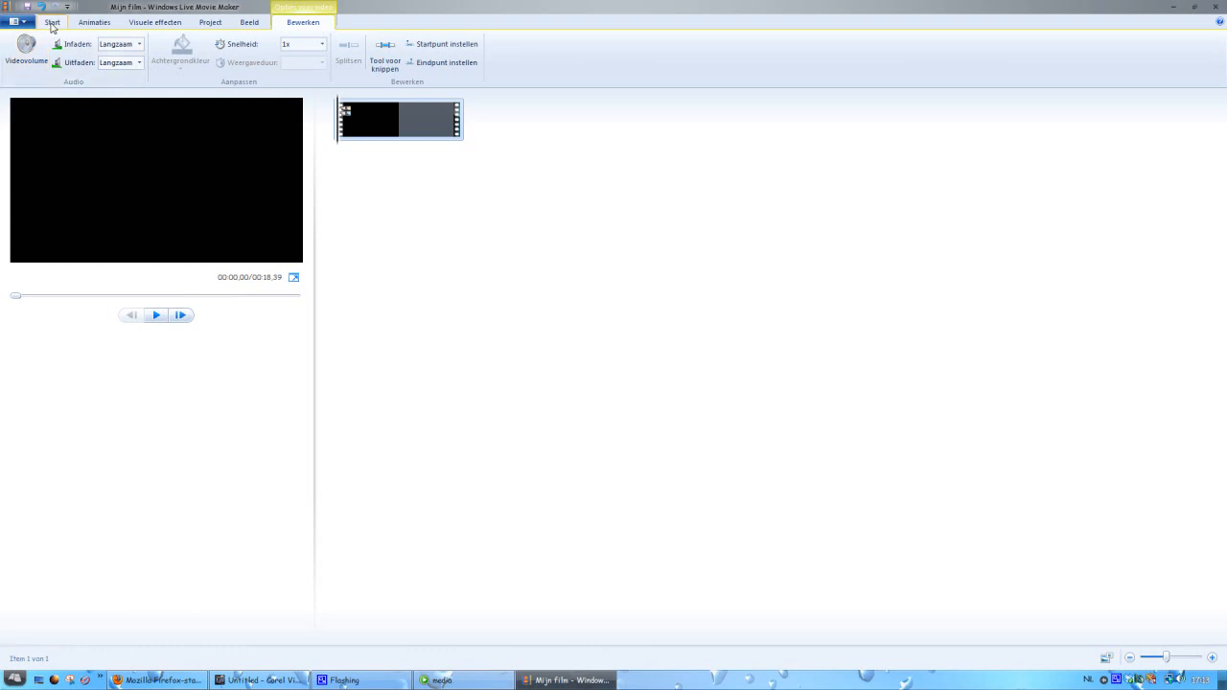
{"action": "mouse_move", "coordinate": [15, 22]}
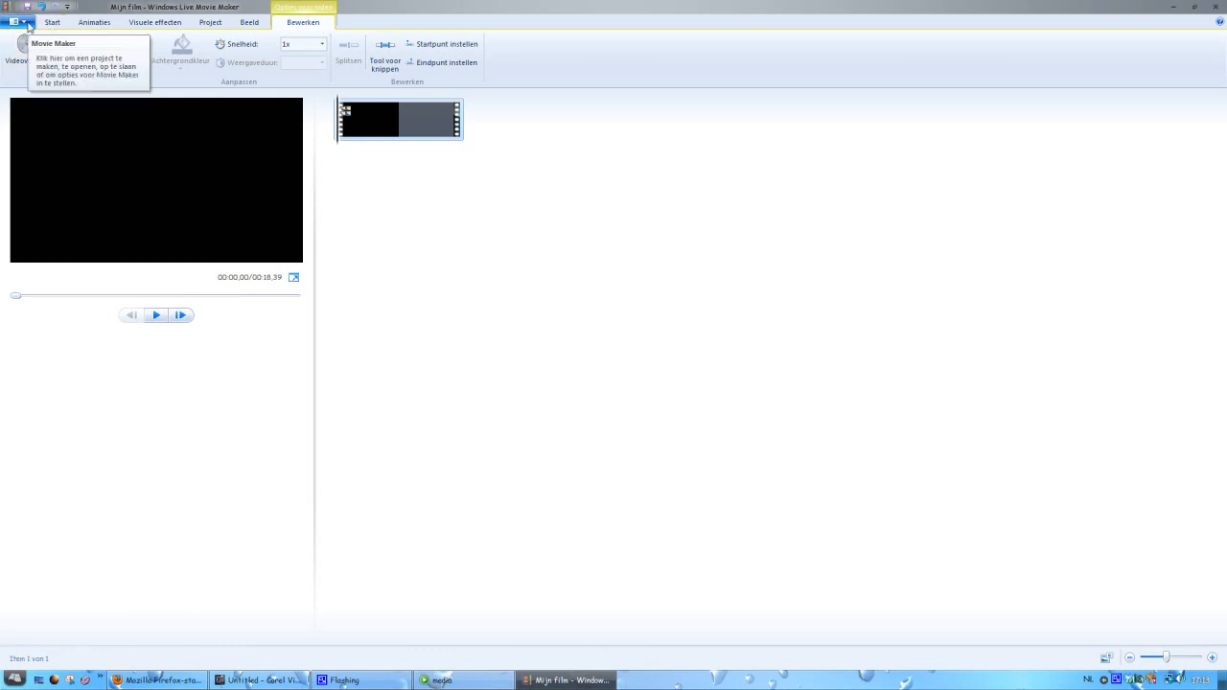
- Open the application menu to reach the Film opslaan presets
{"action": "left_click", "coordinate": [15, 22]}
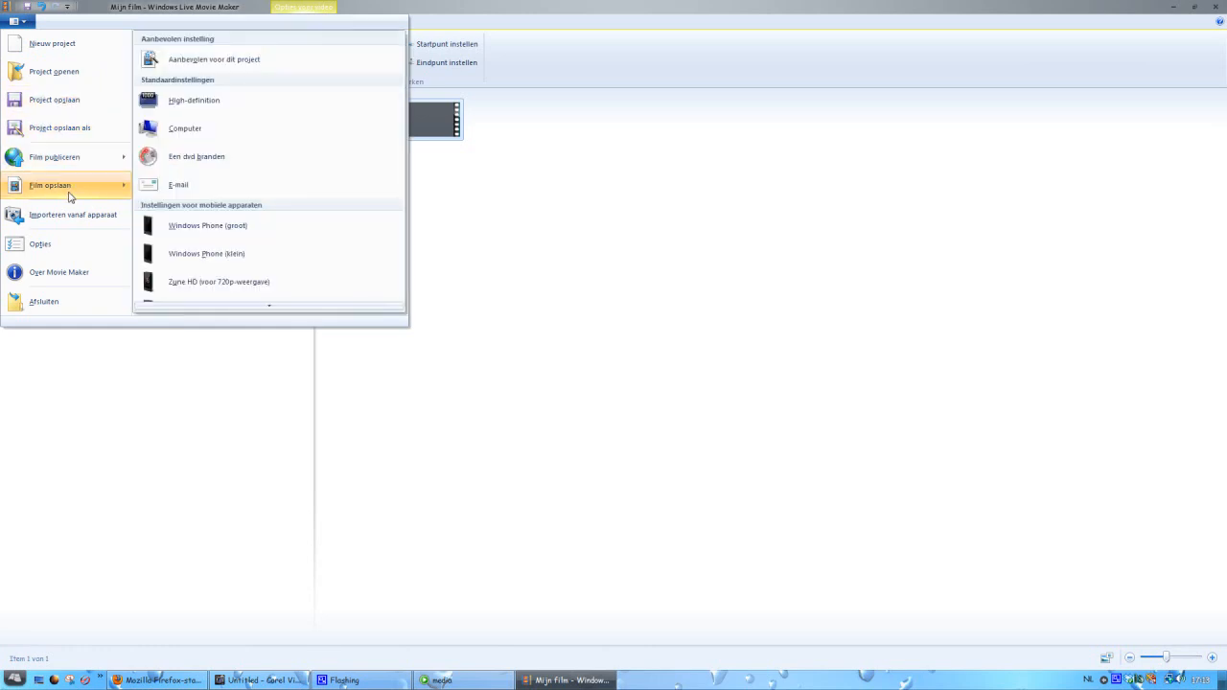
{"action": "mouse_move", "coordinate": [53, 157]}
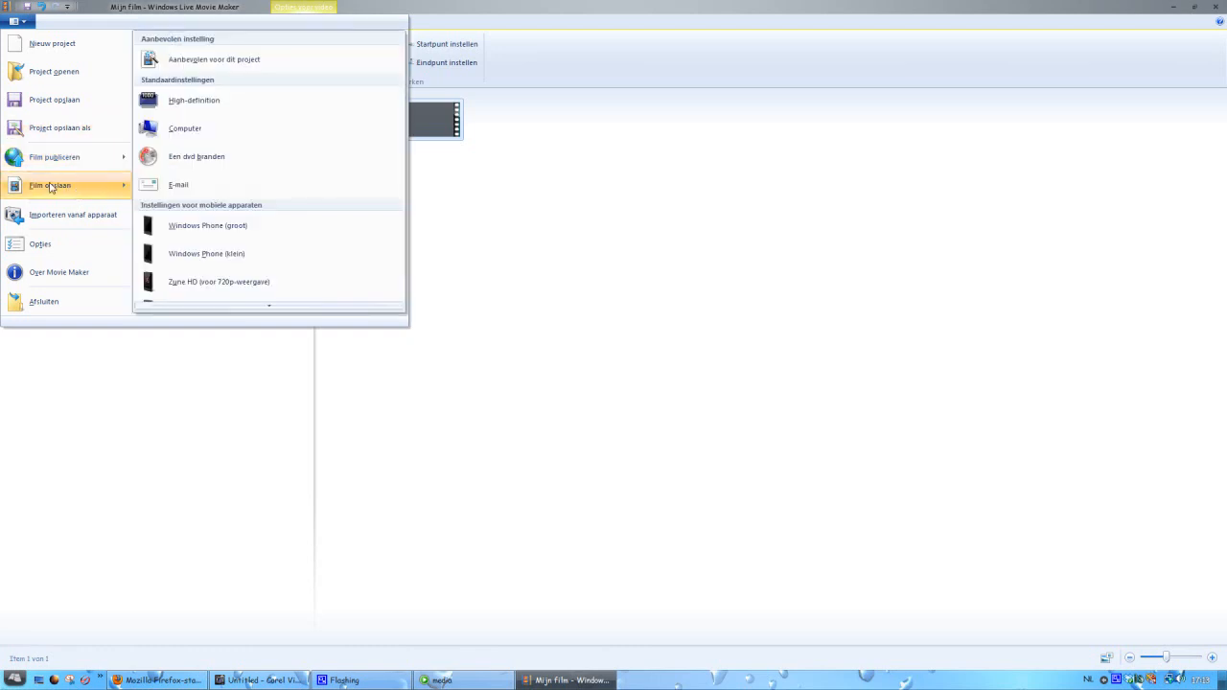
{"action": "mouse_move", "coordinate": [197, 156]}
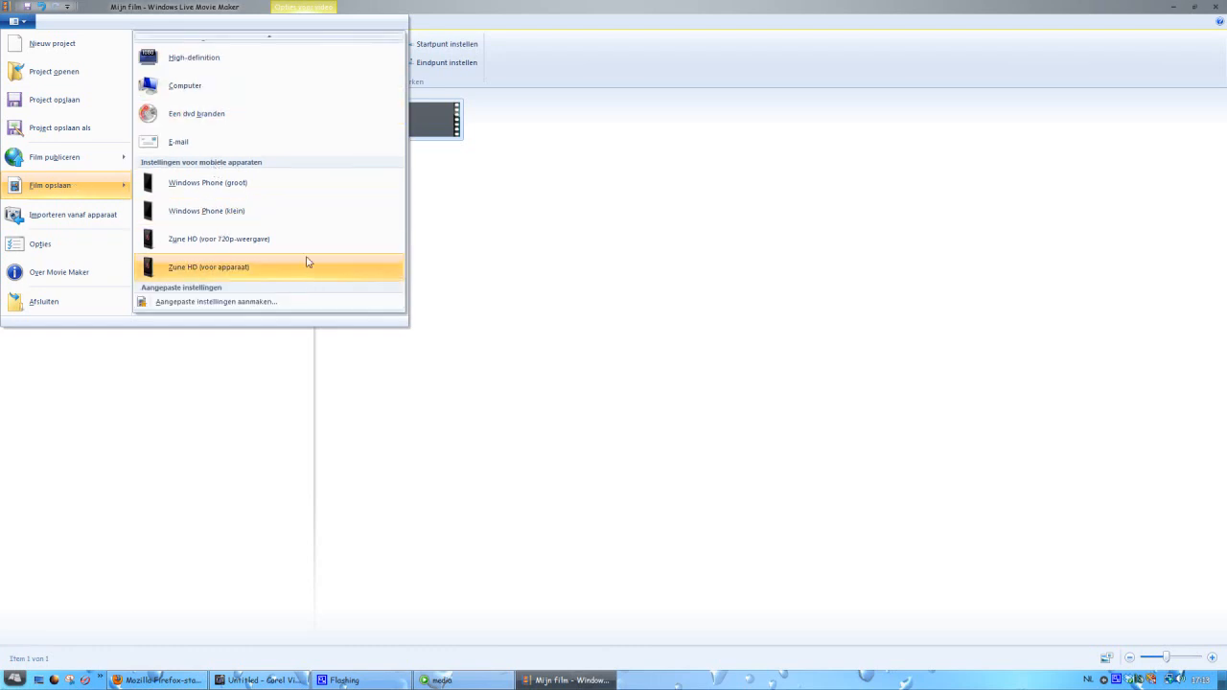
{"action": "mouse_move", "coordinate": [254, 301]}
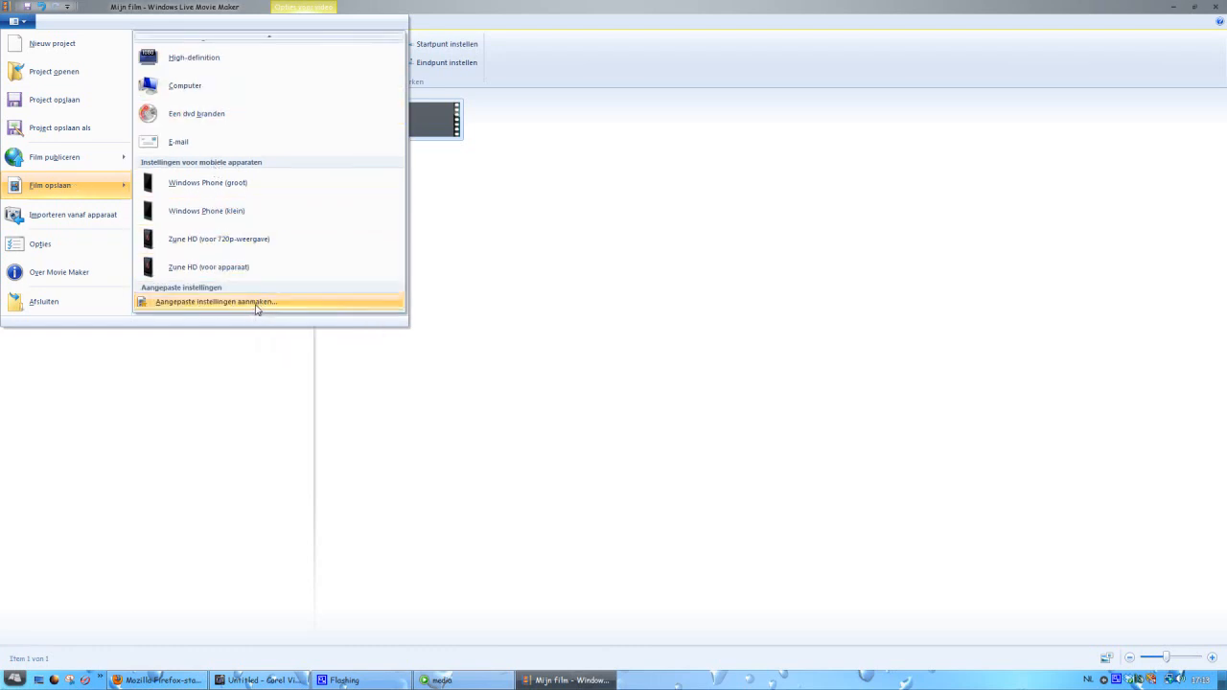
- Create a custom export setting 'video setting1' using a 440 kbps audio format
{"action": "left_click", "coordinate": [216, 301]}
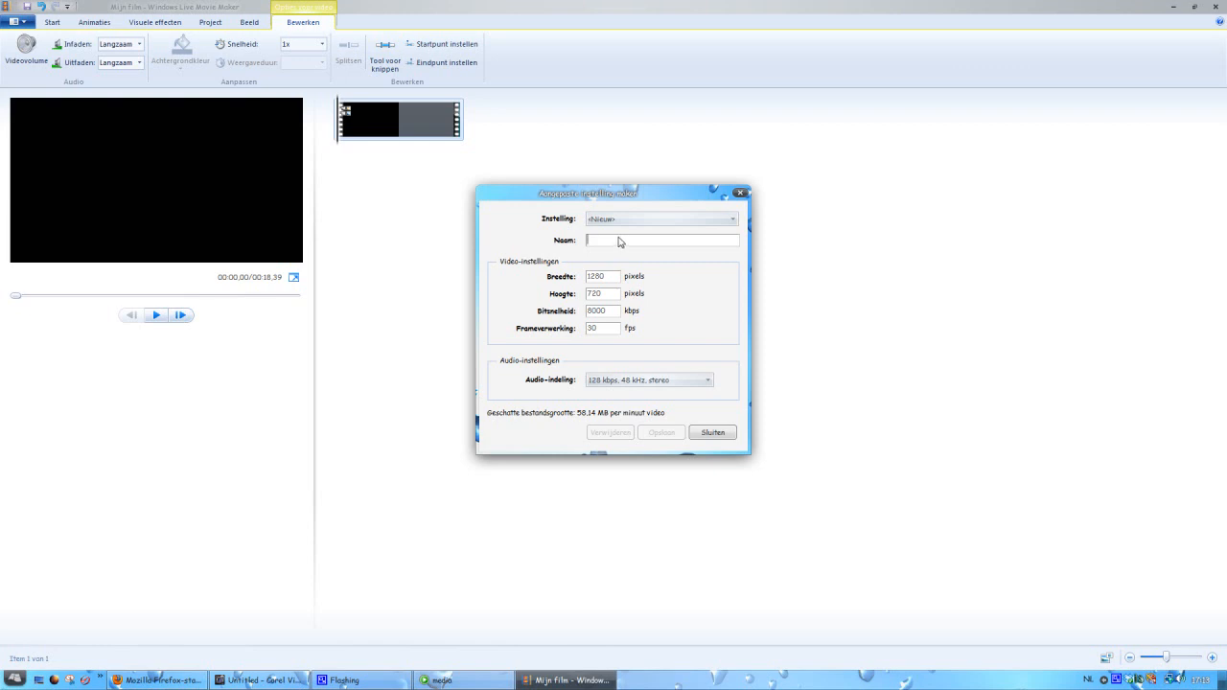
{"action": "mouse_move", "coordinate": [658, 266]}
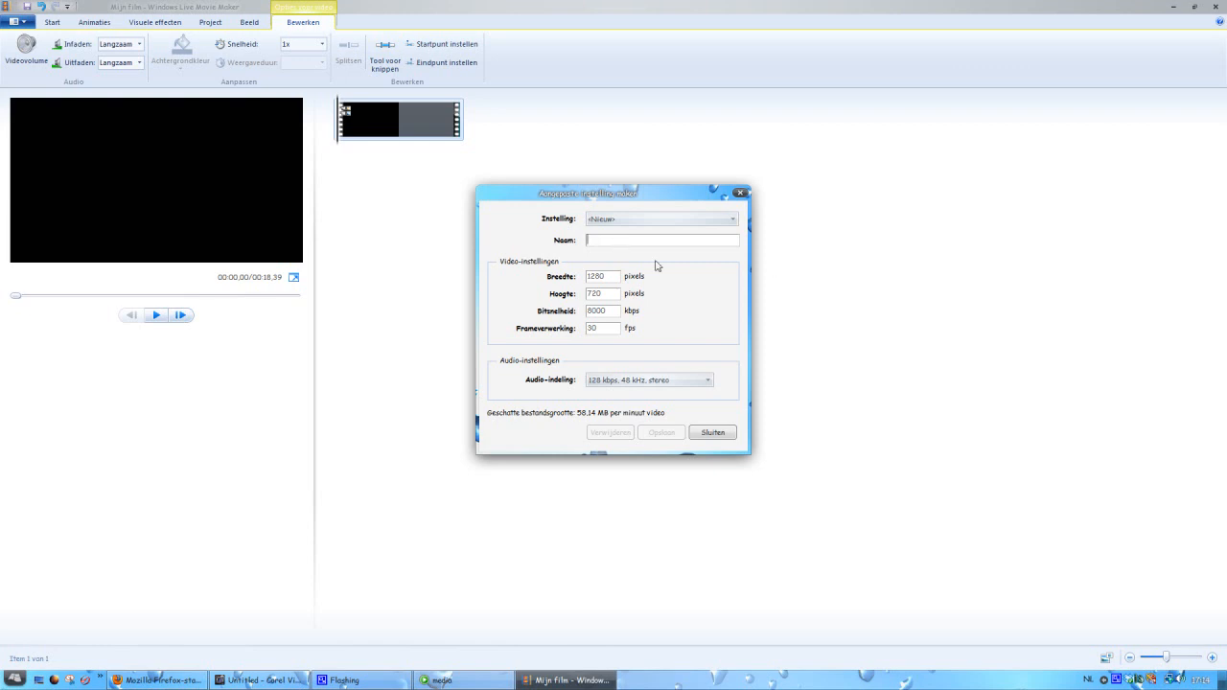
{"action": "mouse_move", "coordinate": [645, 178]}
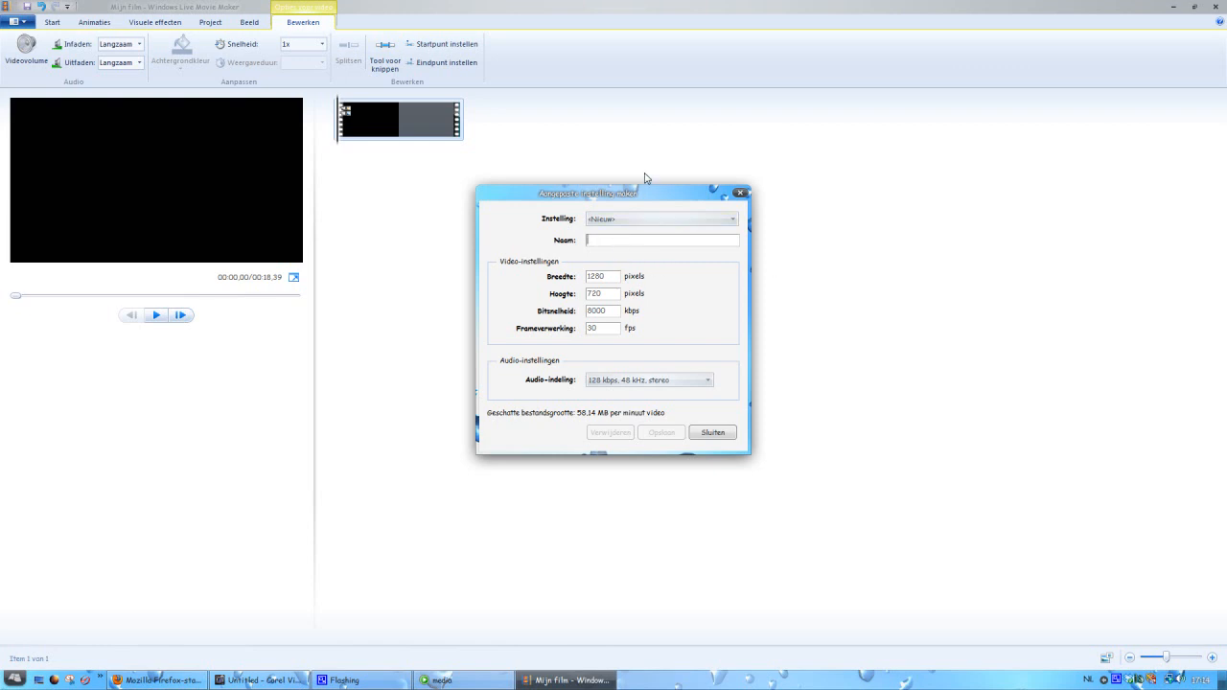
{"action": "type", "text": "video setting1"}
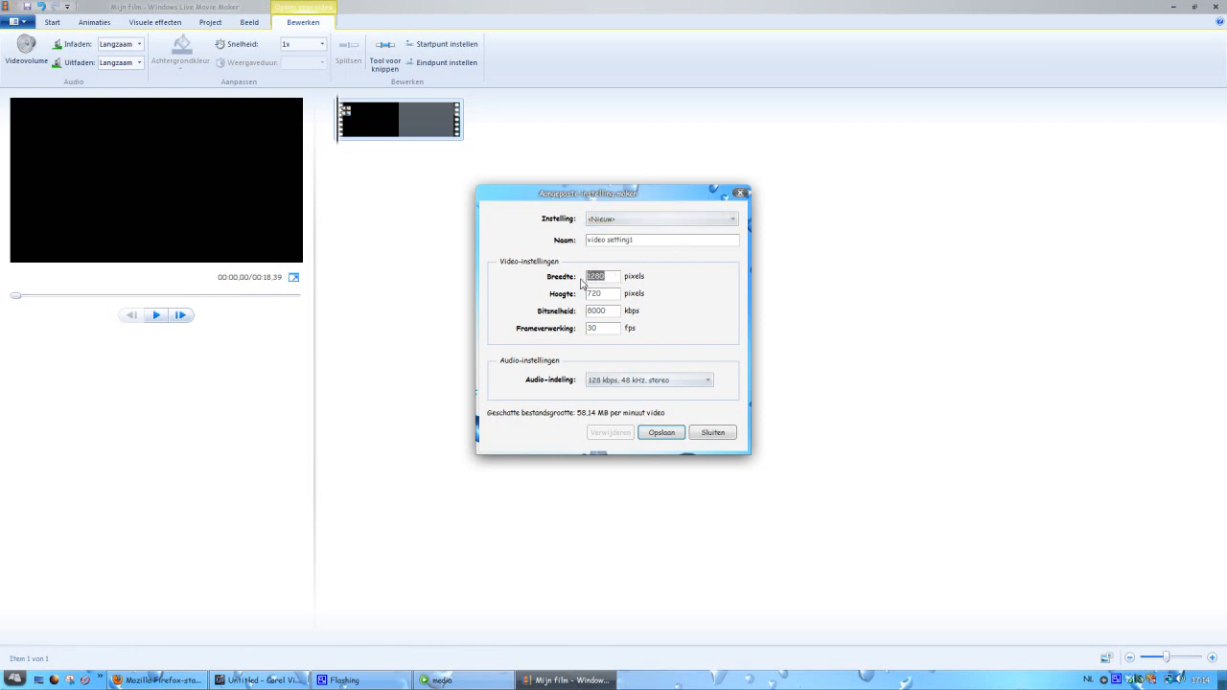
{"action": "left_click", "coordinate": [596, 276]}
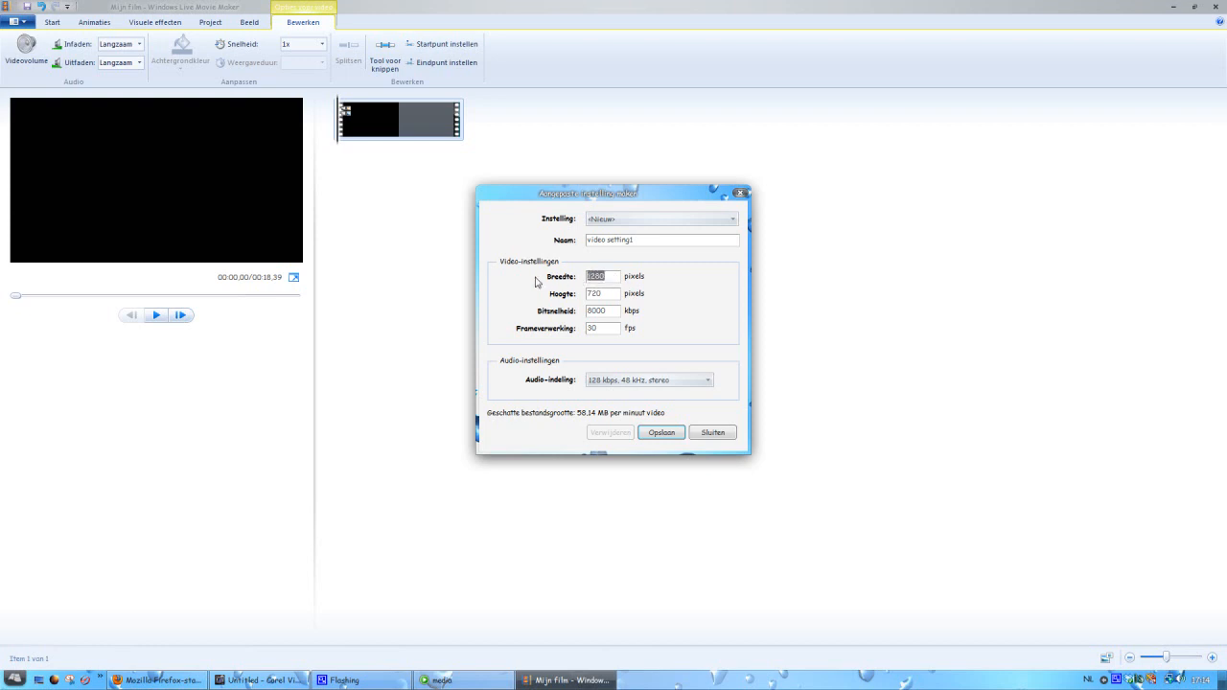
{"action": "left_click", "coordinate": [602, 294]}
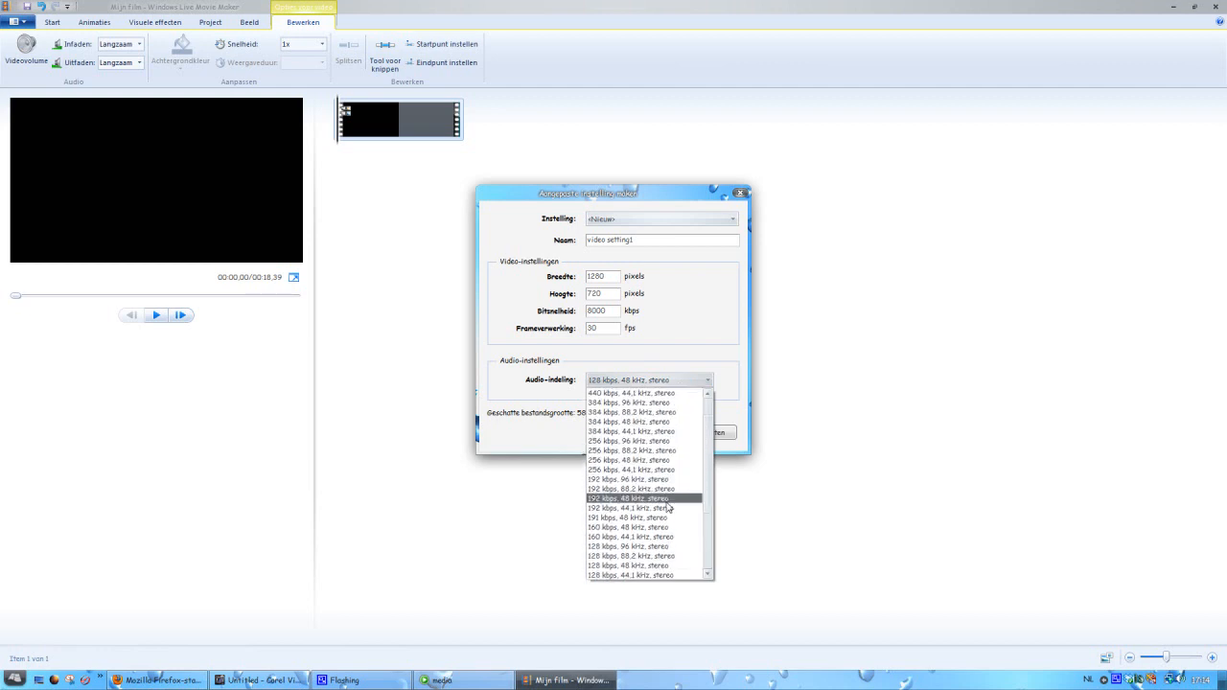
{"action": "scroll", "scroll_direction": "down", "scroll_amount": 3}
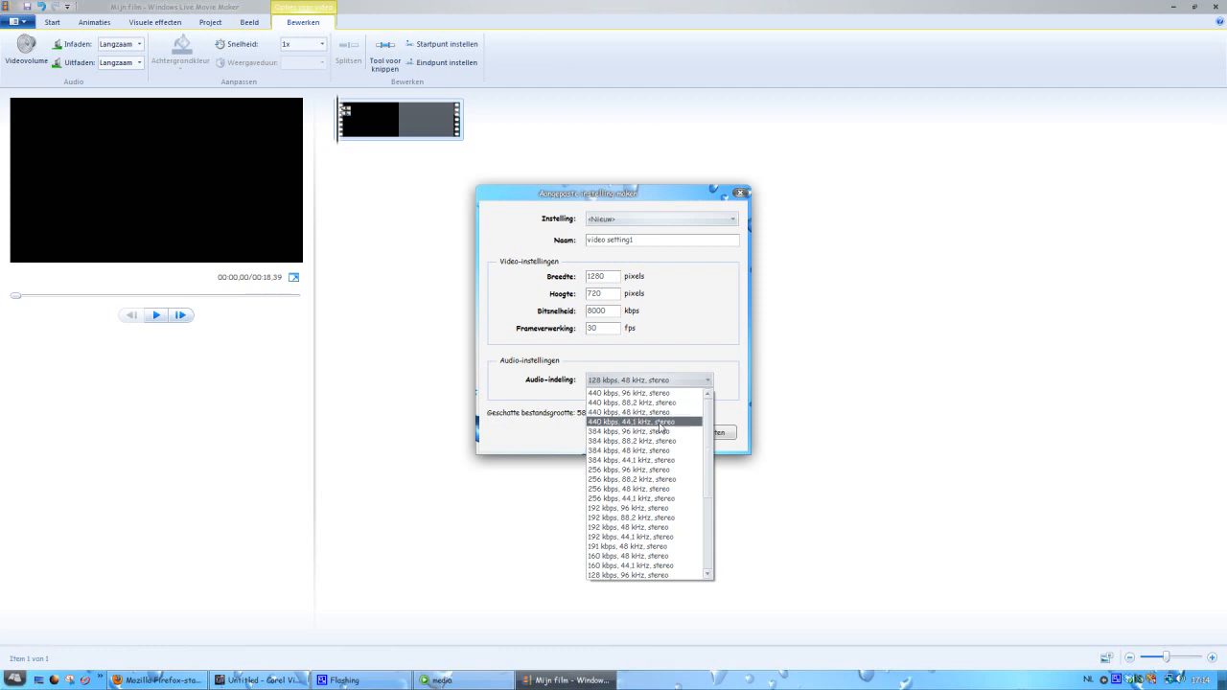
{"action": "left_click", "coordinate": [631, 422]}
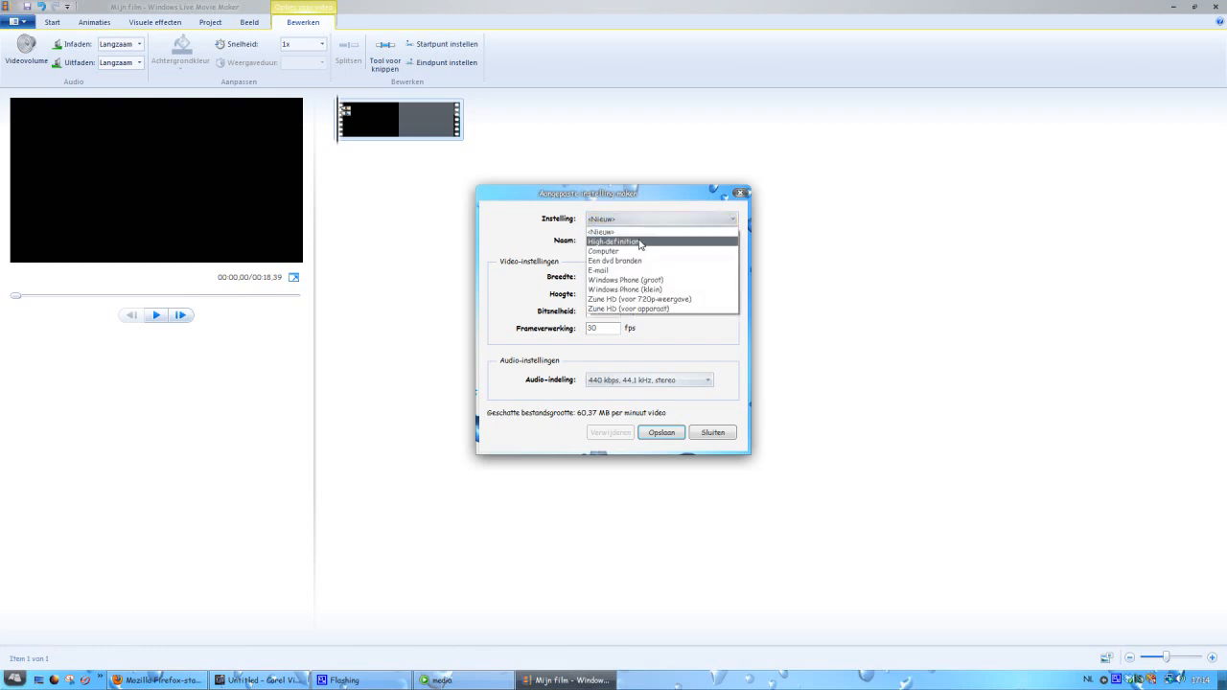
{"action": "left_click", "coordinate": [613, 241]}
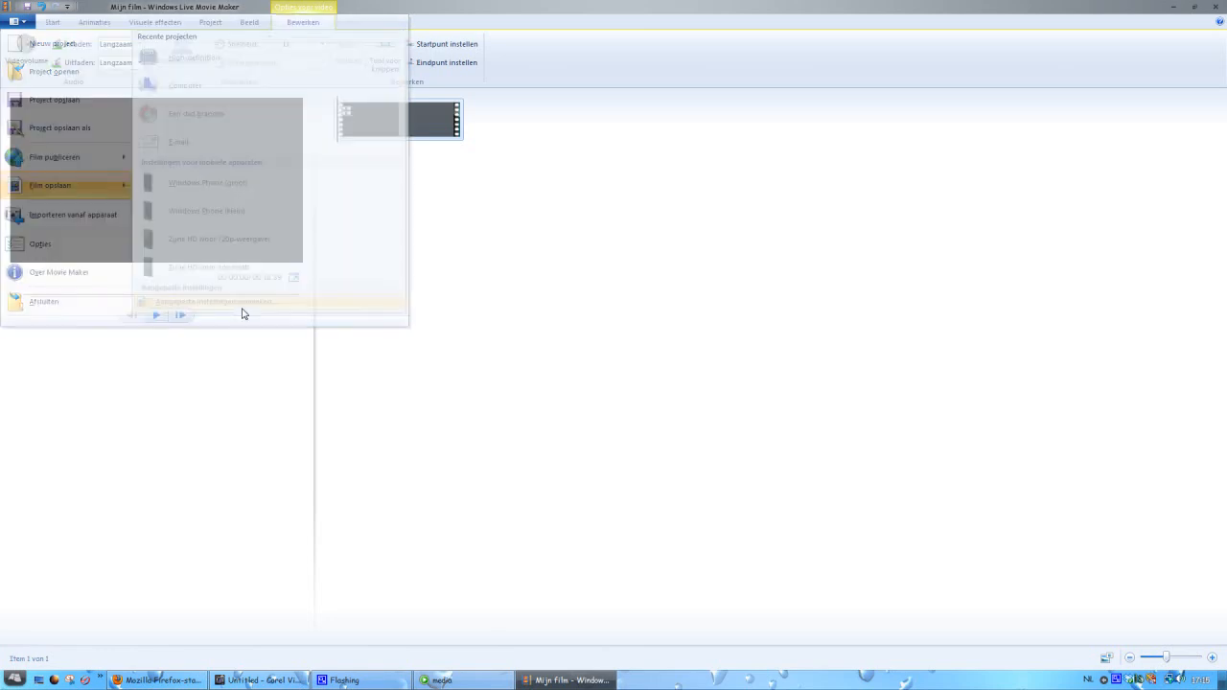
- Define custom setting 'setting1' with 10000 kbps video and 440 kbps 44.1 kHz stereo audio, and save it
{"action": "left_click", "coordinate": [215, 302]}
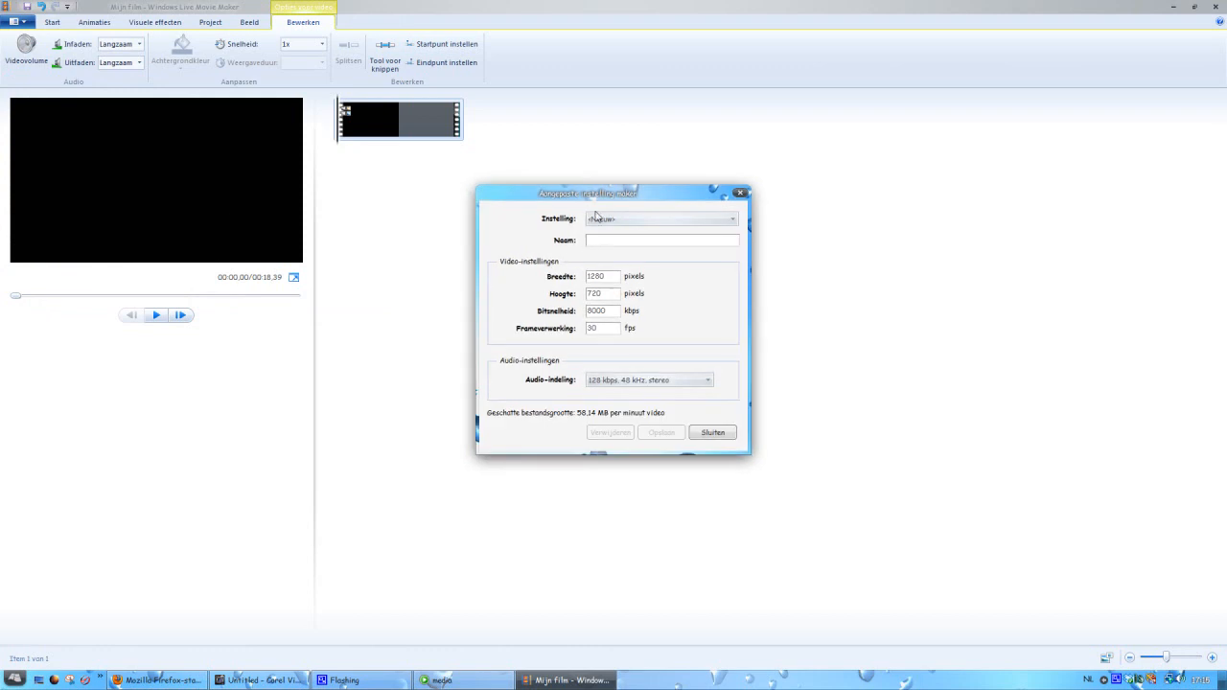
{"action": "type", "text": "setting1"}
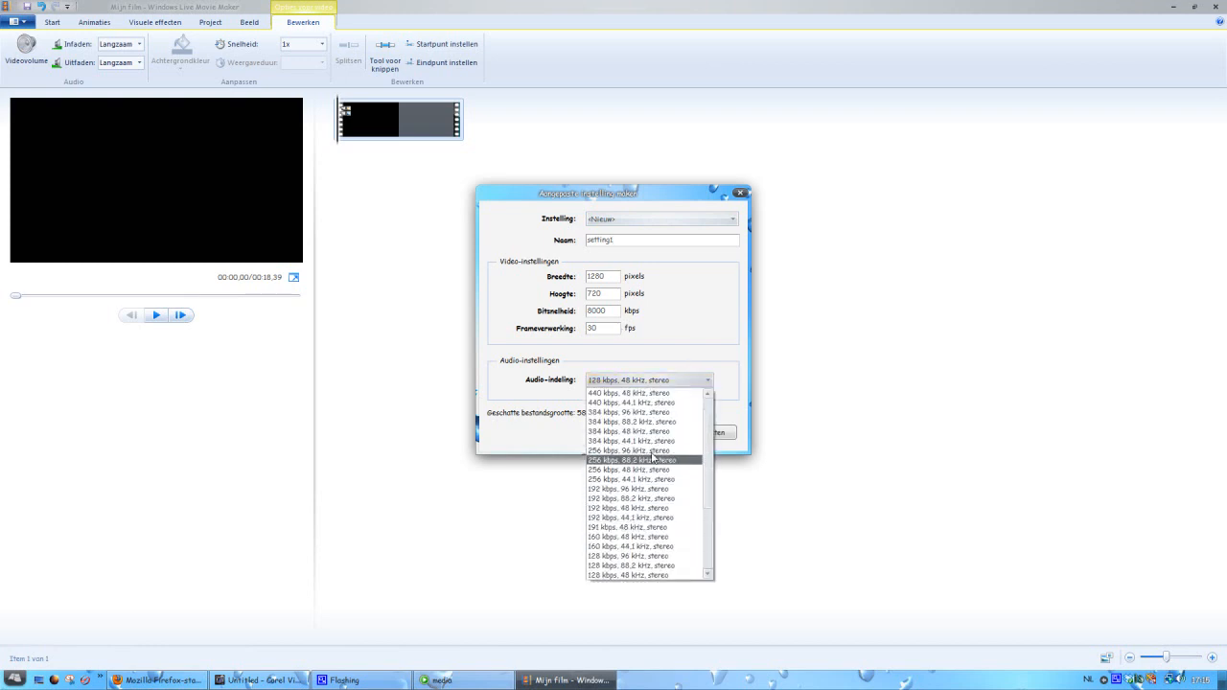
{"action": "left_click", "coordinate": [630, 402]}
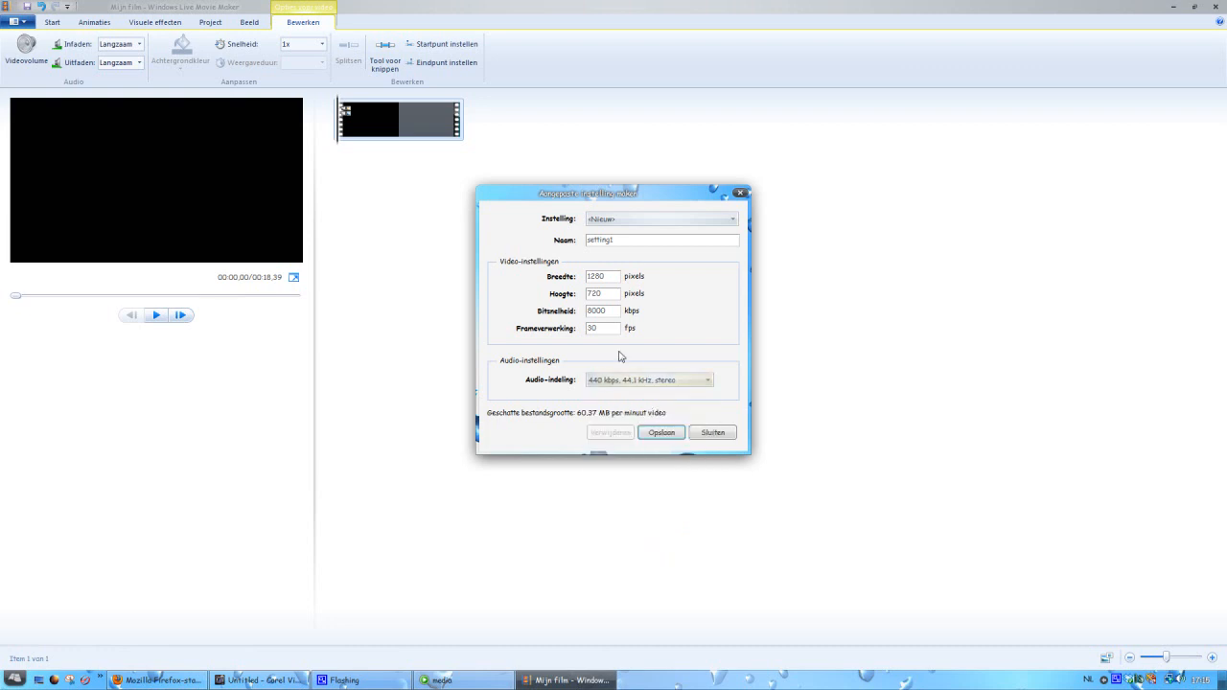
{"action": "mouse_move", "coordinate": [611, 328]}
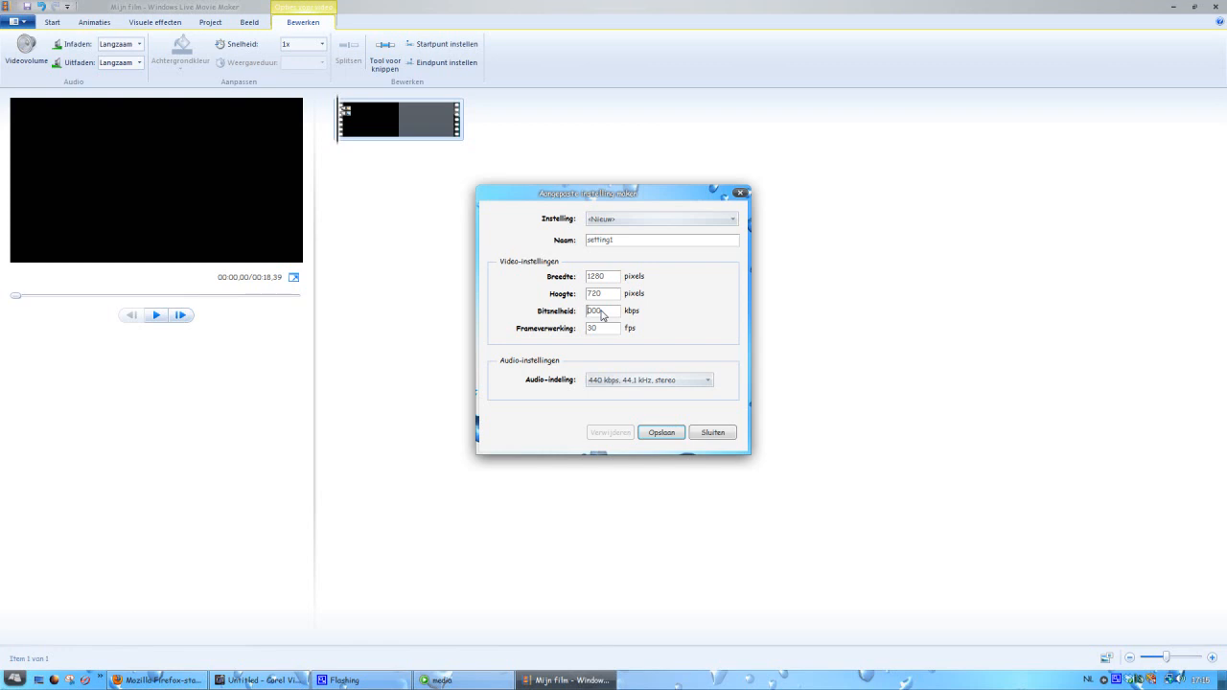
{"action": "type", "text": "20000"}
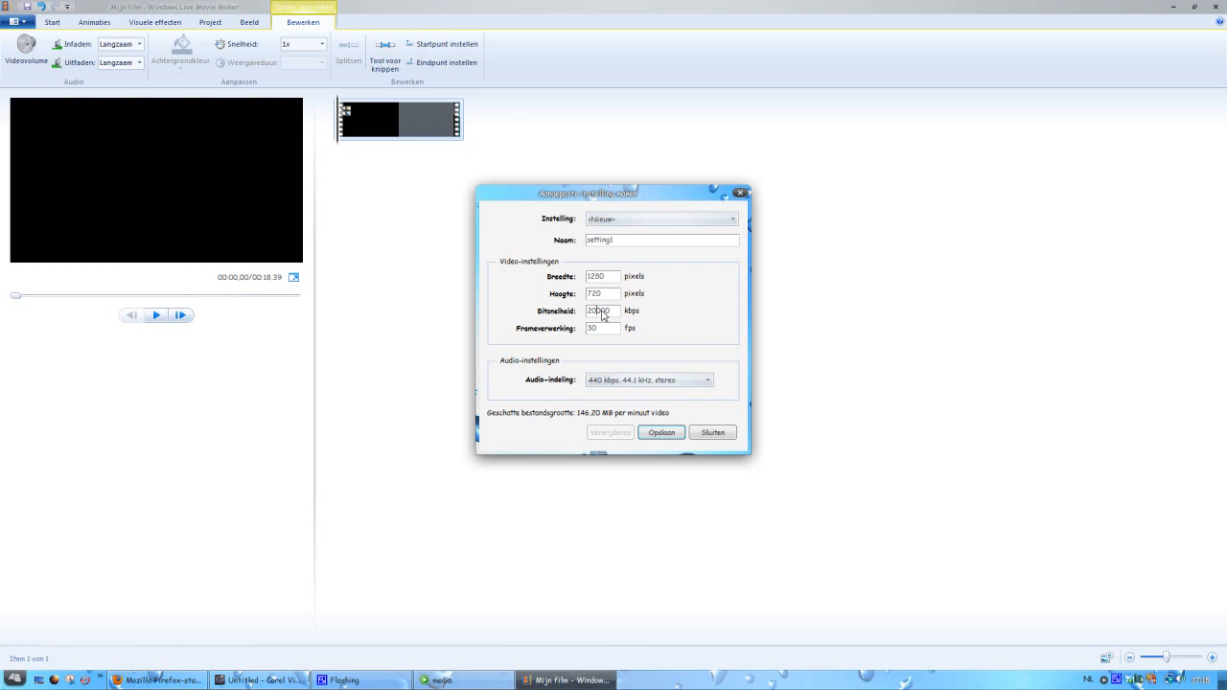
{"action": "mouse_move", "coordinate": [621, 317]}
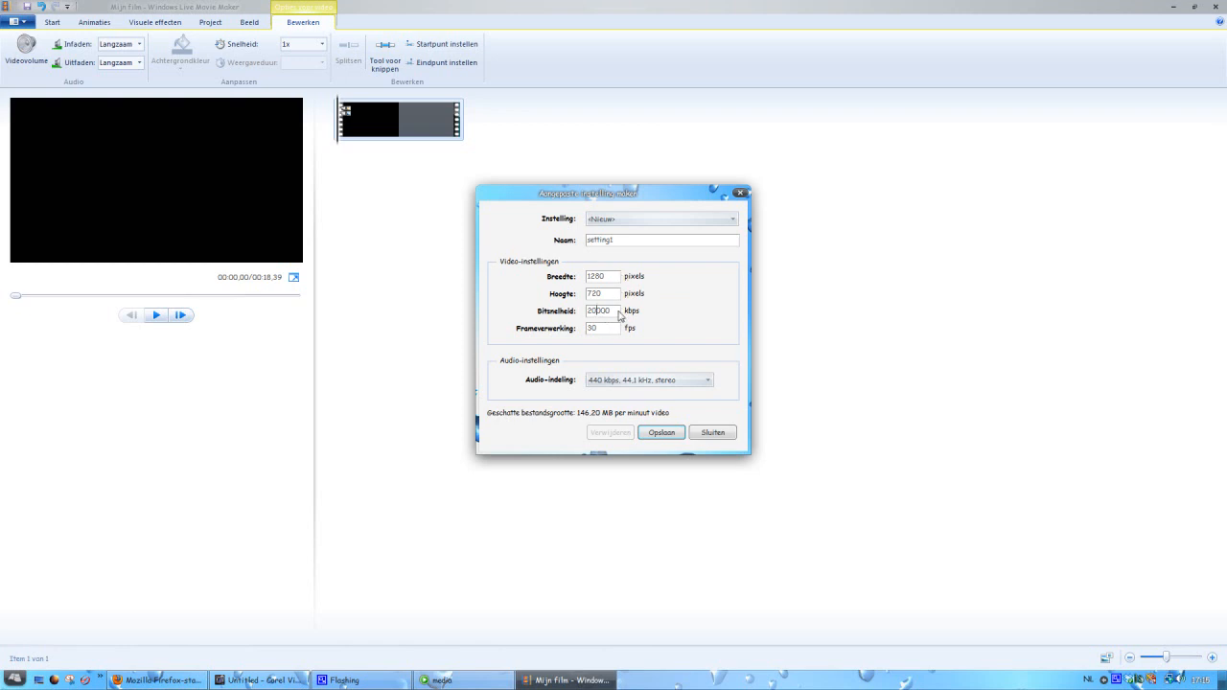
{"action": "type", "text": "10000"}
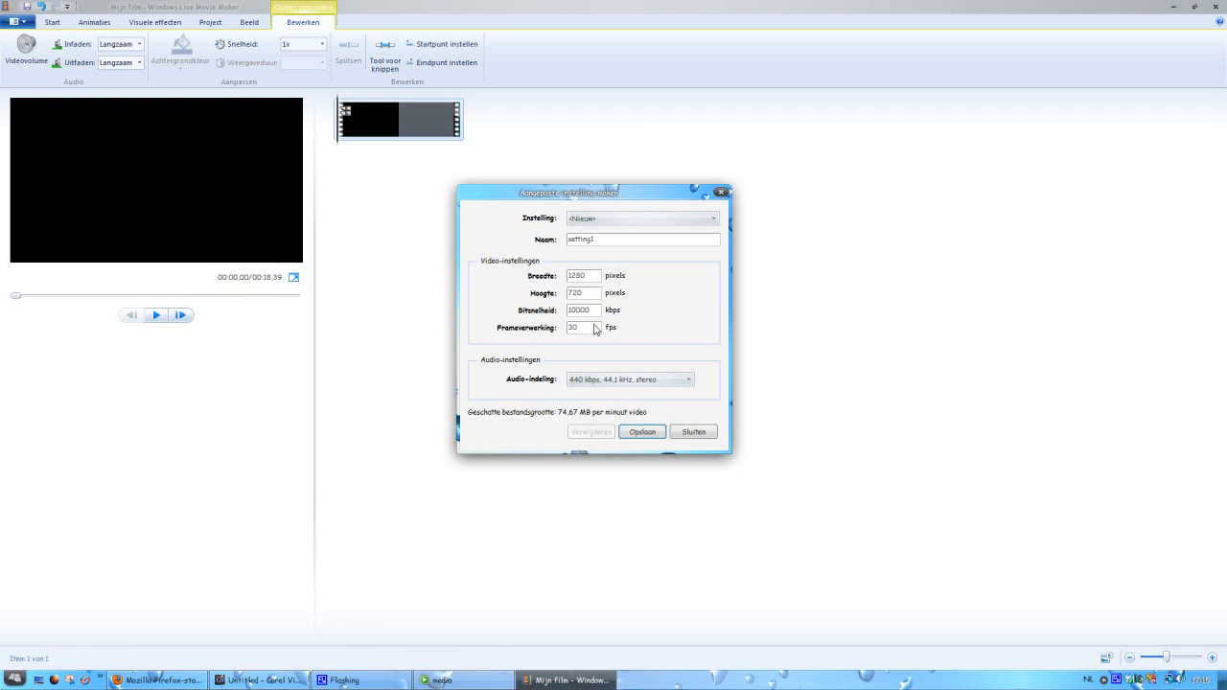
{"action": "mouse_move", "coordinate": [598, 333]}
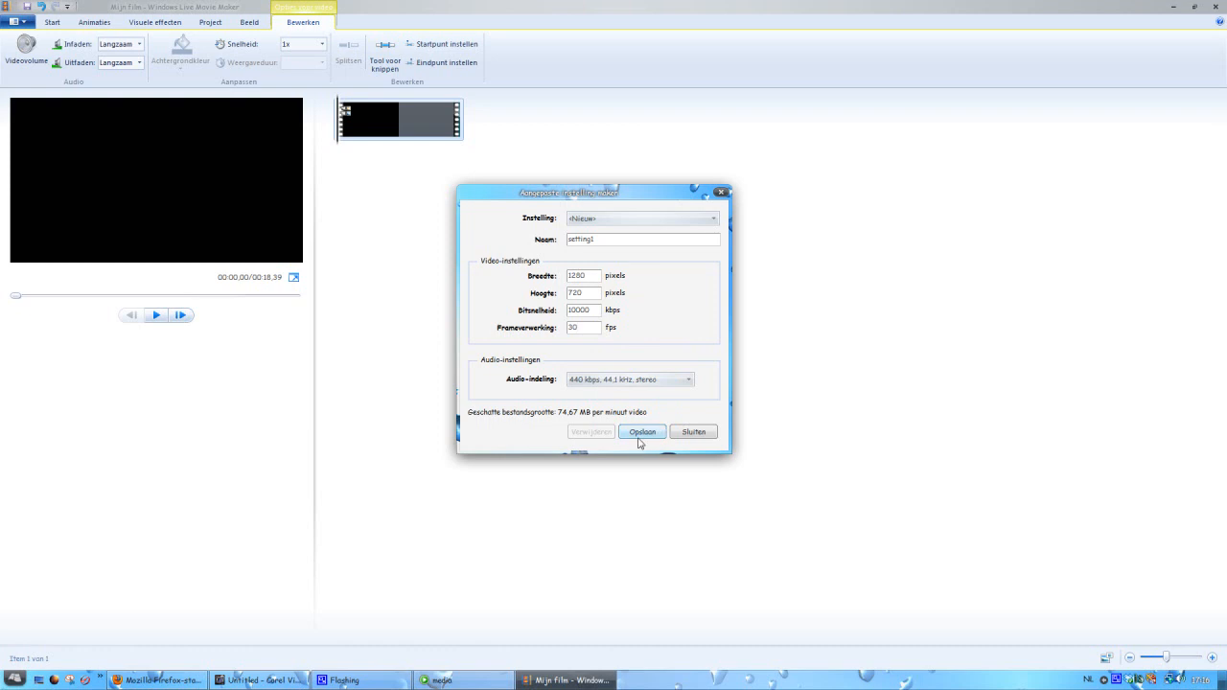
{"action": "left_click", "coordinate": [583, 327]}
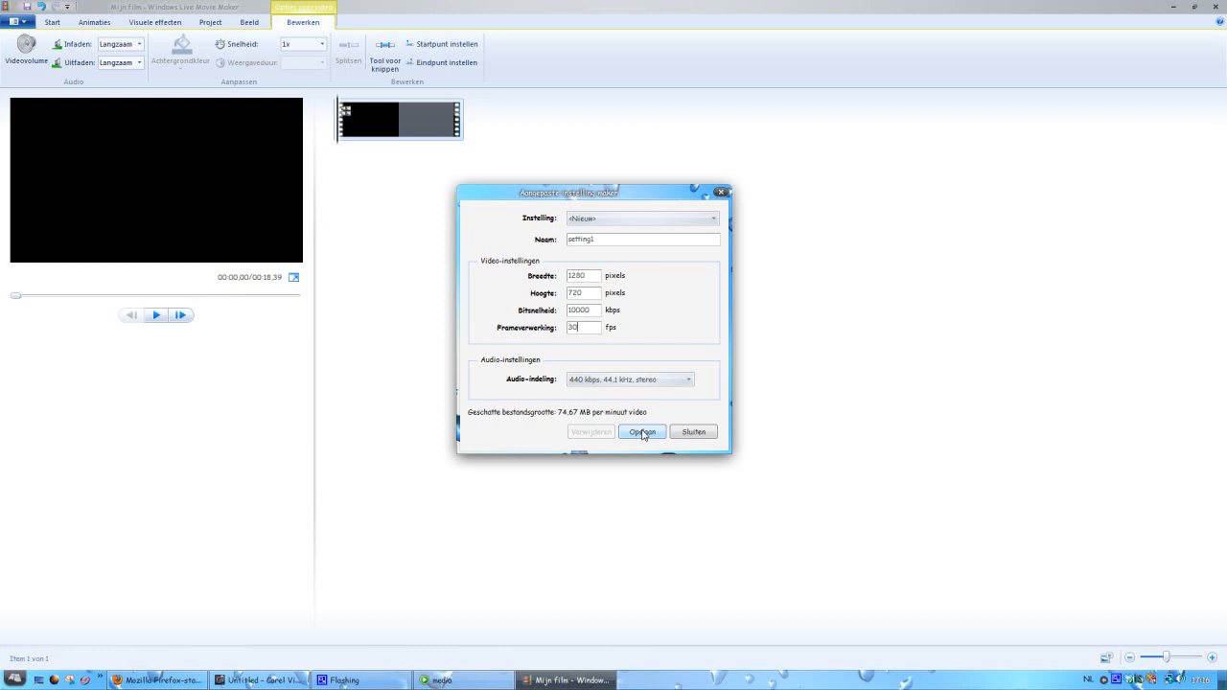
{"action": "left_click", "coordinate": [642, 431]}
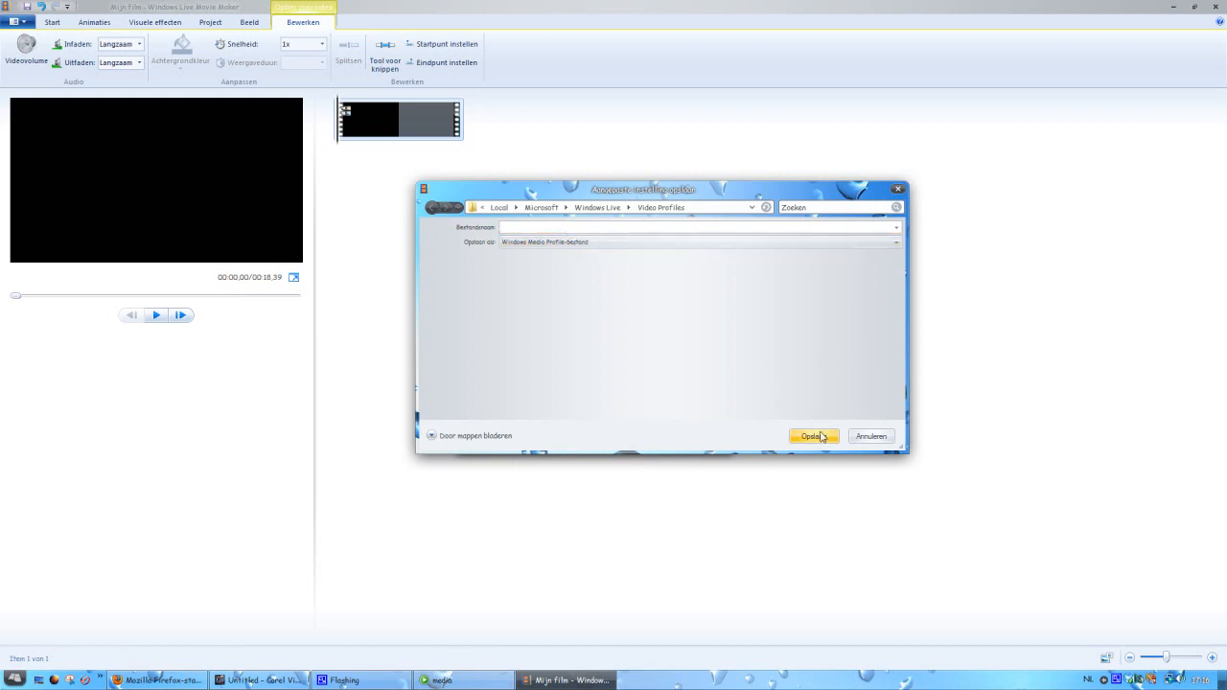
- Save the custom profile under the name 'setting1' and close its settings window
{"action": "type", "text": "setn"}
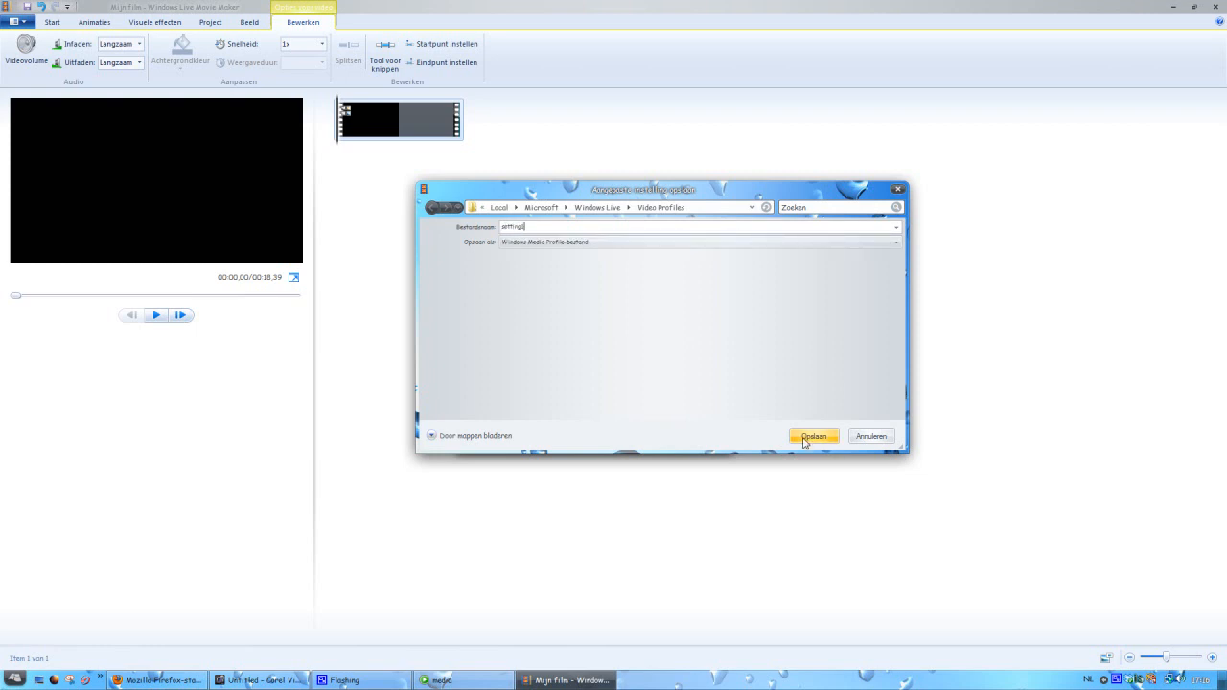
{"action": "left_click", "coordinate": [814, 436]}
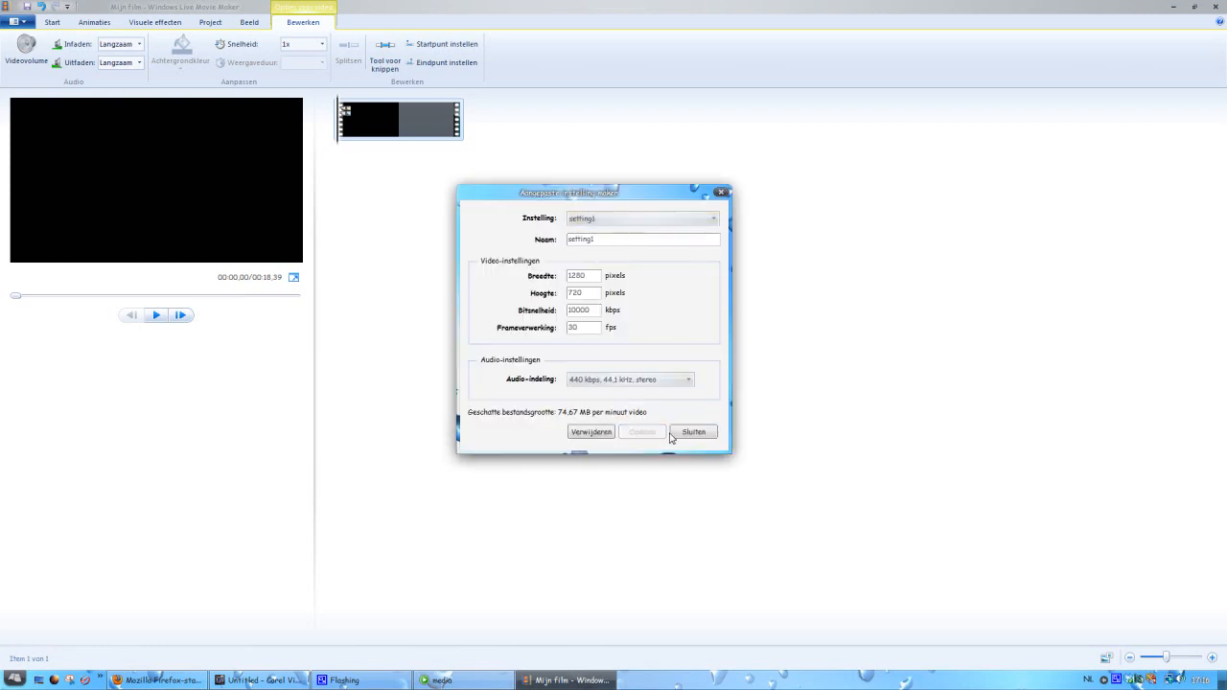
{"action": "left_click", "coordinate": [693, 431]}
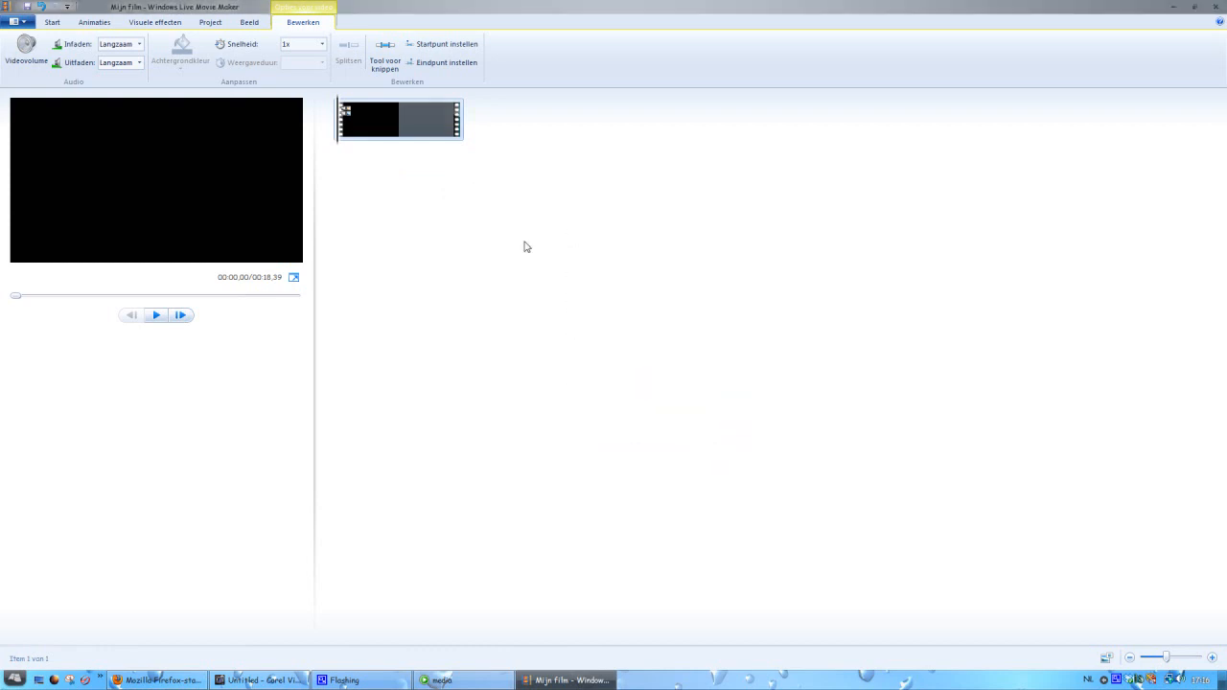
- Open File > Project opslaan als, then cancel the dialog
{"action": "left_click", "coordinate": [14, 21]}
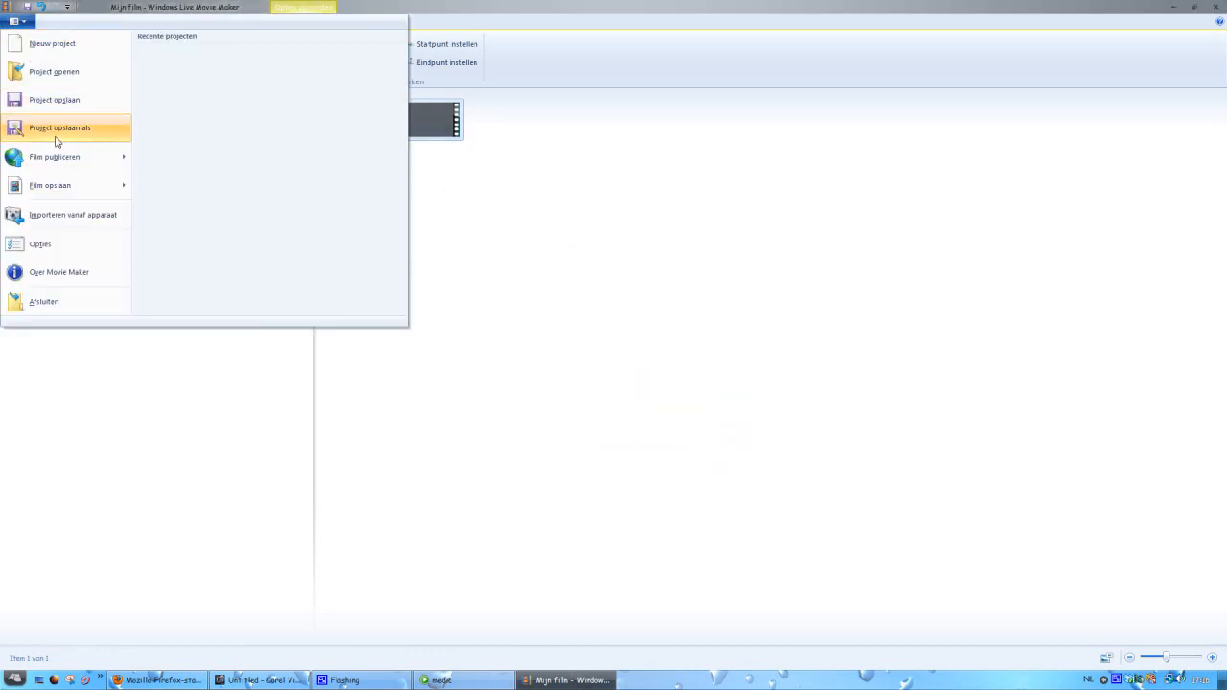
{"action": "left_click", "coordinate": [60, 127]}
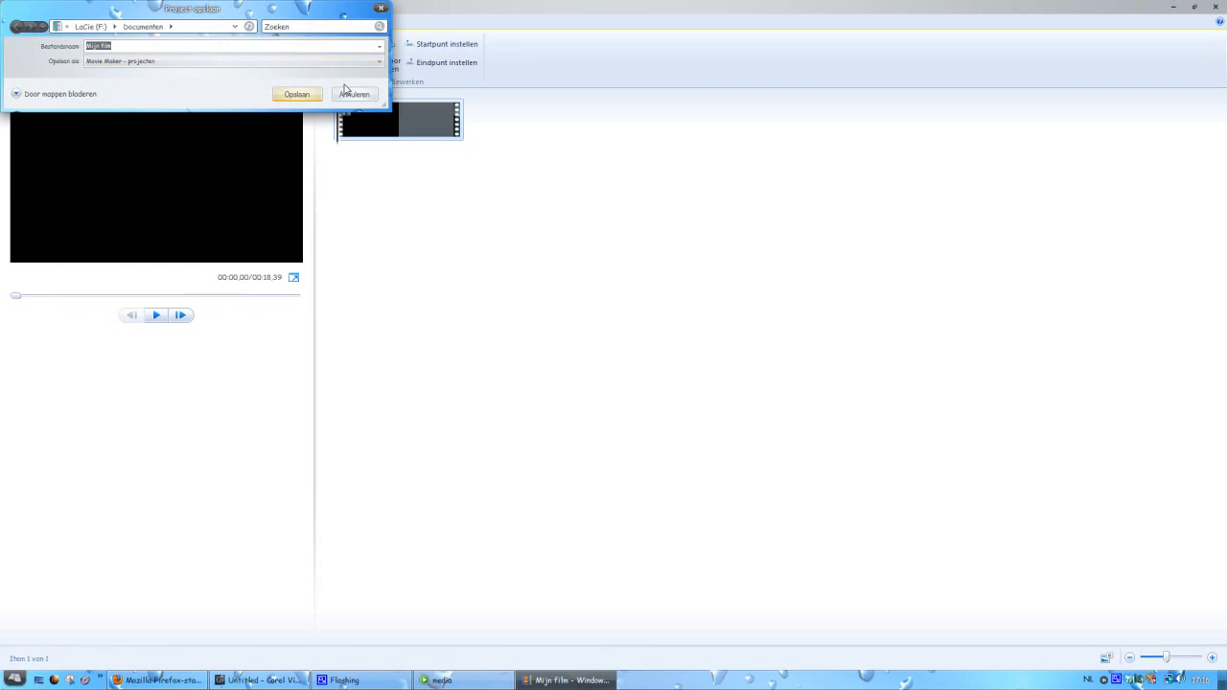
{"action": "left_click", "coordinate": [354, 94]}
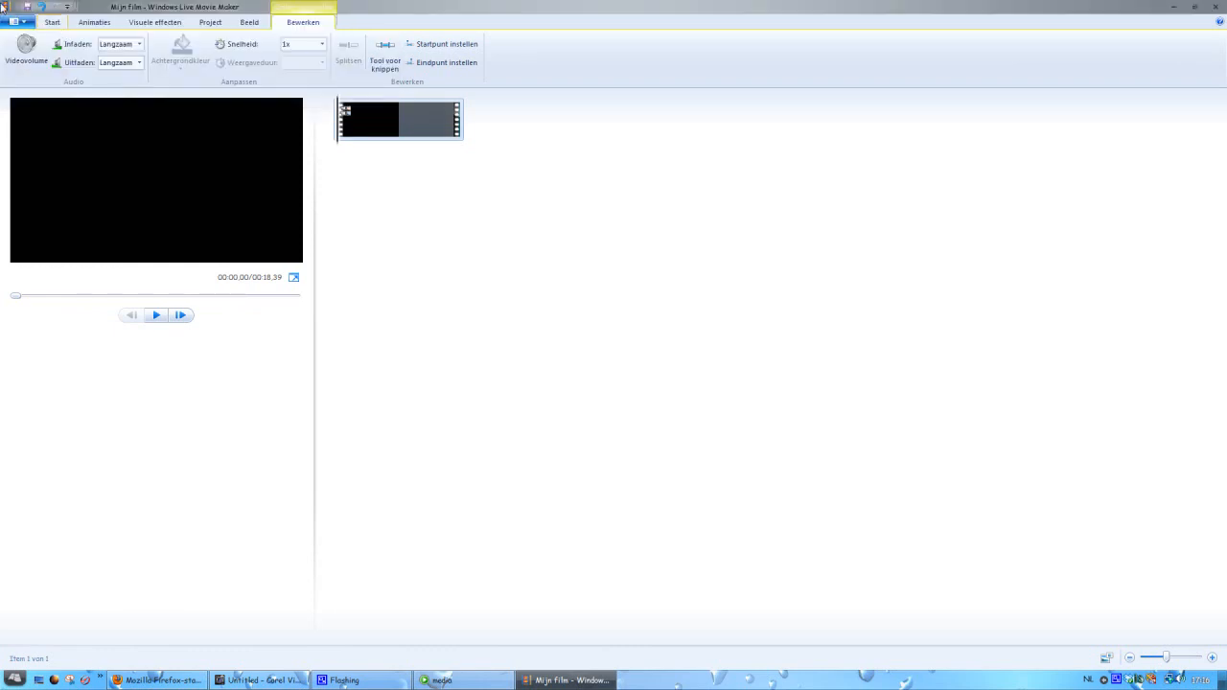
- Start exporting the movie with the setting1 preset from File > Film opslaan
{"action": "left_click", "coordinate": [14, 21]}
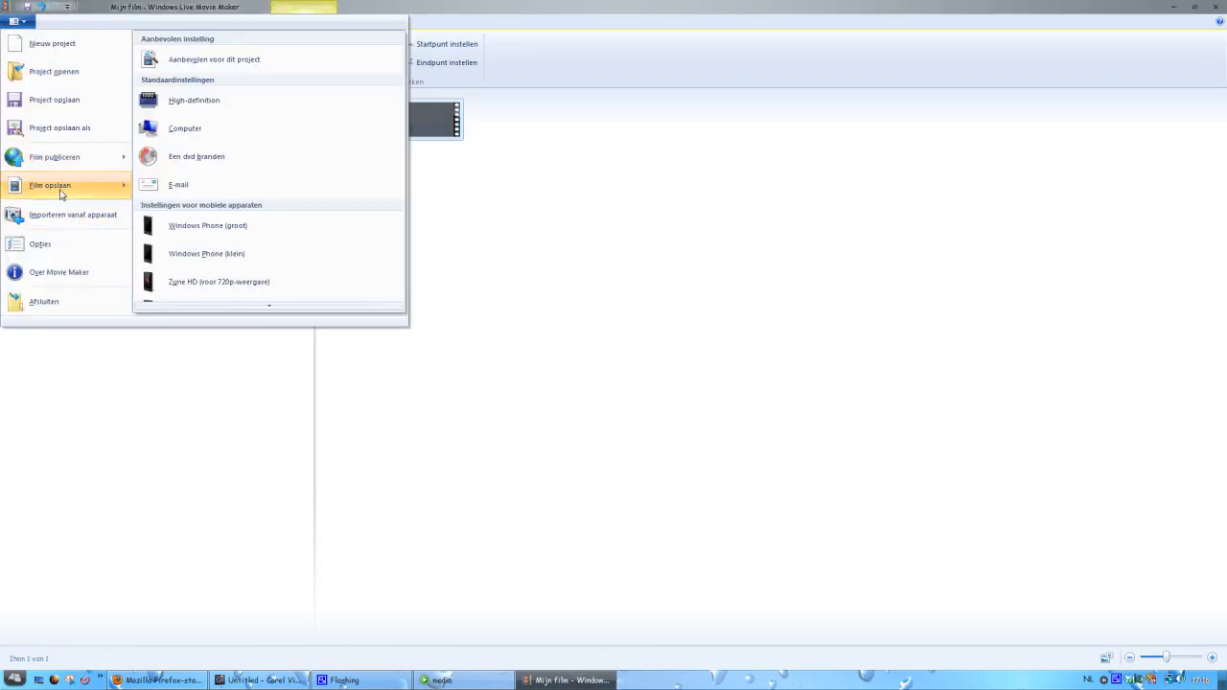
{"action": "mouse_move", "coordinate": [196, 156]}
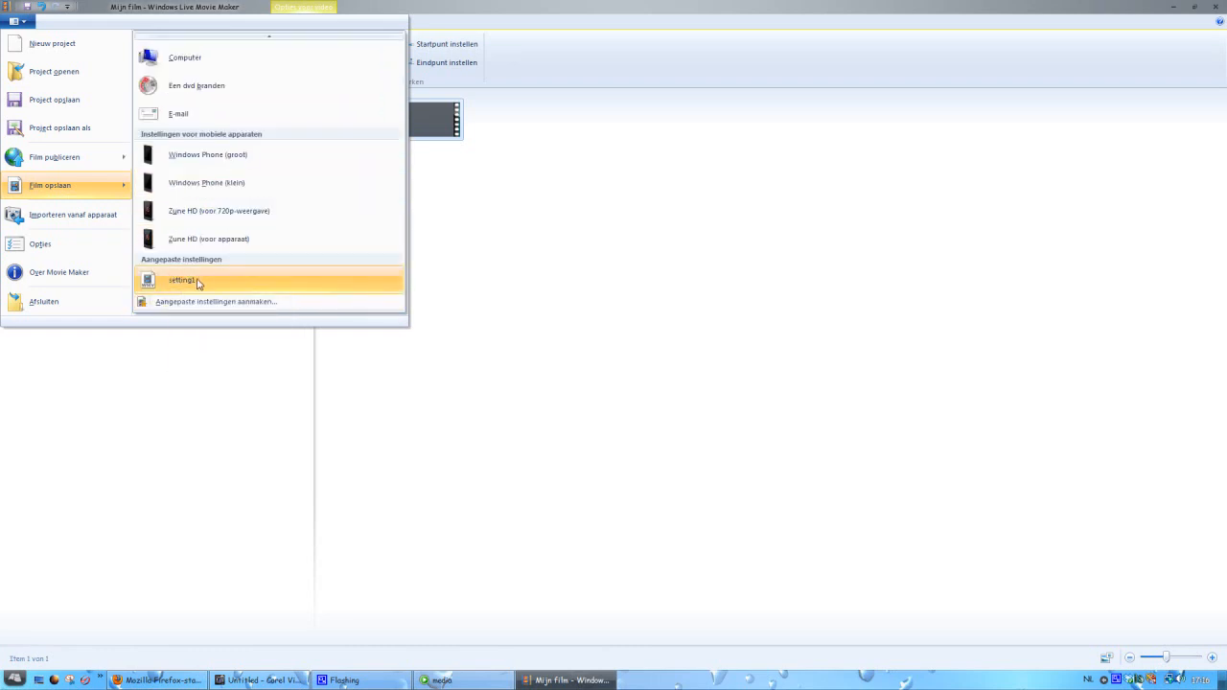
{"action": "left_click", "coordinate": [183, 279]}
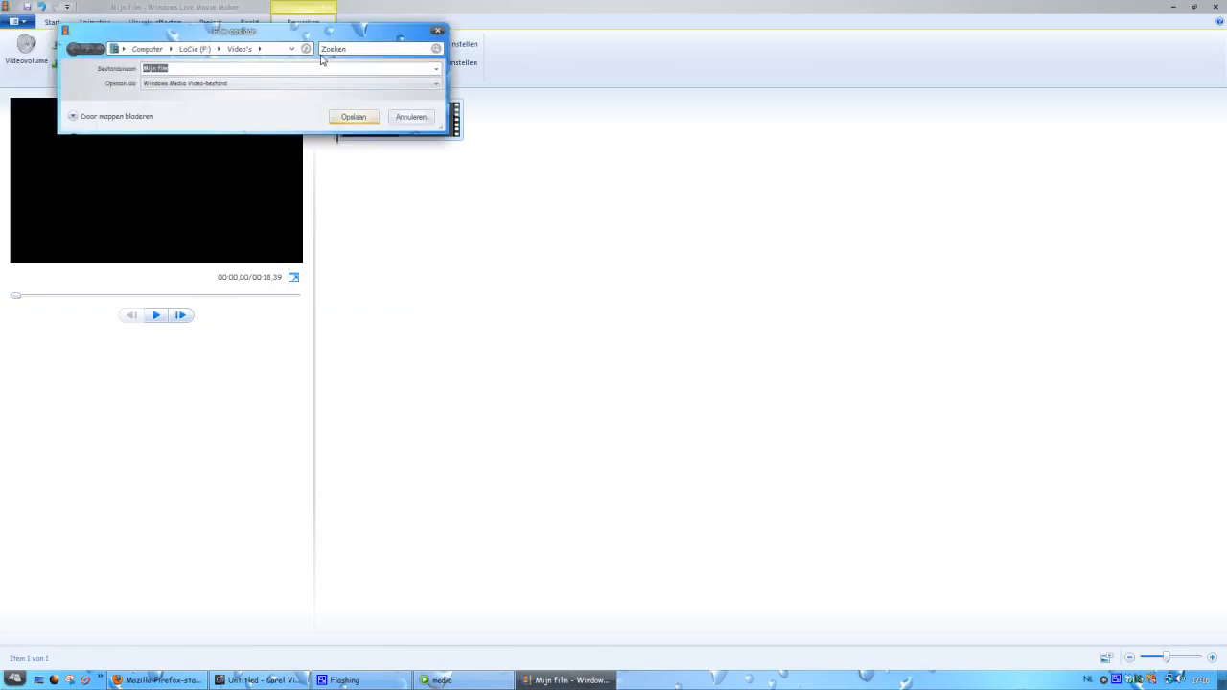
{"action": "left_click_drag", "start_coordinate": [235, 30], "coordinate": [471, 170]}
{"action": "type", "text": "guideprojecteinm"}
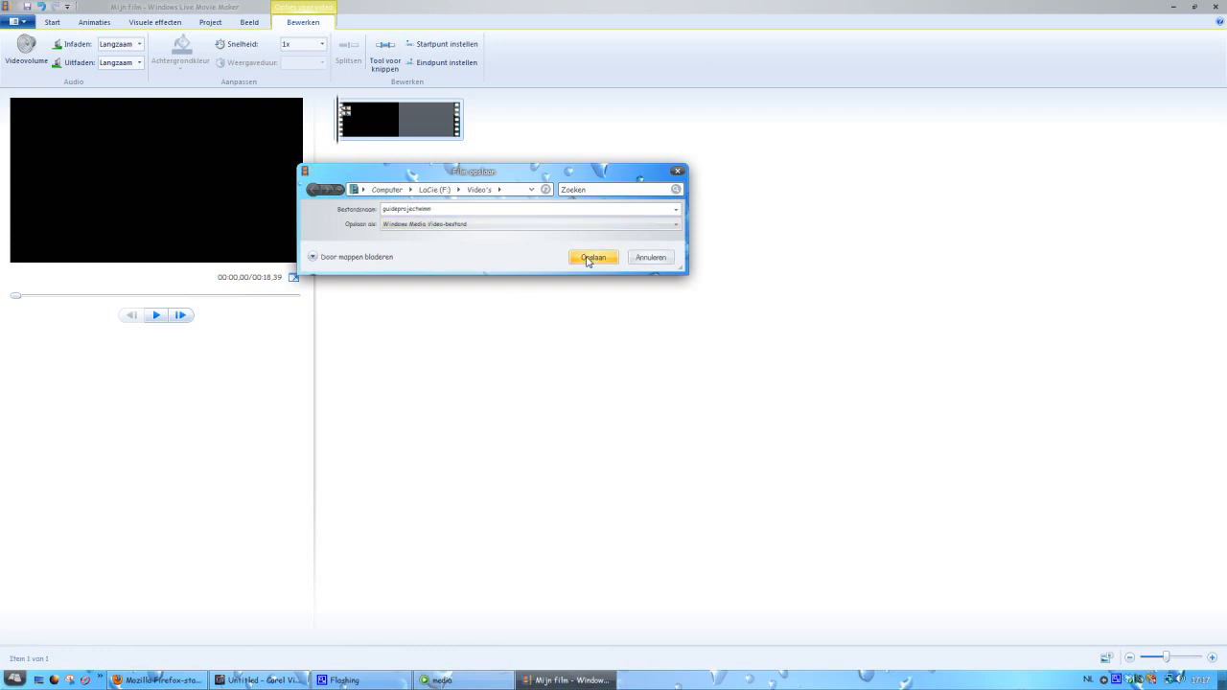
{"action": "left_click", "coordinate": [593, 257]}
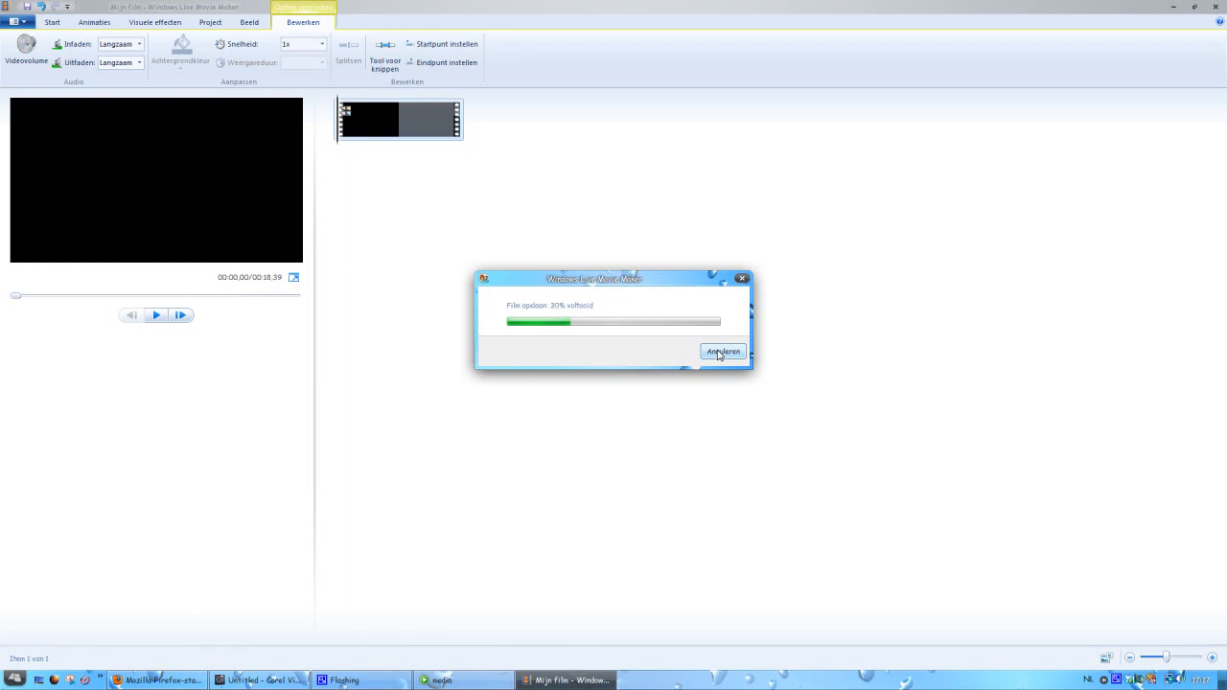
- Cancel the running export, confirm with Ja, and return to Corel VideoStudio Pro X4
{"action": "left_click", "coordinate": [722, 351]}
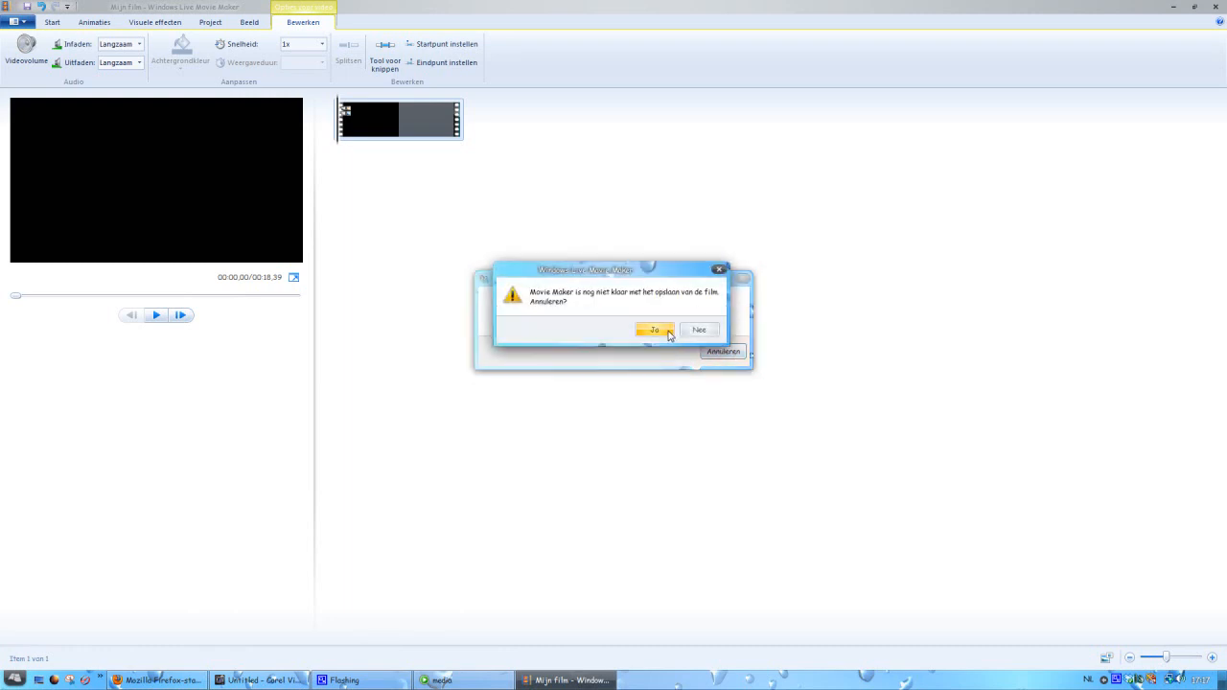
{"action": "left_click", "coordinate": [654, 330]}
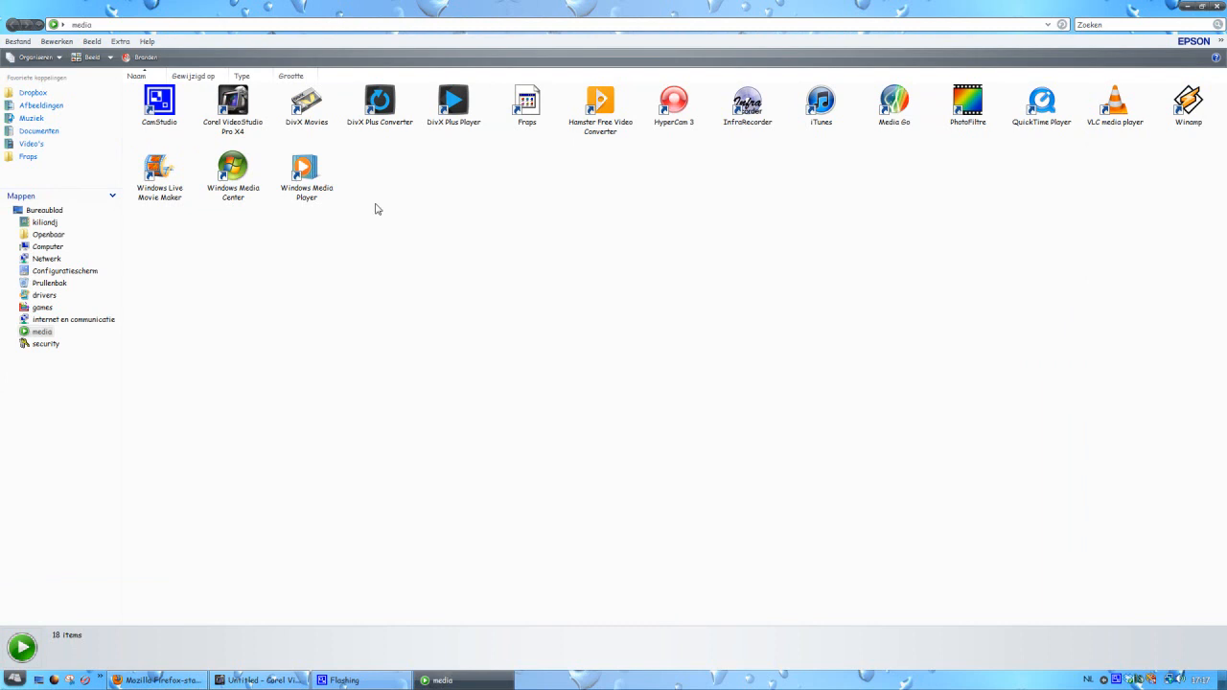
{"action": "left_click", "coordinate": [232, 105]}
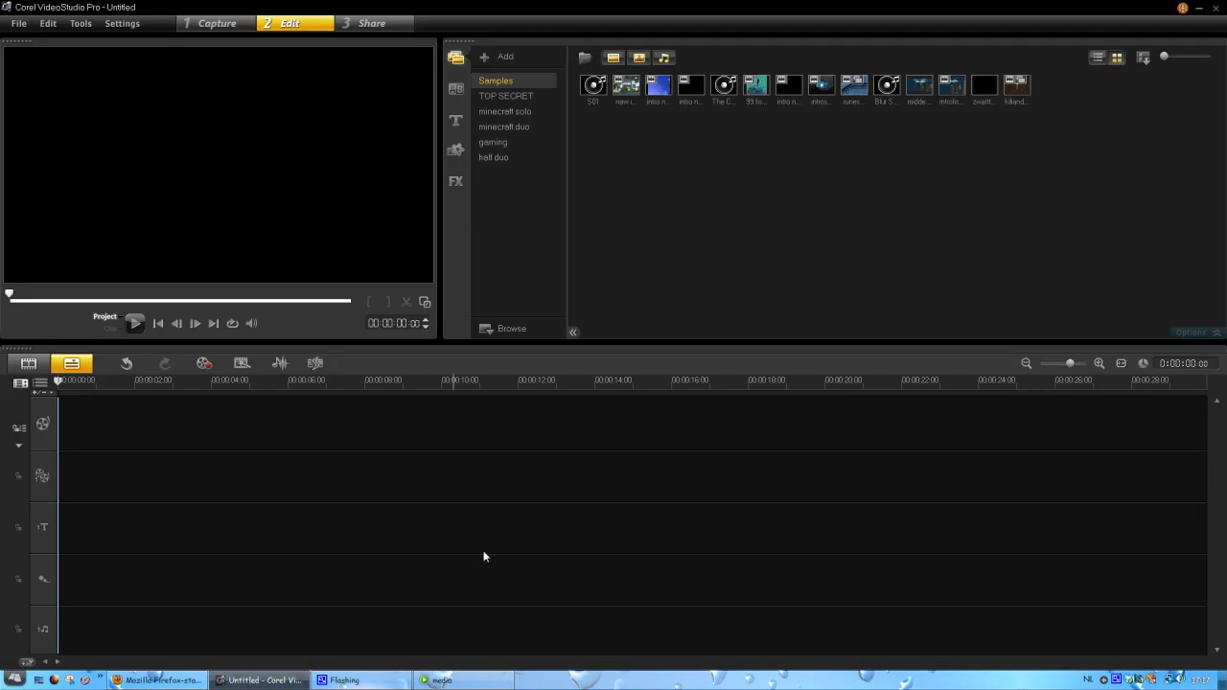
{"action": "mouse_move", "coordinate": [805, 203]}
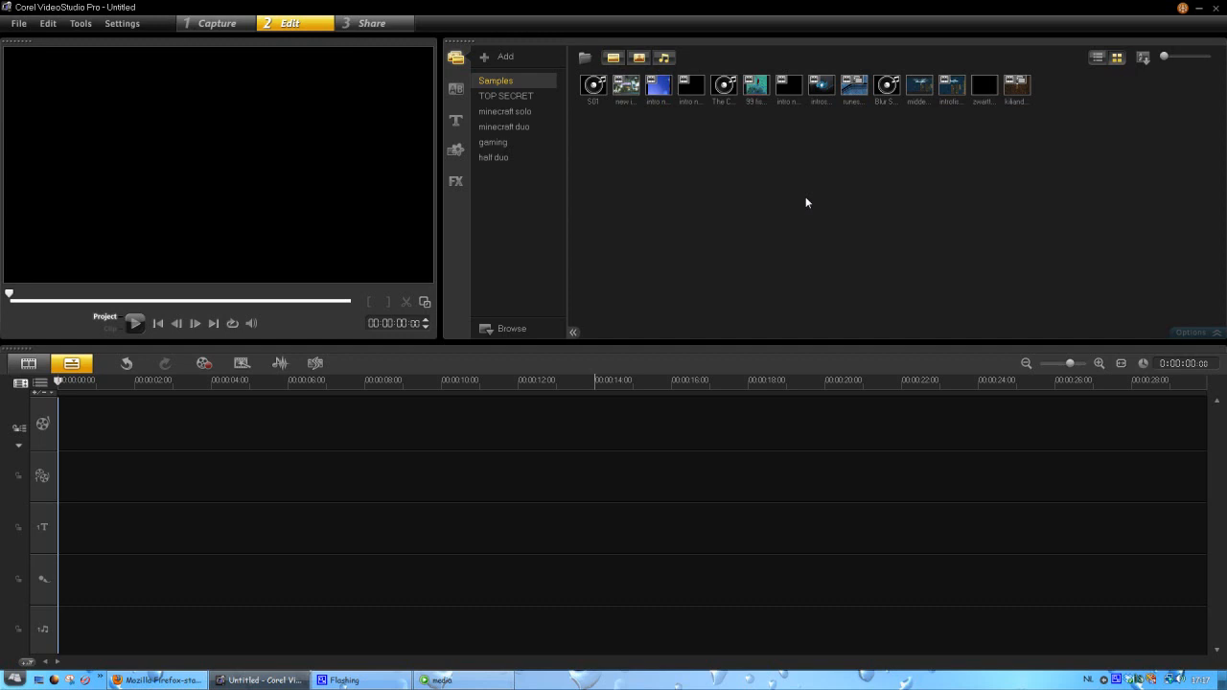
{"action": "mouse_move", "coordinate": [430, 397]}
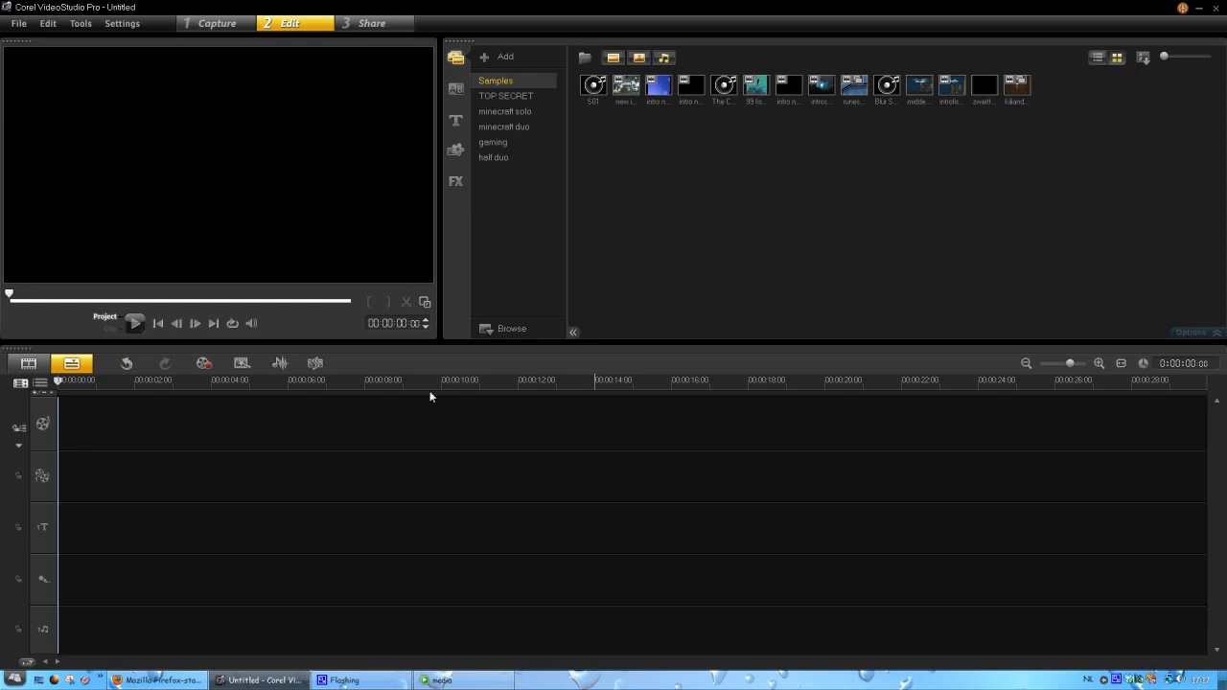
{"action": "mouse_move", "coordinate": [443, 680]}
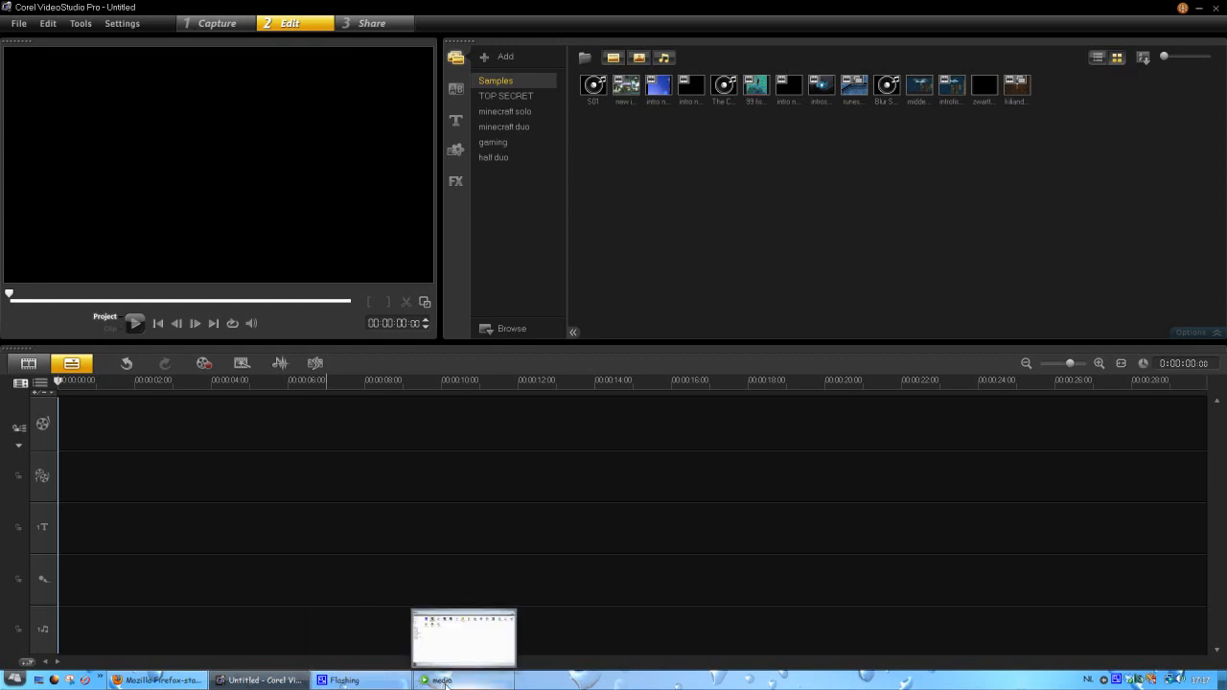
{"action": "left_click", "coordinate": [158, 679]}
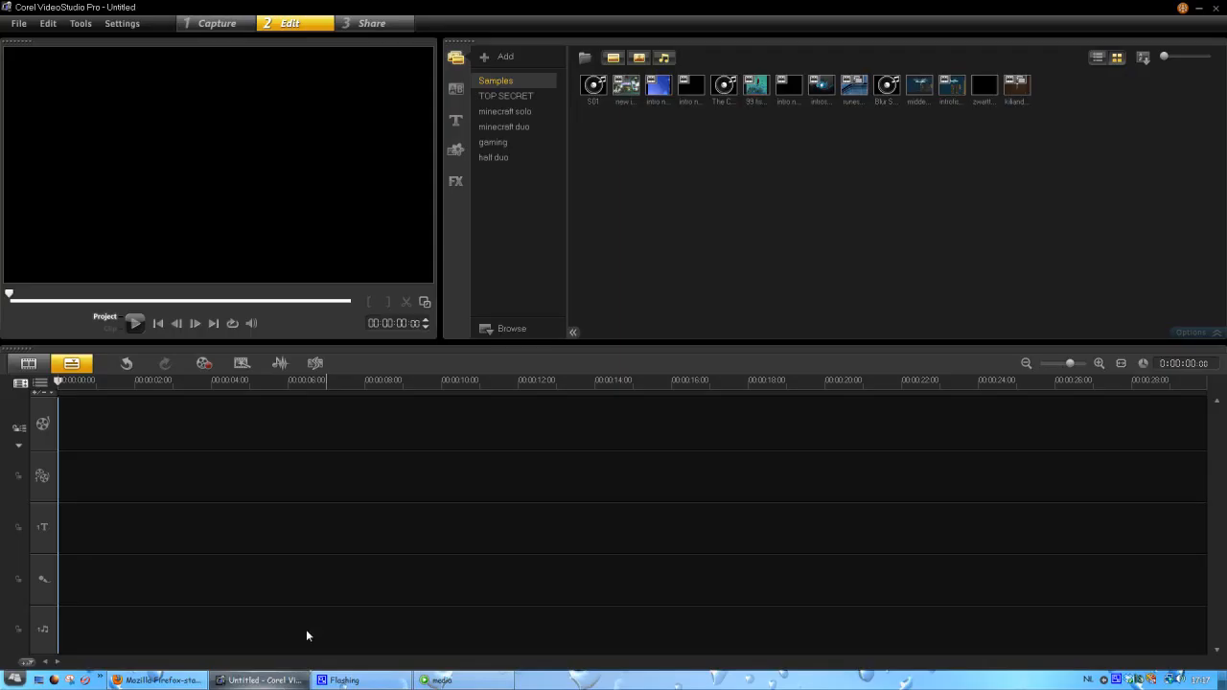
{"action": "mouse_move", "coordinate": [808, 226]}
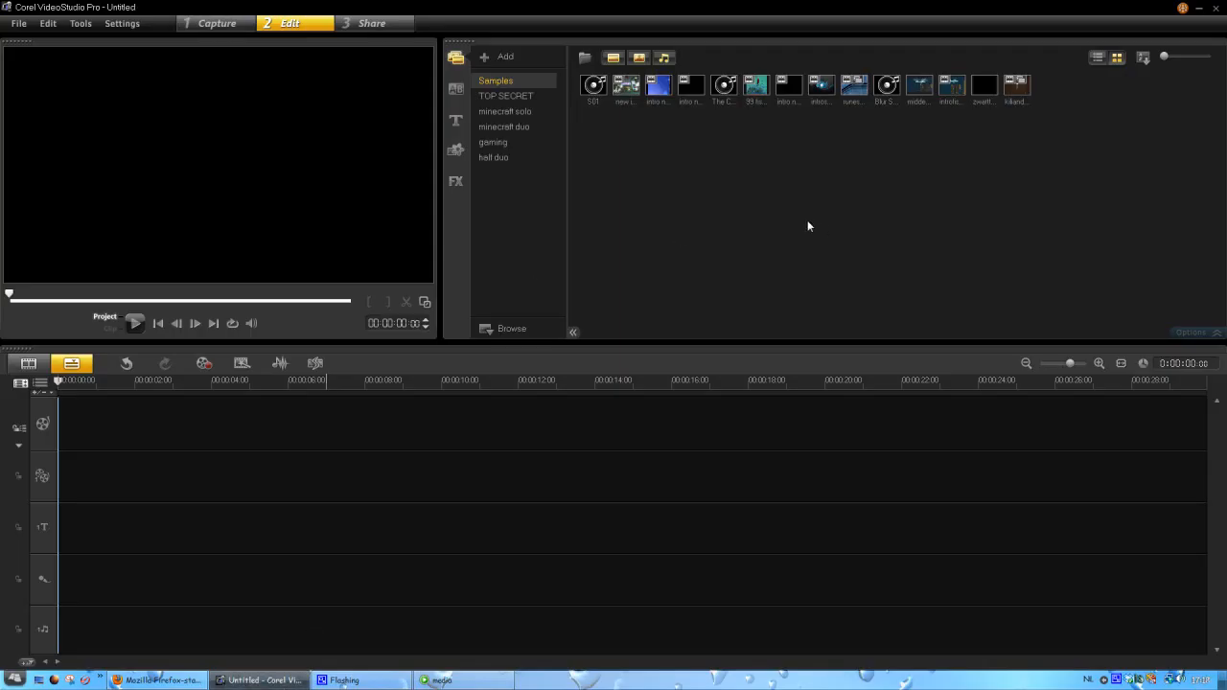
{"action": "mouse_move", "coordinate": [803, 228]}
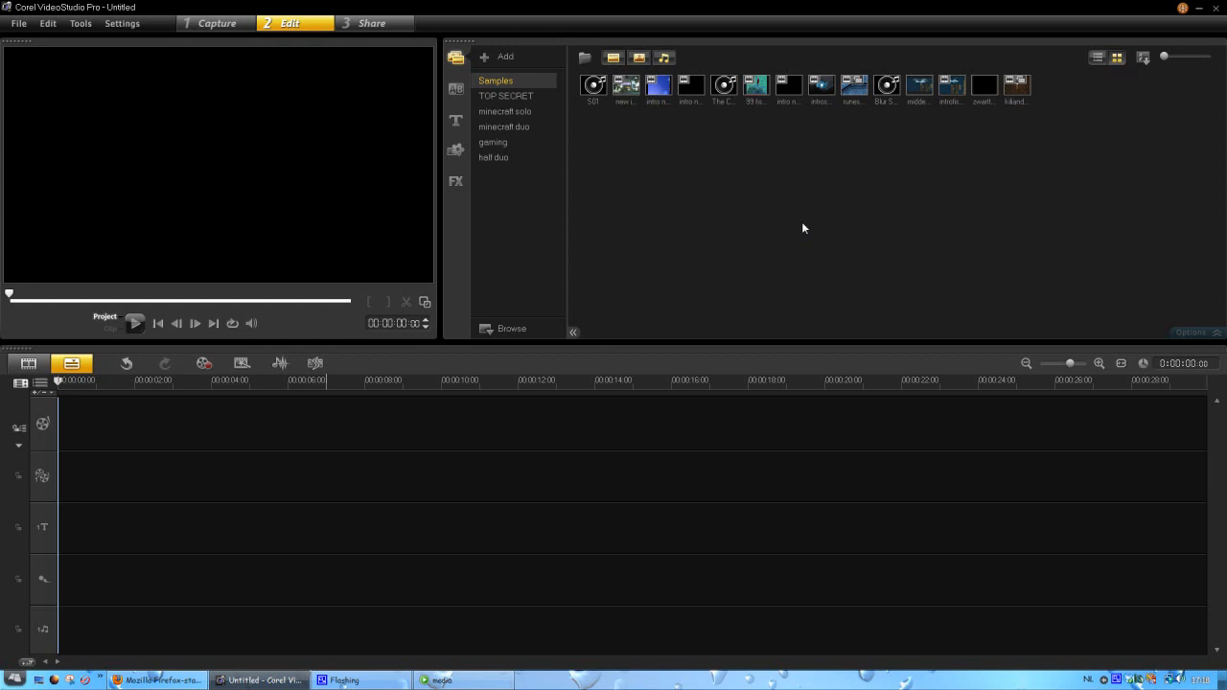
{"action": "mouse_move", "coordinate": [777, 243]}
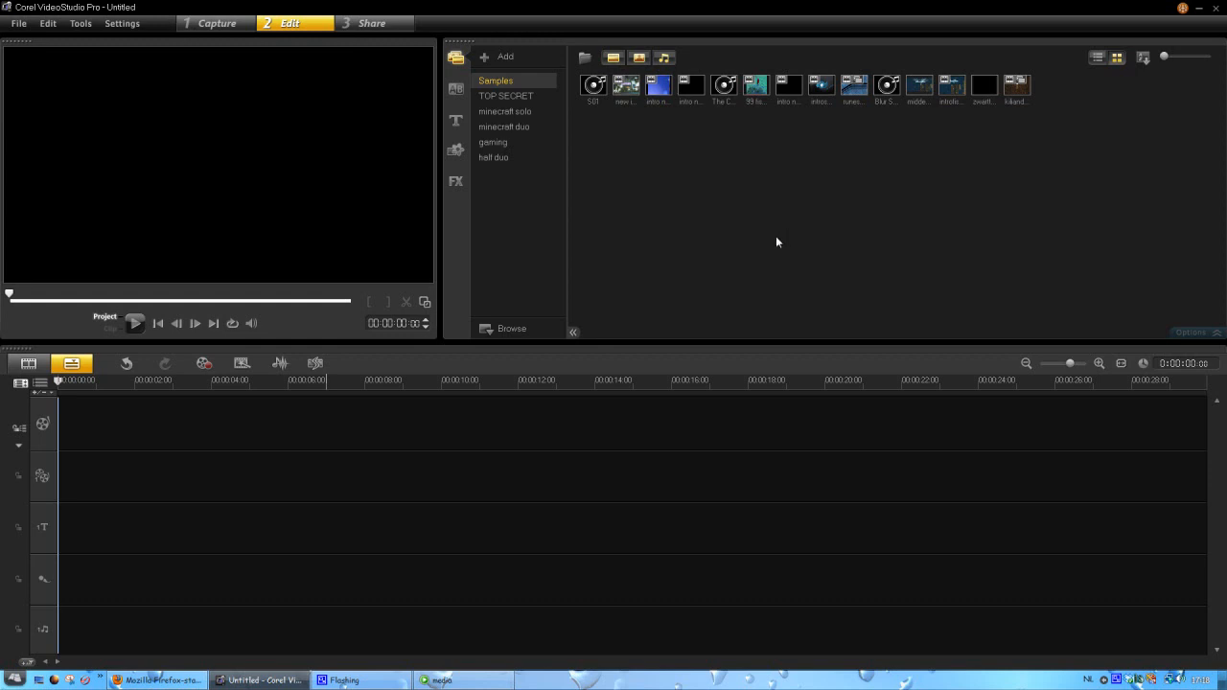
{"action": "mouse_move", "coordinate": [770, 245]}
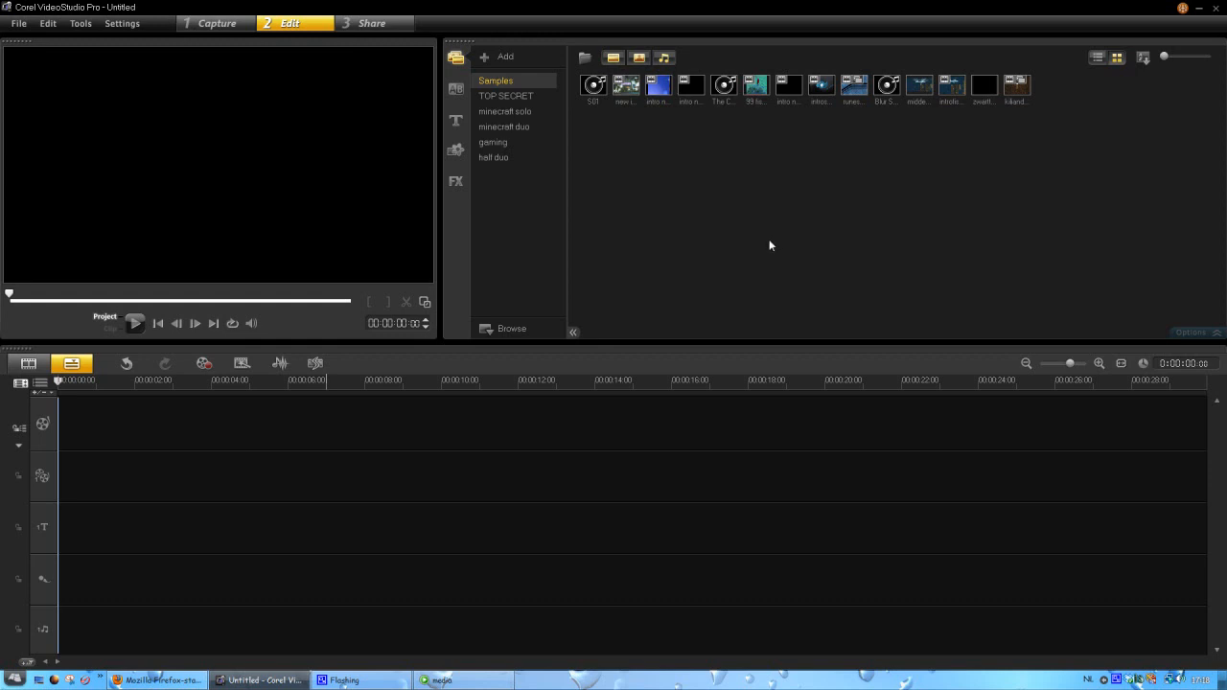
{"action": "mouse_move", "coordinate": [767, 248]}
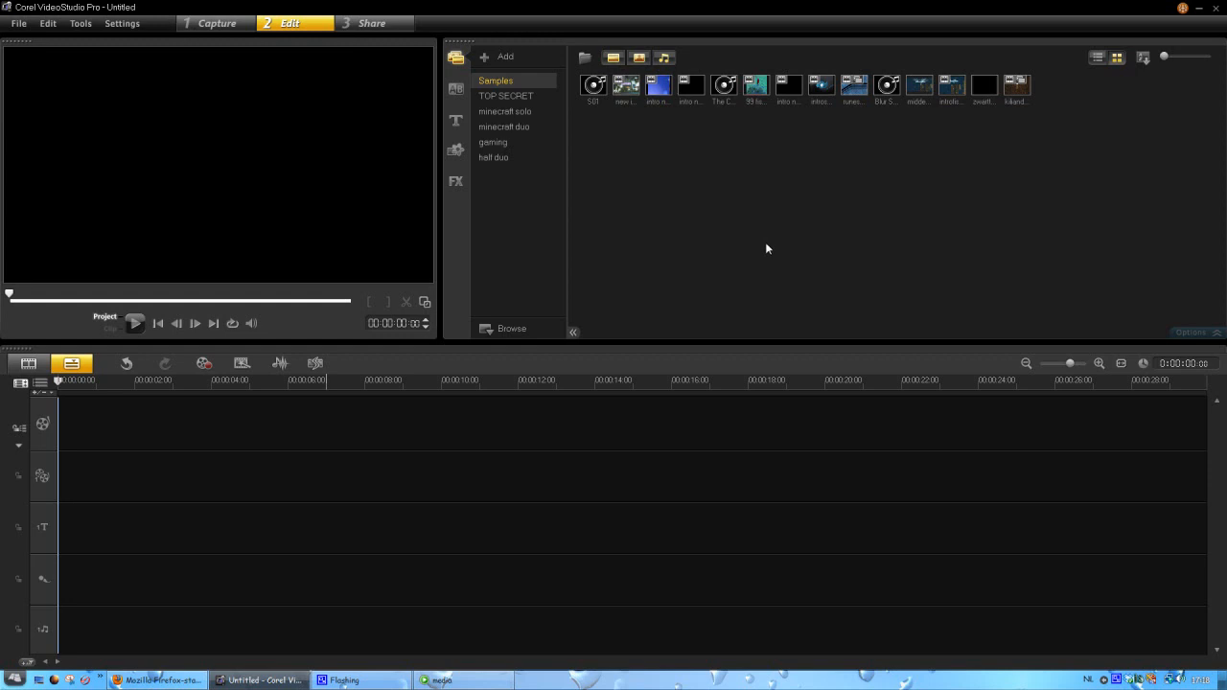
{"action": "mouse_move", "coordinate": [757, 252]}
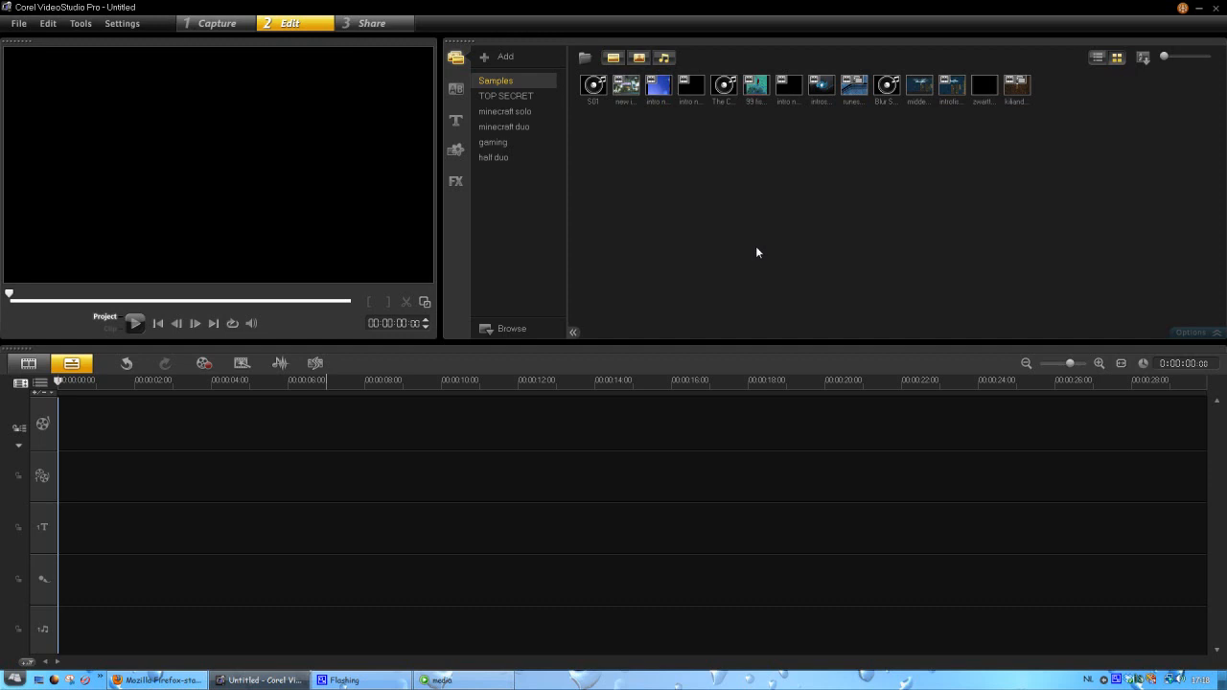
{"action": "mouse_move", "coordinate": [633, 179]}
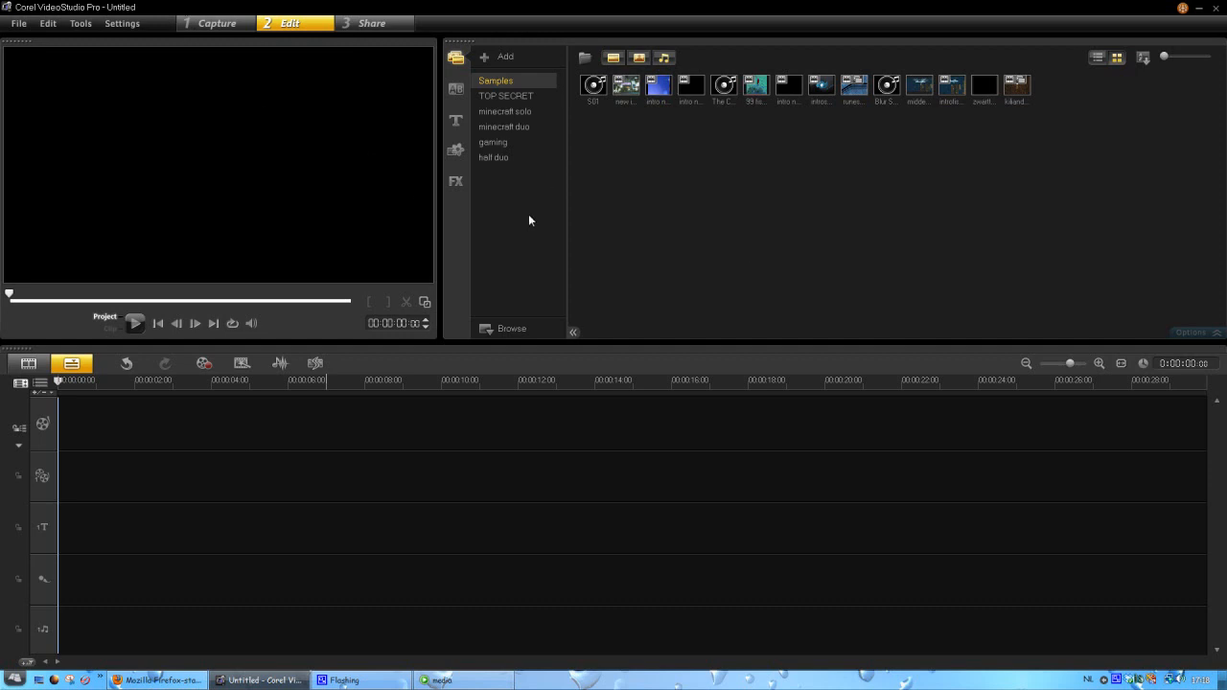
{"action": "mouse_move", "coordinate": [518, 223]}
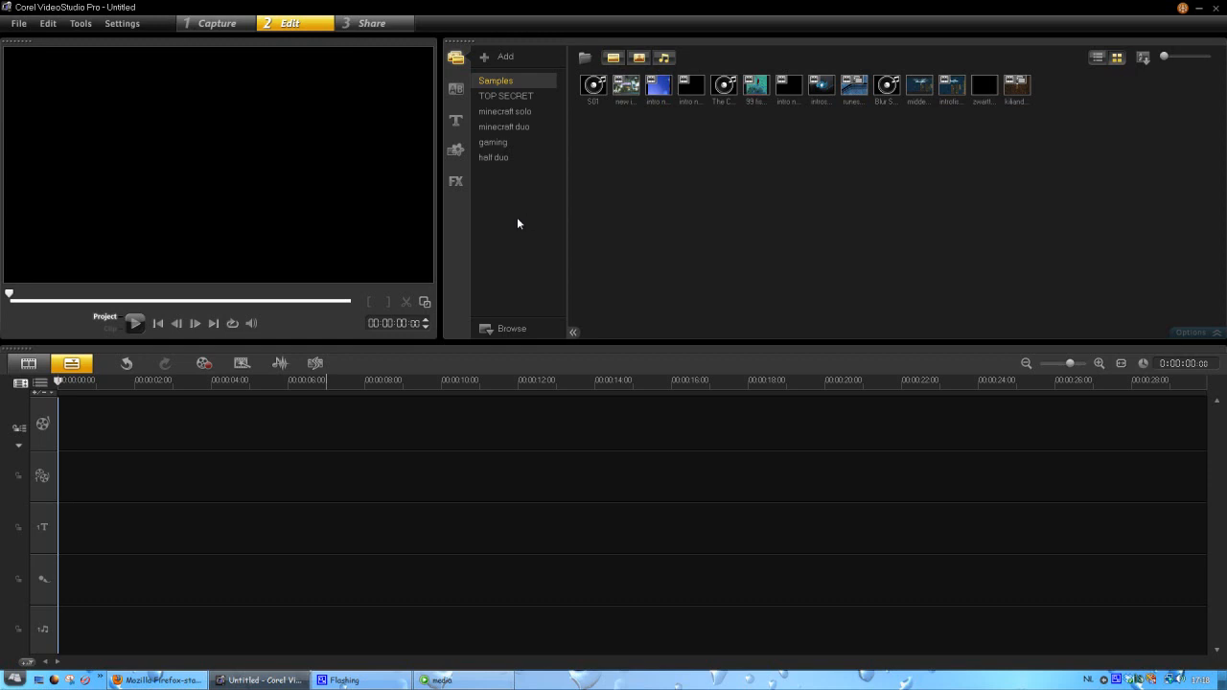
{"action": "mouse_move", "coordinate": [598, 228]}
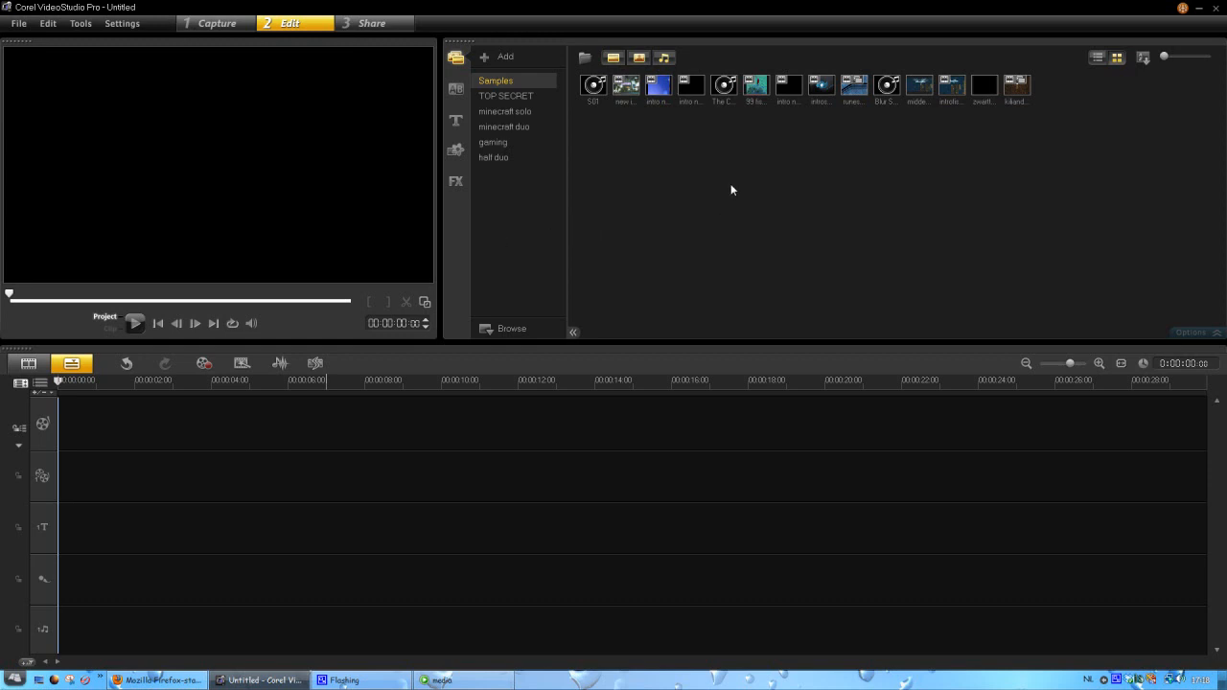
{"action": "mouse_move", "coordinate": [743, 202]}
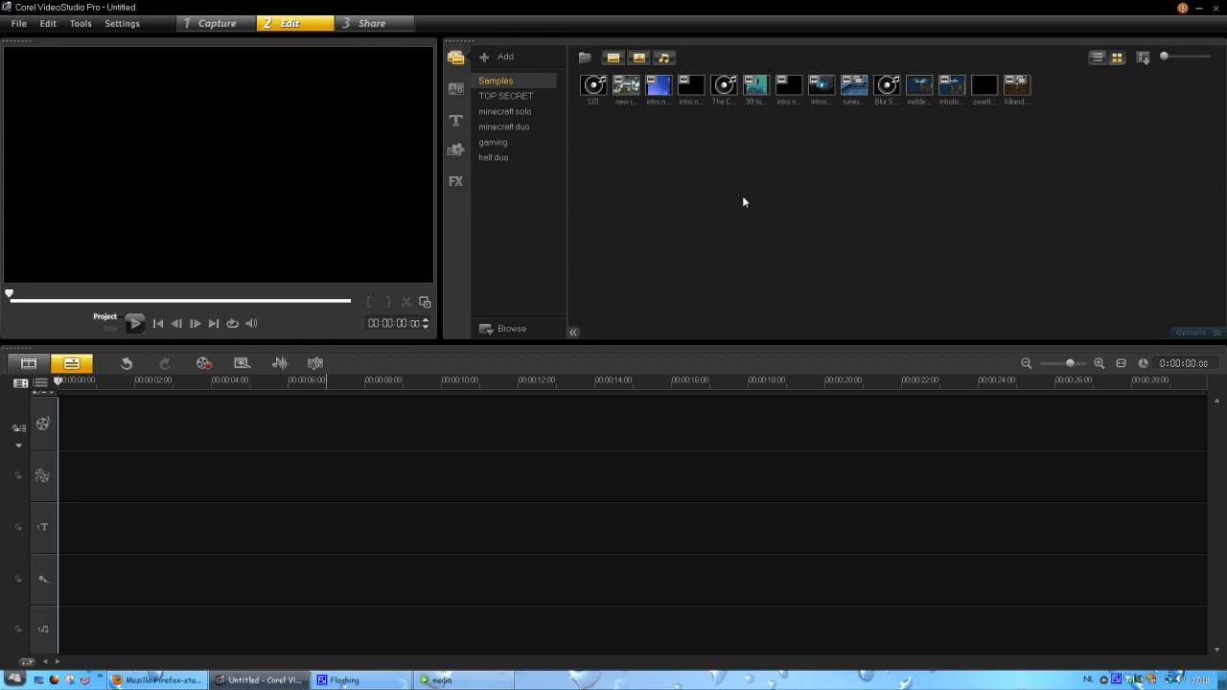
{"action": "mouse_move", "coordinate": [747, 206]}
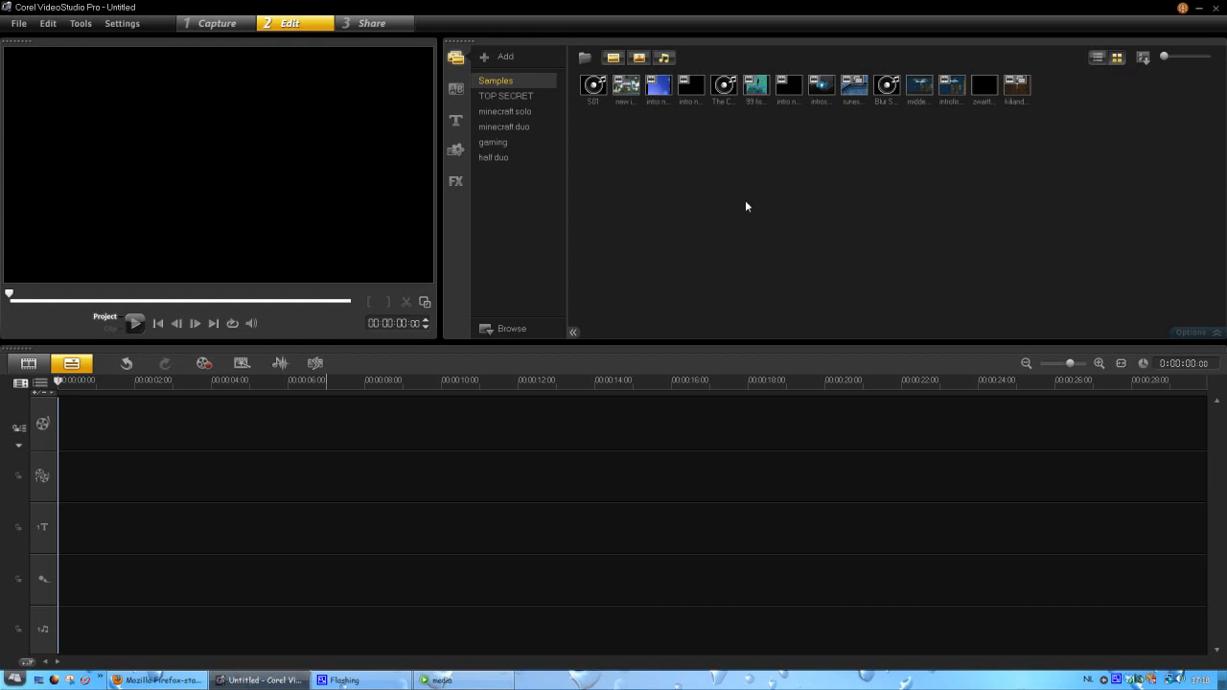
{"action": "mouse_move", "coordinate": [604, 237]}
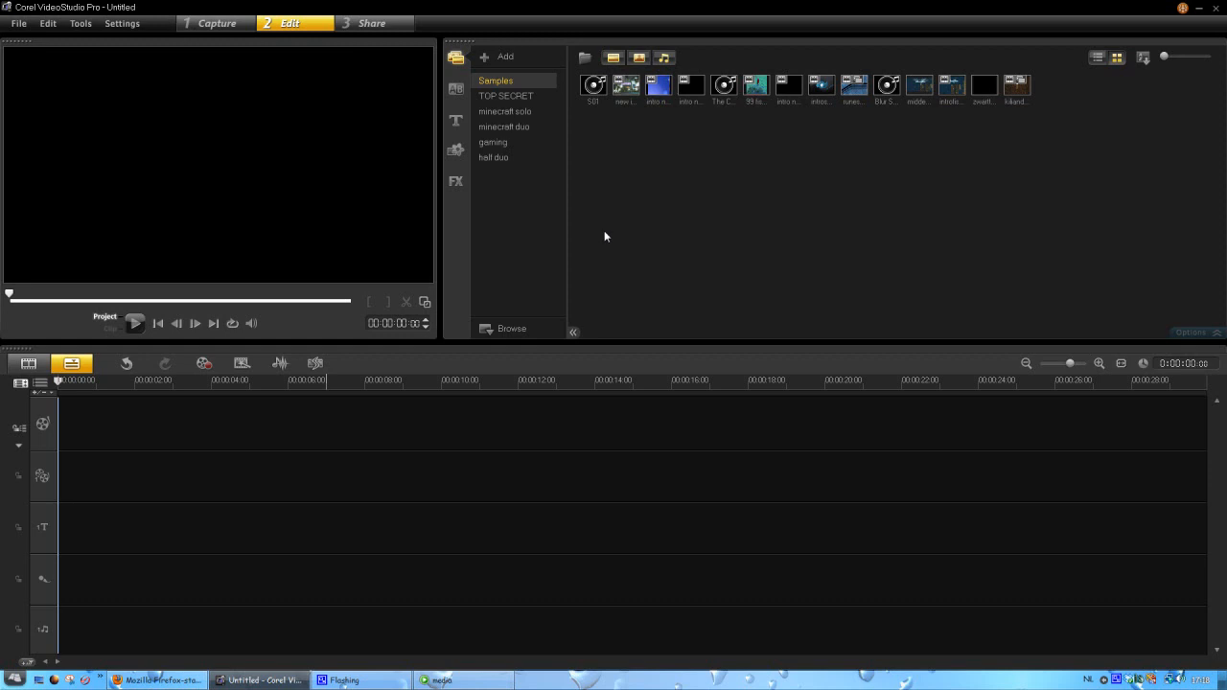
{"action": "mouse_move", "coordinate": [632, 236]}
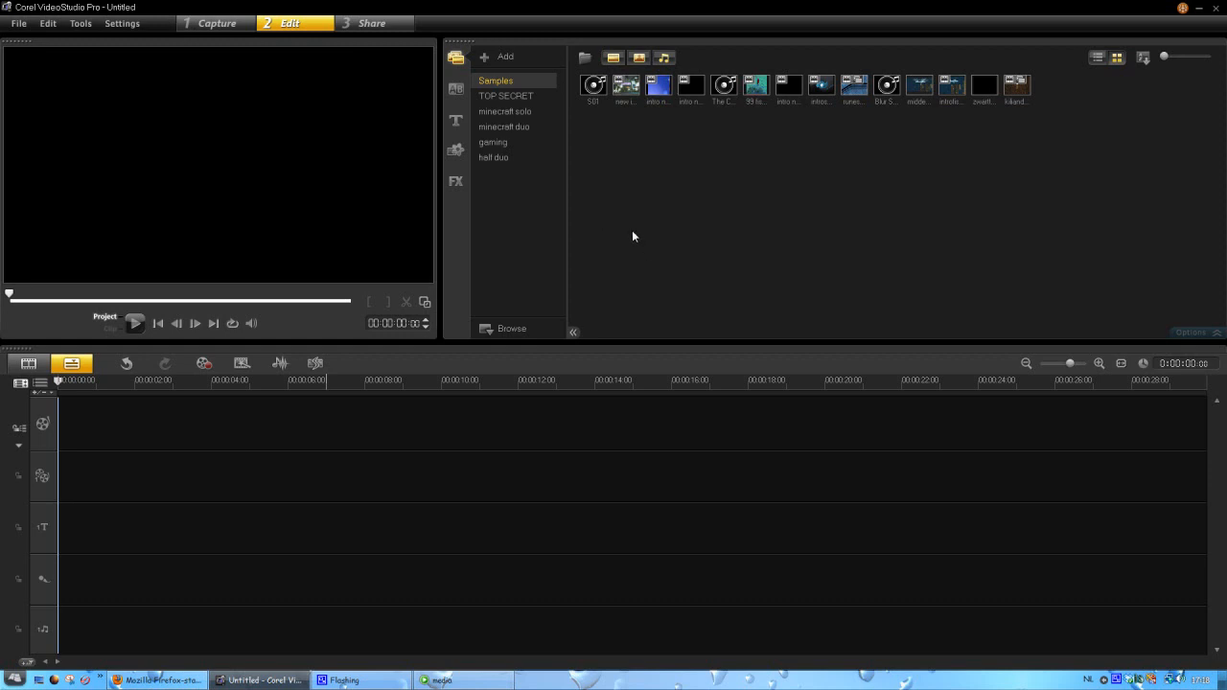
{"action": "mouse_move", "coordinate": [639, 237]}
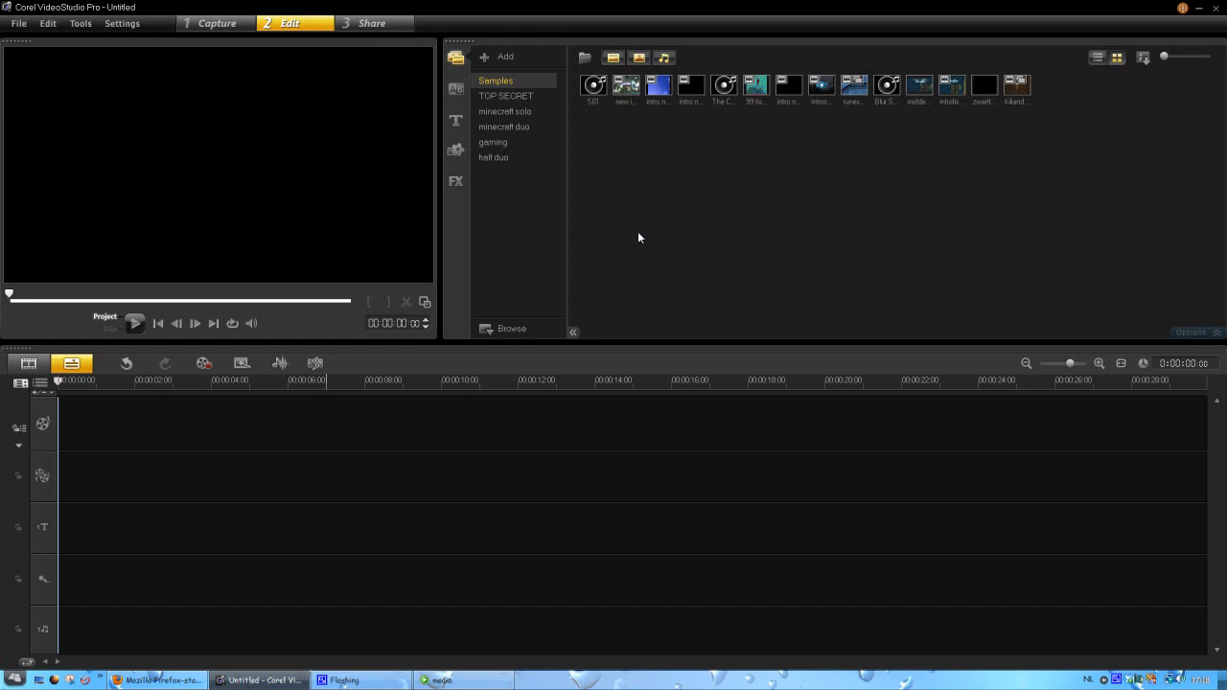
{"action": "mouse_move", "coordinate": [69, 67]}
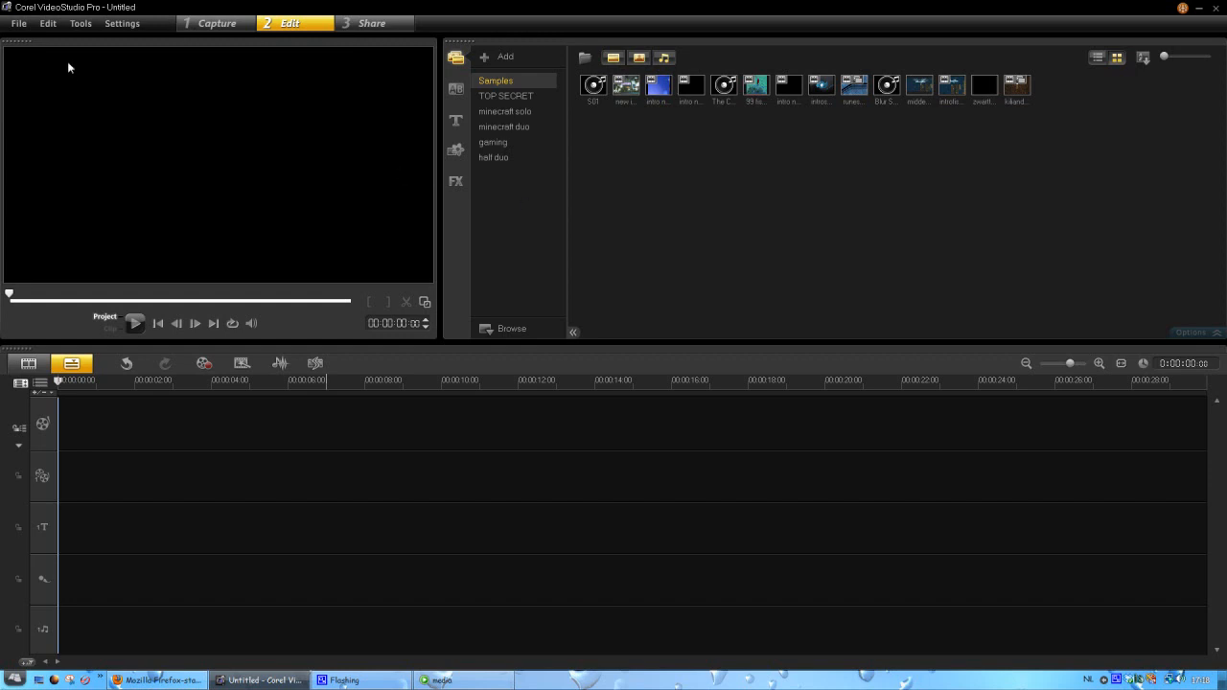
{"action": "mouse_move", "coordinate": [231, 48]}
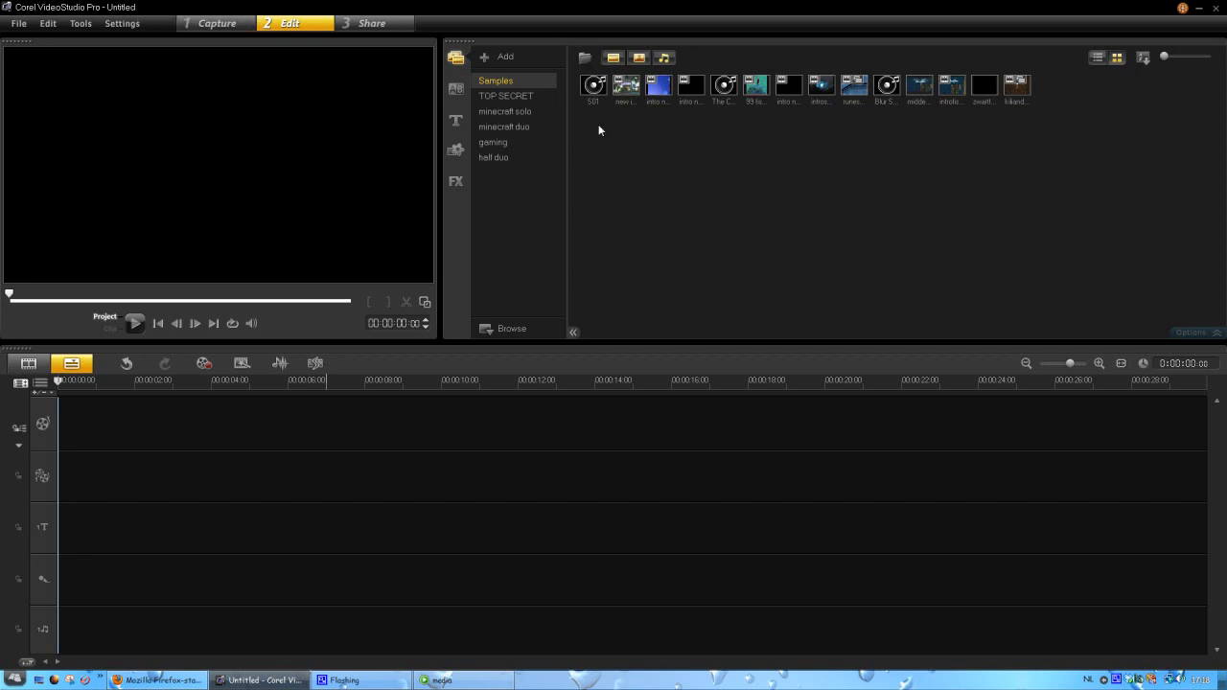
{"action": "mouse_move", "coordinate": [508, 101]}
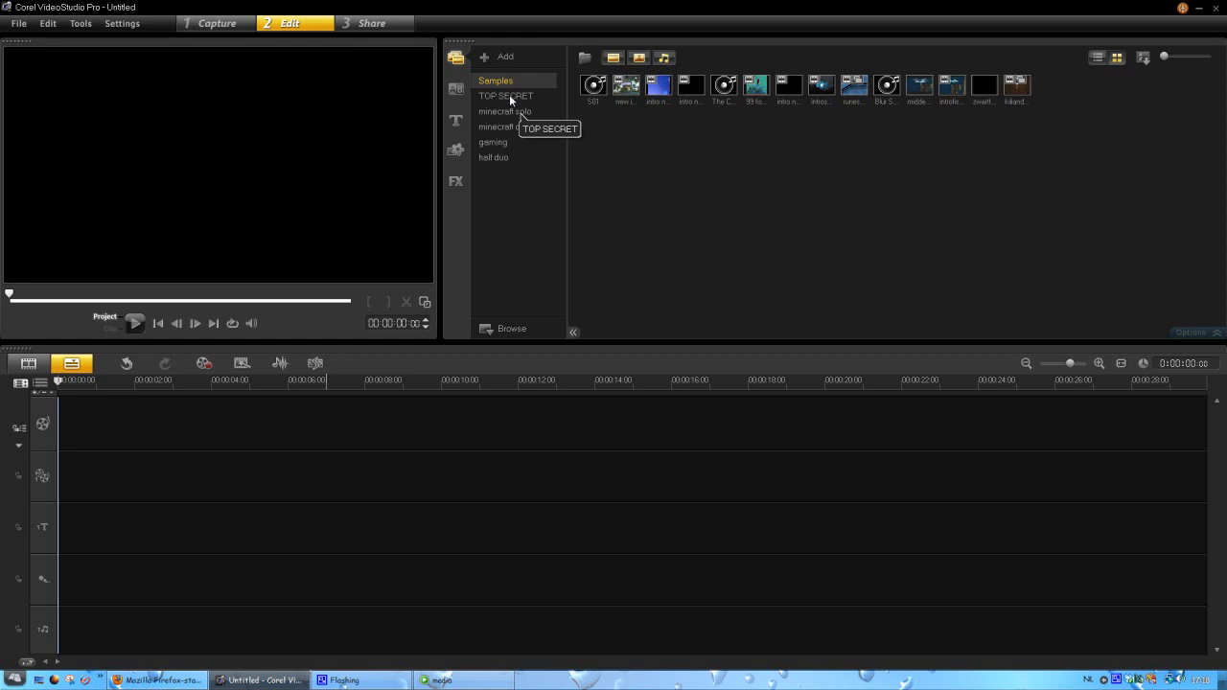
{"action": "mouse_move", "coordinate": [497, 126]}
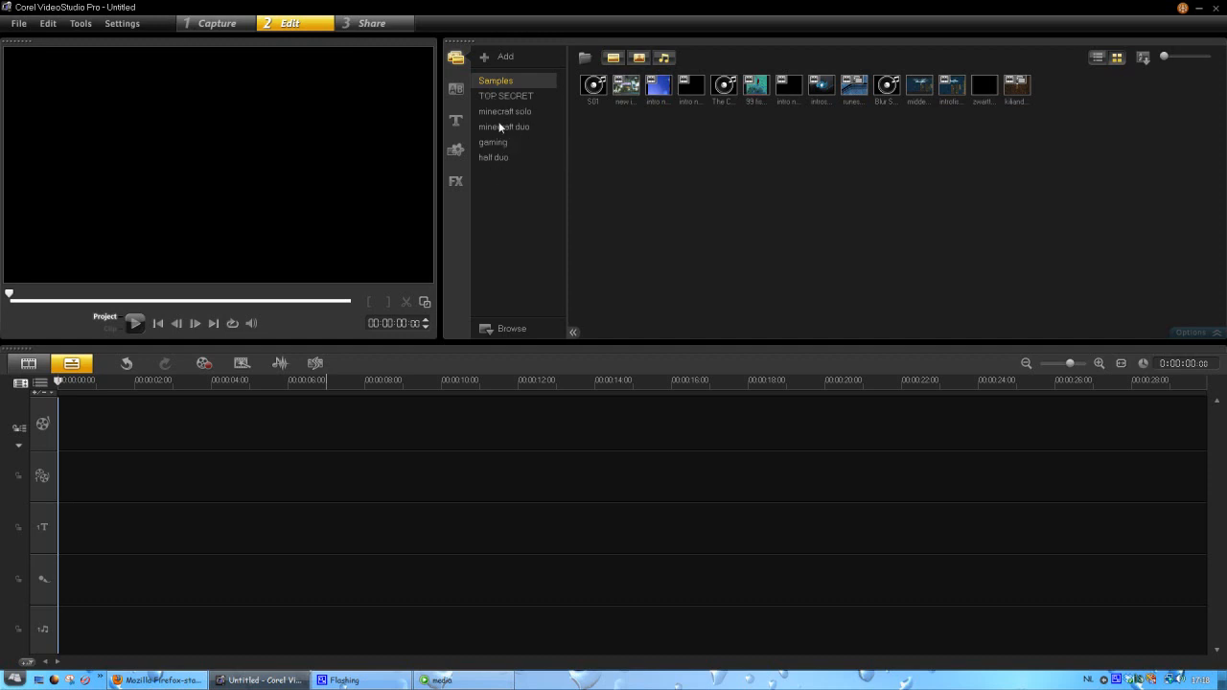
{"action": "mouse_move", "coordinate": [494, 159]}
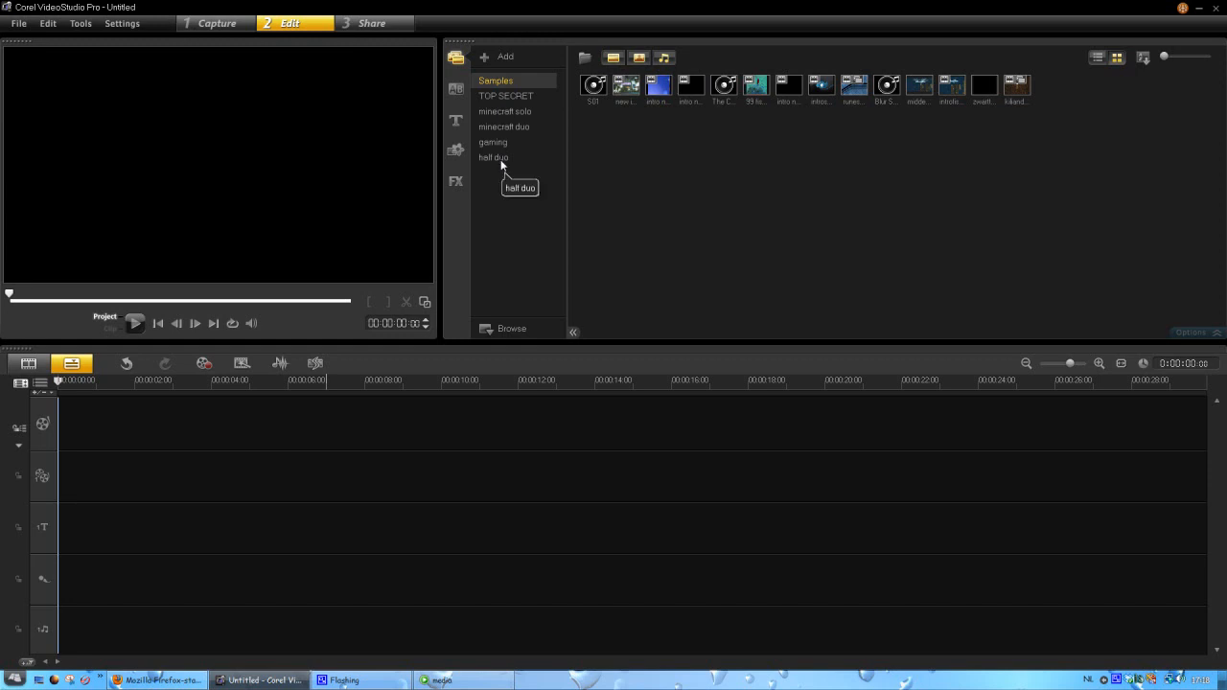
{"action": "left_click", "coordinate": [494, 157]}
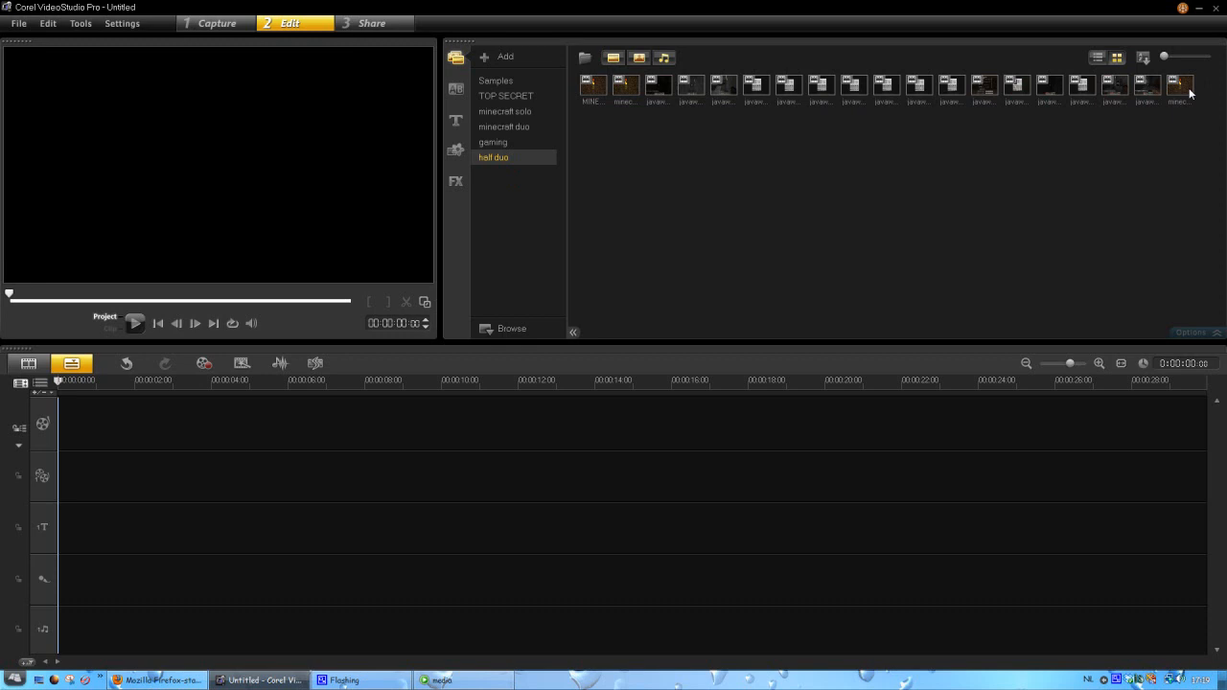
{"action": "mouse_move", "coordinate": [1115, 87]}
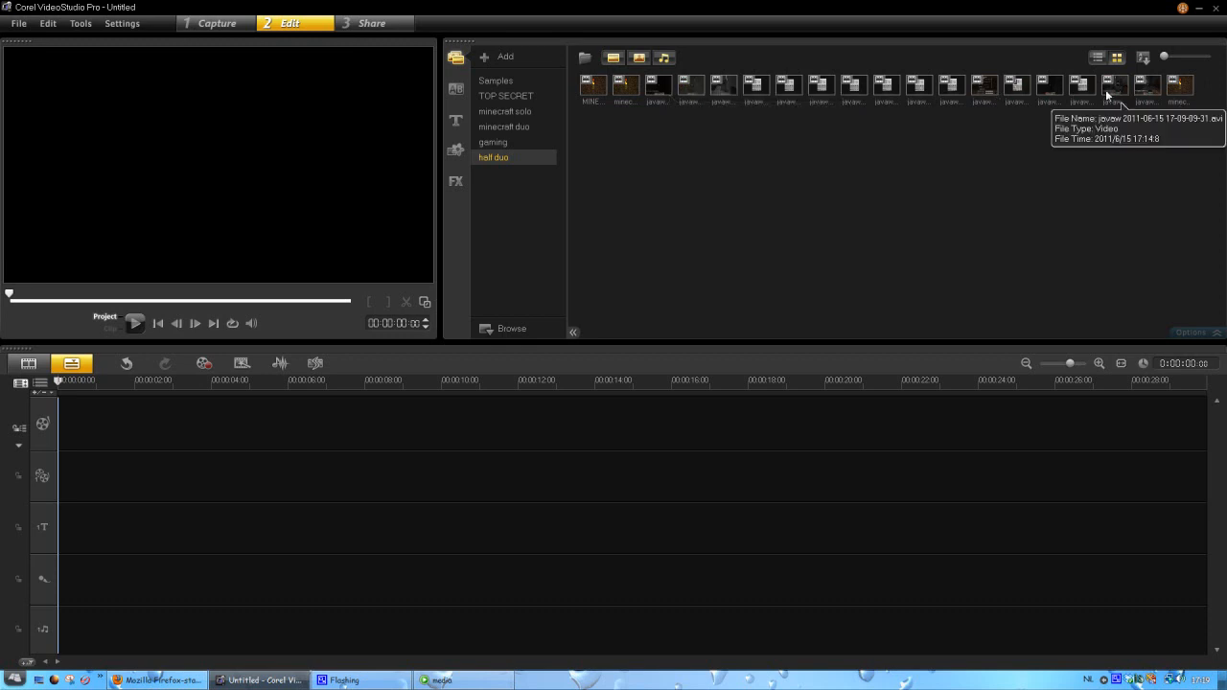
{"action": "left_click", "coordinate": [495, 80]}
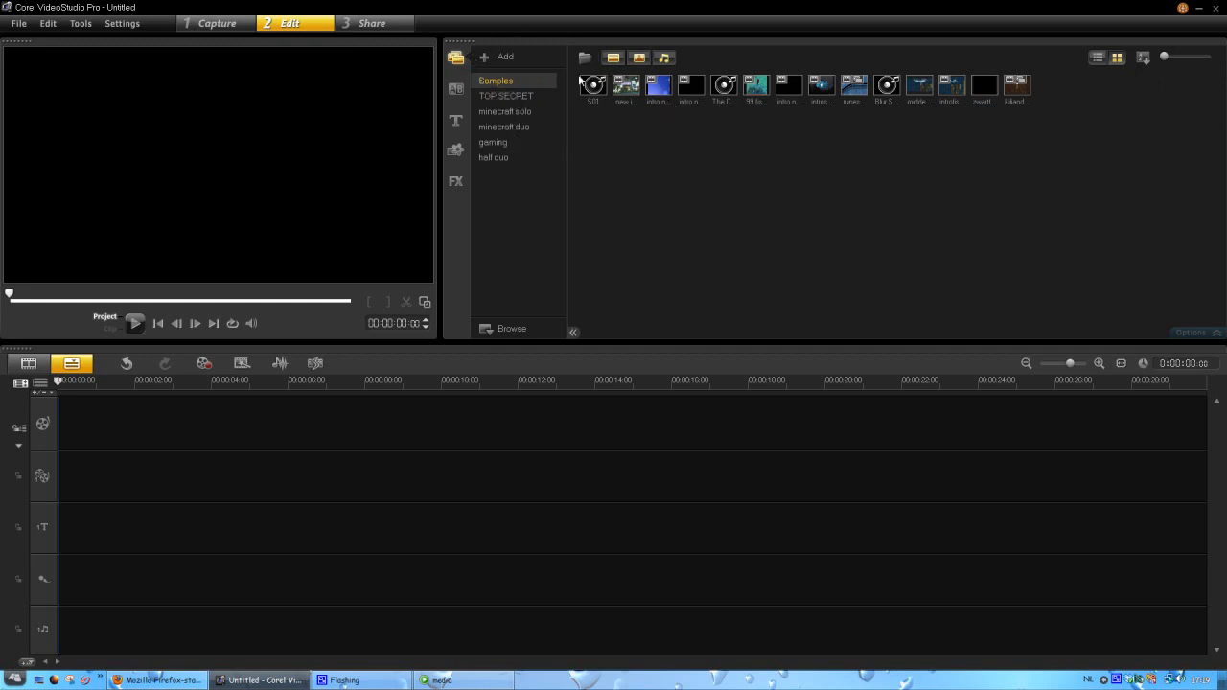
{"action": "mouse_move", "coordinate": [625, 86]}
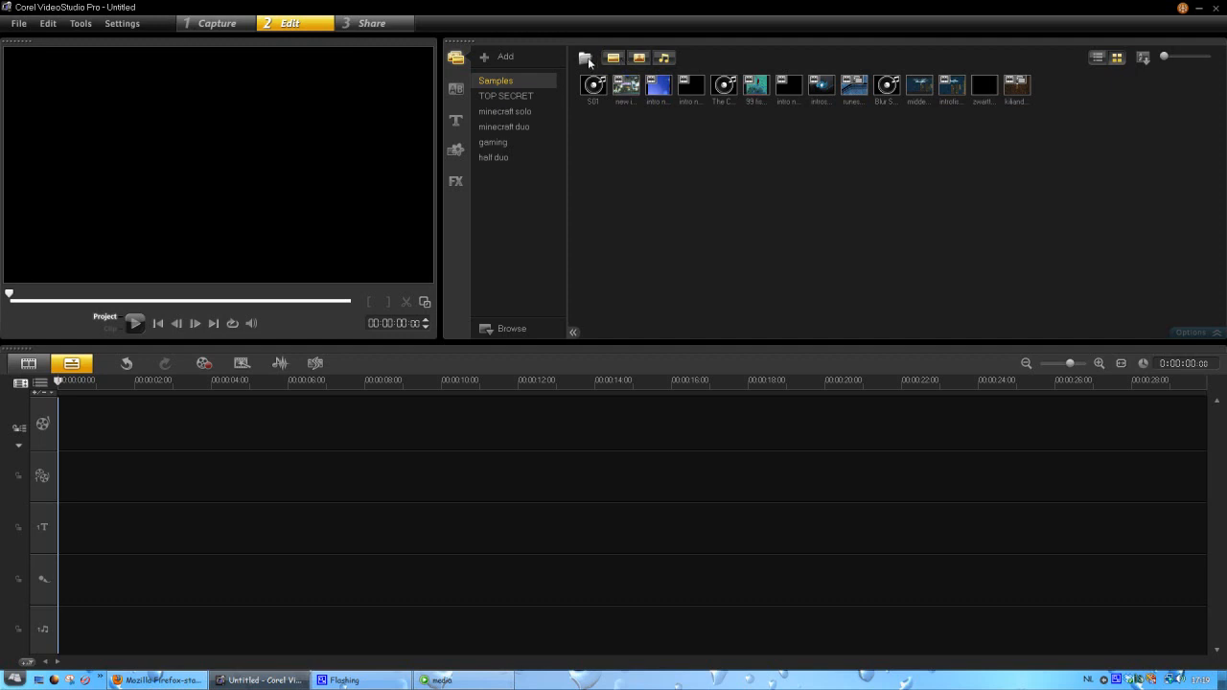
- Open Import Media Files, enlarge the file browser, and open the 'camstudio video's' folder
{"action": "left_click", "coordinate": [586, 59]}
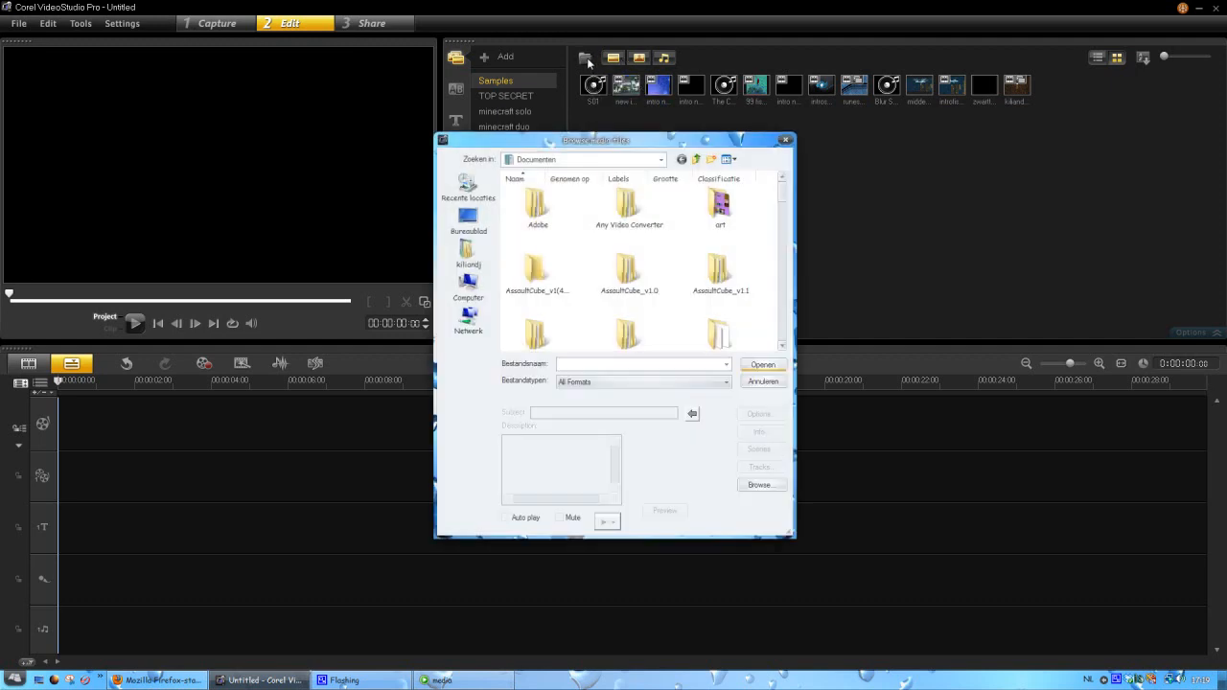
{"action": "left_click_drag", "start_coordinate": [594, 140], "coordinate": [453, 70]}
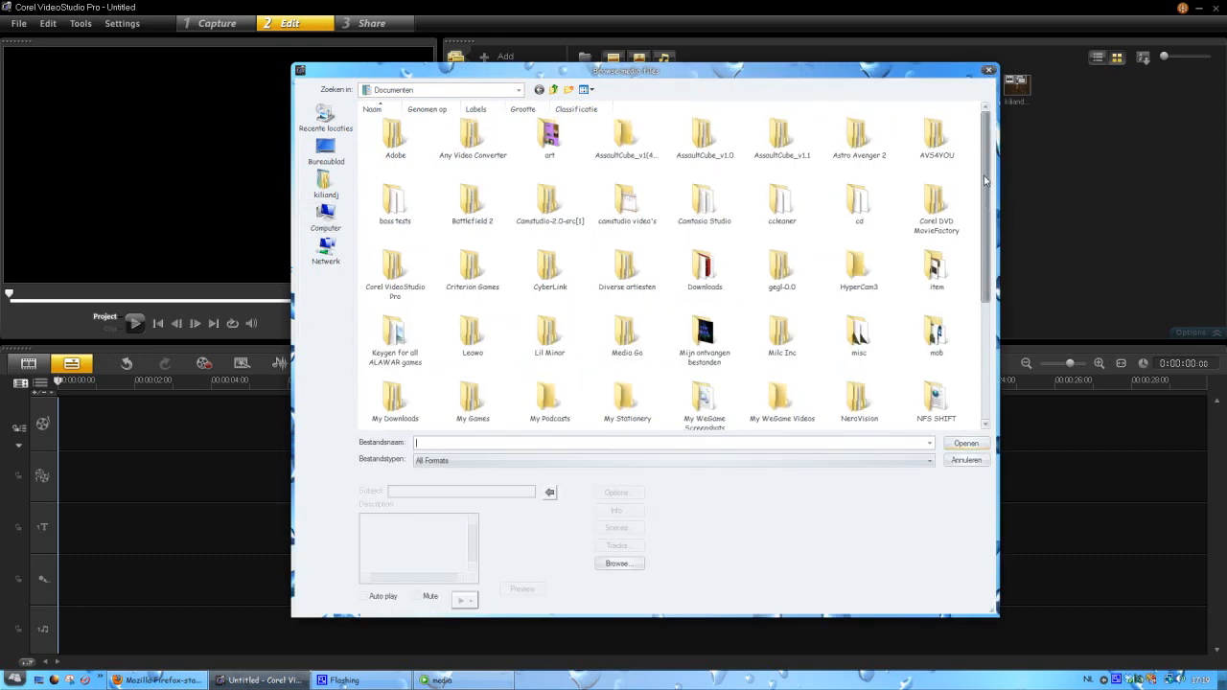
{"action": "scroll", "scroll_direction": "down", "scroll_amount": 3}
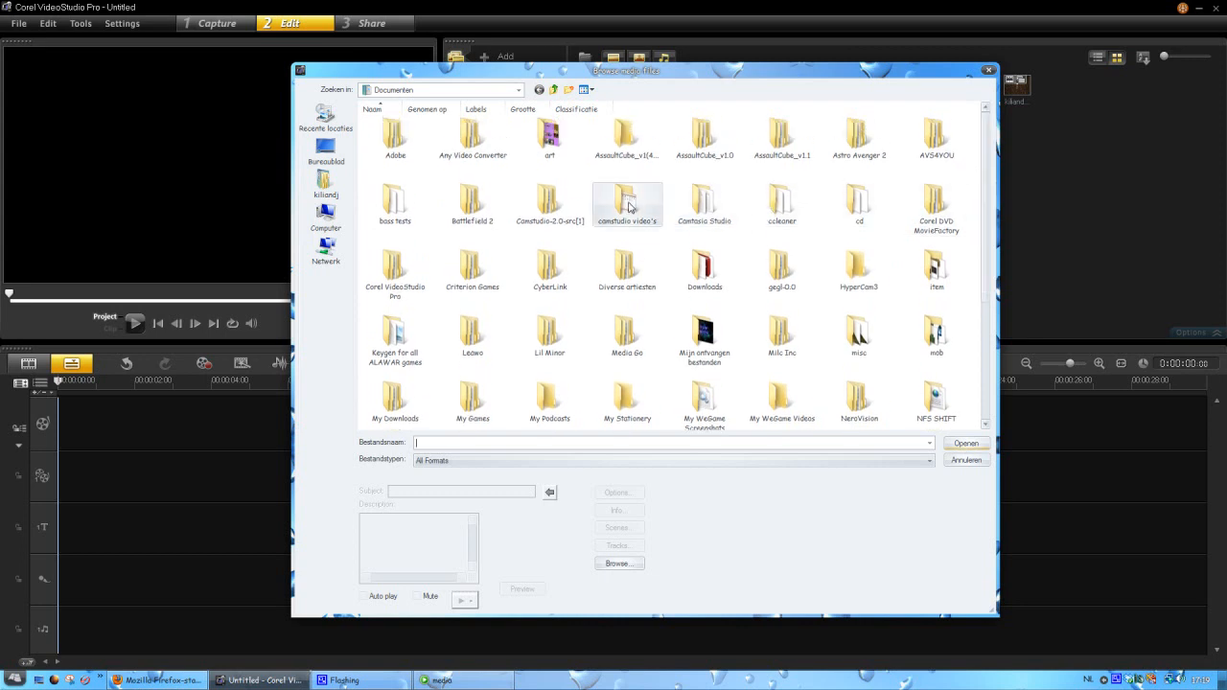
{"action": "left_click", "coordinate": [627, 202]}
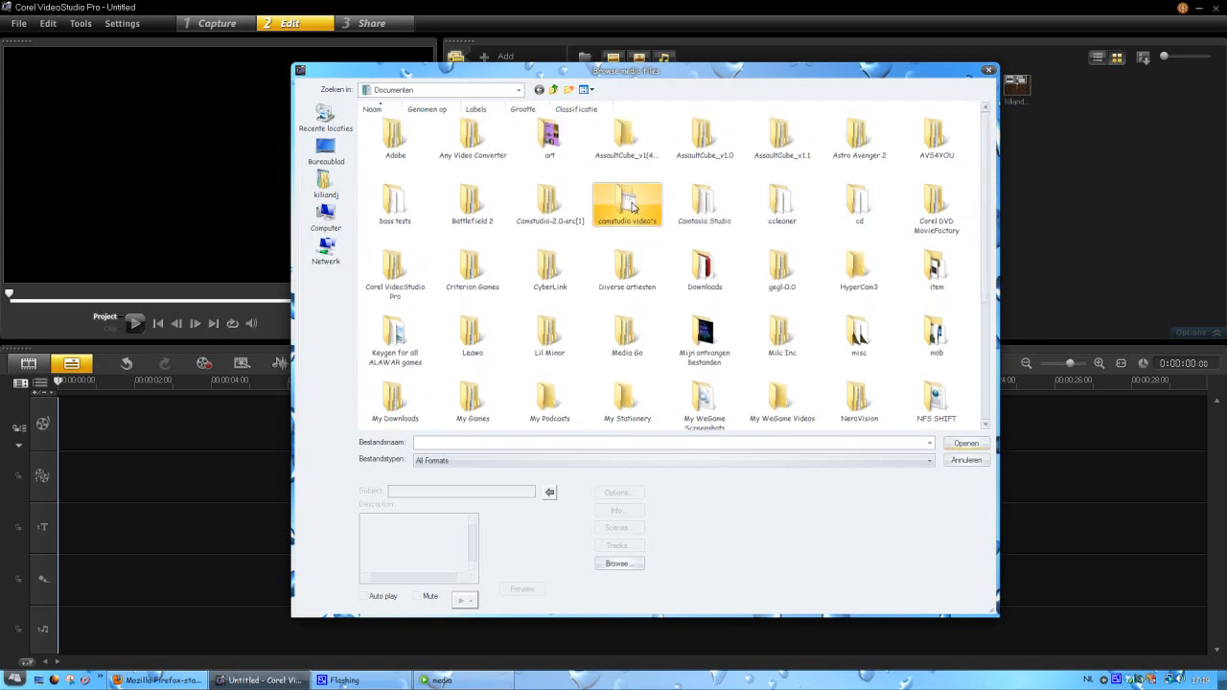
{"action": "double_click", "coordinate": [627, 196]}
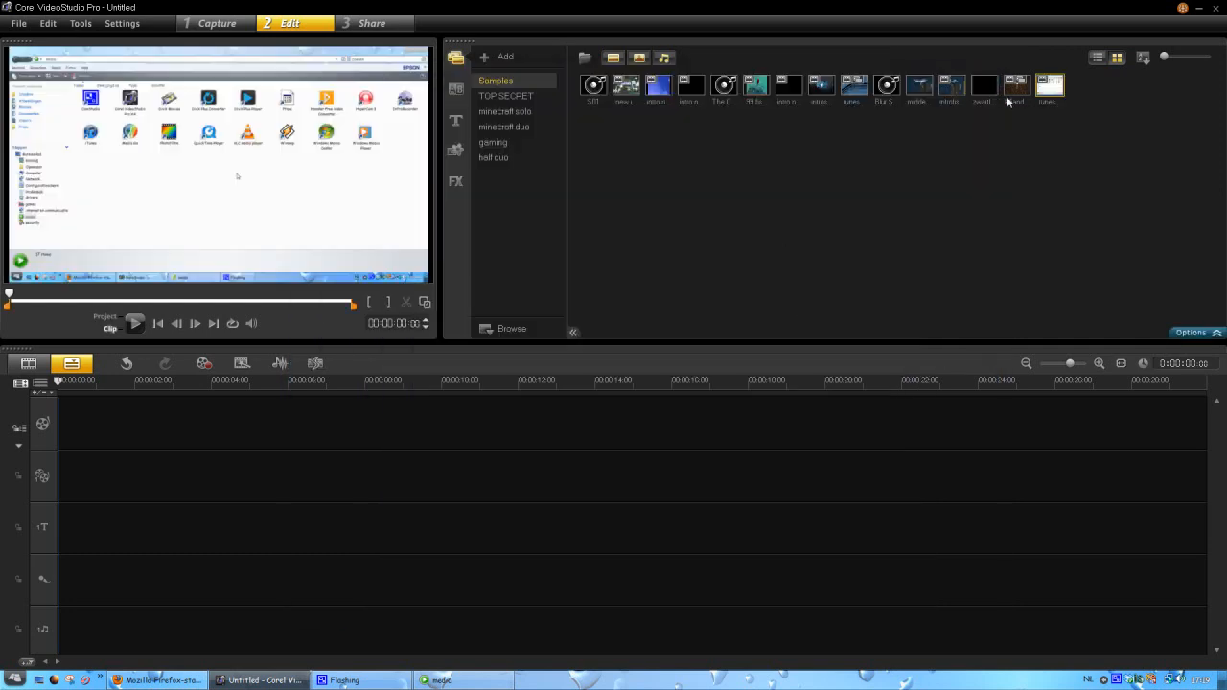
{"action": "mouse_move", "coordinate": [627, 87]}
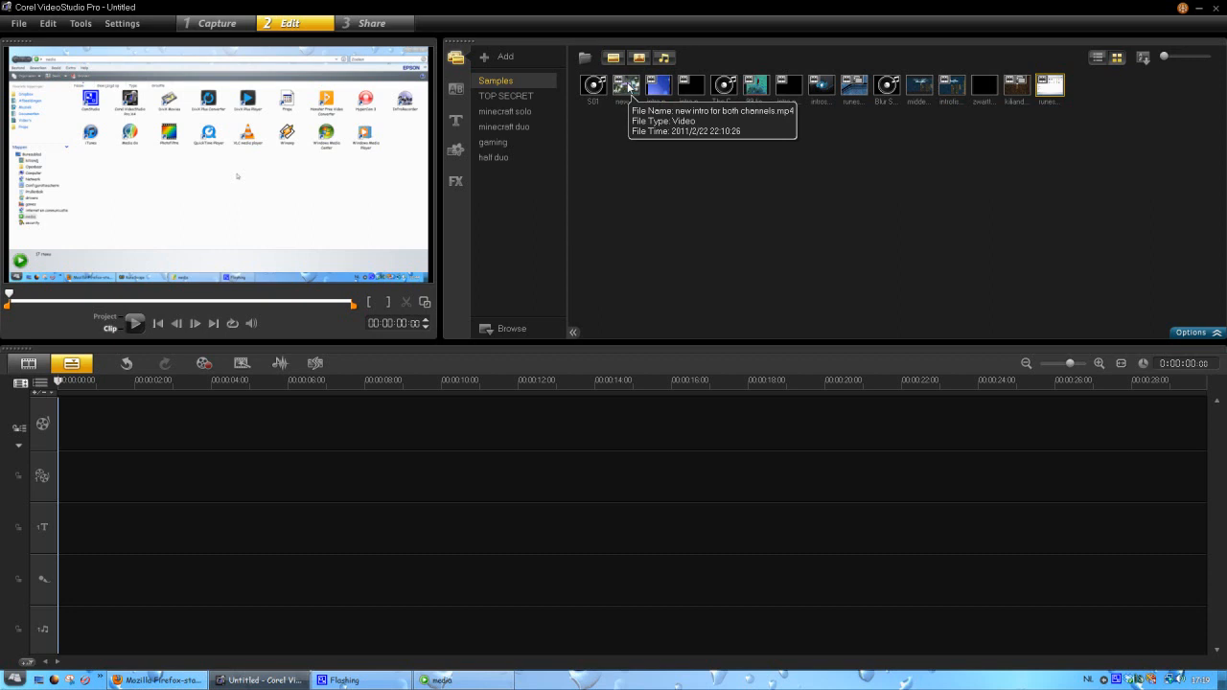
{"action": "mouse_move", "coordinate": [567, 60]}
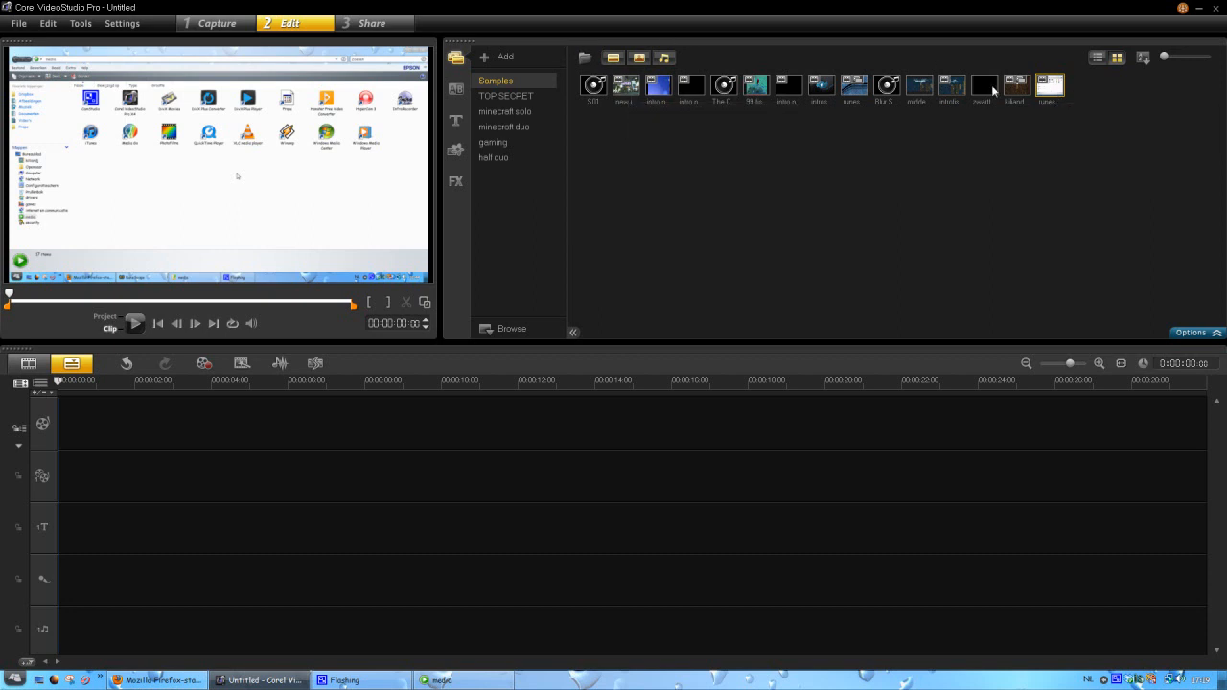
{"action": "mouse_move", "coordinate": [1049, 91]}
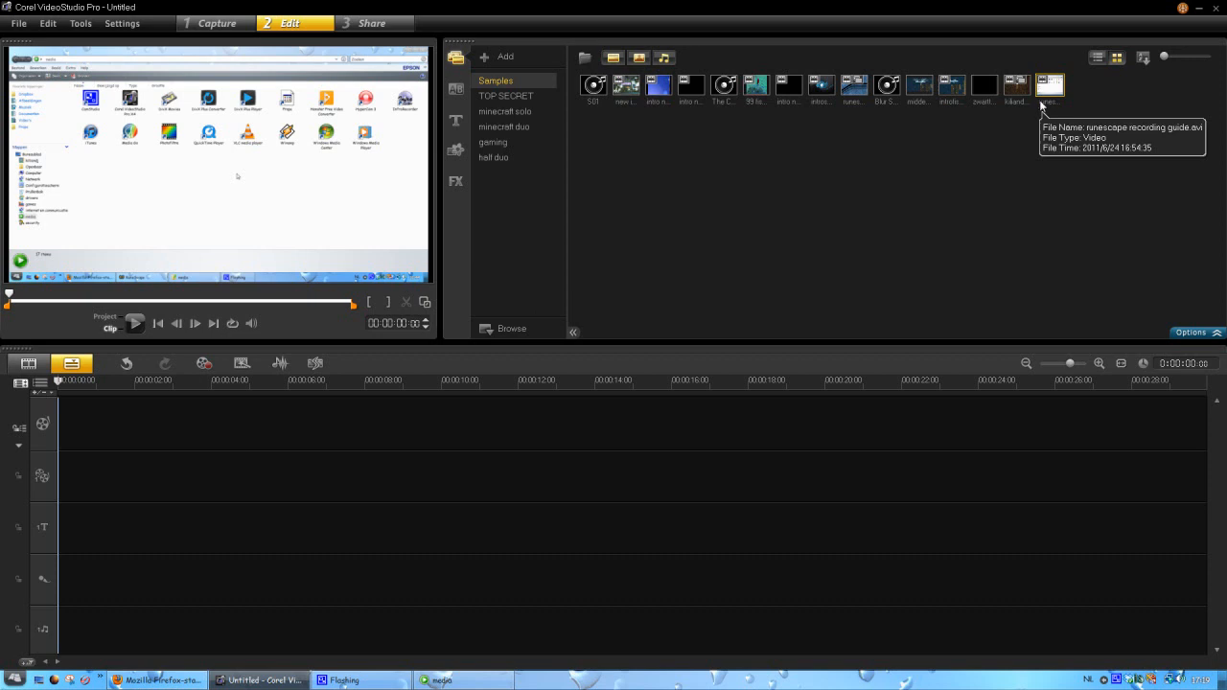
{"action": "mouse_move", "coordinate": [552, 109]}
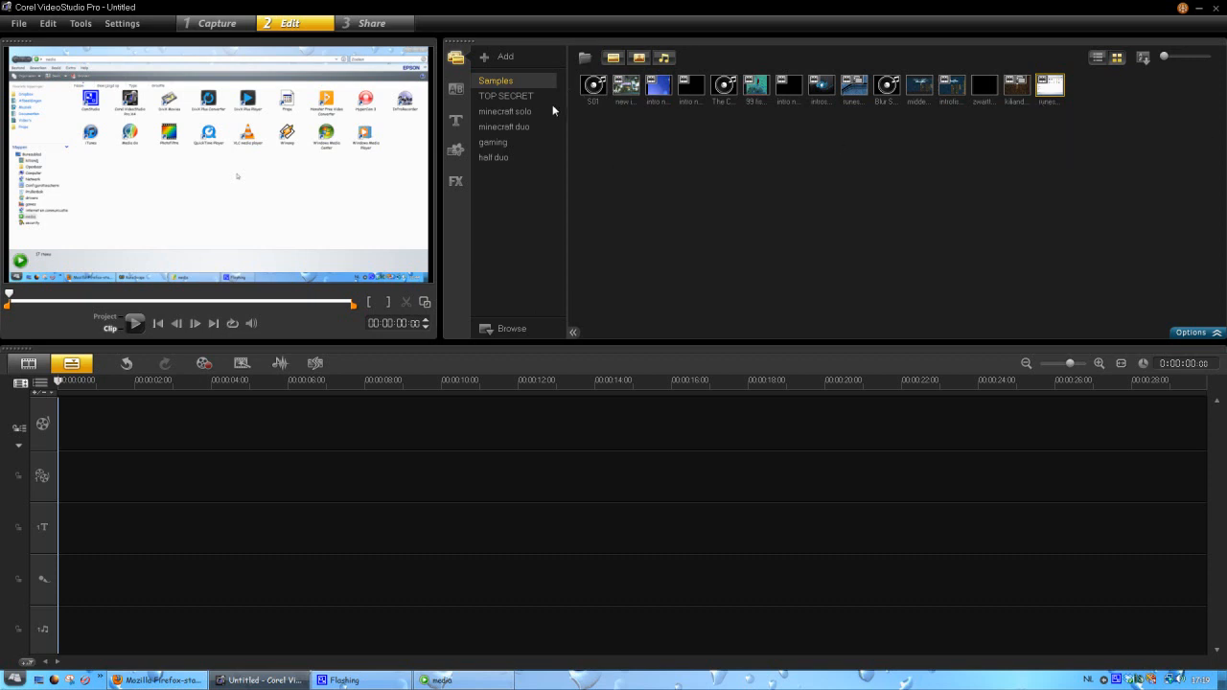
{"action": "mouse_move", "coordinate": [1062, 89]}
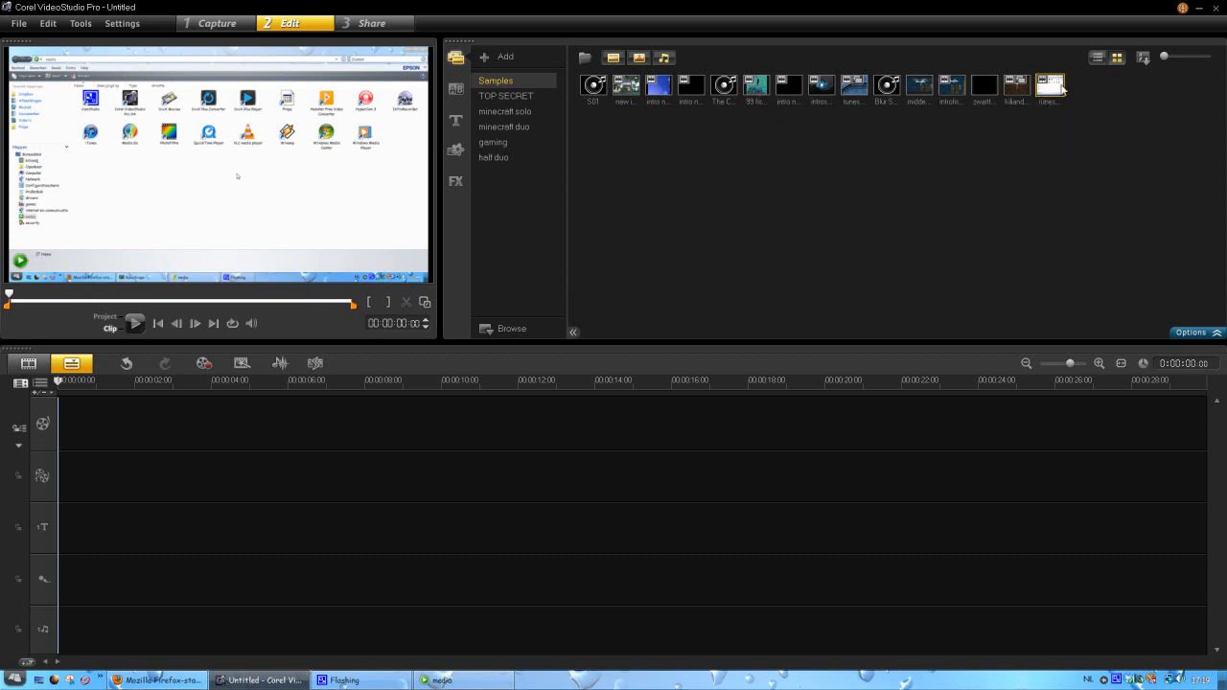
{"action": "mouse_move", "coordinate": [1053, 86]}
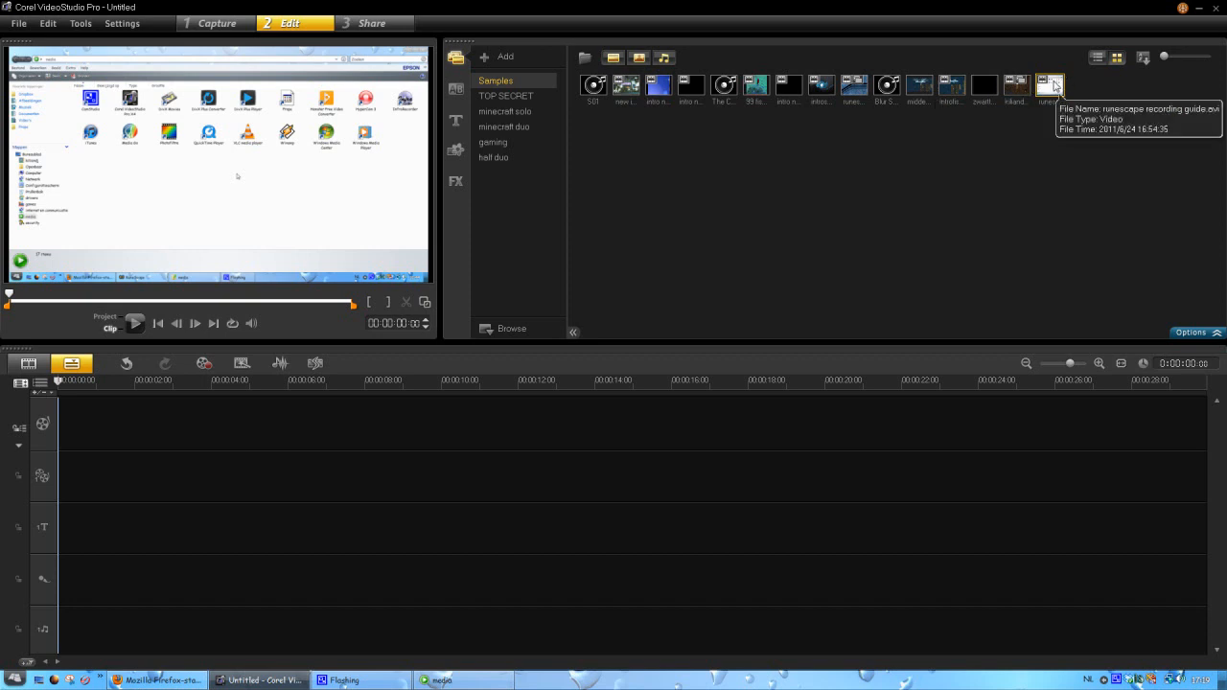
{"action": "mouse_move", "coordinate": [626, 86]}
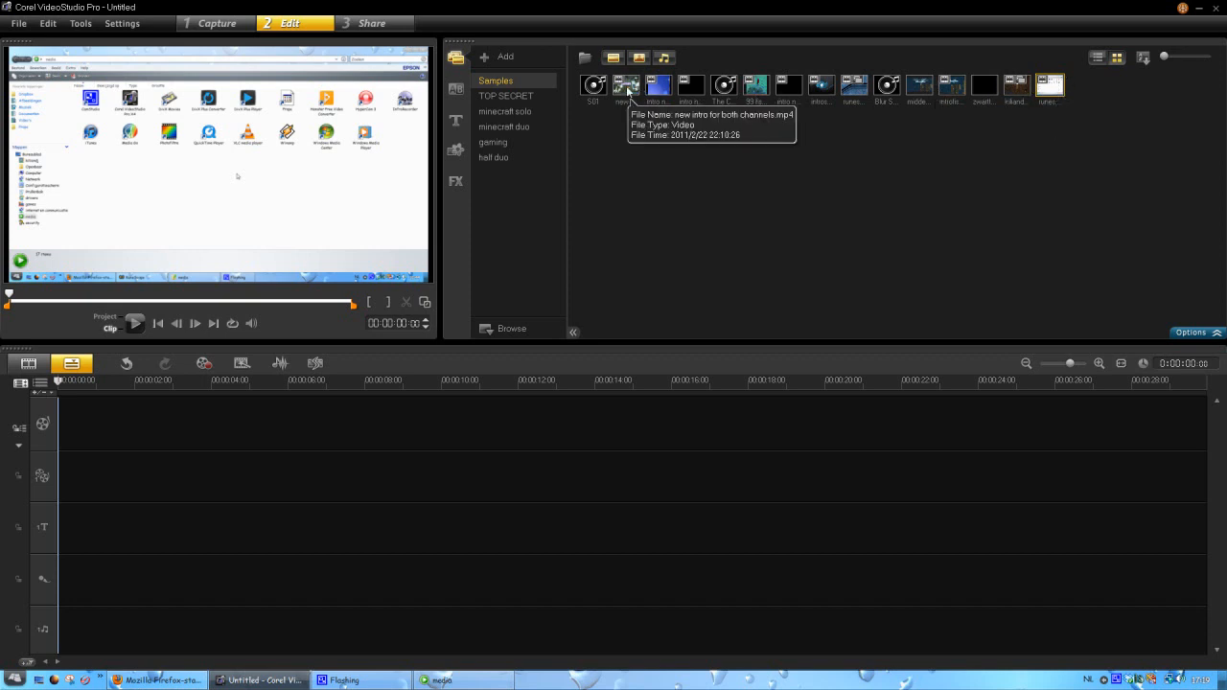
{"action": "mouse_move", "coordinate": [156, 412]}
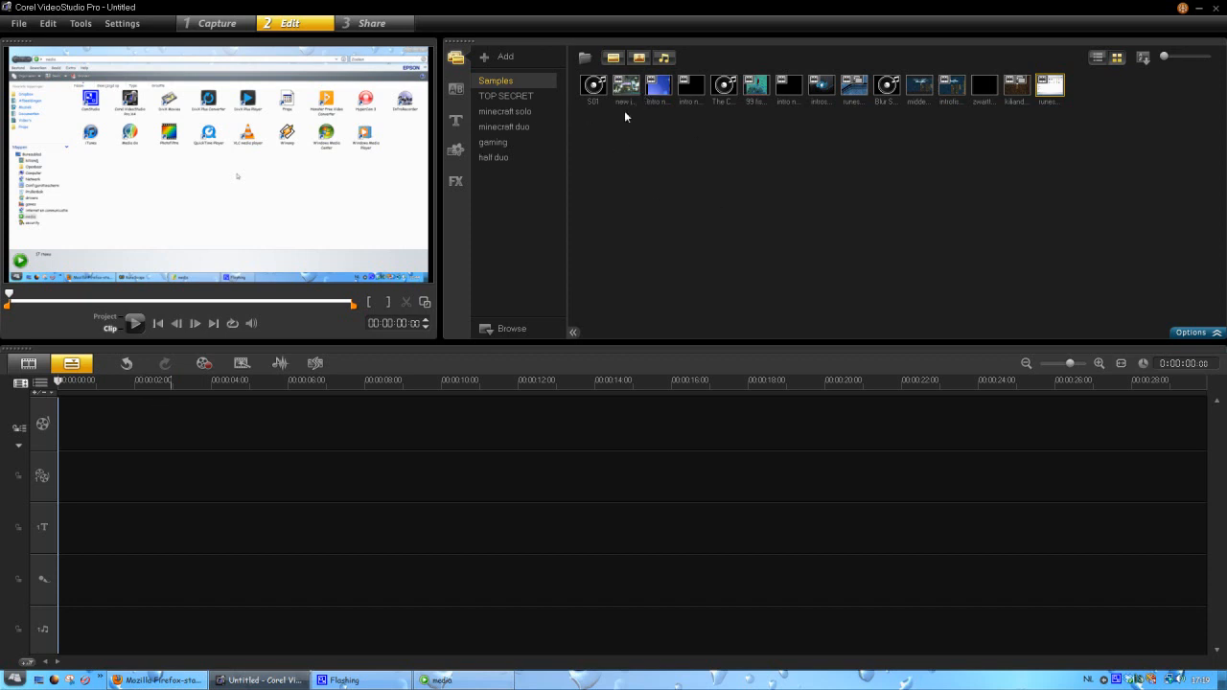
{"action": "mouse_move", "coordinate": [659, 87]}
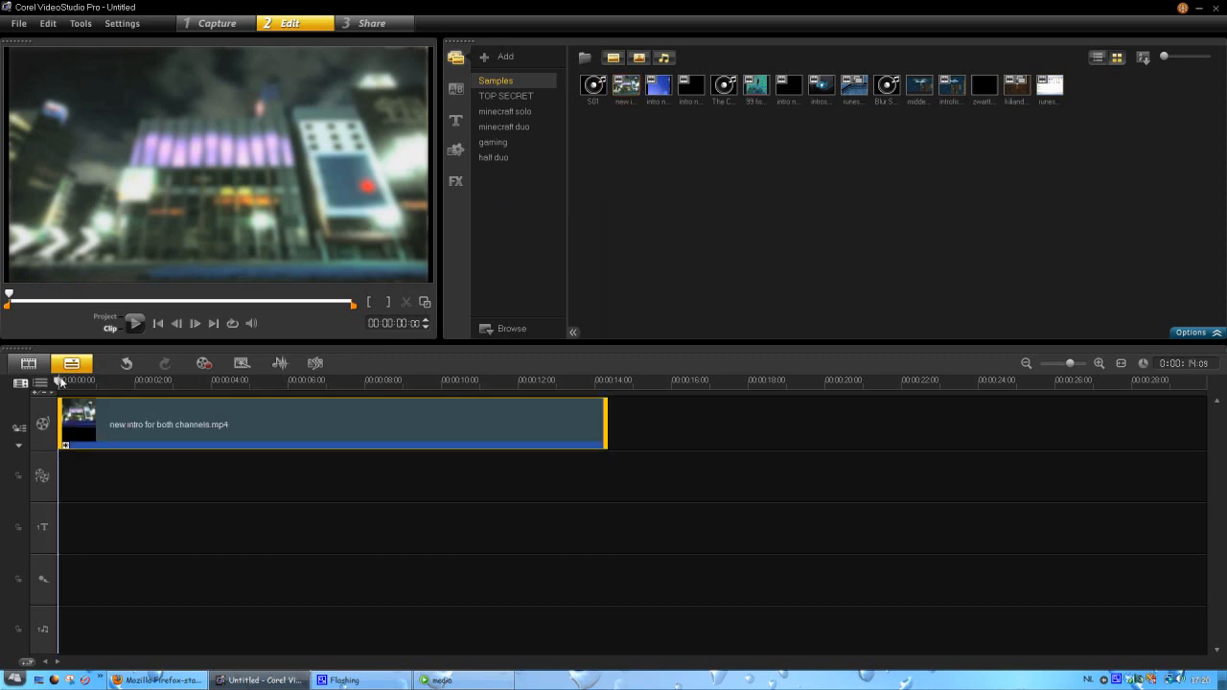
- Play and stop the intro clip, then preview the runescape recording guide.avi clip
{"action": "left_click", "coordinate": [135, 323]}
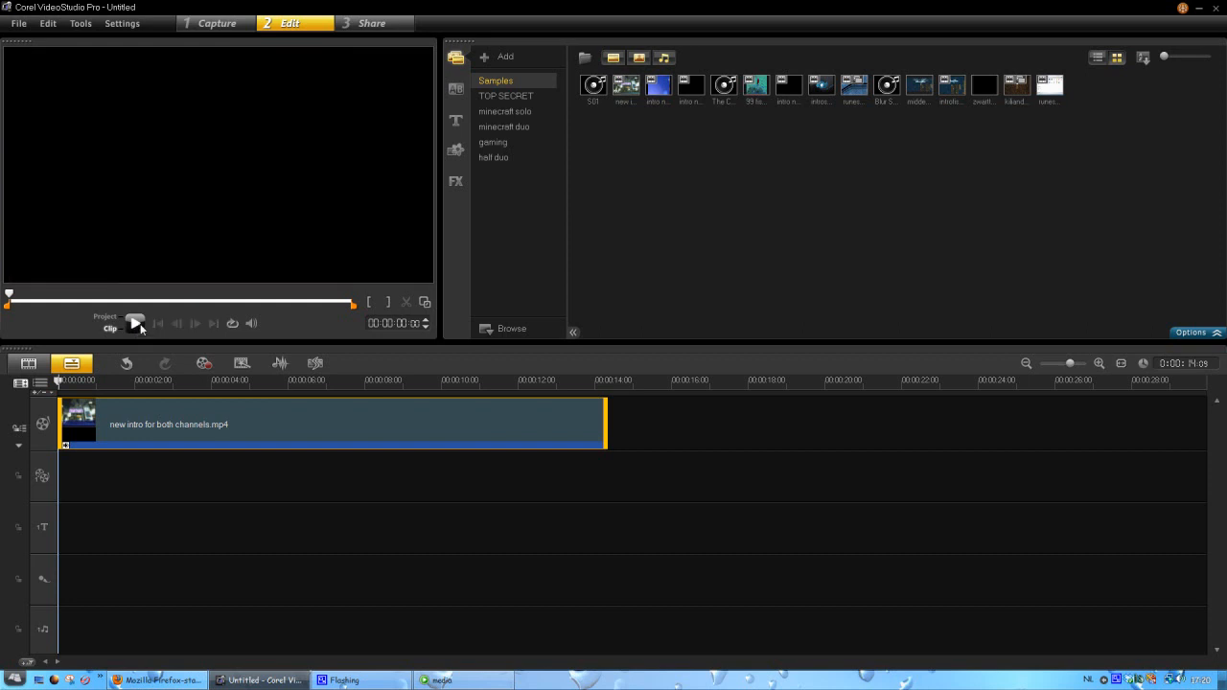
{"action": "left_click", "coordinate": [135, 323]}
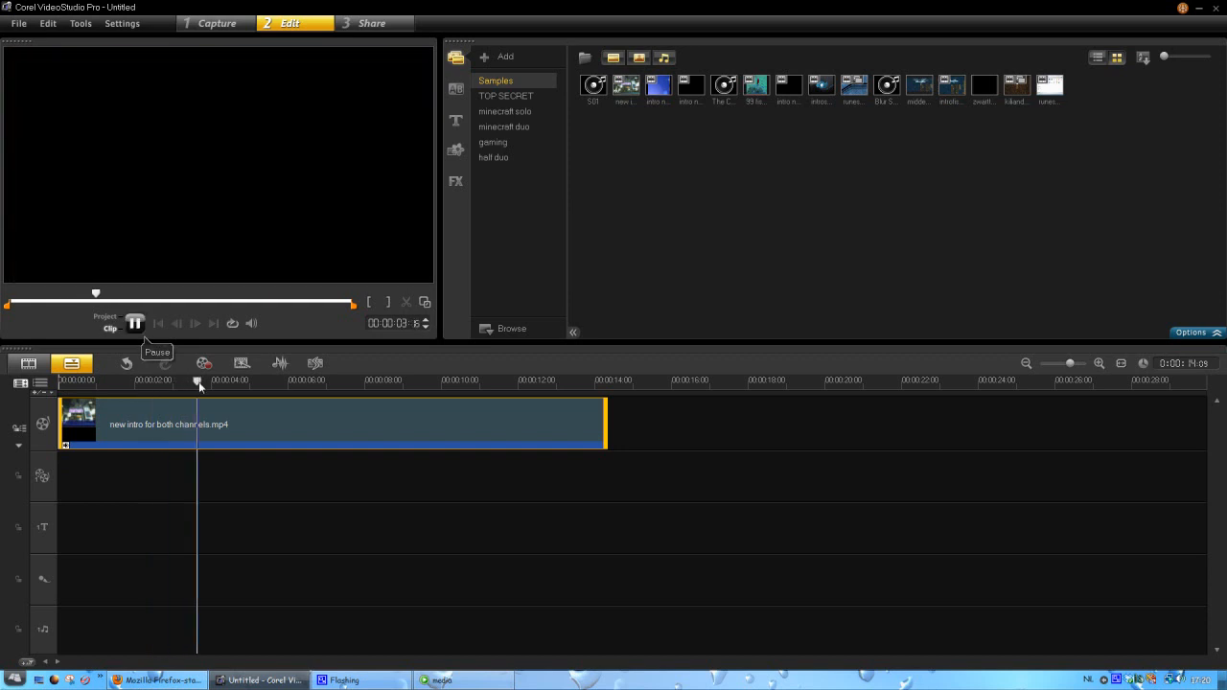
{"action": "left_click", "coordinate": [79, 380]}
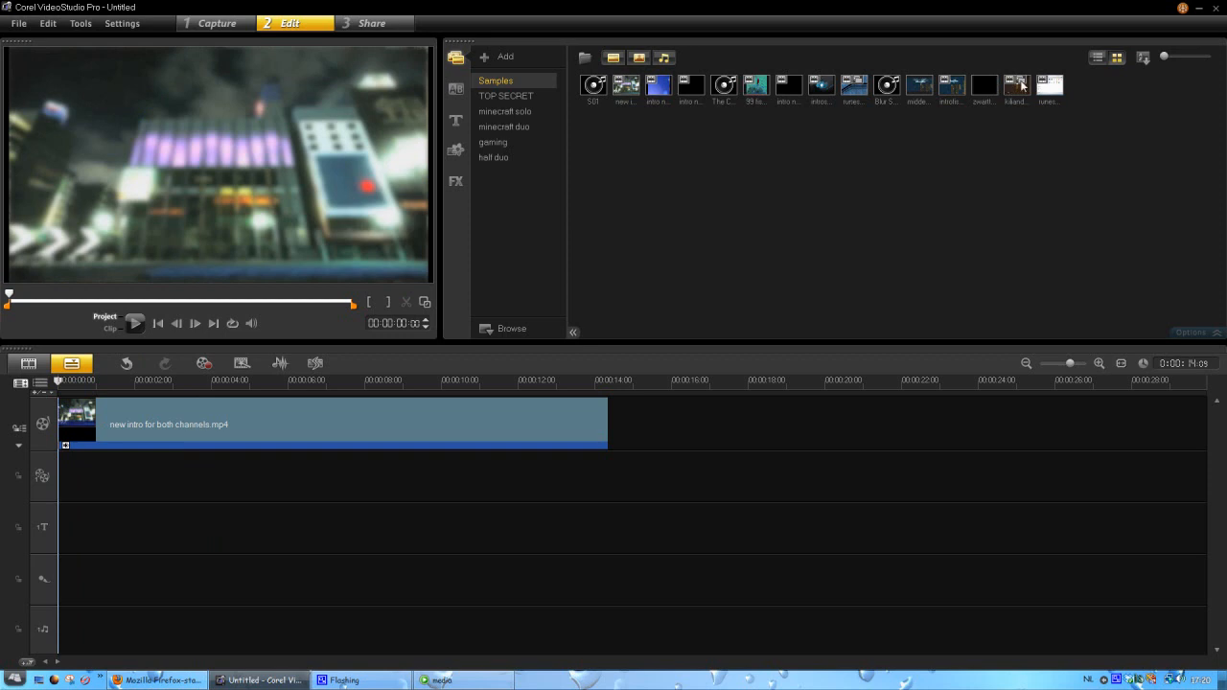
{"action": "mouse_move", "coordinate": [1050, 86]}
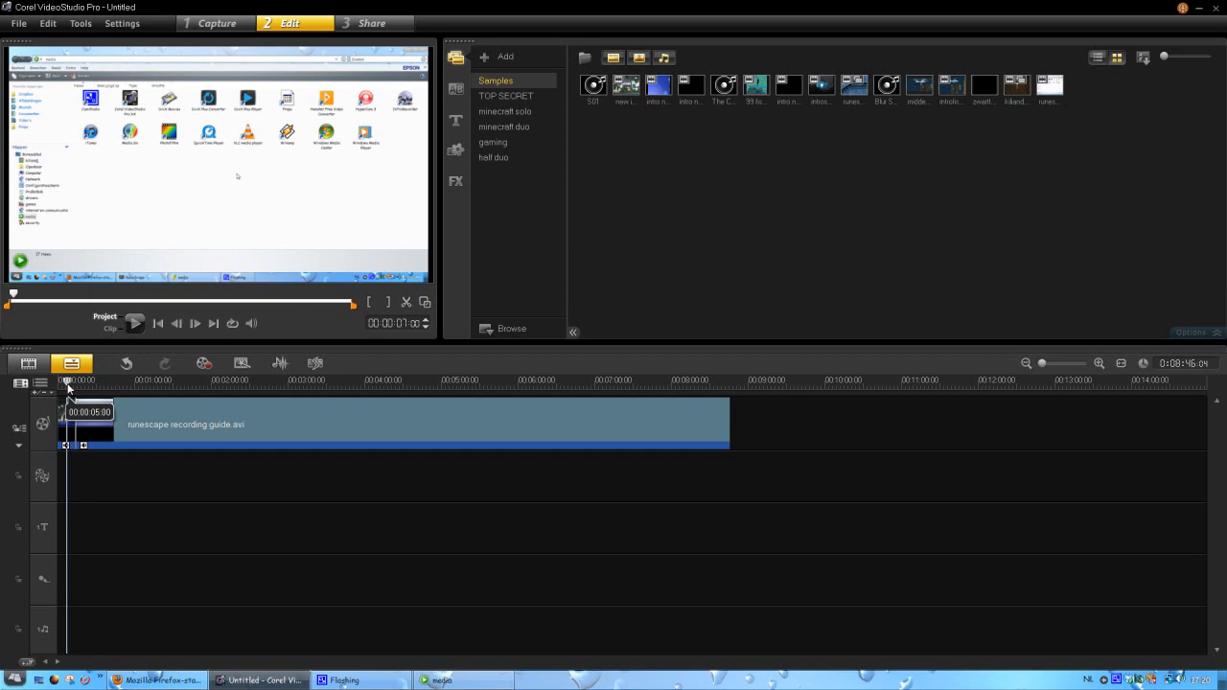
{"action": "left_click", "coordinate": [135, 323]}
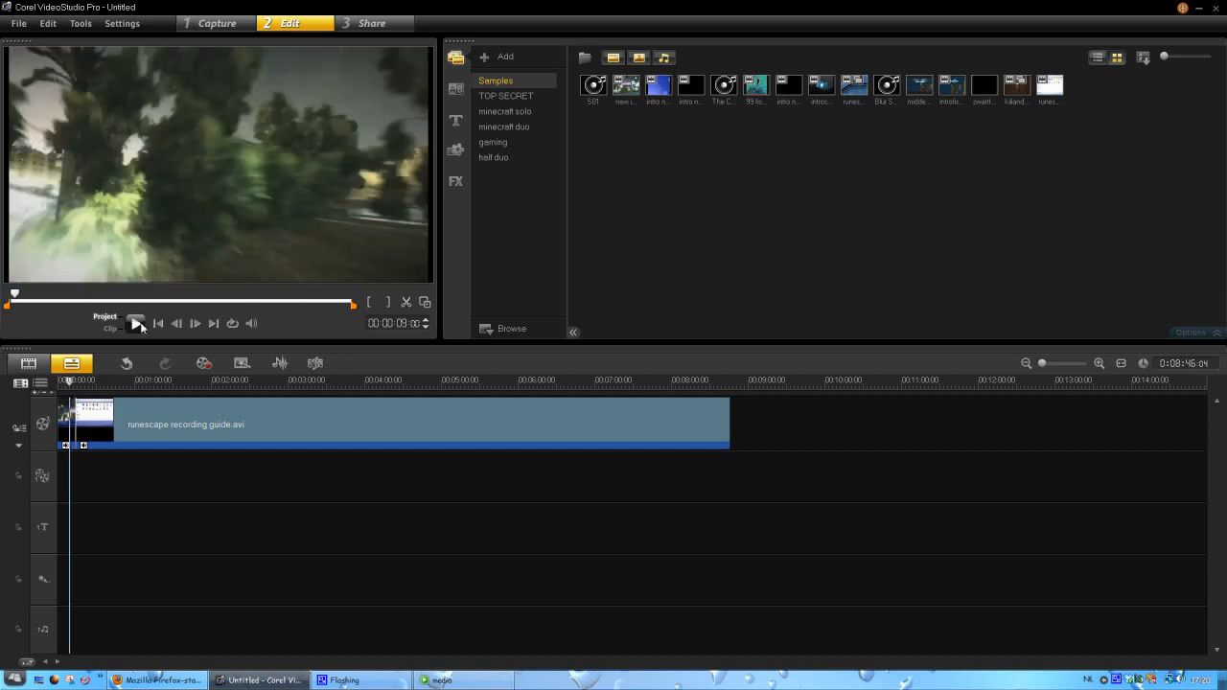
{"action": "left_click", "coordinate": [136, 323]}
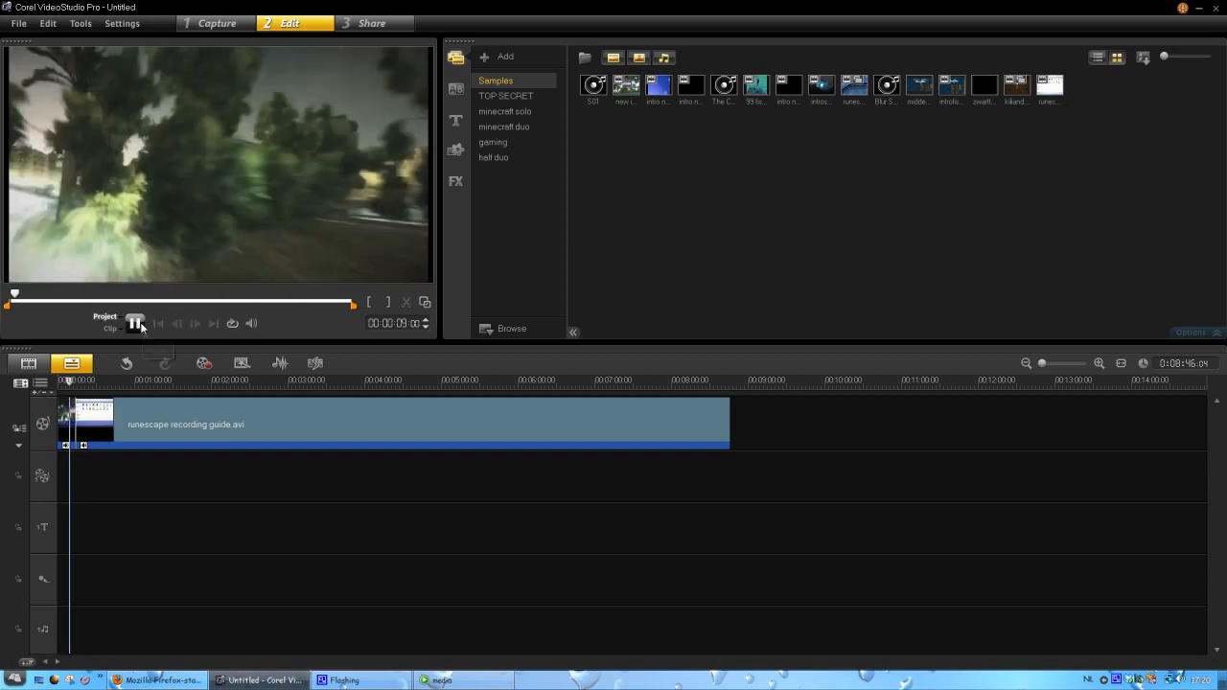
{"action": "left_click", "coordinate": [135, 323]}
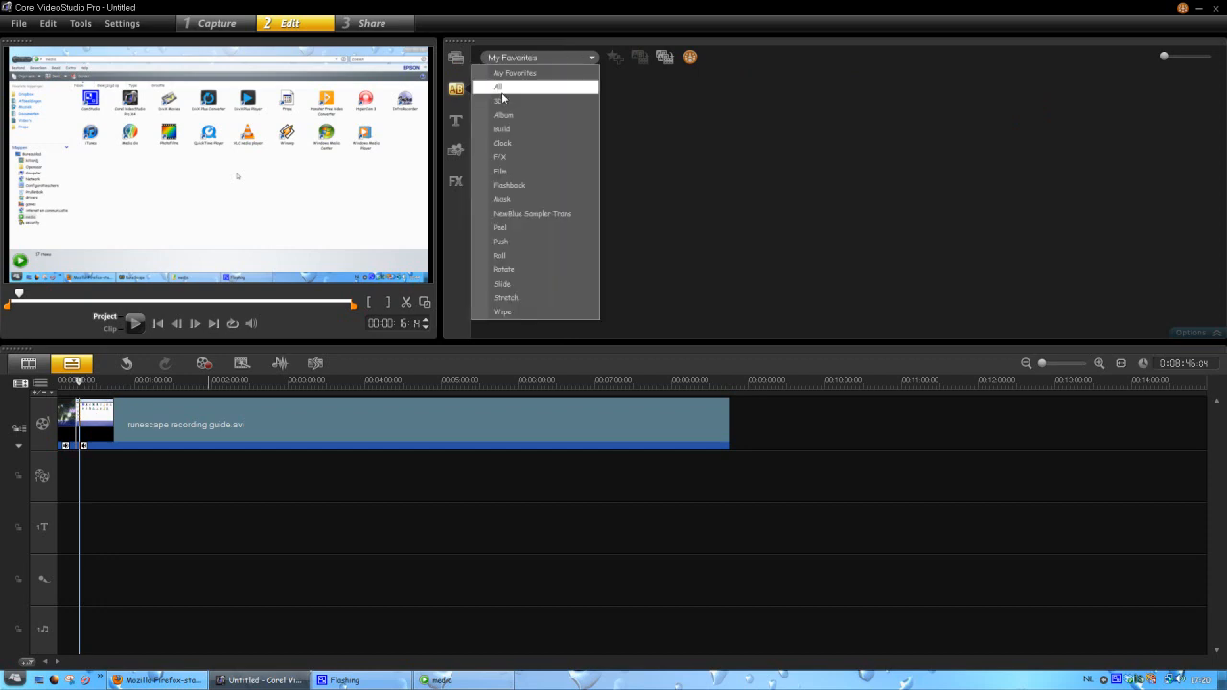
- Show transitions from All categories and play the video from about eight seconds
{"action": "left_click", "coordinate": [498, 87]}
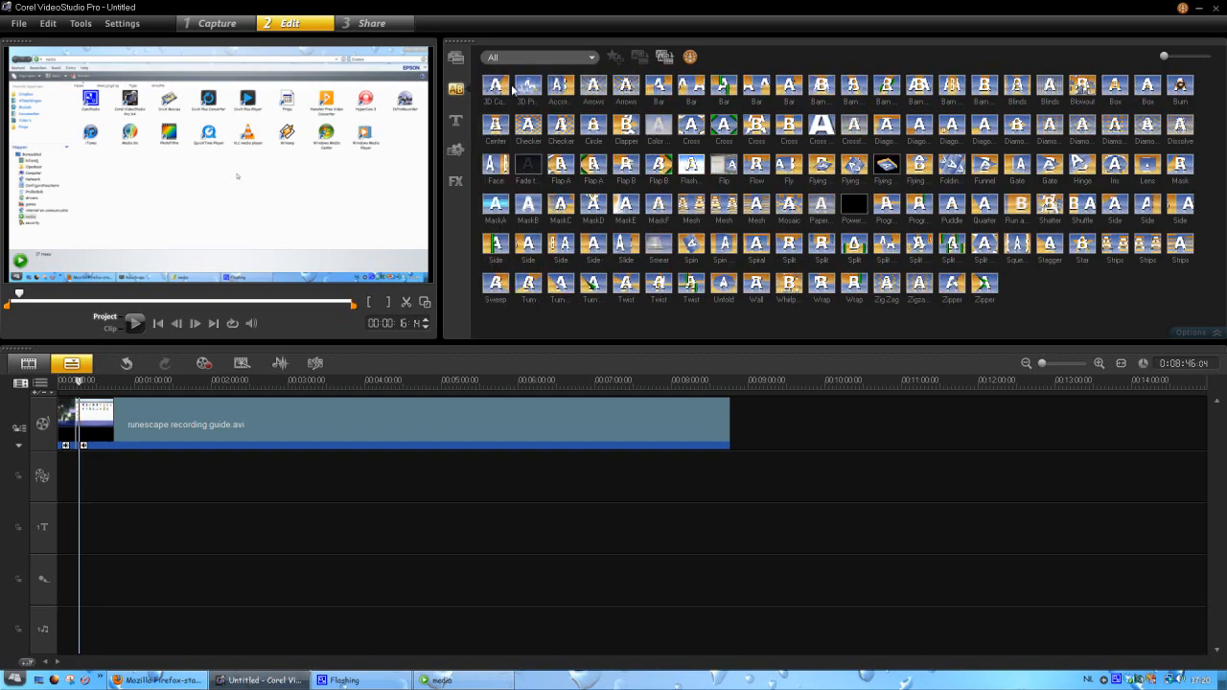
{"action": "left_click", "coordinate": [541, 58]}
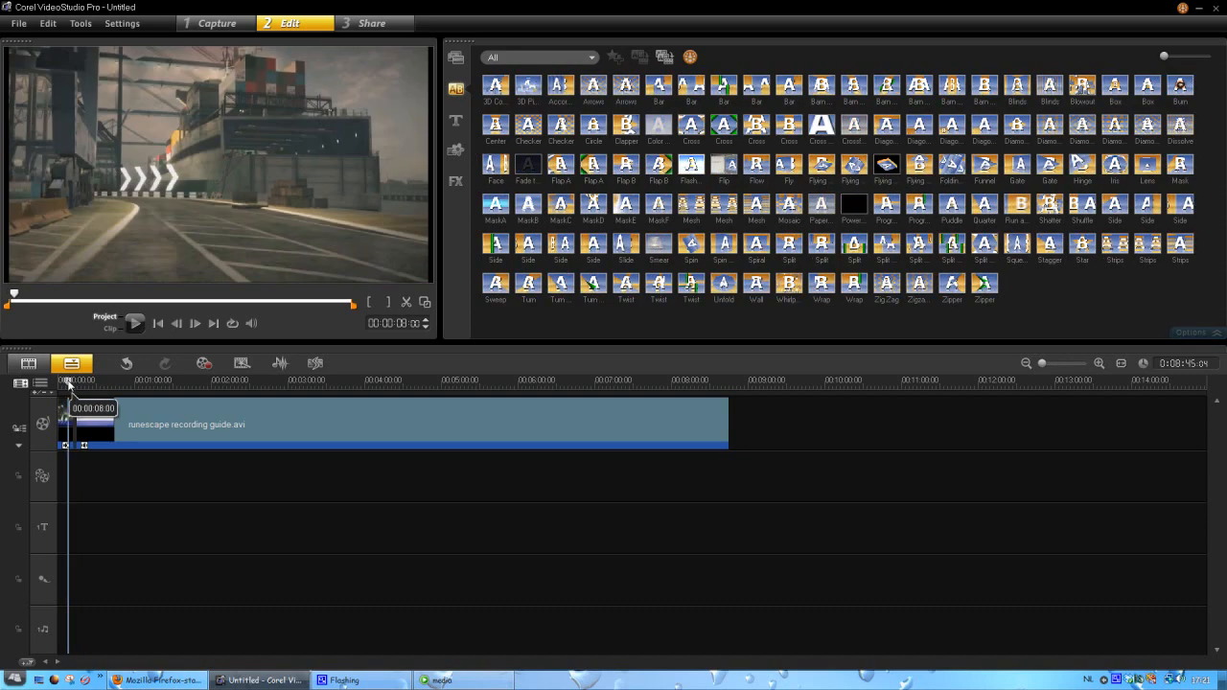
{"action": "left_click", "coordinate": [135, 323]}
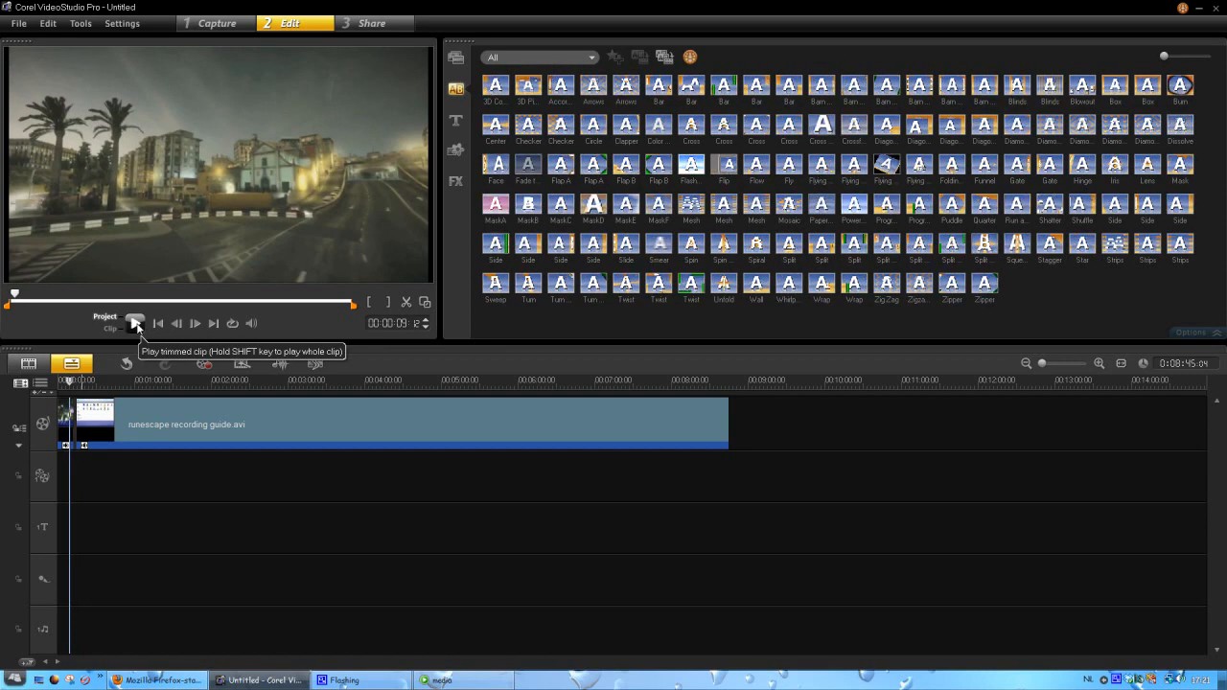
{"action": "left_click", "coordinate": [135, 323]}
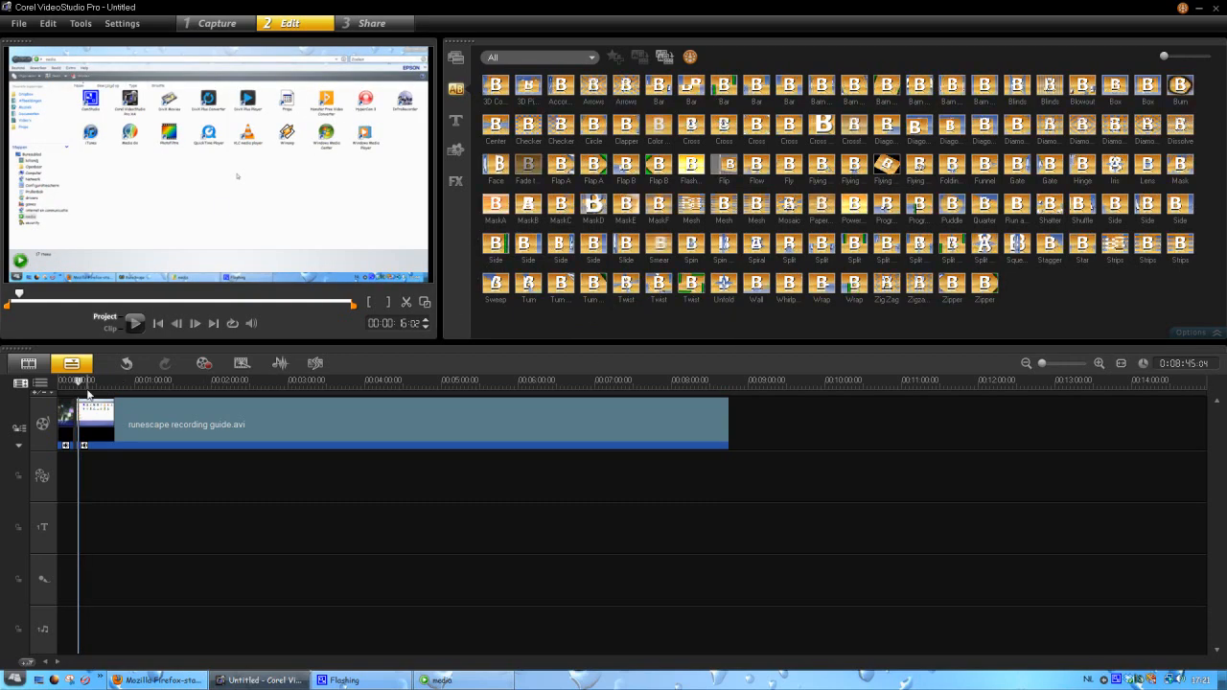
{"action": "mouse_move", "coordinate": [691, 243]}
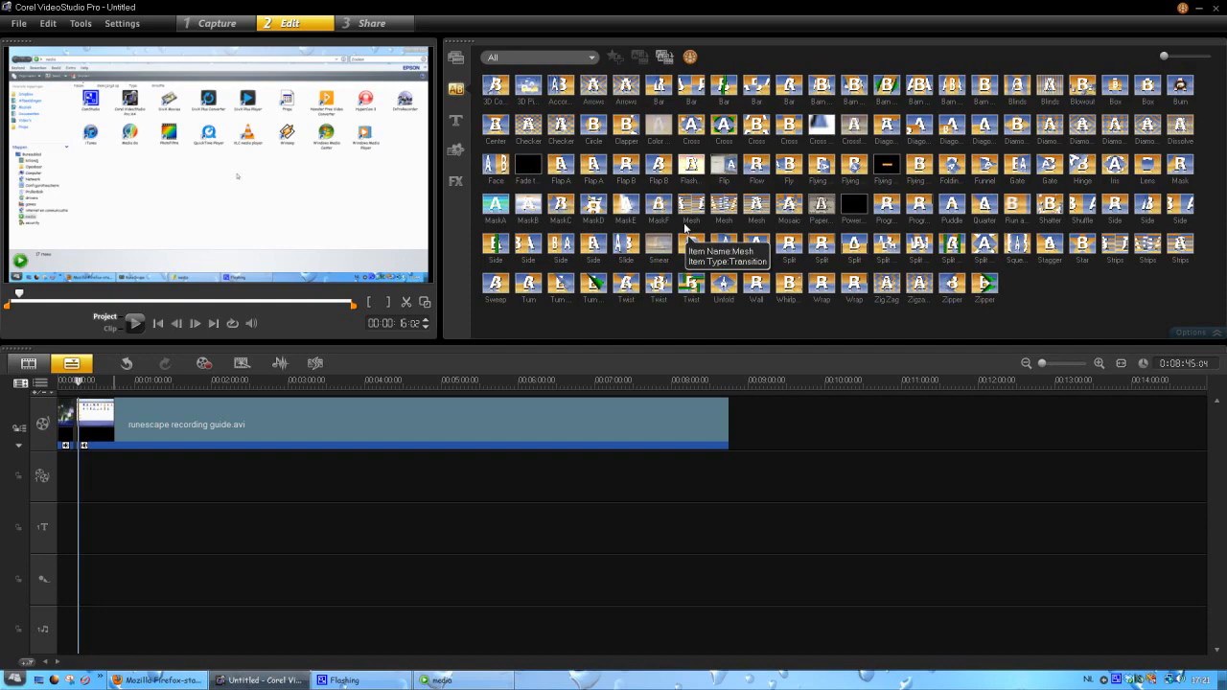
{"action": "left_click", "coordinate": [455, 121]}
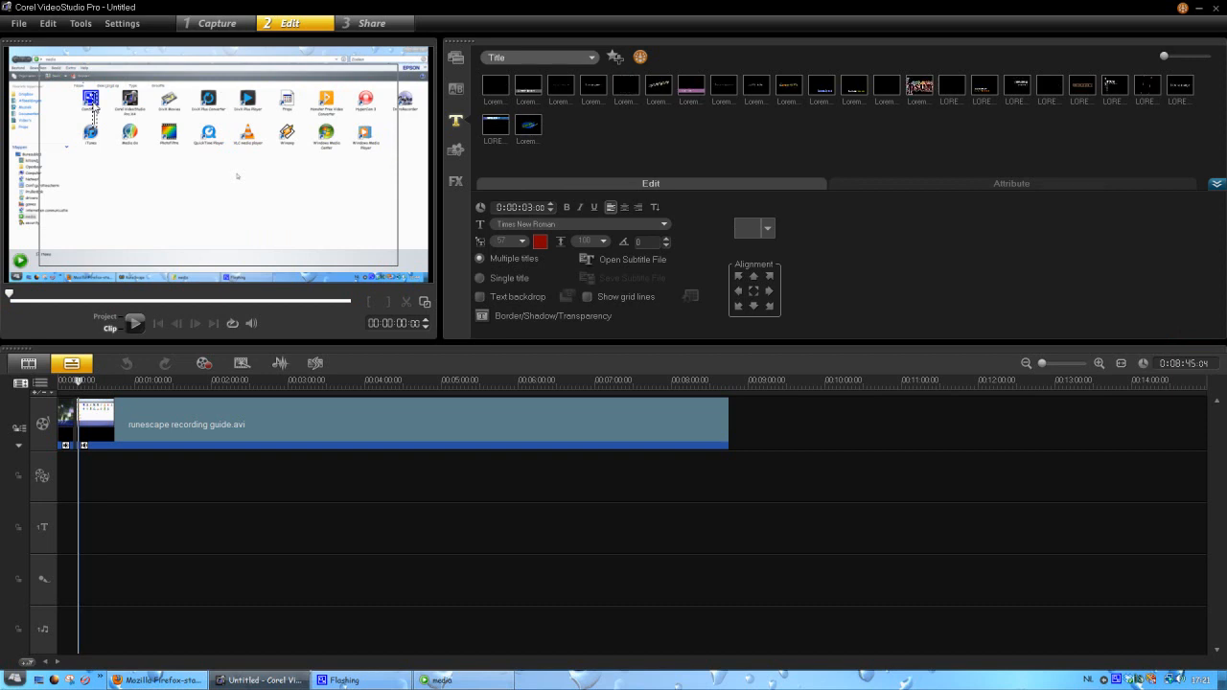
- Type 'srgfrdsrdg' as the title text over the preview
{"action": "type", "text": "srgfrdsrdg"}
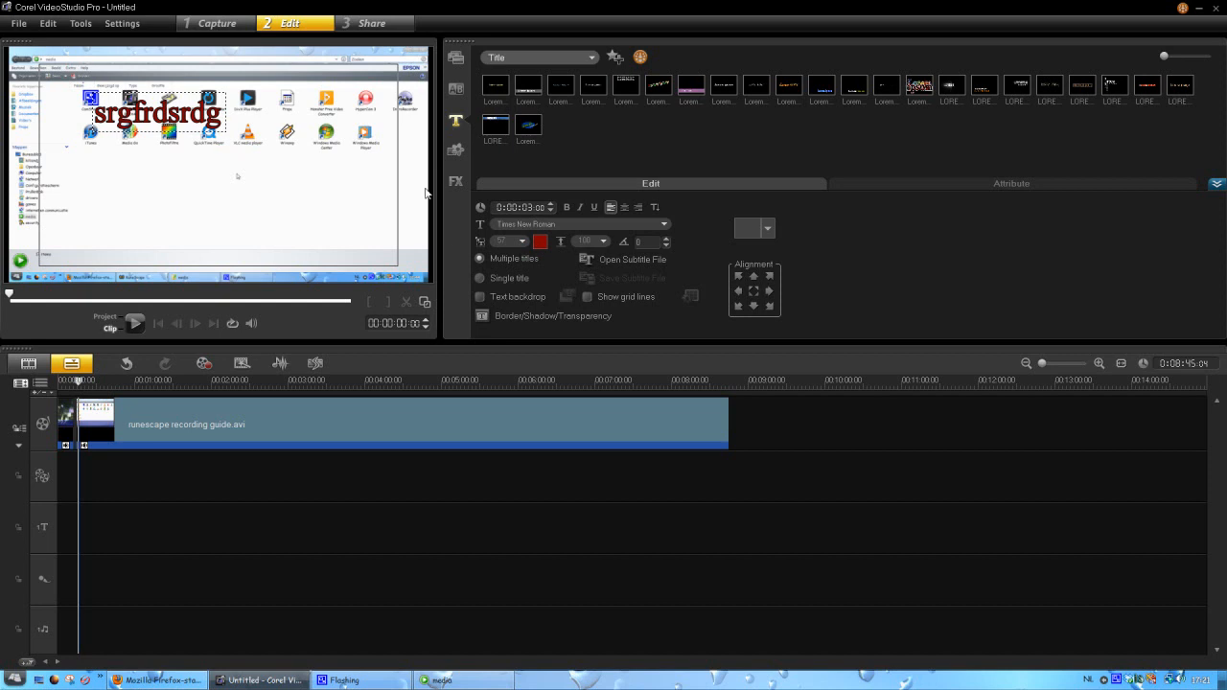
{"action": "mouse_move", "coordinate": [515, 328]}
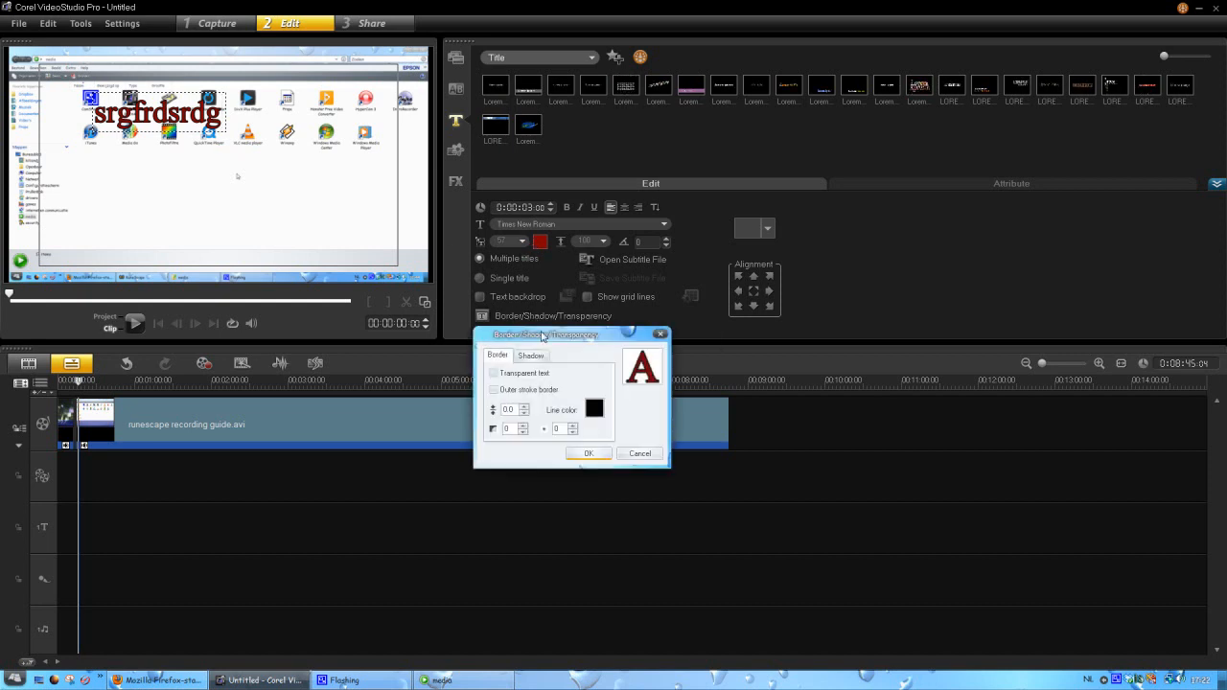
- Give the title text a white border with width 1
{"action": "left_click_drag", "start_coordinate": [544, 334], "coordinate": [530, 276]}
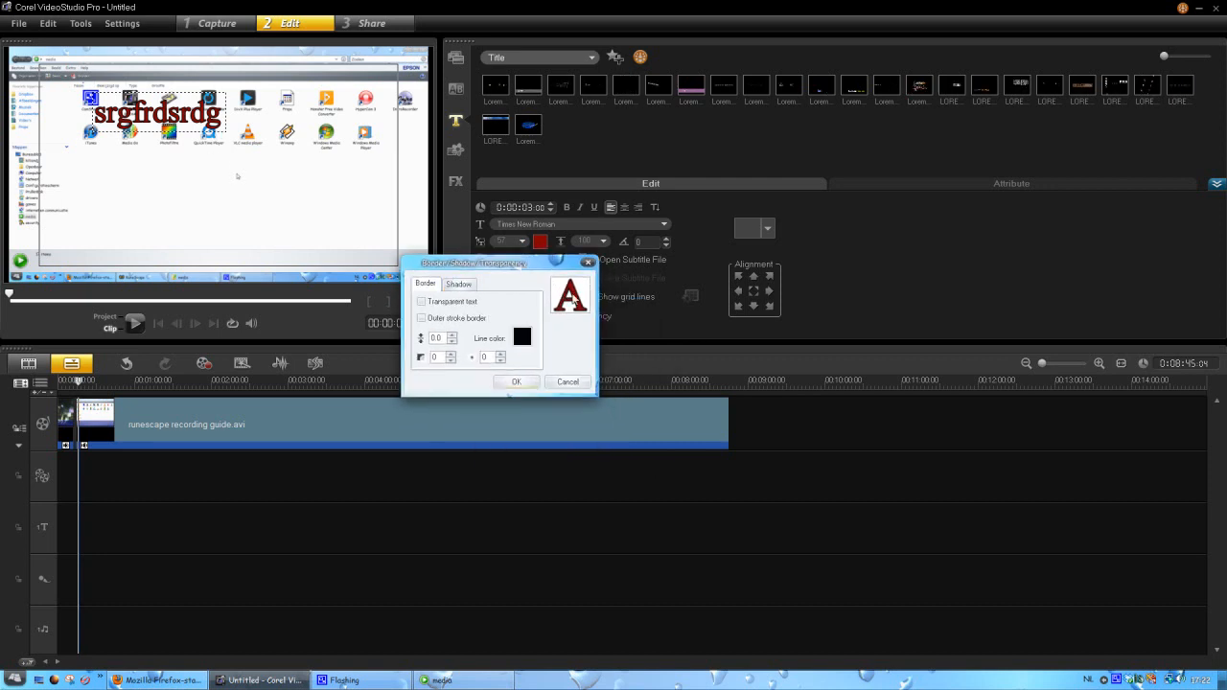
{"action": "left_click", "coordinate": [523, 337]}
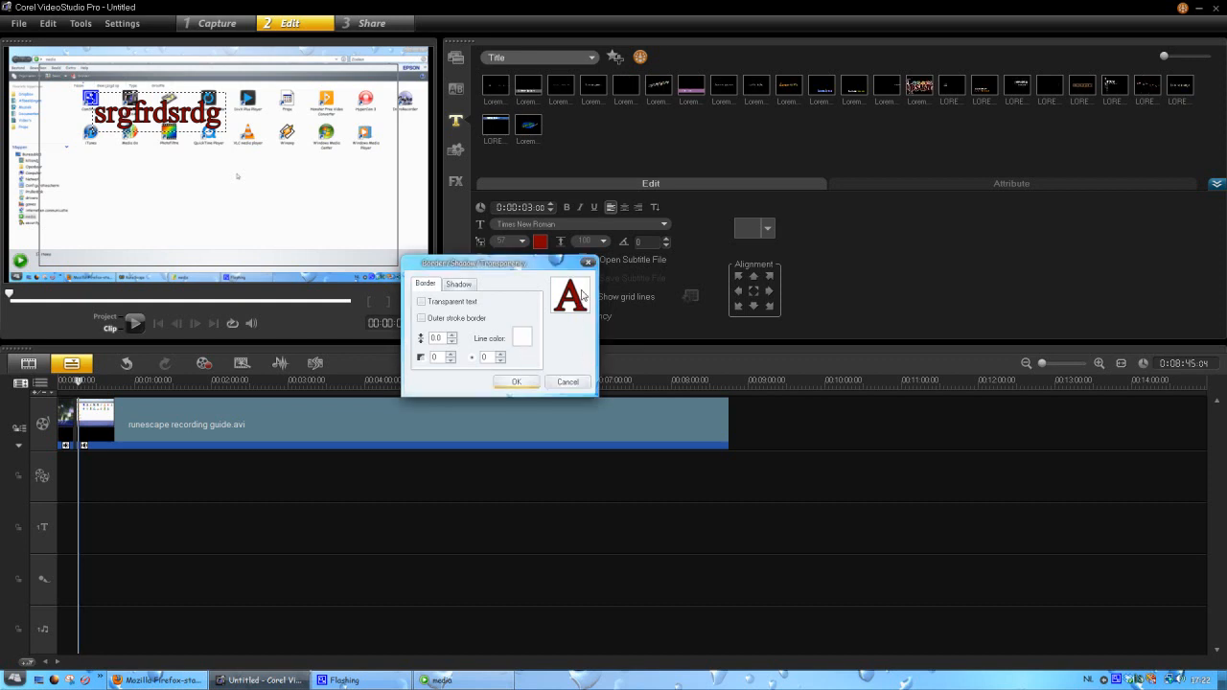
{"action": "left_click_drag", "start_coordinate": [475, 262], "coordinate": [537, 268]}
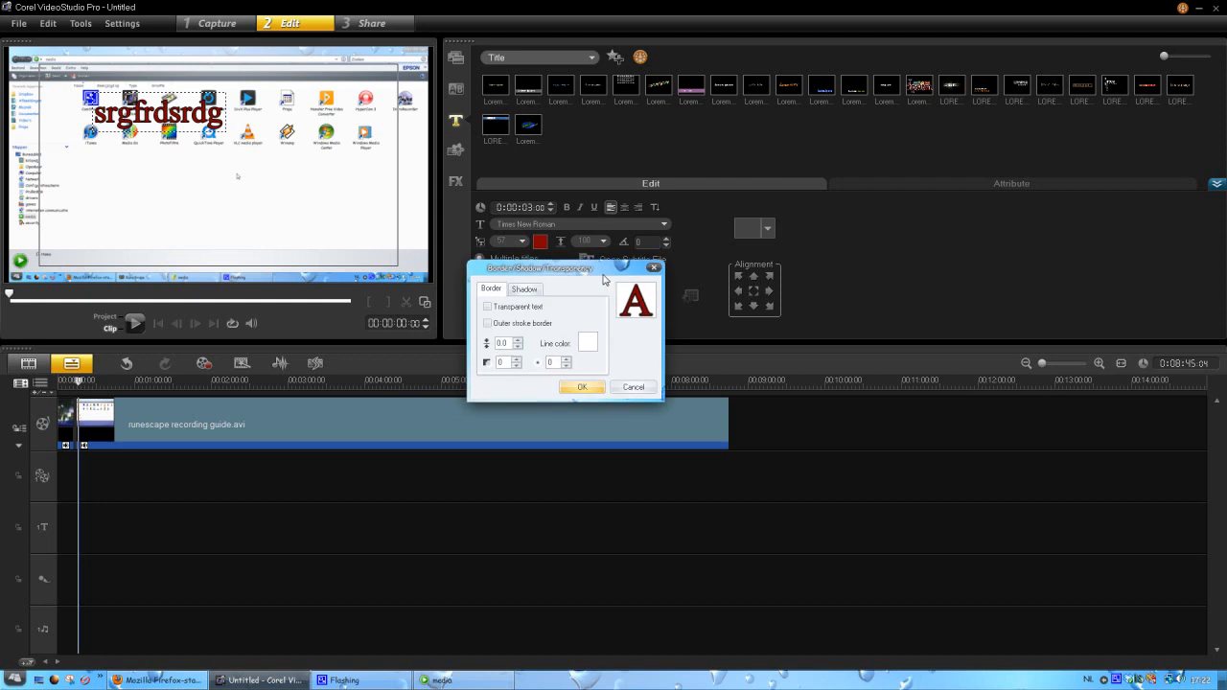
{"action": "left_click", "coordinate": [525, 288]}
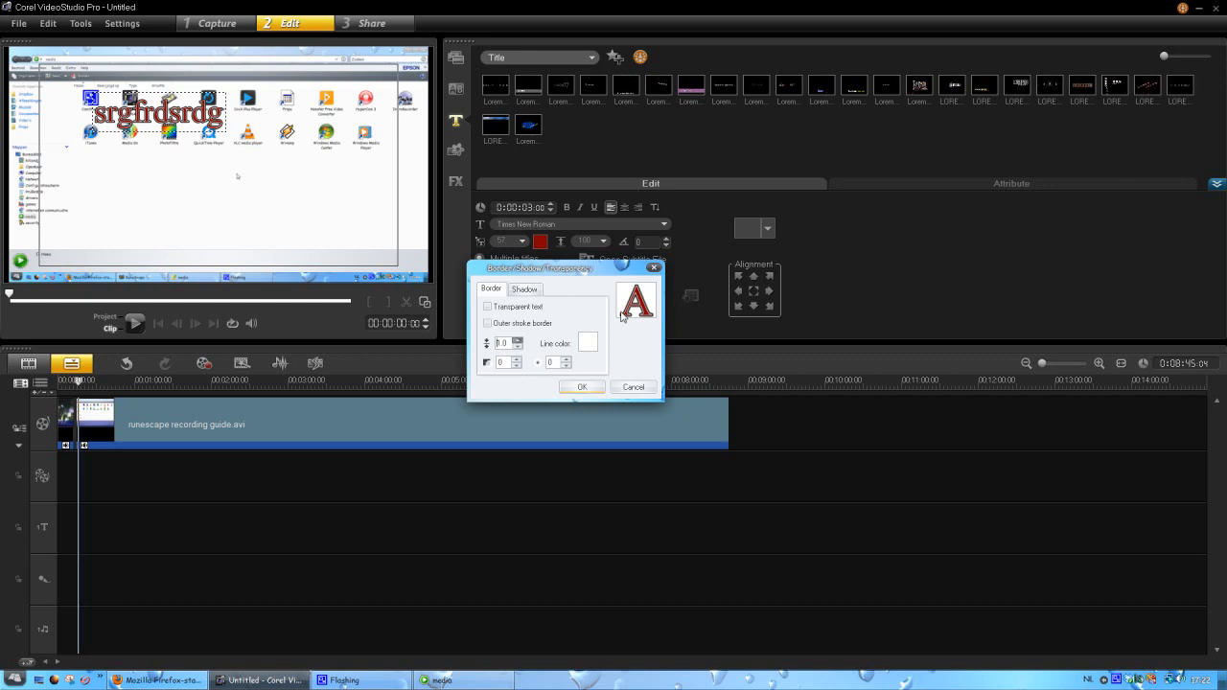
{"action": "left_click", "coordinate": [525, 288]}
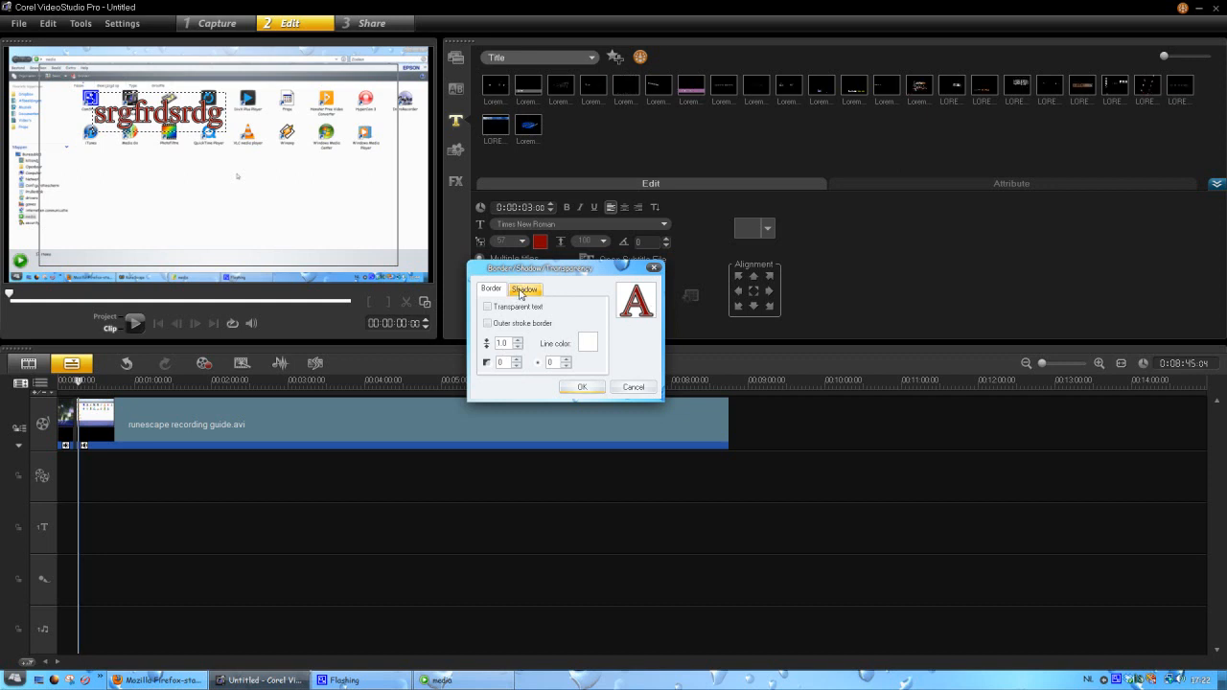
- Try the shadow styles, settling on a black drop shadow with larger X and Y offsets
{"action": "left_click", "coordinate": [524, 288]}
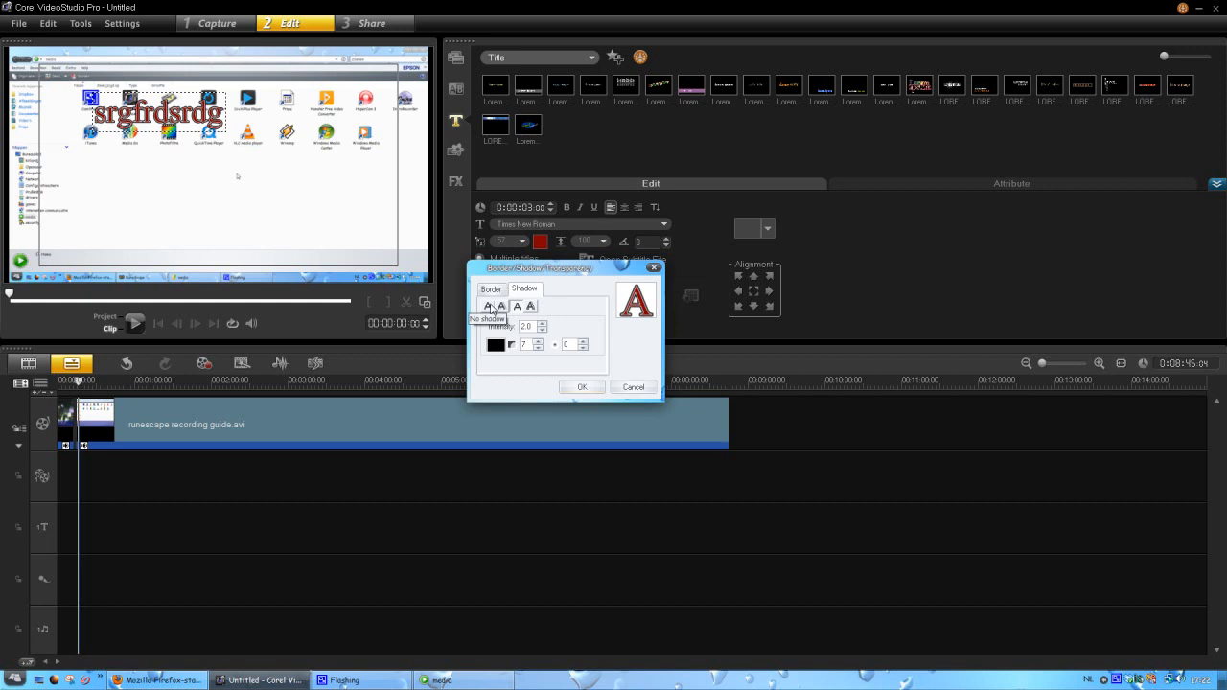
{"action": "left_click", "coordinate": [502, 306]}
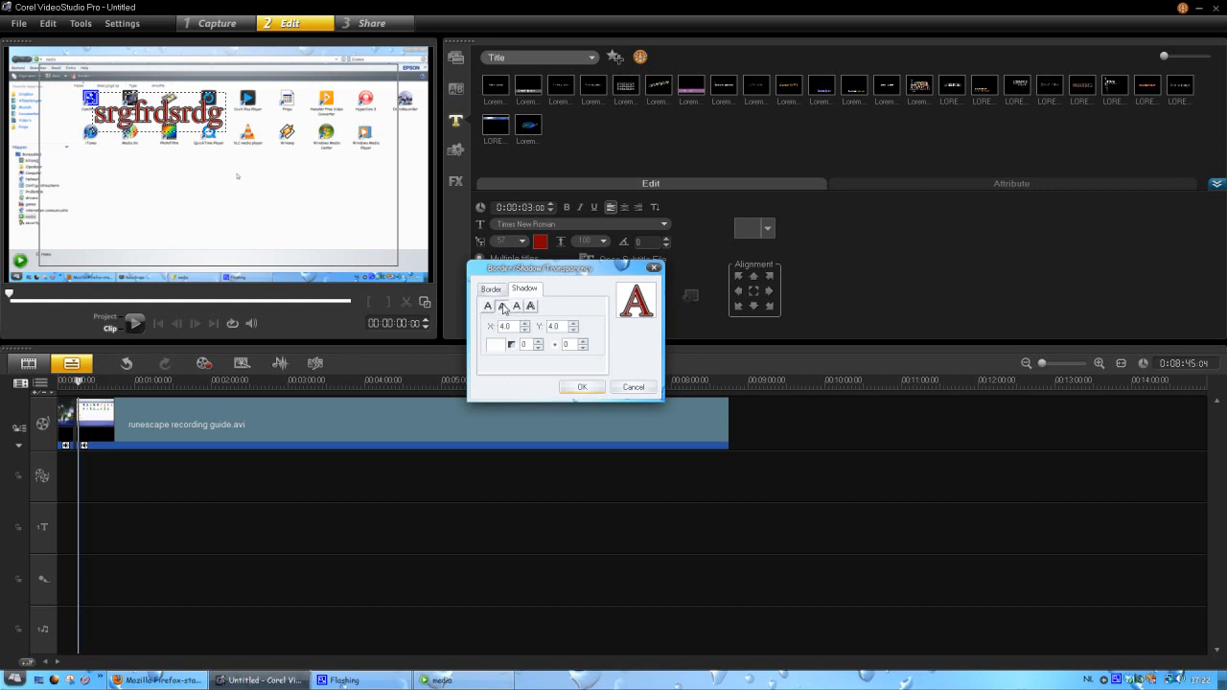
{"action": "left_click", "coordinate": [500, 345]}
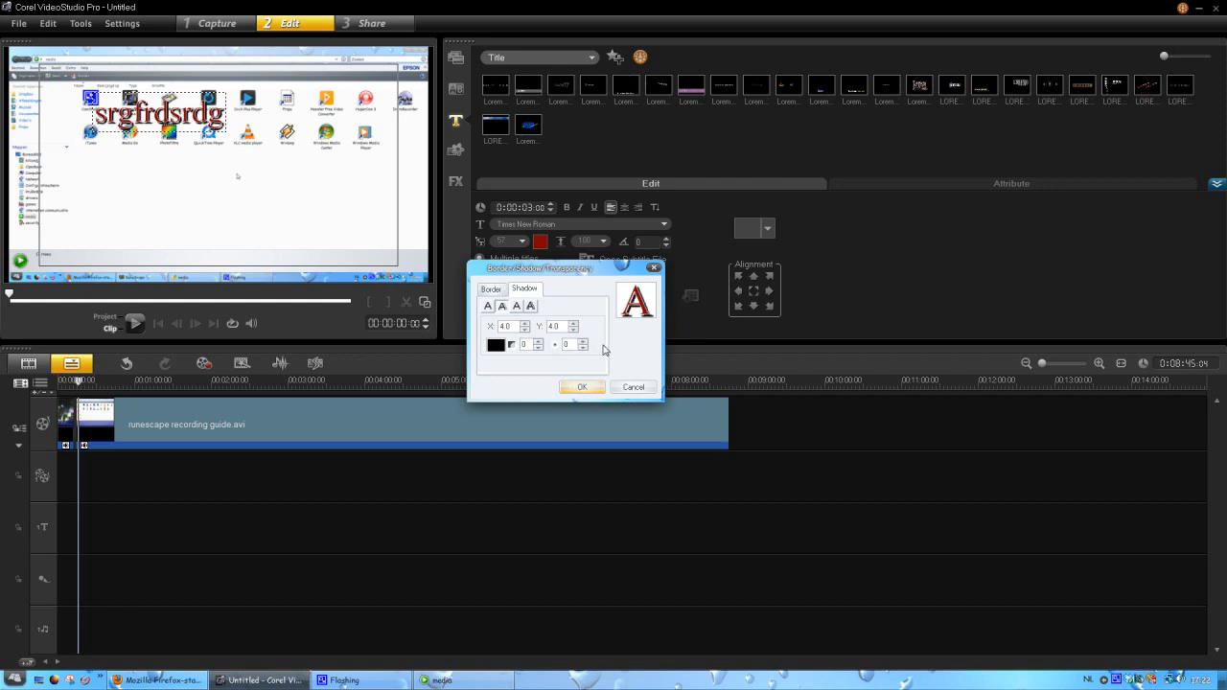
{"action": "left_click", "coordinate": [530, 306]}
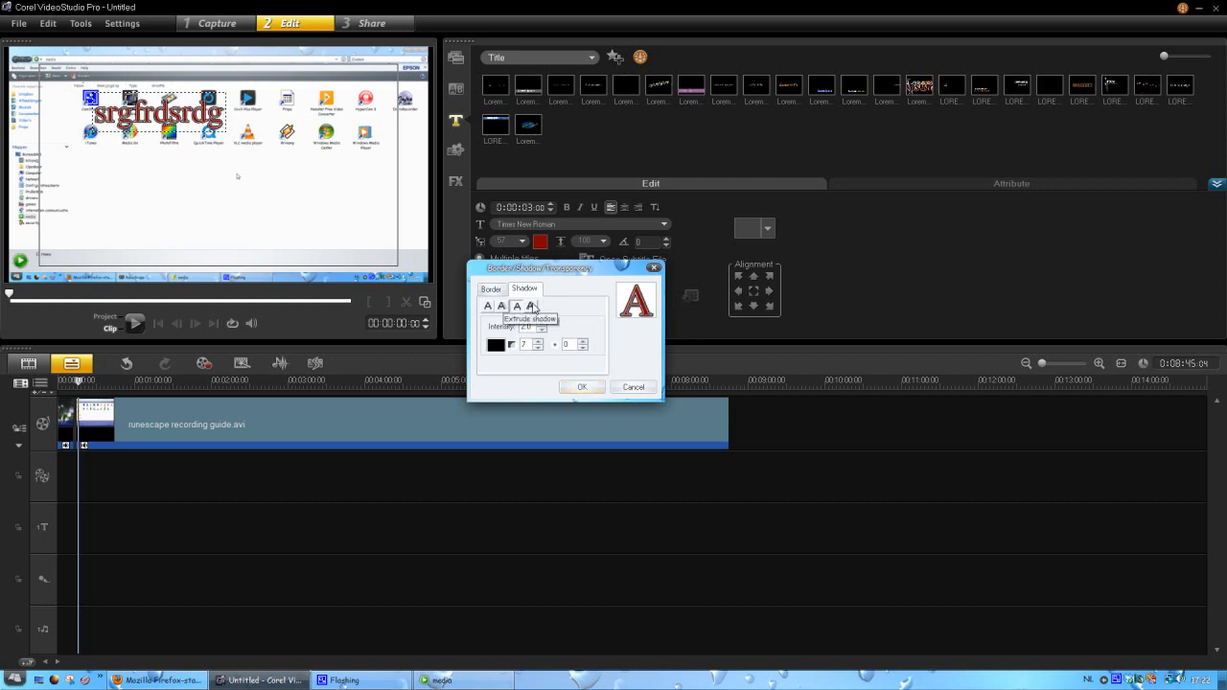
{"action": "left_click", "coordinate": [531, 306]}
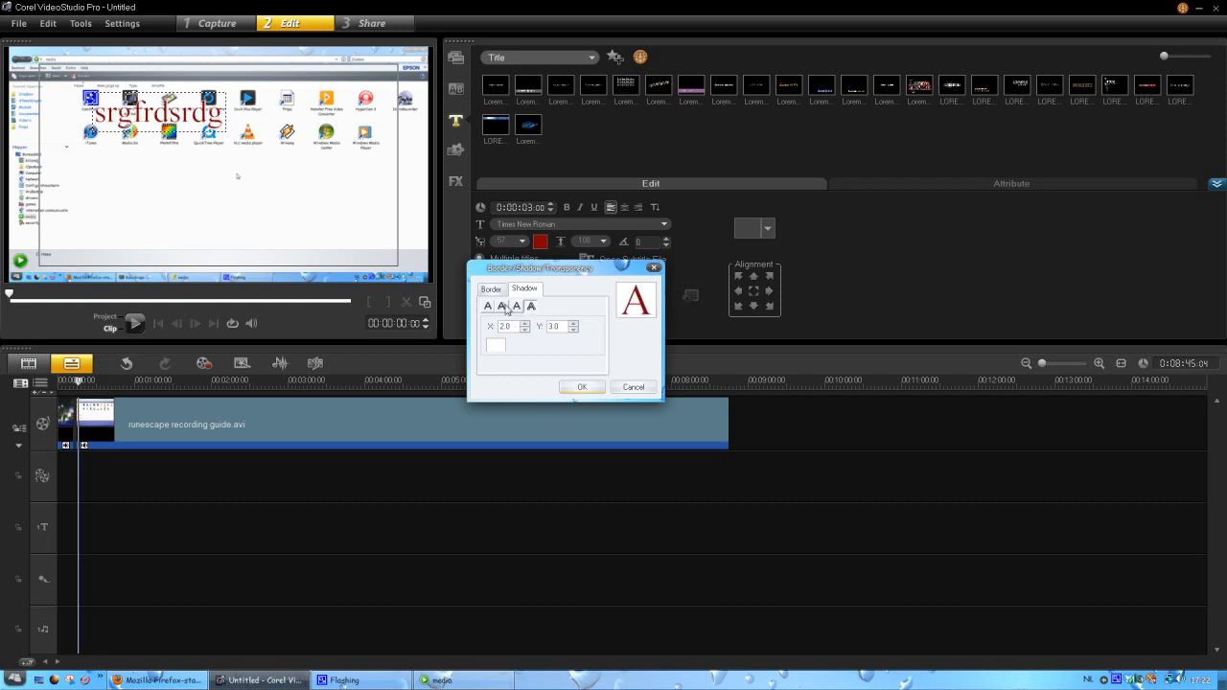
{"action": "left_click", "coordinate": [502, 306]}
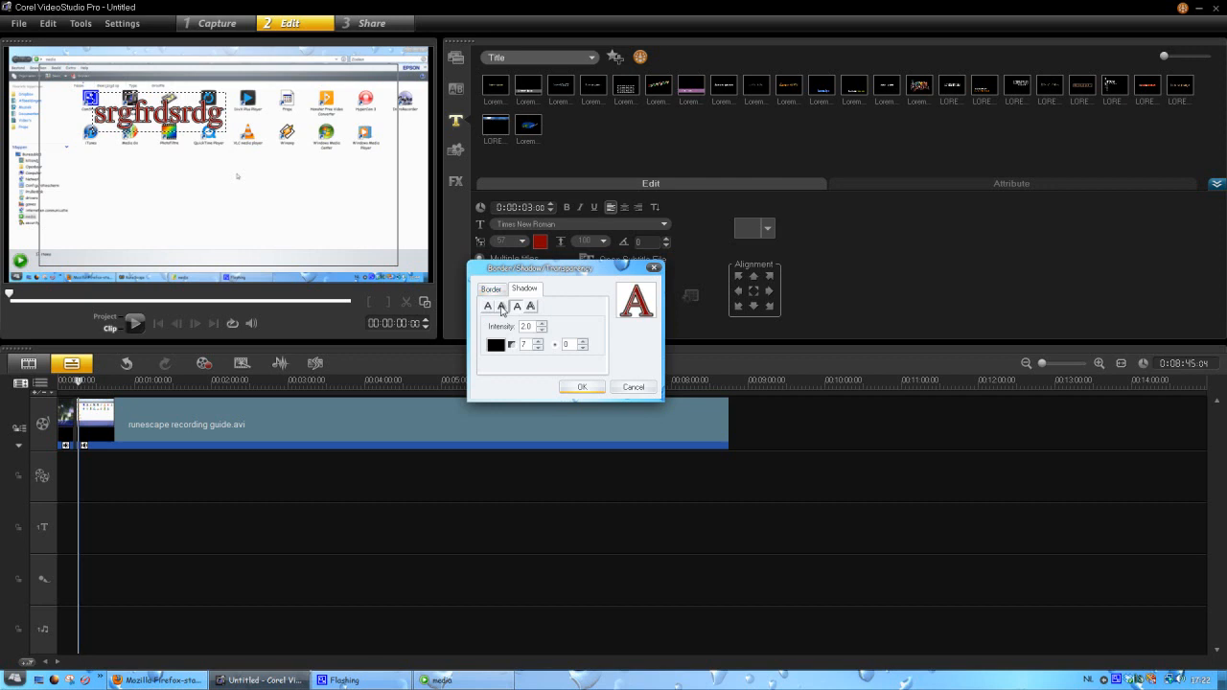
{"action": "left_click", "coordinate": [517, 305]}
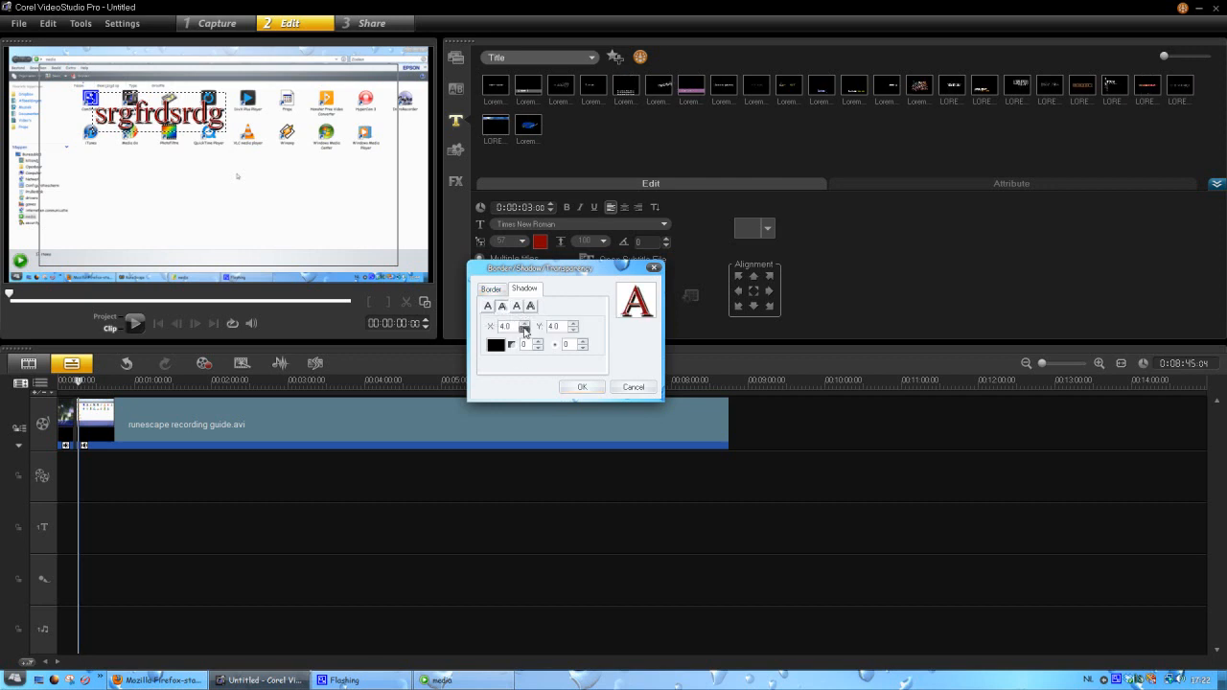
{"action": "mouse_move", "coordinate": [572, 326]}
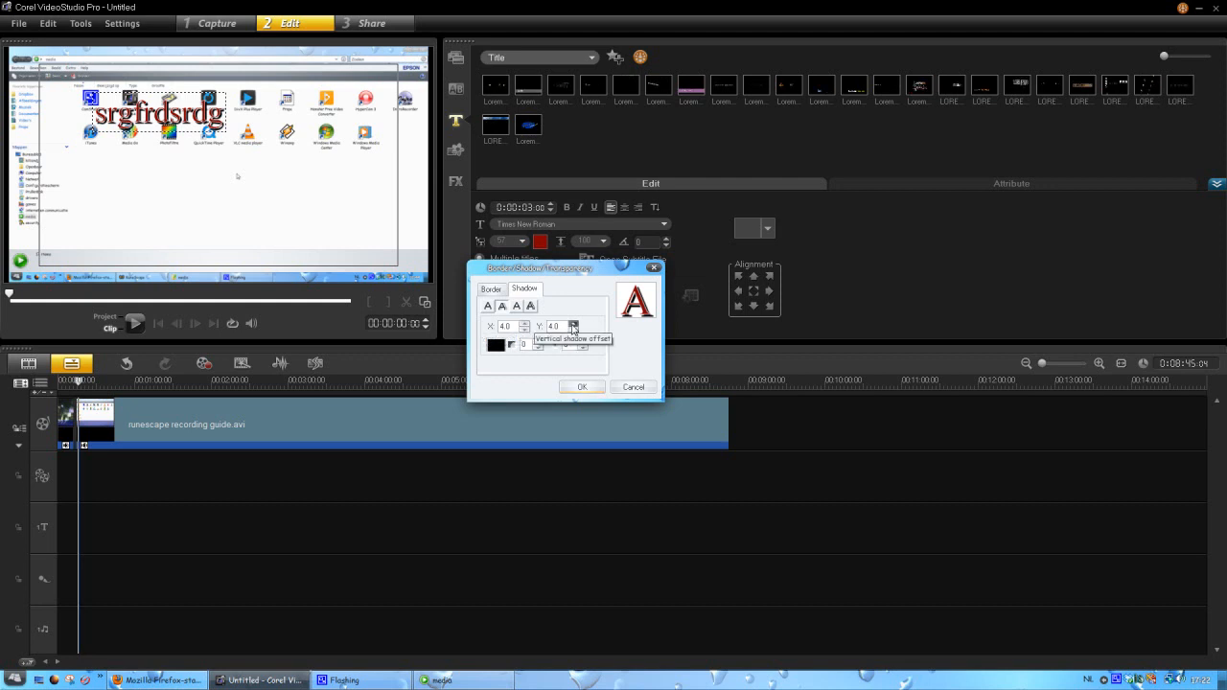
{"action": "left_click", "coordinate": [574, 323]}
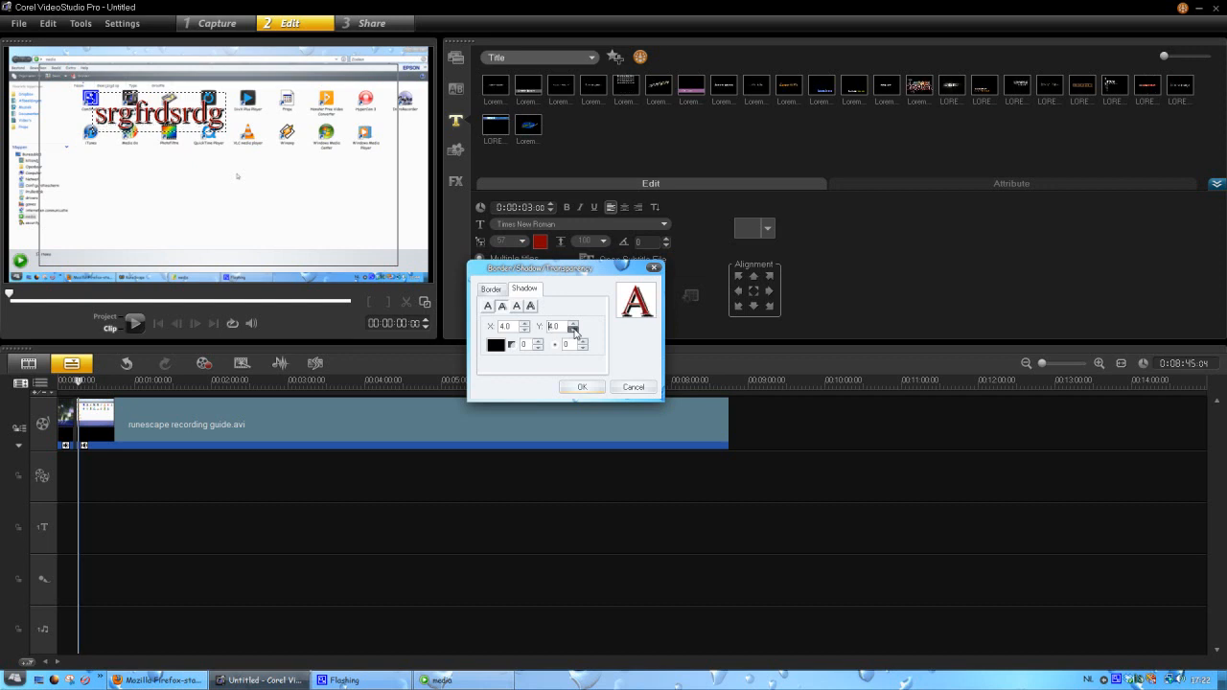
{"action": "left_click", "coordinate": [581, 386]}
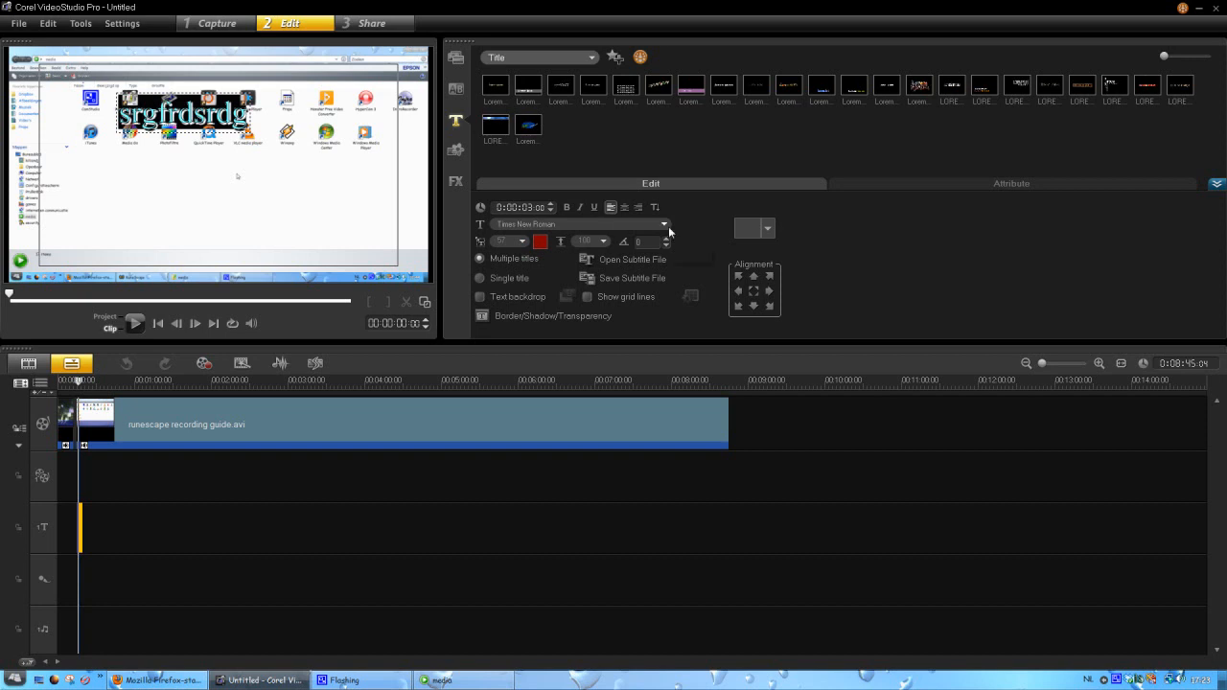
- Set the title font to Lucida Handwriting, then revisit the Border/Shadow/Transparency settings
{"action": "left_click", "coordinate": [664, 224]}
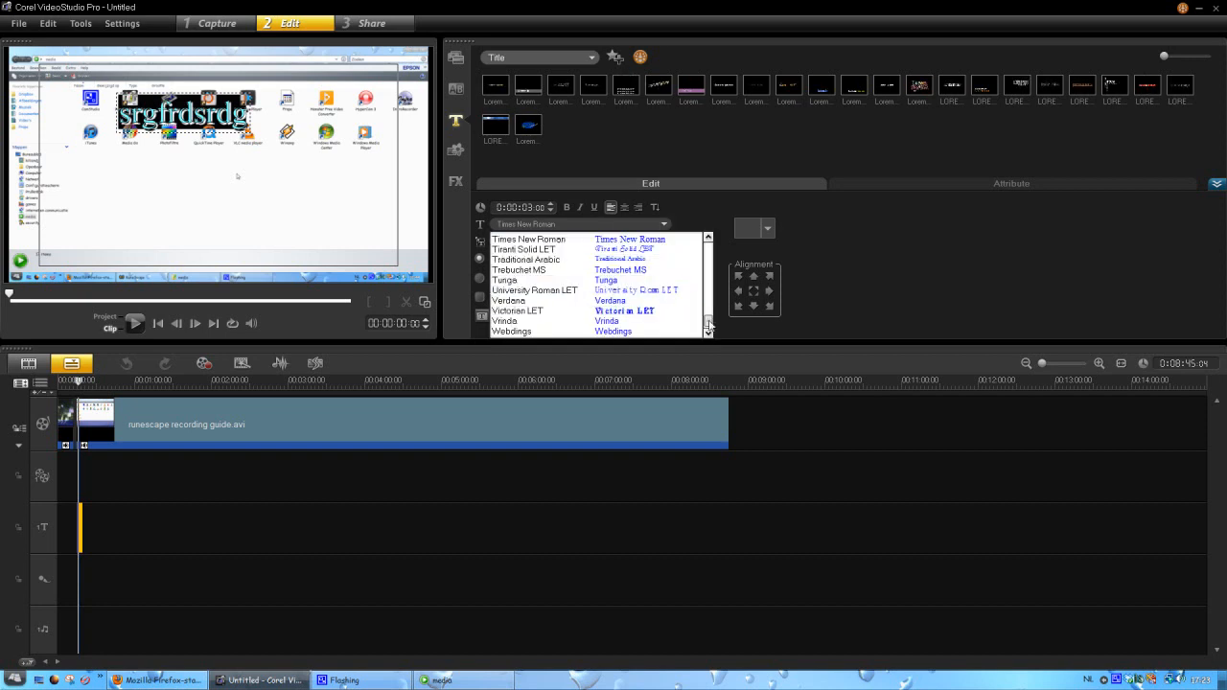
{"action": "scroll", "scroll_direction": "down", "scroll_amount": 3}
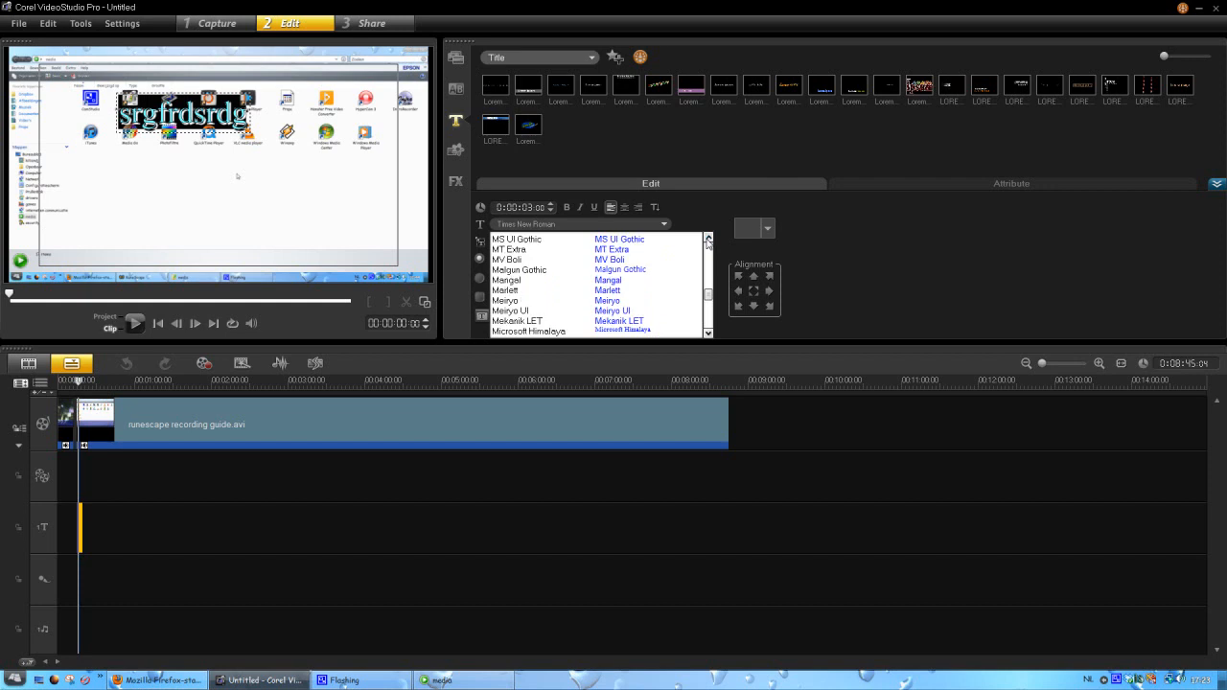
{"action": "scroll", "scroll_direction": "down", "scroll_amount": 3}
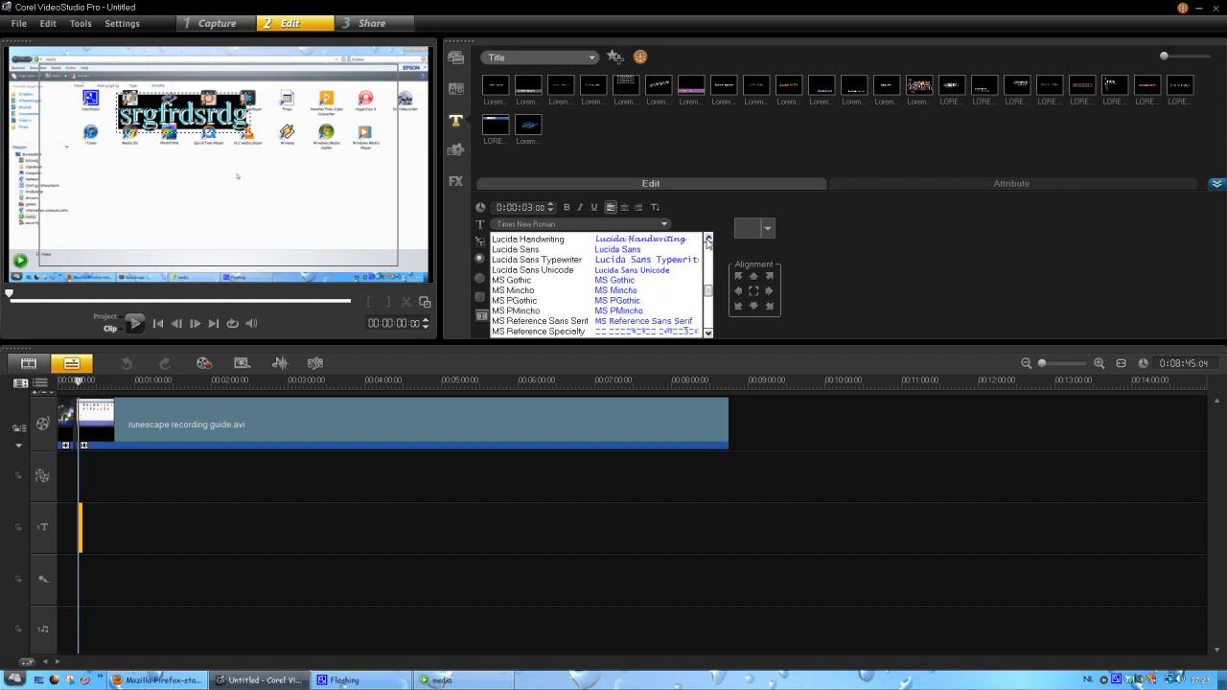
{"action": "left_click", "coordinate": [640, 239]}
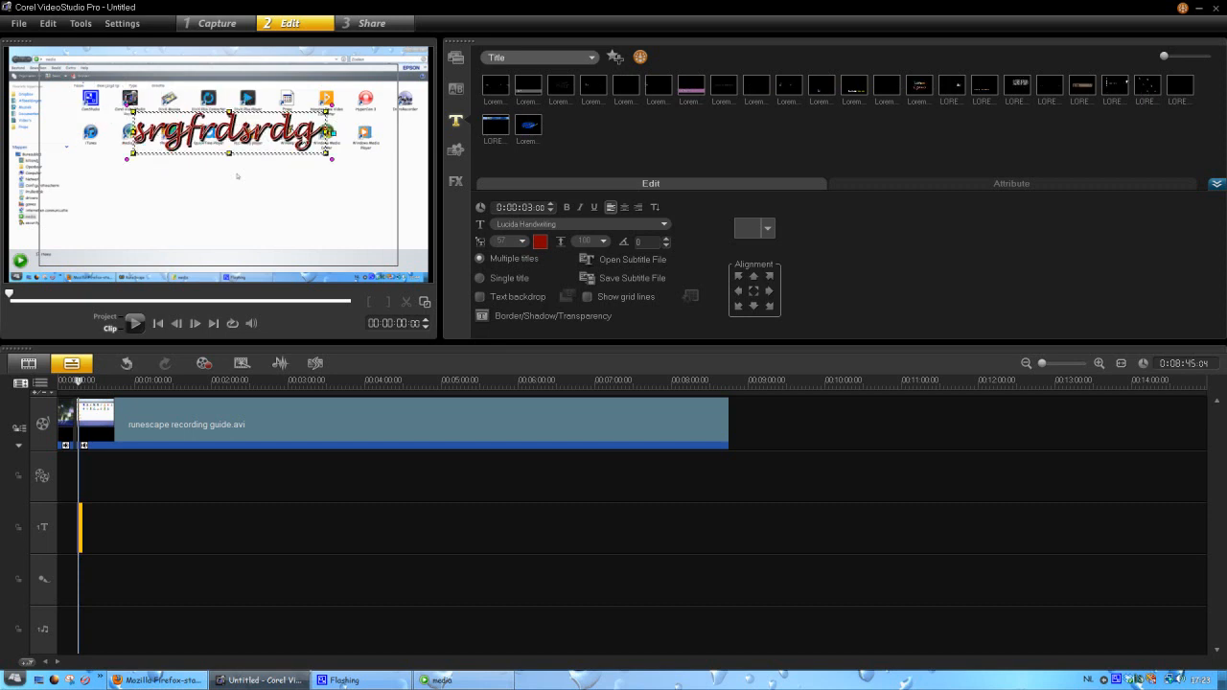
{"action": "mouse_move", "coordinate": [567, 207]}
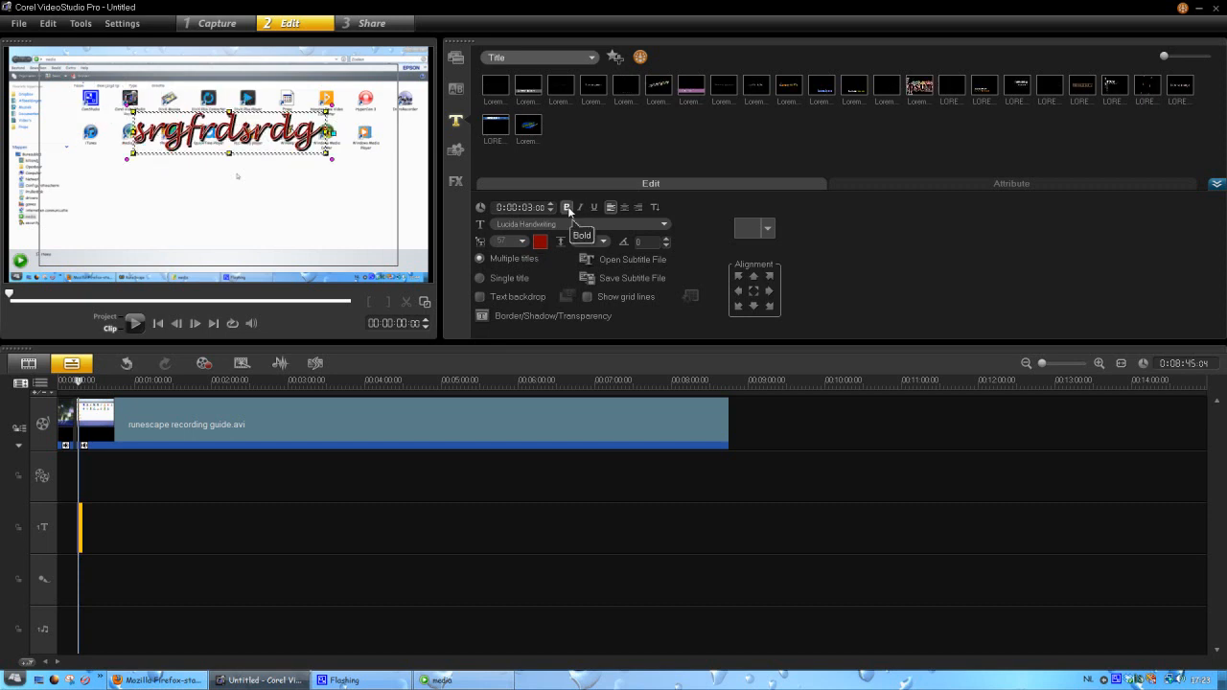
{"action": "mouse_move", "coordinate": [580, 207]}
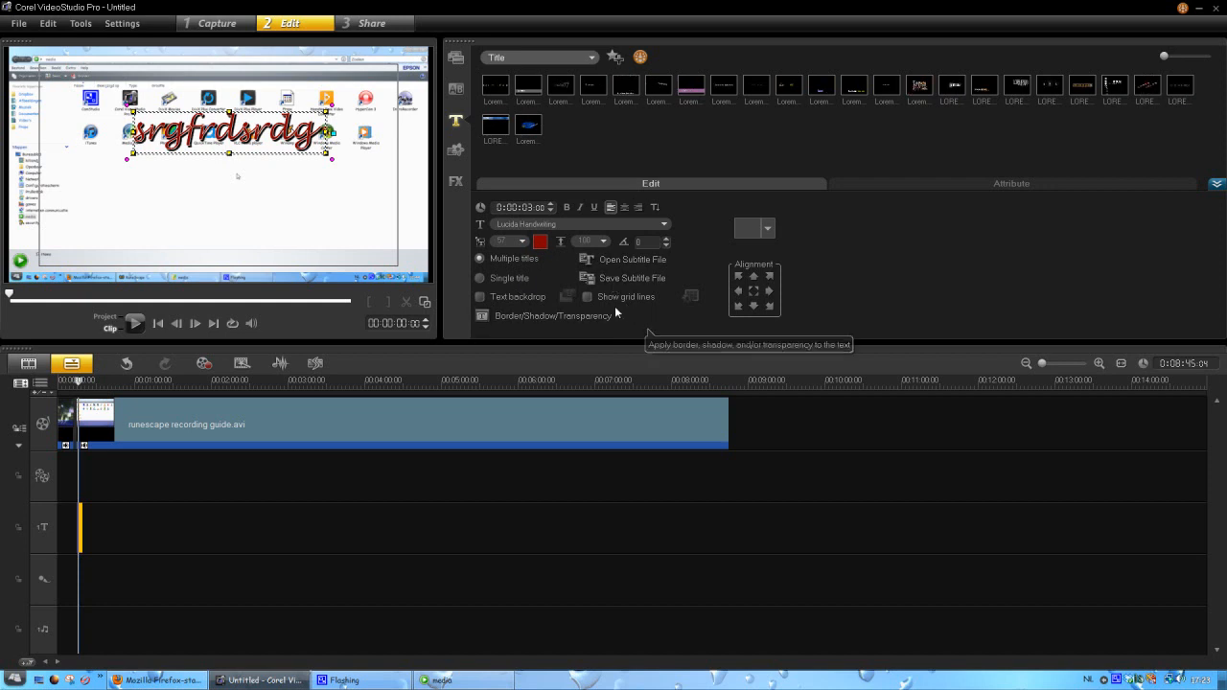
{"action": "left_click", "coordinate": [588, 296]}
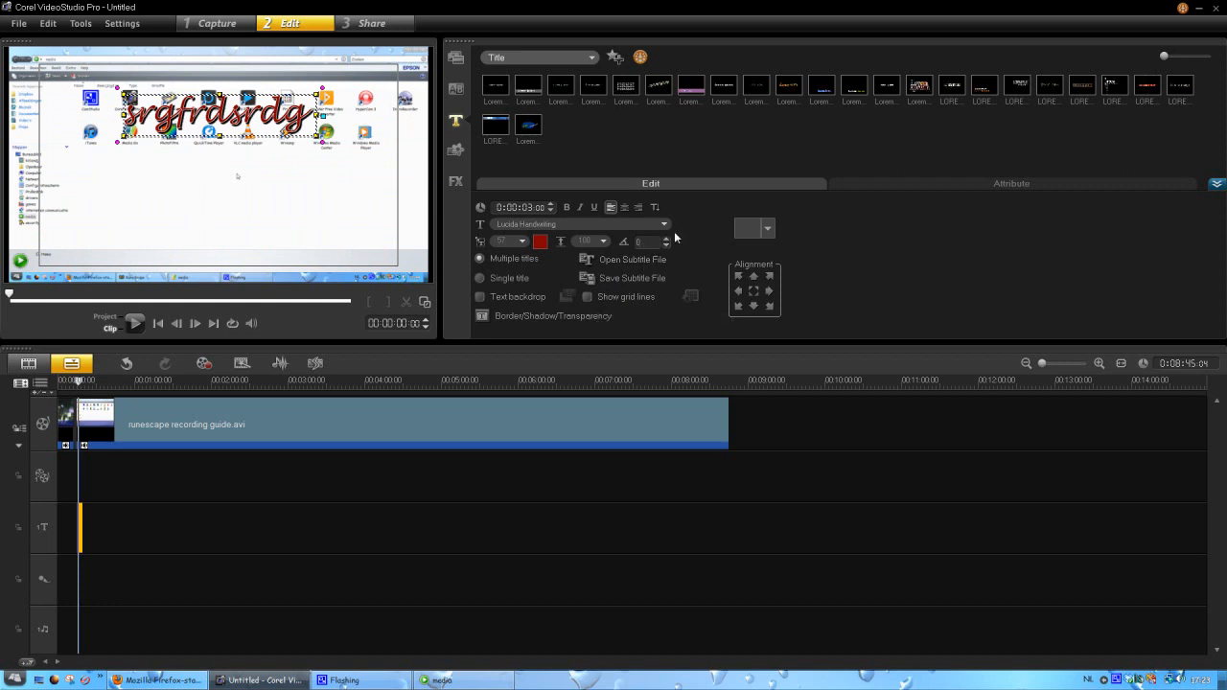
{"action": "mouse_move", "coordinate": [743, 201]}
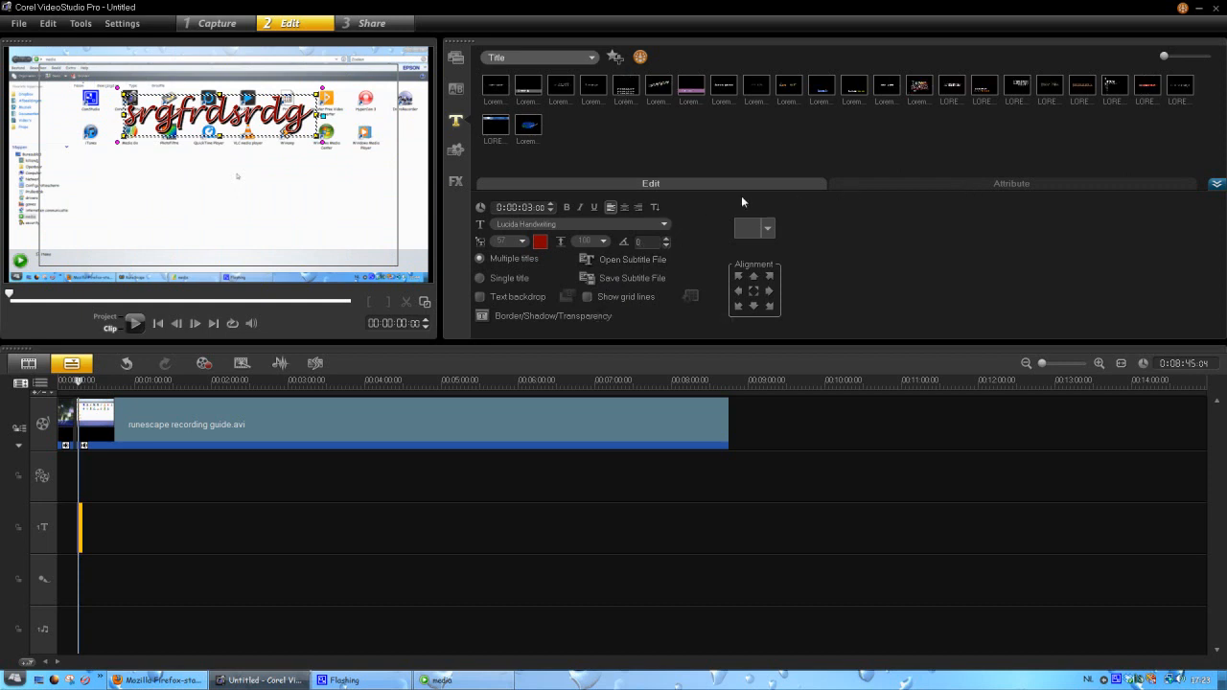
- Preview the LOREM IPSUM preset from the Attribute tab, zoom out the timeline, and open the FX categories
{"action": "left_click", "coordinate": [1011, 183]}
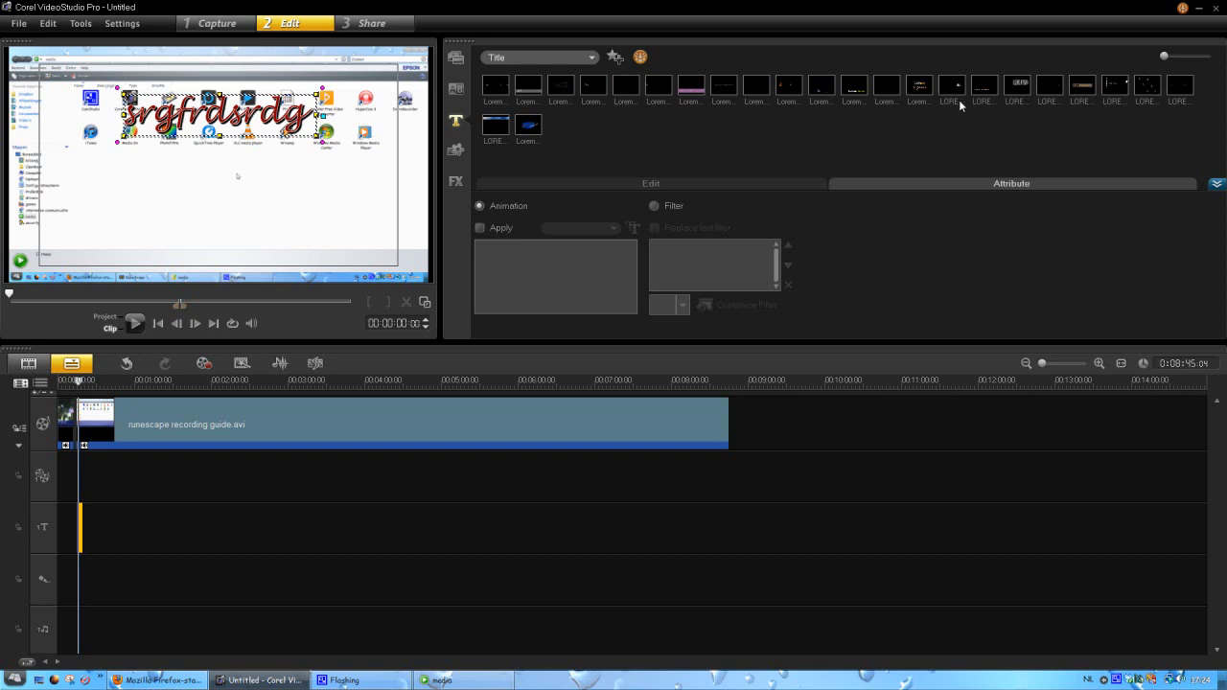
{"action": "mouse_move", "coordinate": [918, 86]}
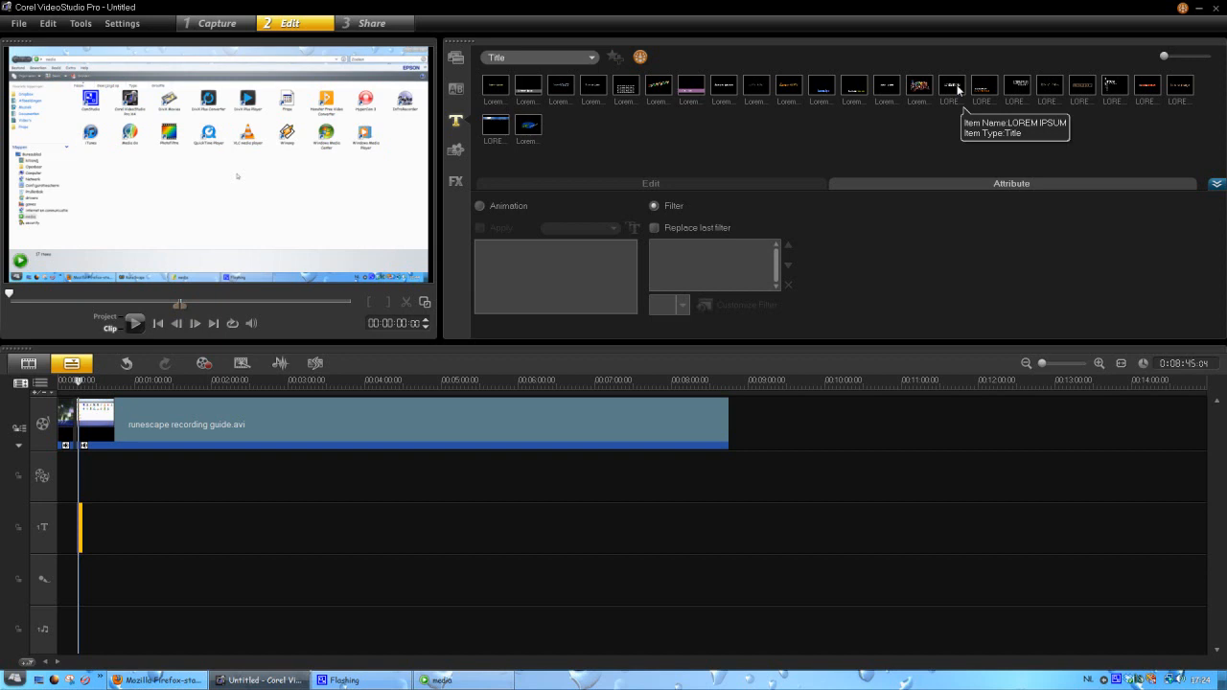
{"action": "left_click", "coordinate": [952, 86]}
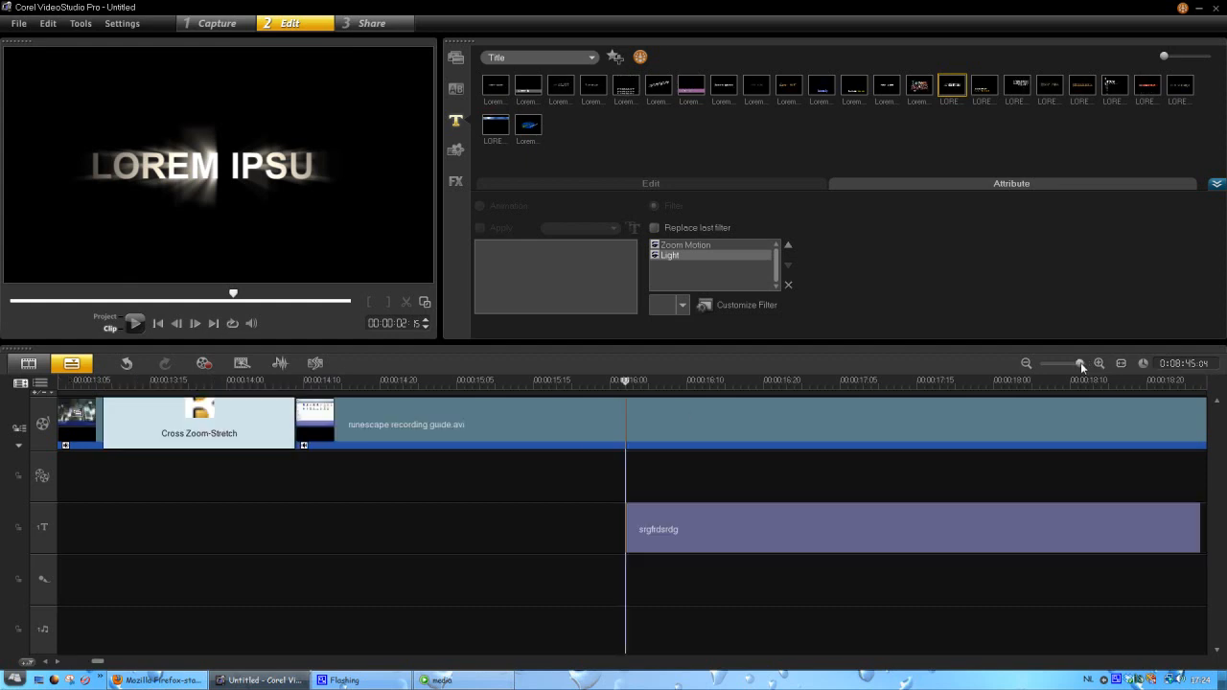
{"action": "left_click_drag", "start_coordinate": [1081, 364], "coordinate": [1062, 365]}
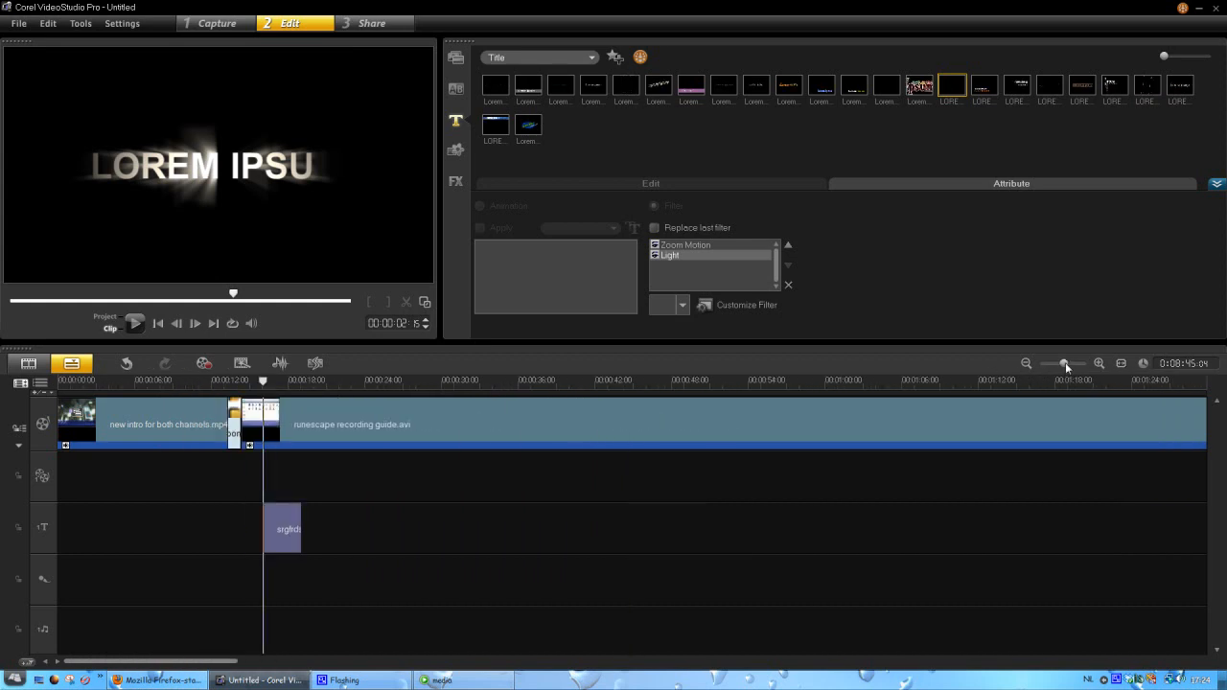
{"action": "mouse_move", "coordinate": [358, 342]}
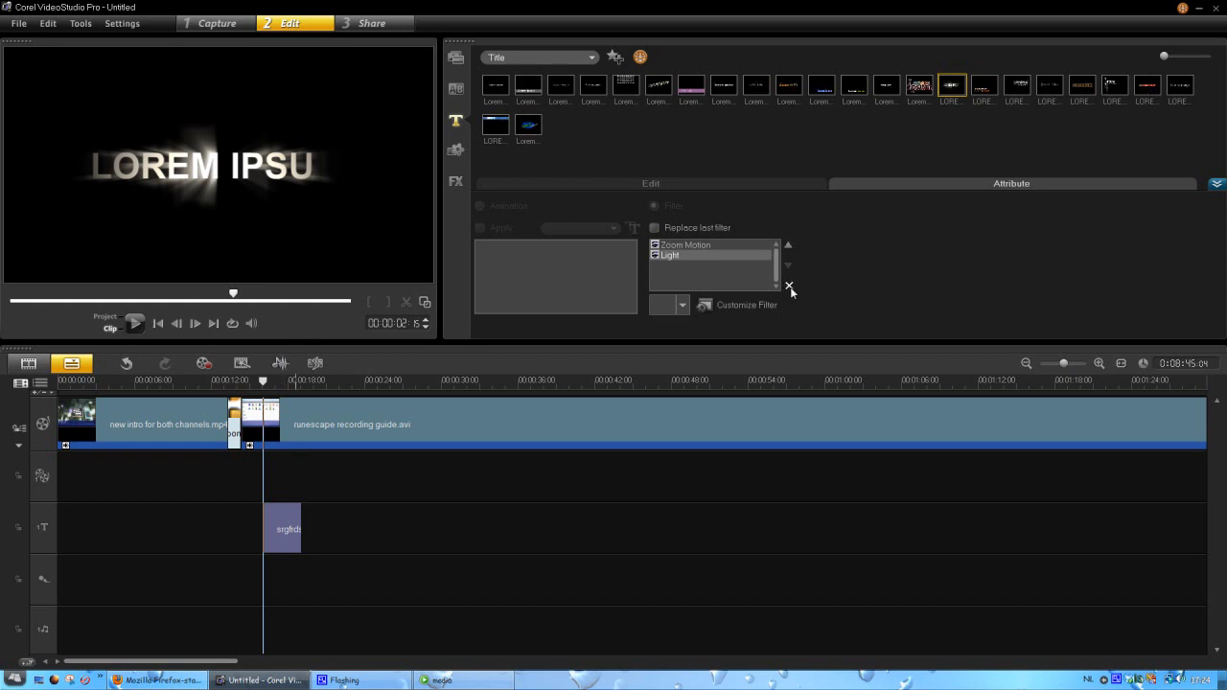
{"action": "left_click", "coordinate": [789, 286]}
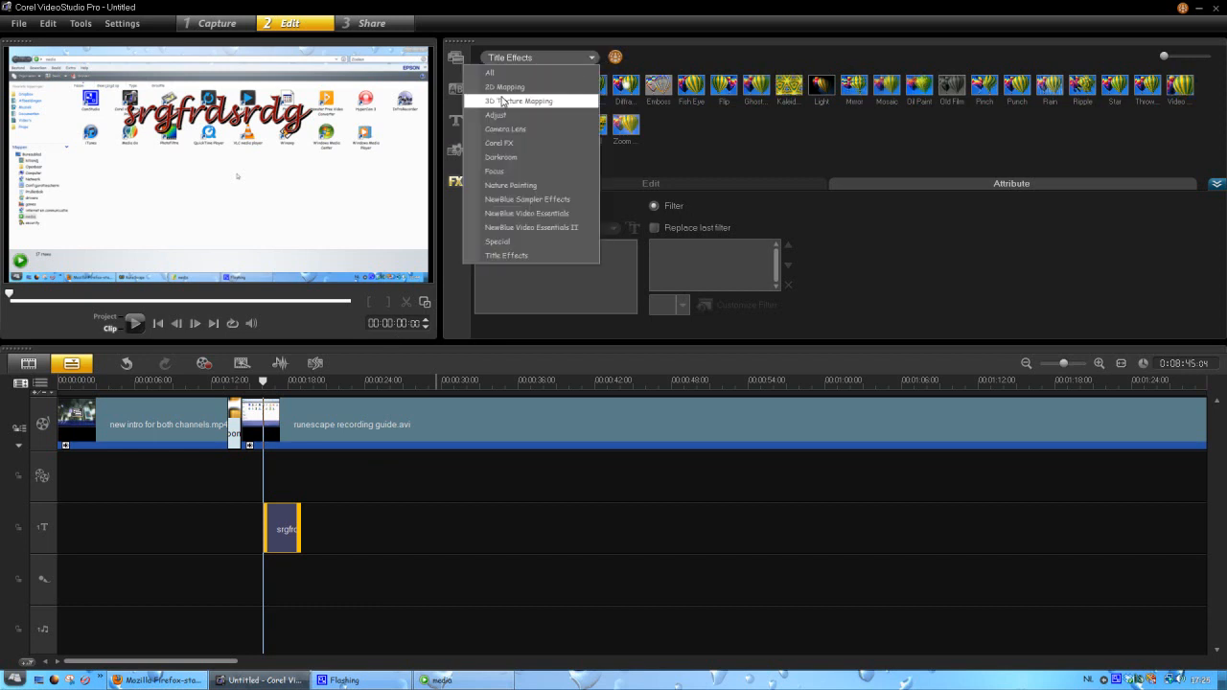
- Apply the Motion Blur filter from All categories, play the preview, and view the applied filters
{"action": "left_click", "coordinate": [490, 72]}
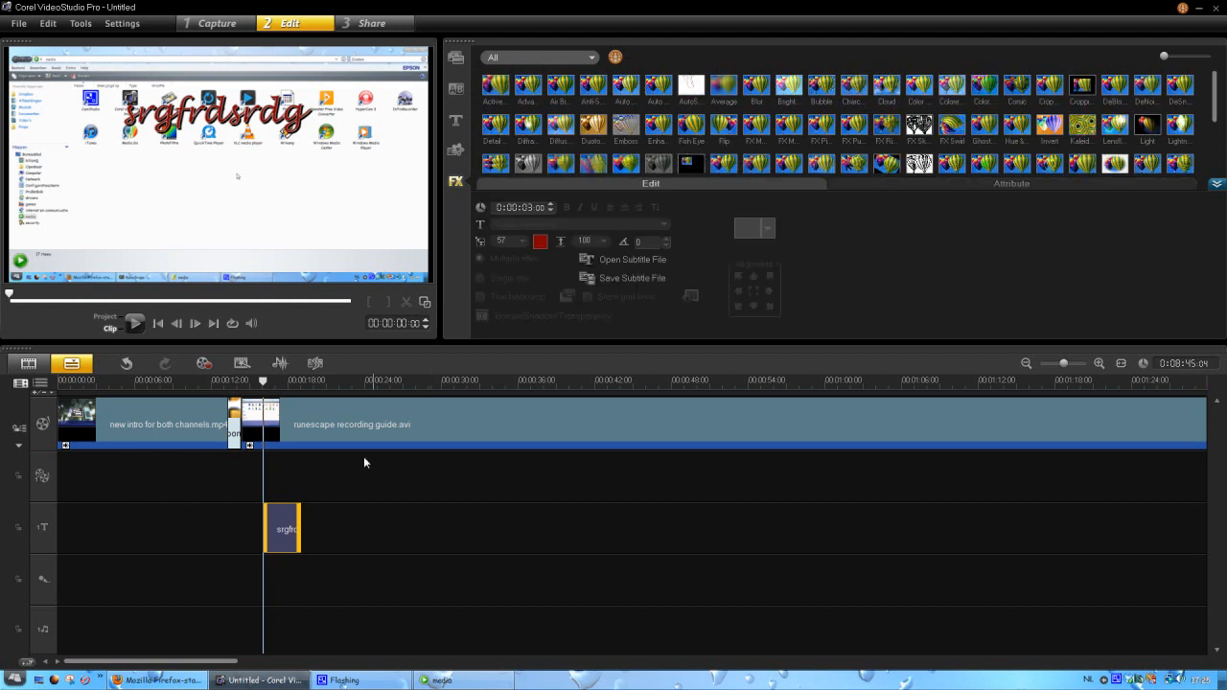
{"action": "mouse_move", "coordinate": [559, 125]}
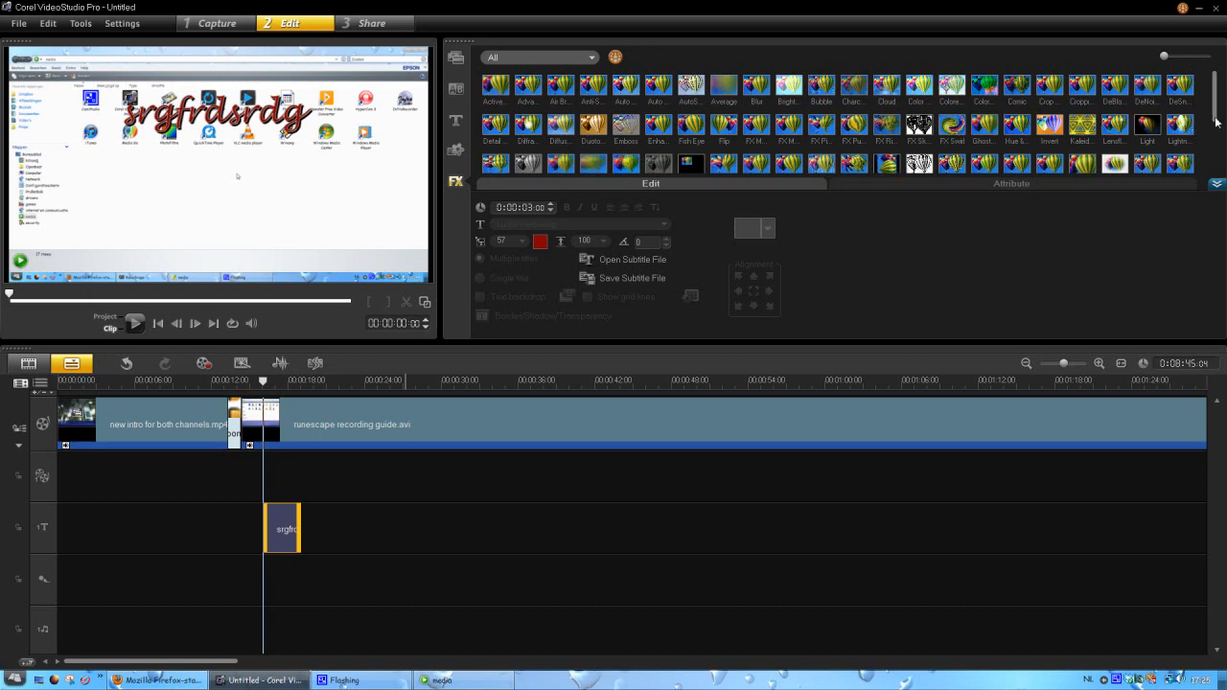
{"action": "scroll", "scroll_direction": "down", "scroll_amount": 3}
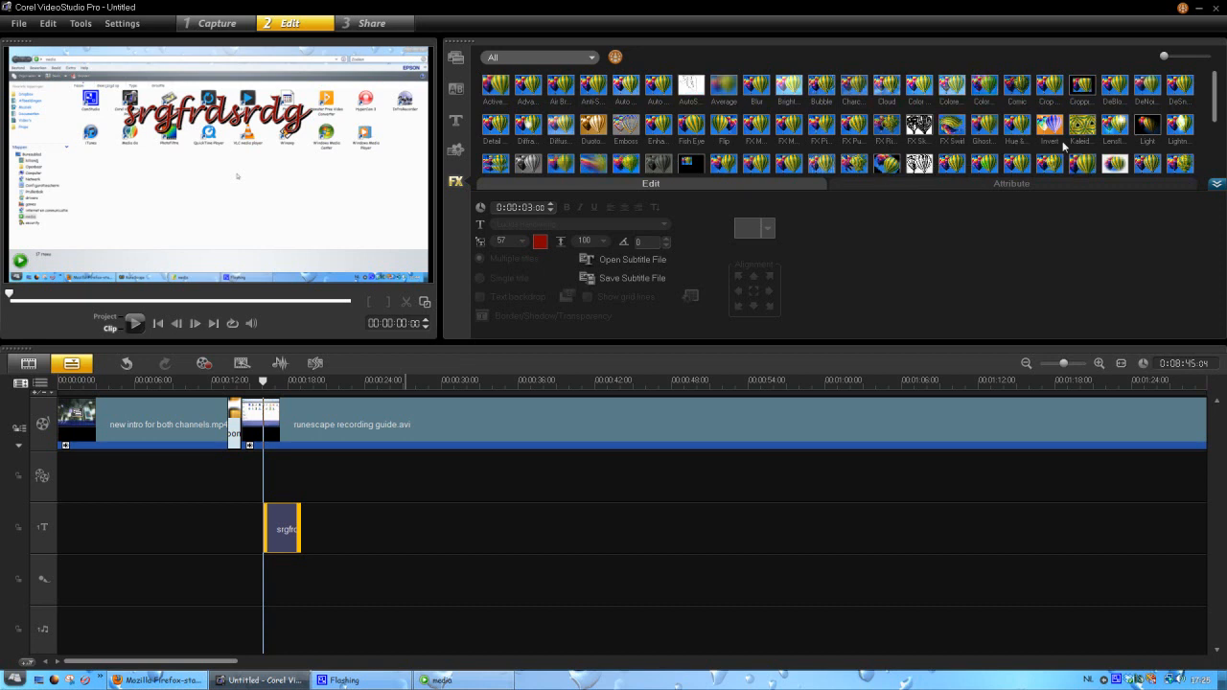
{"action": "scroll", "scroll_direction": "down", "scroll_amount": 3}
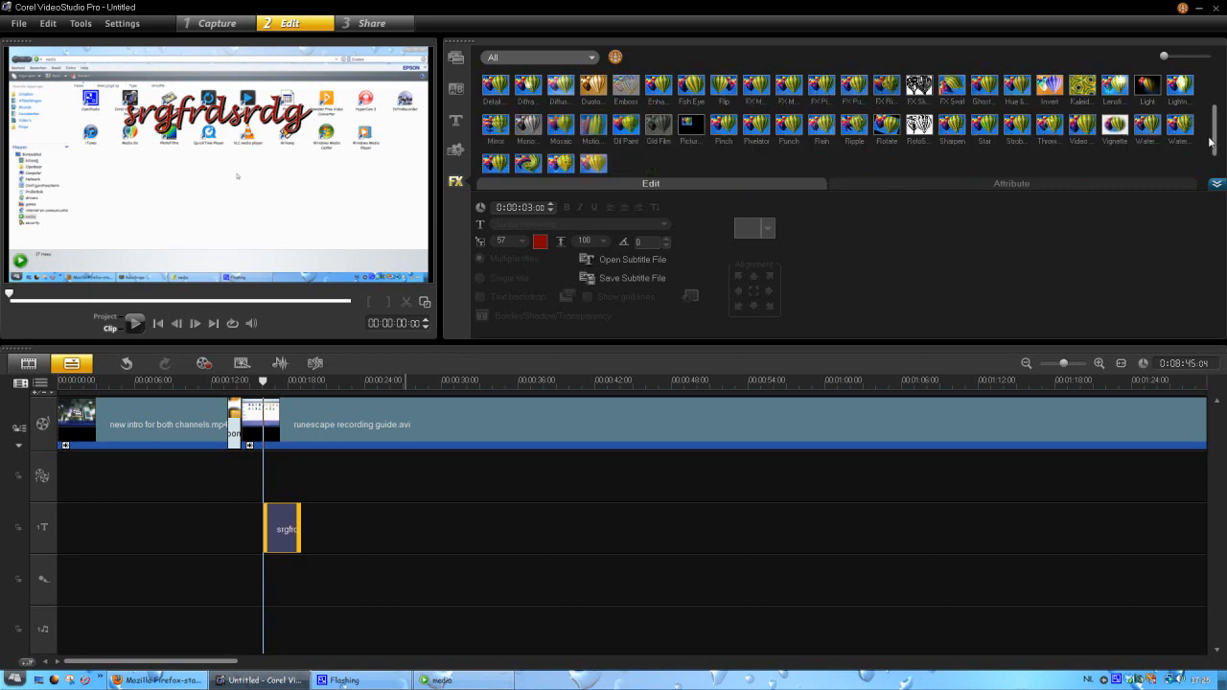
{"action": "scroll", "scroll_direction": "down", "scroll_amount": 3}
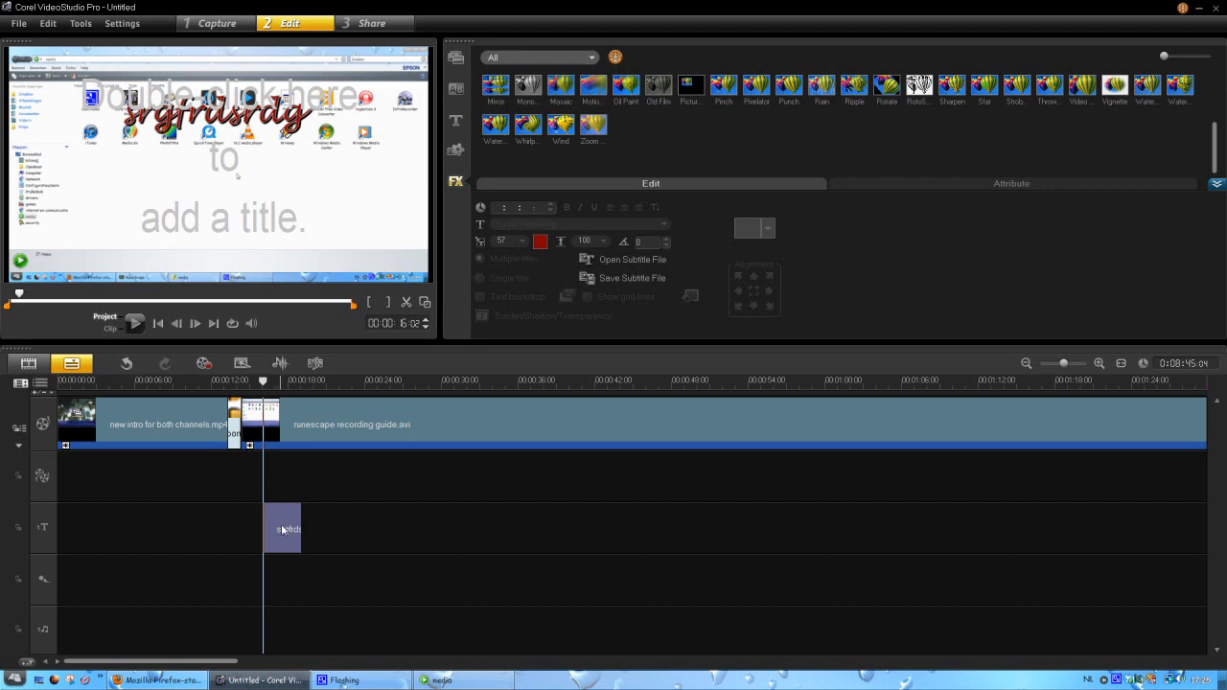
{"action": "mouse_move", "coordinate": [593, 86]}
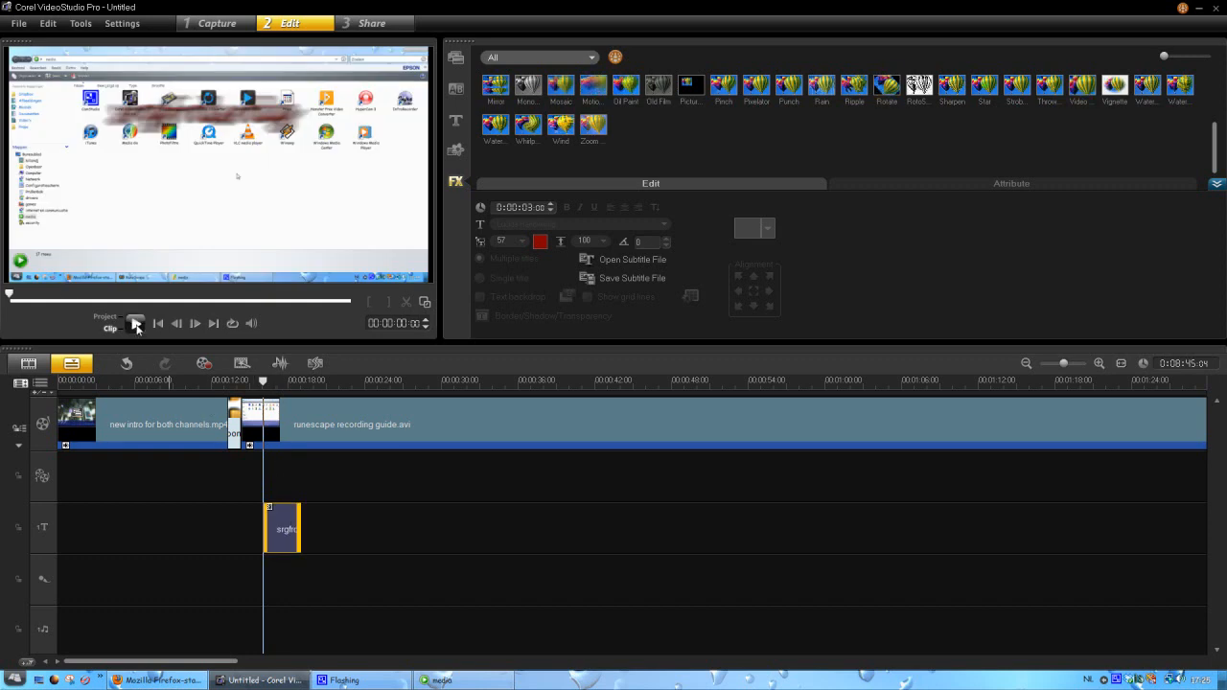
{"action": "left_click", "coordinate": [135, 323]}
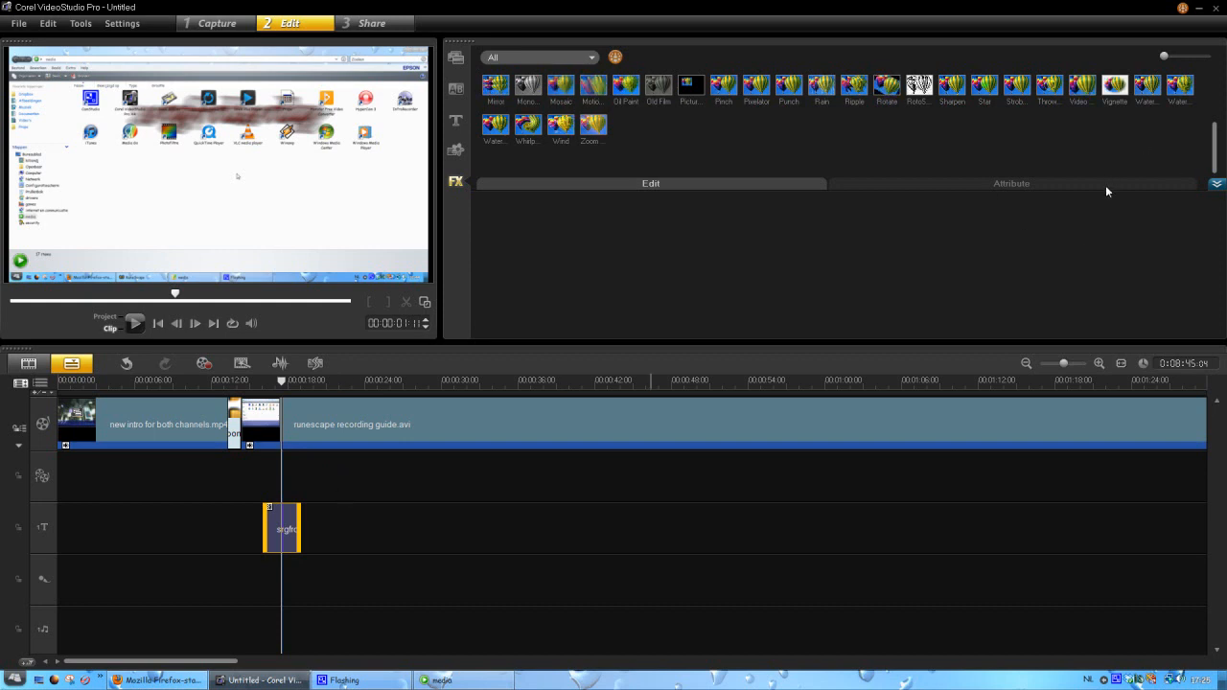
{"action": "left_click", "coordinate": [1012, 184]}
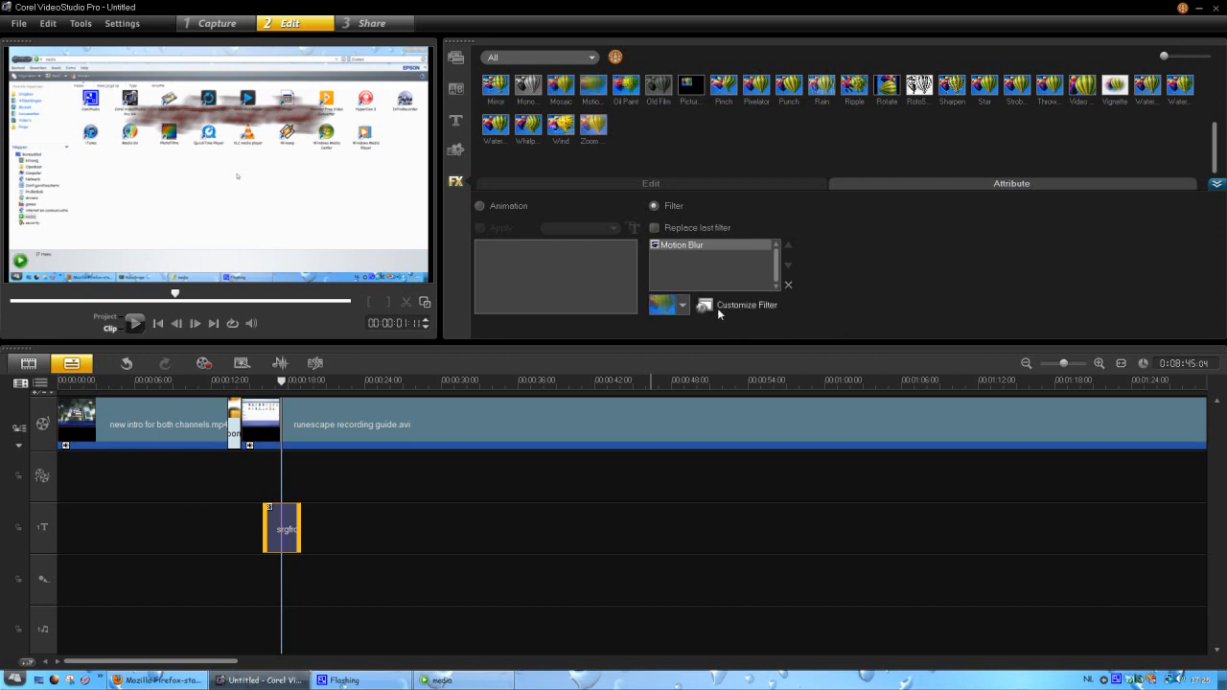
{"action": "mouse_move", "coordinate": [717, 312]}
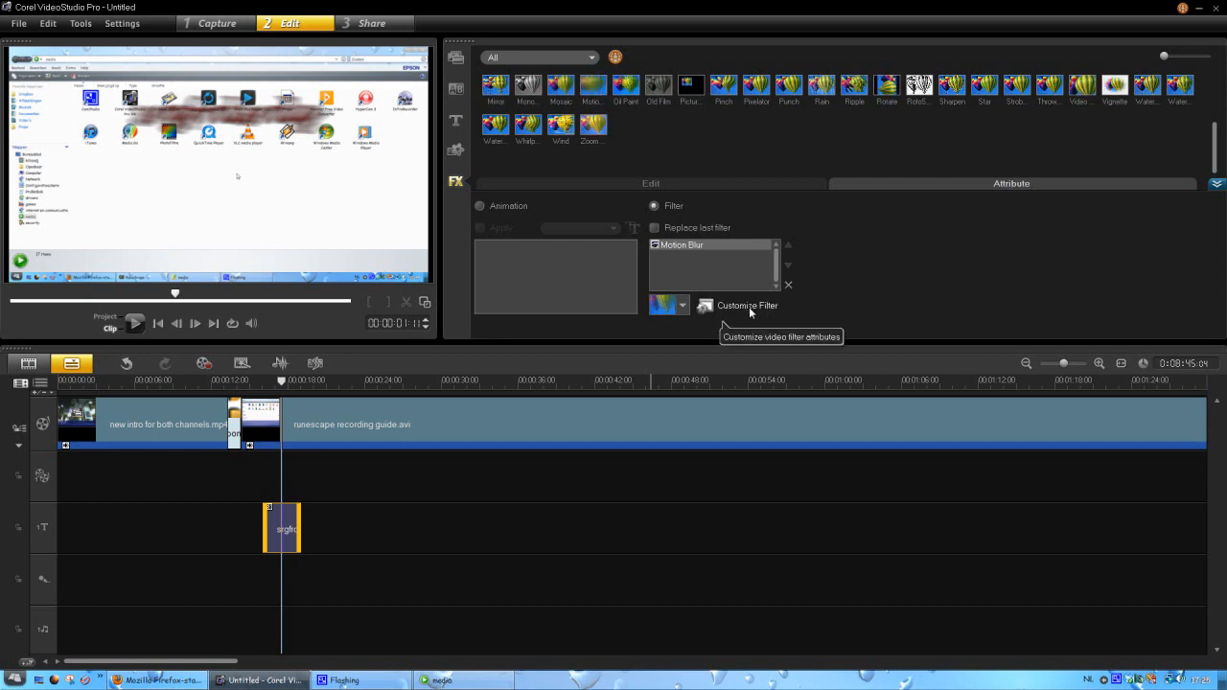
- Open the Motion Blur settings, scrub its preview, and cancel without keeping changes
{"action": "left_click", "coordinate": [706, 305]}
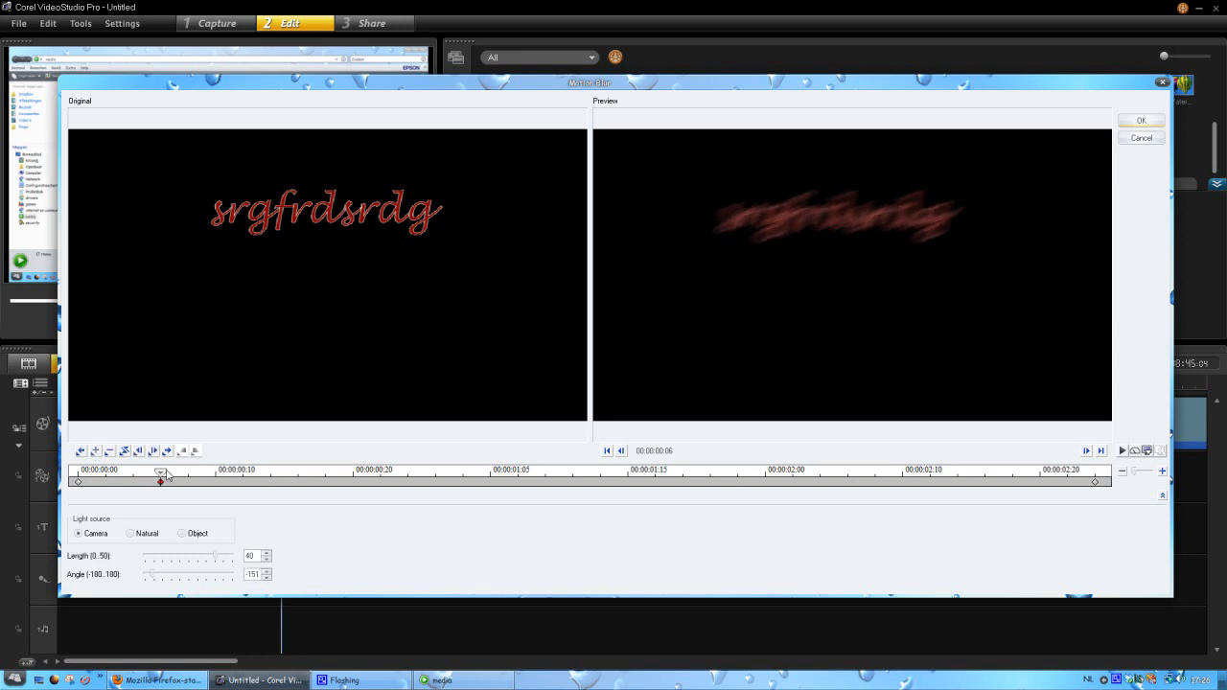
{"action": "left_click_drag", "start_coordinate": [216, 556], "coordinate": [199, 556]}
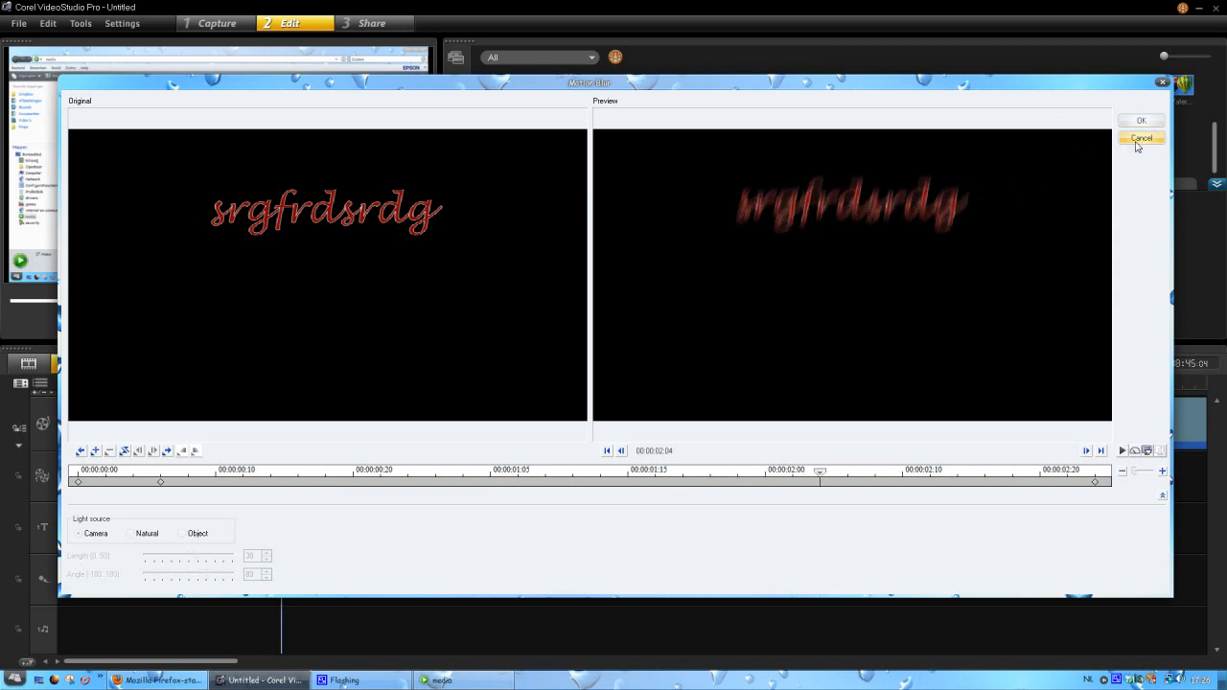
{"action": "left_click", "coordinate": [1140, 120]}
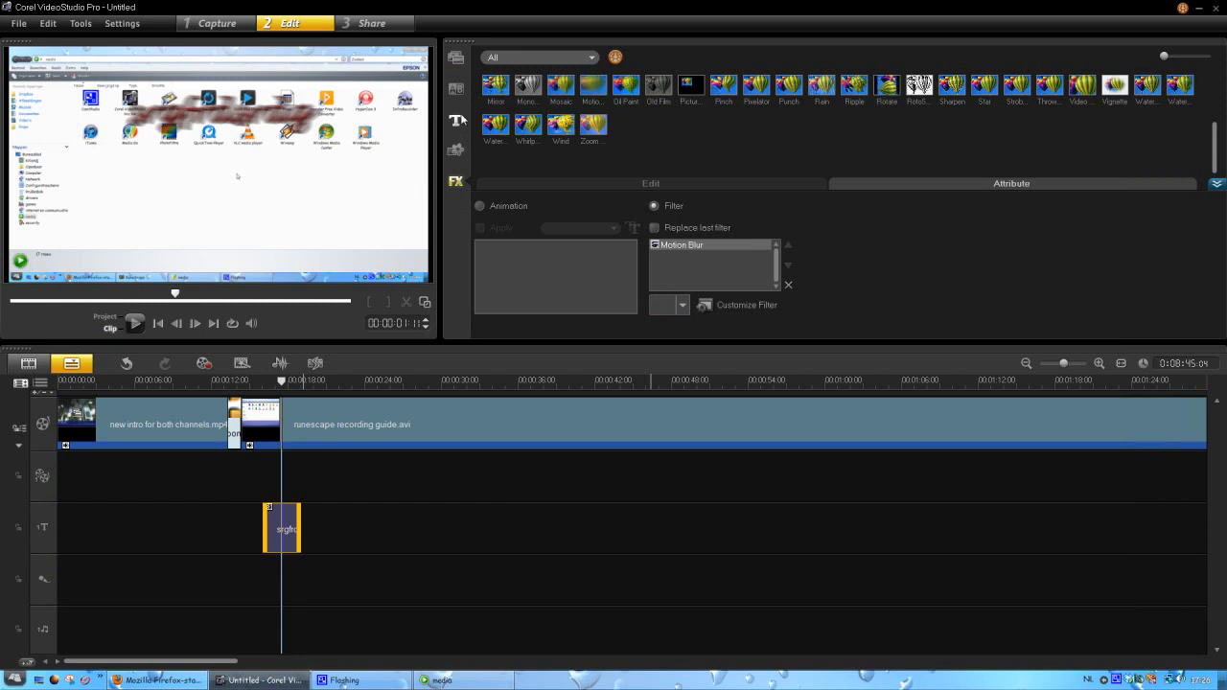
- Add a black colour clip to Overlay Track #1 and drag its corner to skew it
{"action": "left_click", "coordinate": [456, 121]}
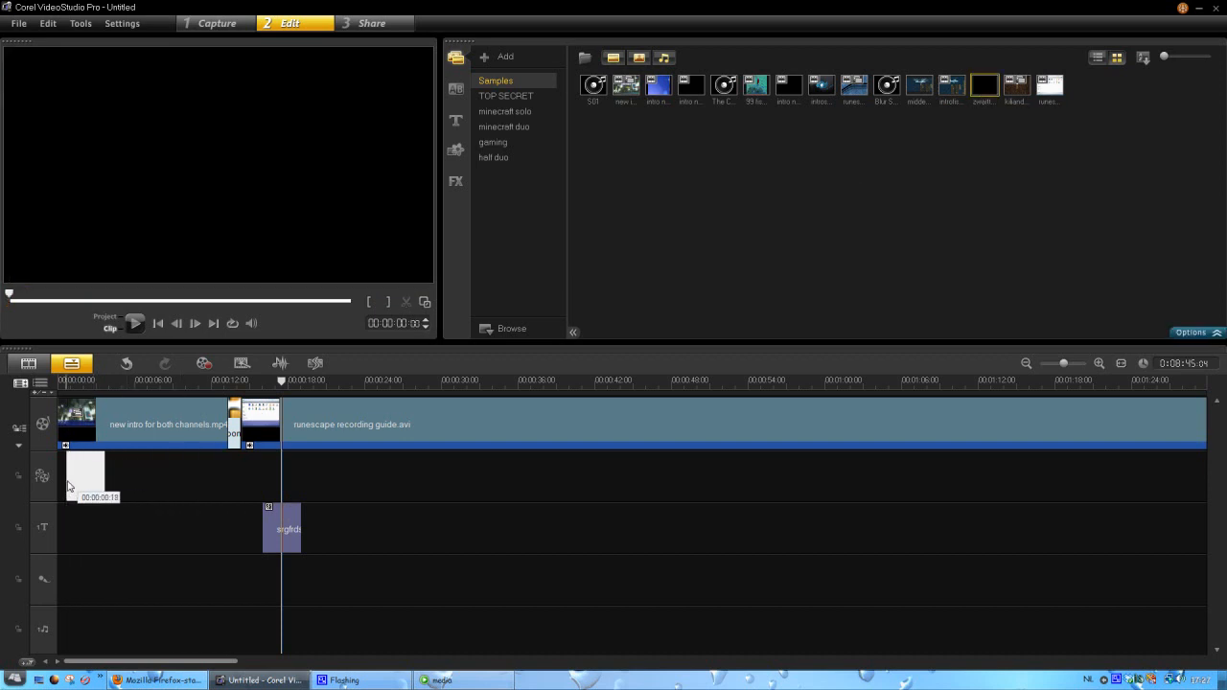
{"action": "left_click", "coordinate": [84, 474]}
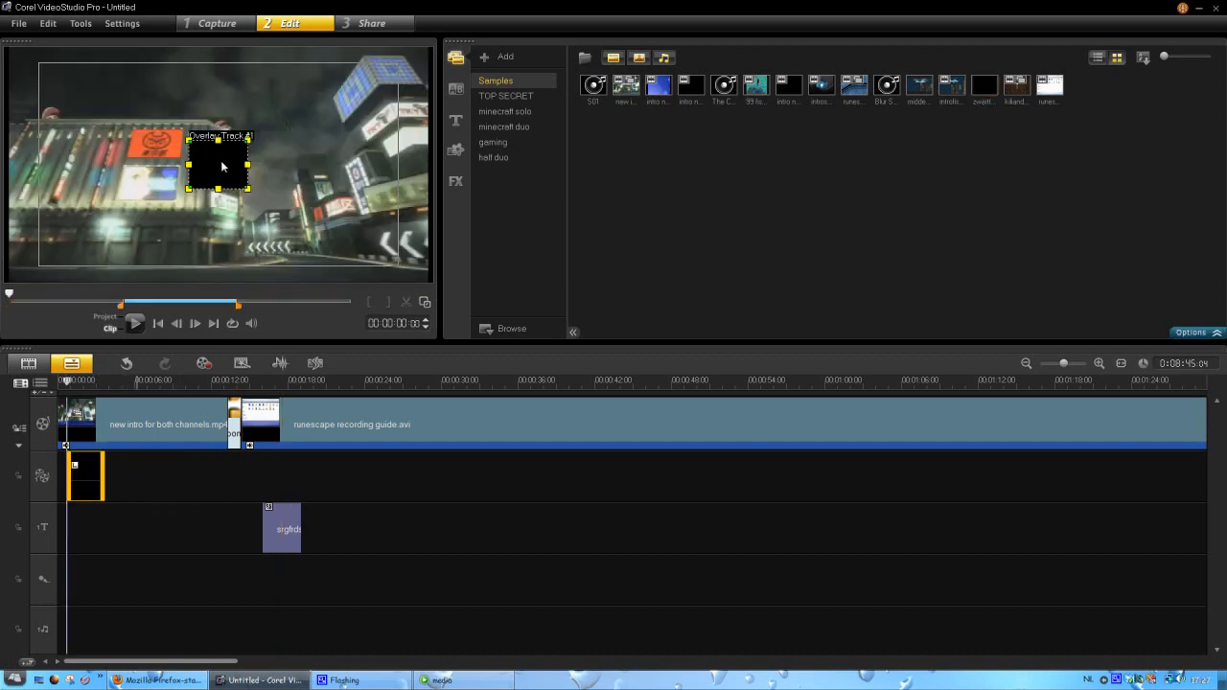
{"action": "left_click_drag", "start_coordinate": [218, 163], "coordinate": [111, 101]}
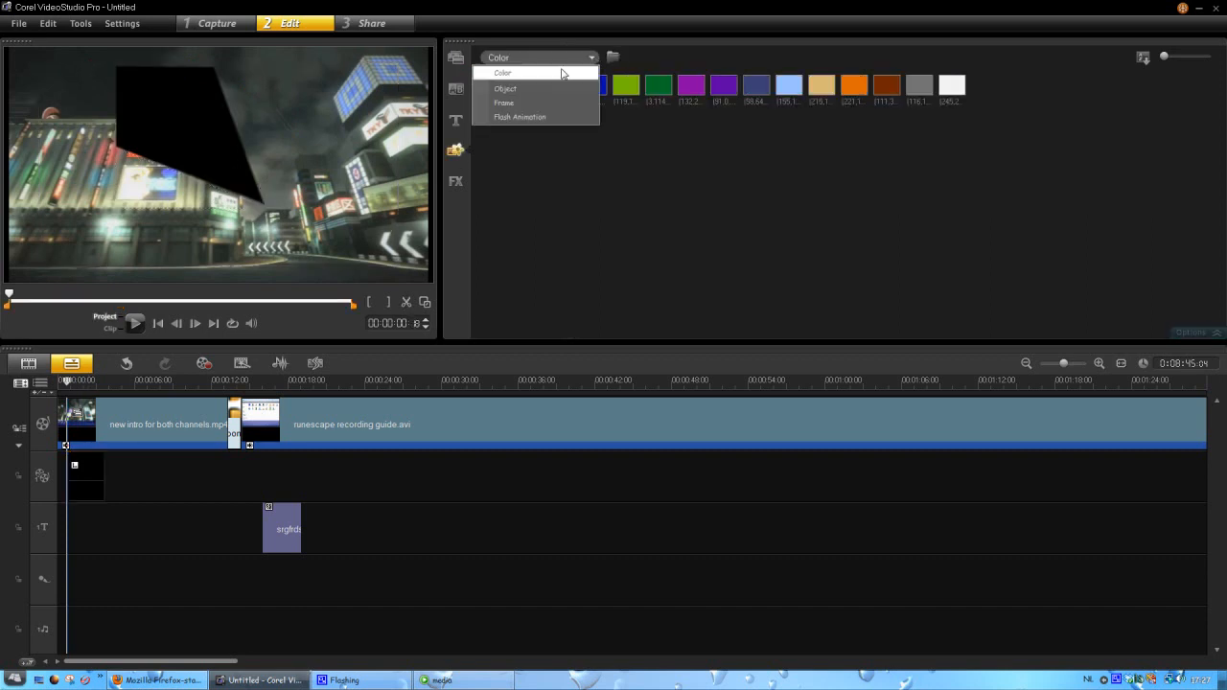
- Browse the Graphics library's Object category, then switch to the FX filter library
{"action": "left_click", "coordinate": [536, 56]}
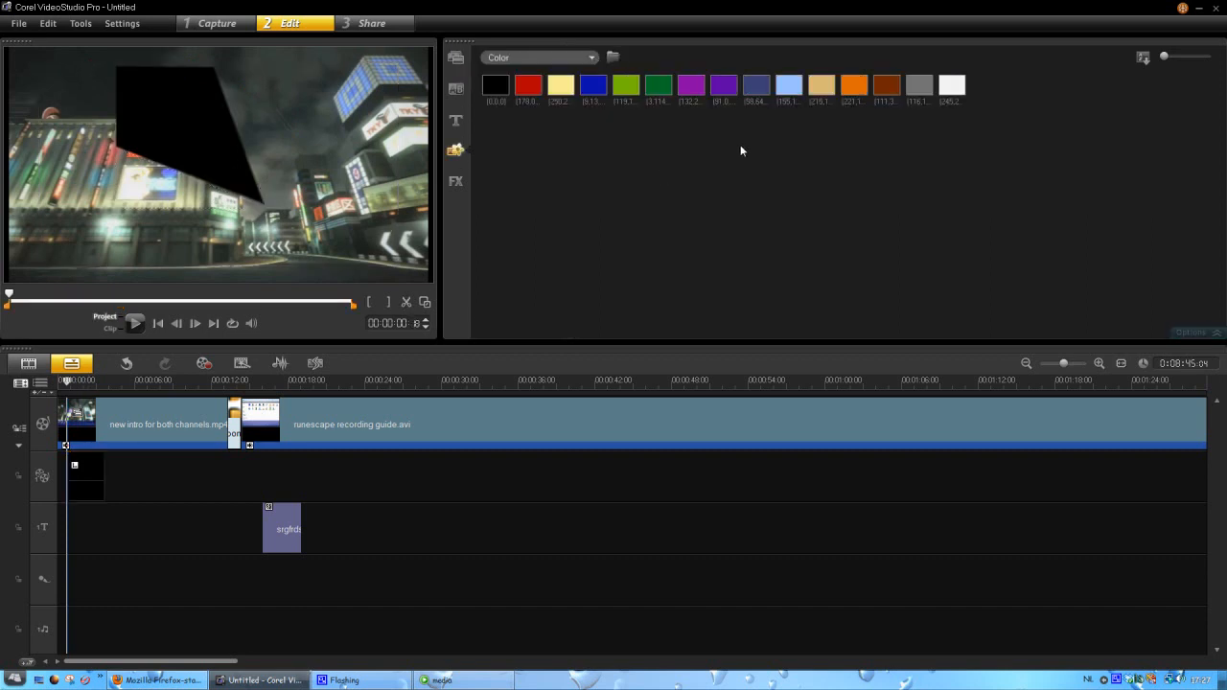
{"action": "left_click", "coordinate": [658, 85]}
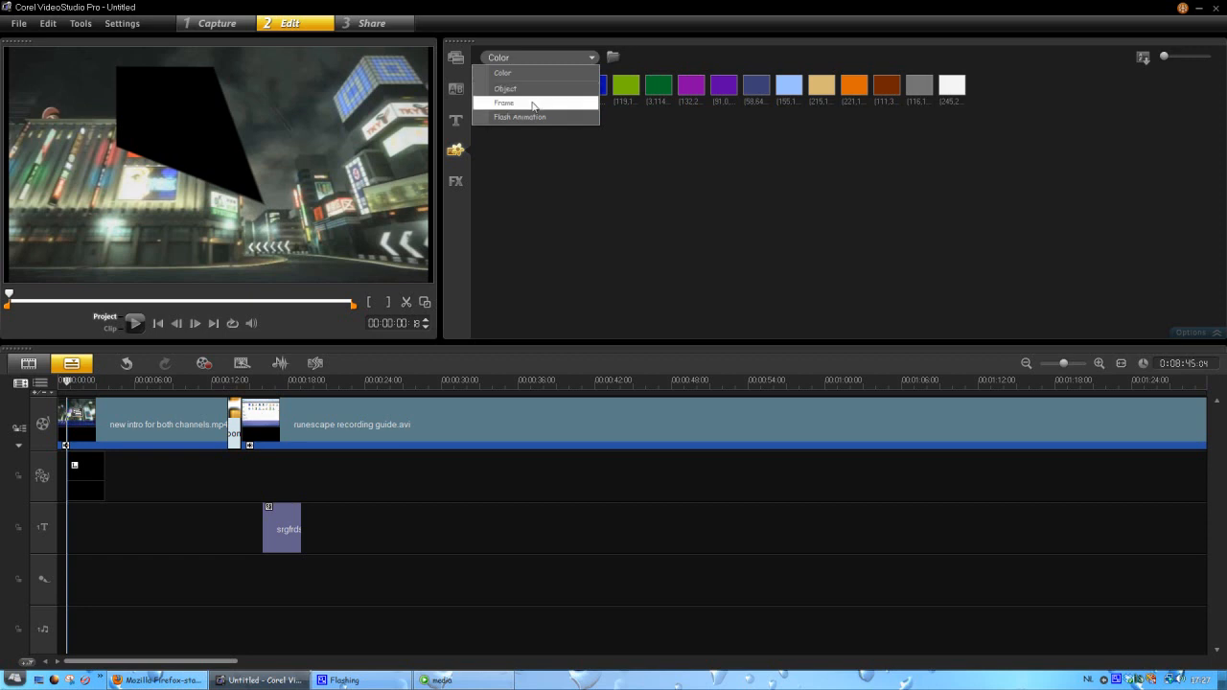
{"action": "left_click", "coordinate": [505, 88]}
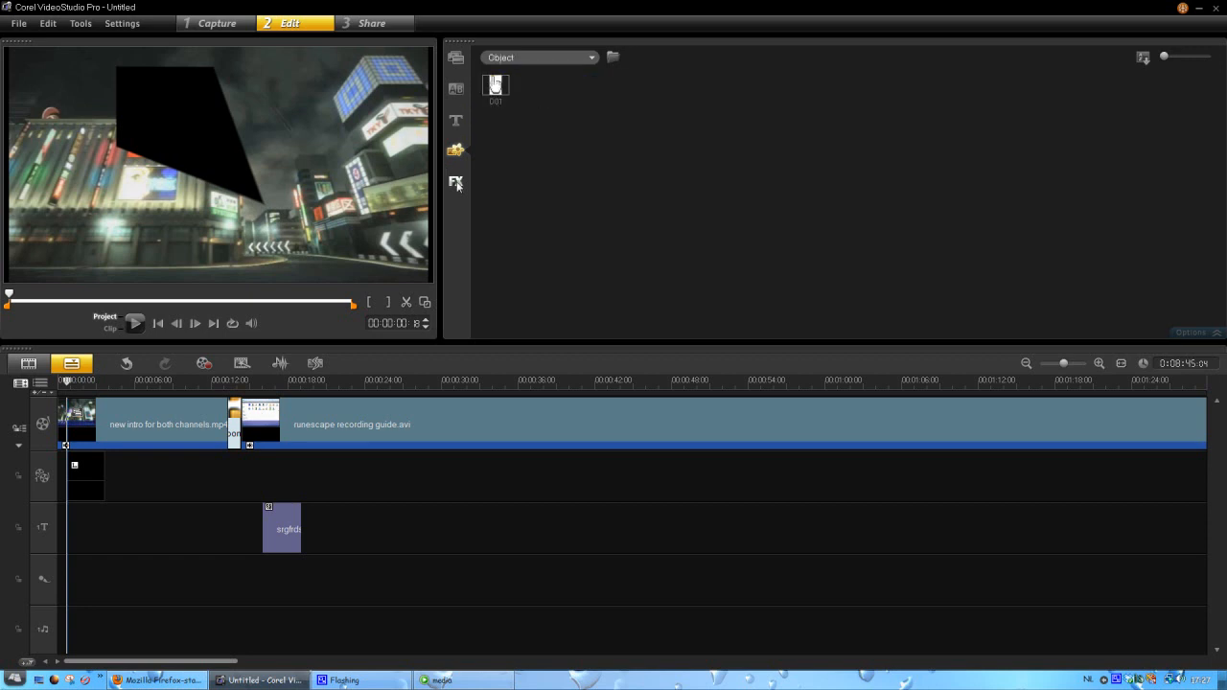
{"action": "mouse_move", "coordinate": [458, 184]}
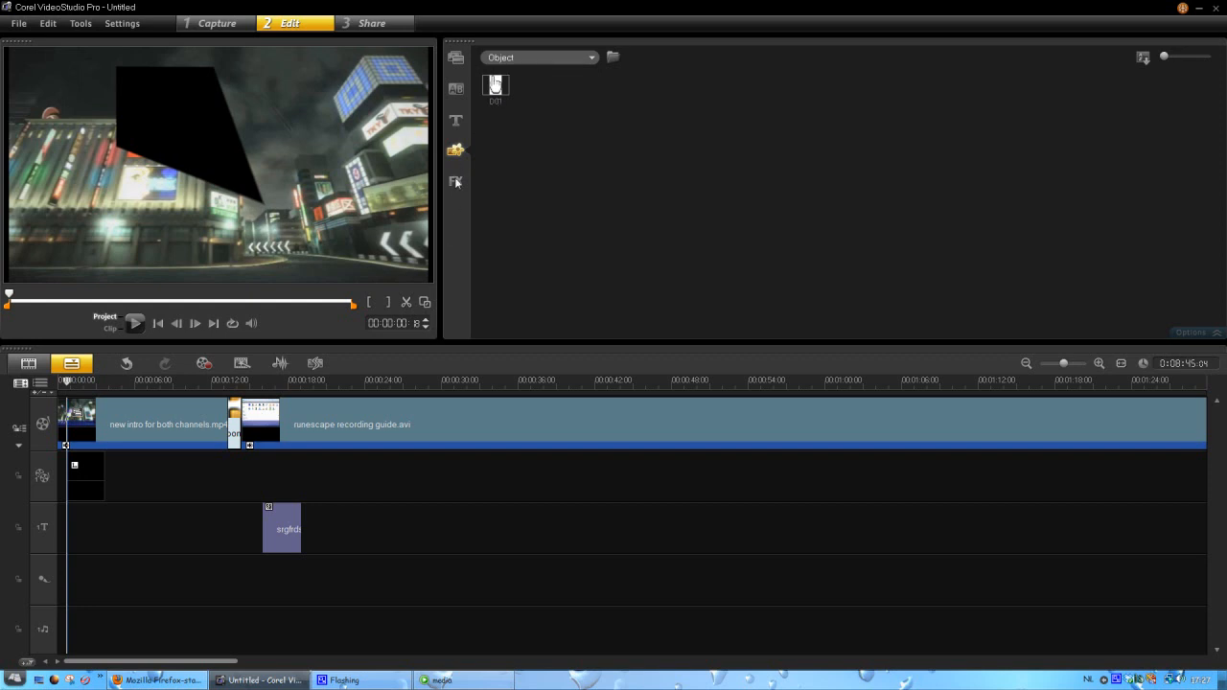
{"action": "left_click", "coordinate": [457, 183]}
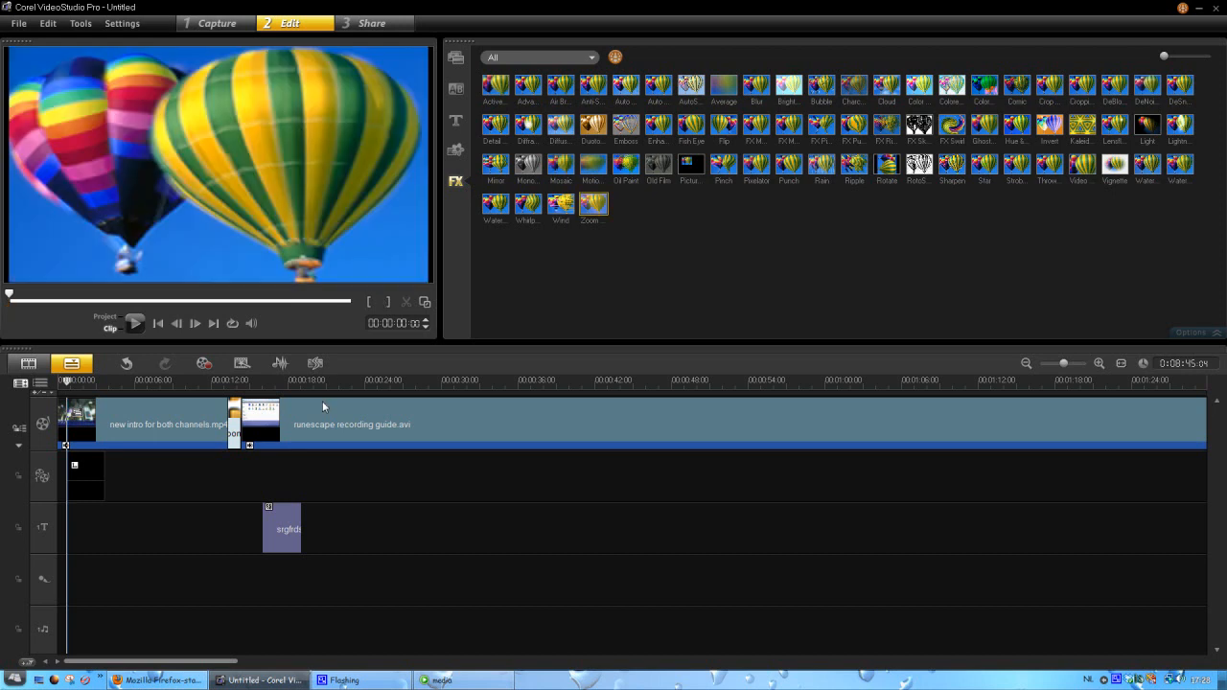
- Apply Zoom Motion to the screen-recording clip and set its speed to 42
{"action": "left_click", "coordinate": [326, 425]}
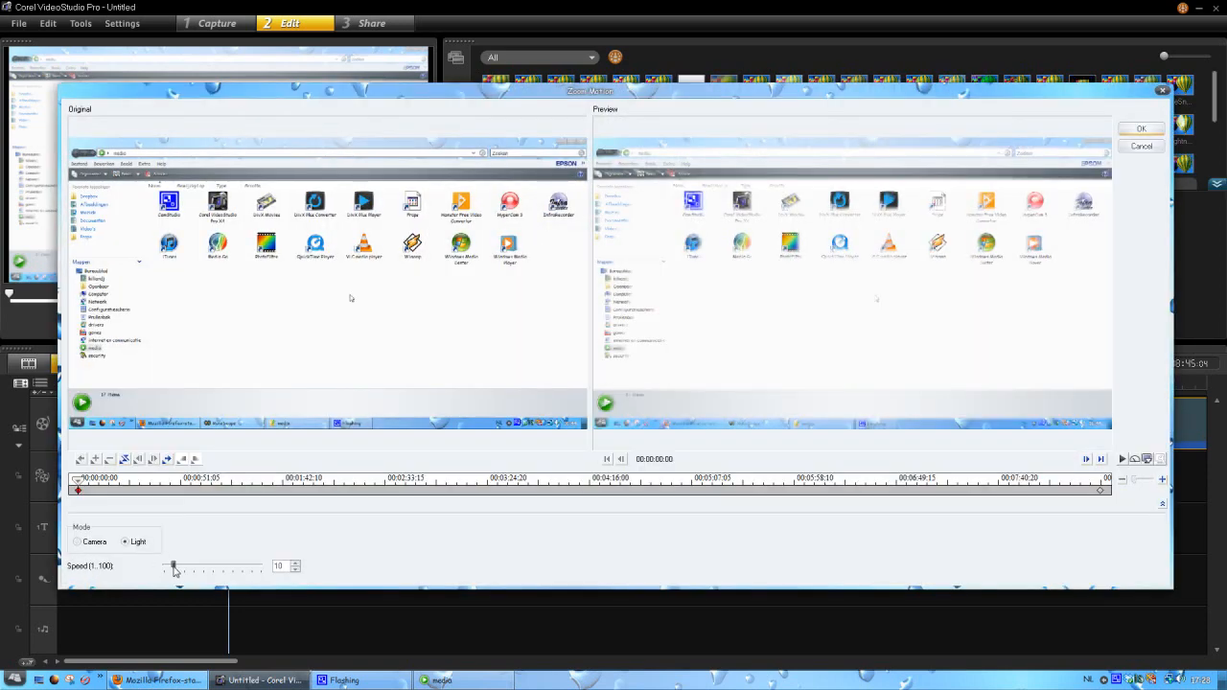
{"action": "left_click_drag", "start_coordinate": [173, 566], "coordinate": [205, 566]}
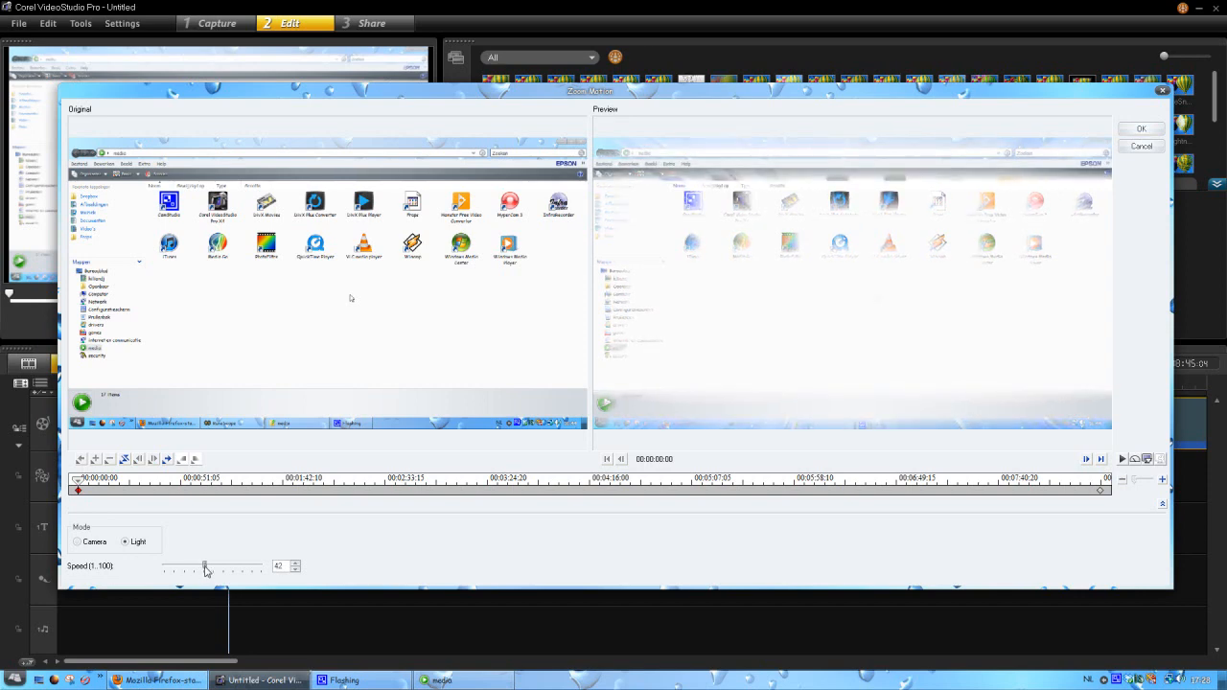
{"action": "left_click_drag", "start_coordinate": [204, 565], "coordinate": [163, 565]}
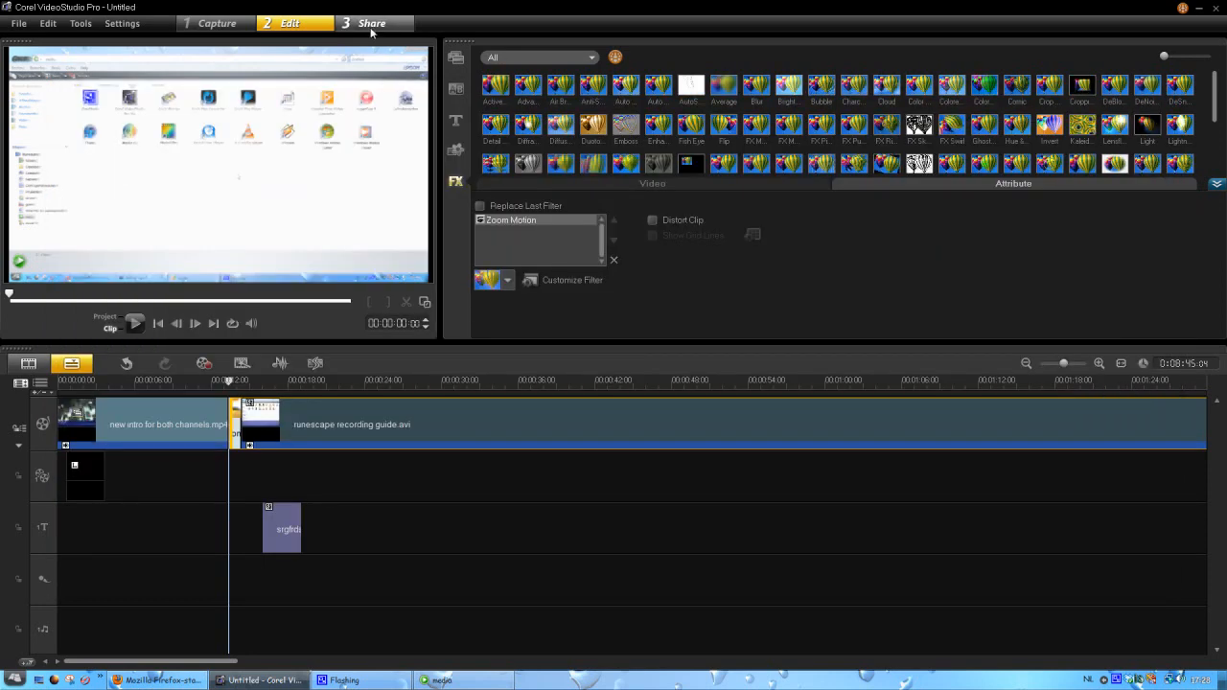
{"action": "mouse_move", "coordinate": [372, 23]}
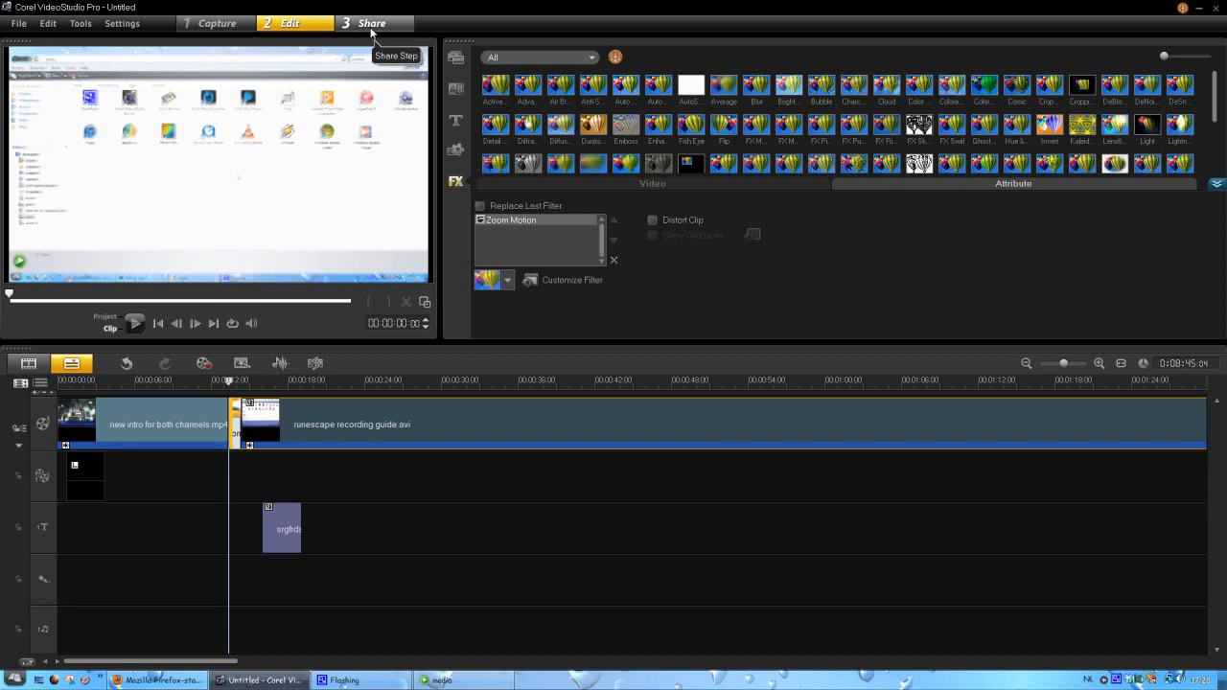
- Visit Share, return to Edit, and undo the zoom filter, overlay skew and title
{"action": "left_click", "coordinate": [372, 23]}
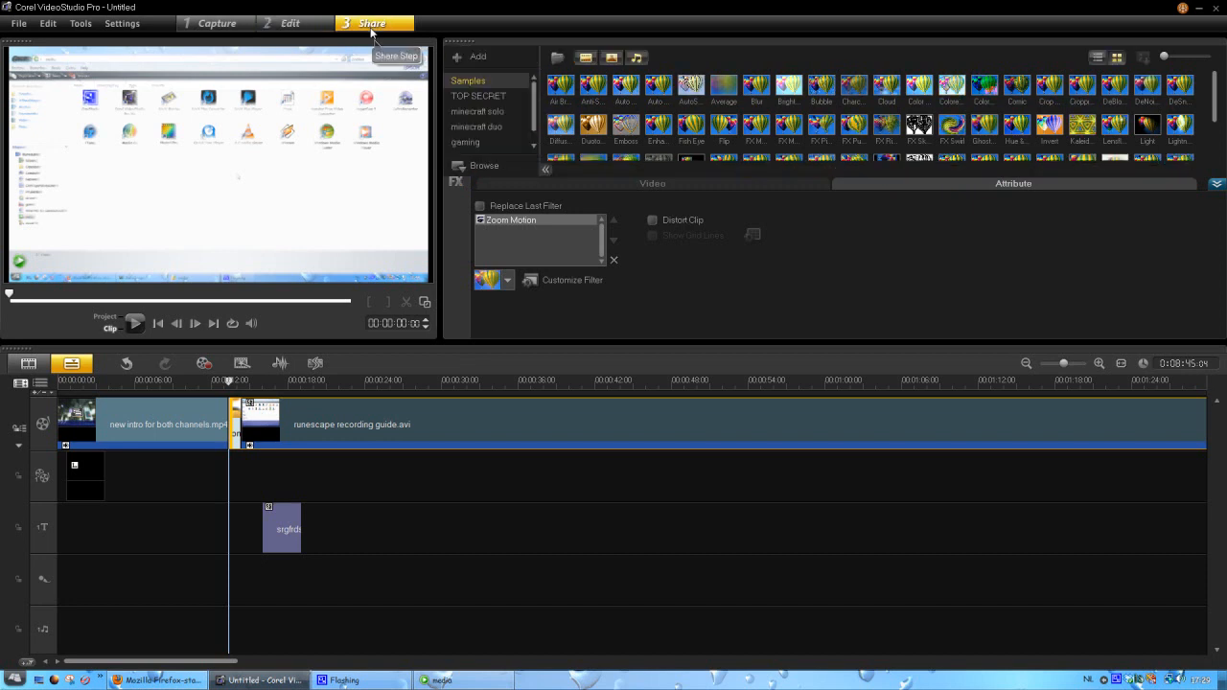
{"action": "left_click", "coordinate": [372, 23]}
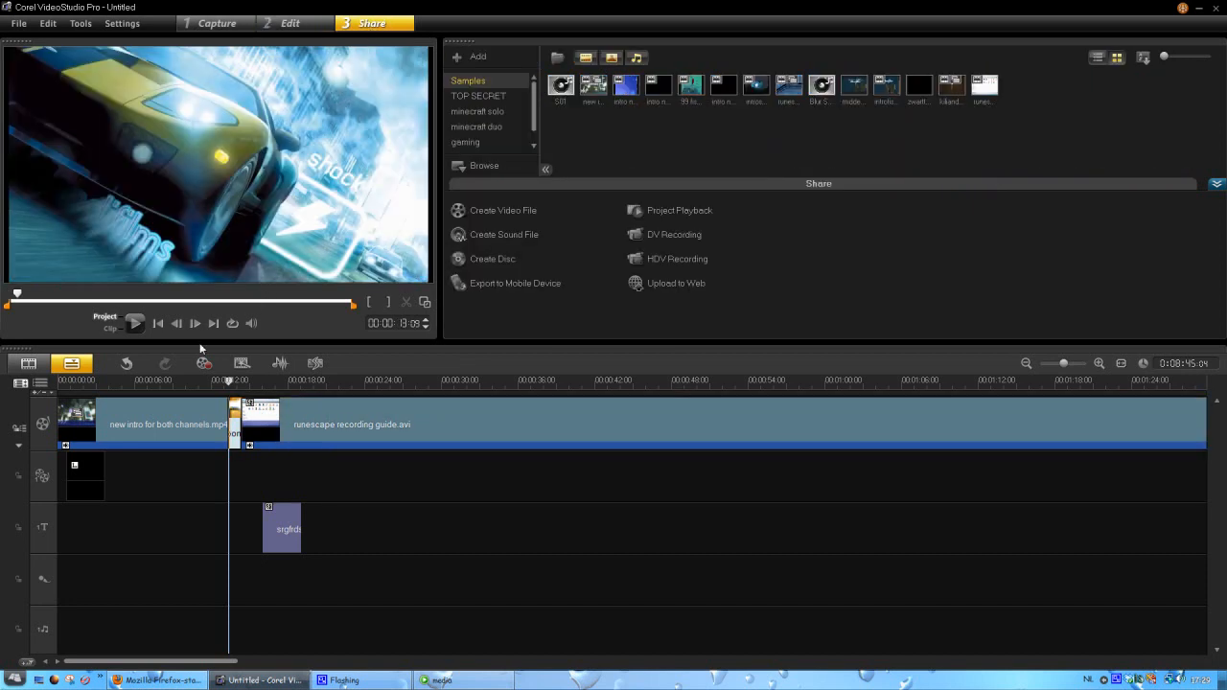
{"action": "mouse_move", "coordinate": [126, 364]}
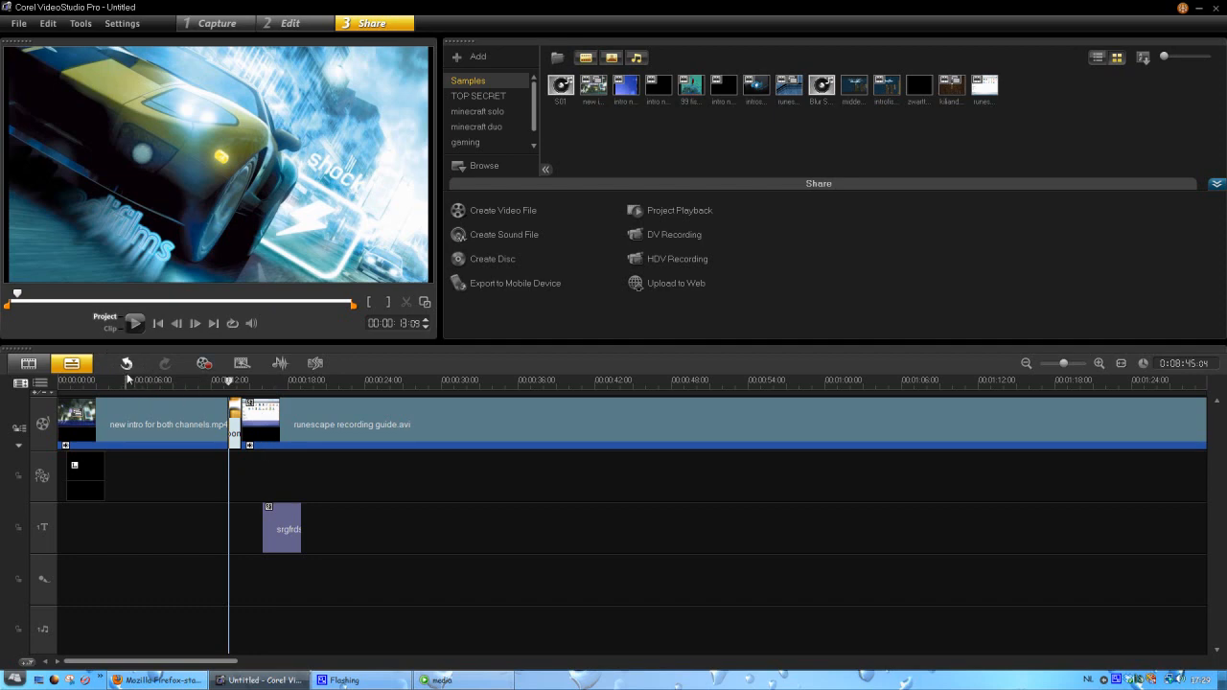
{"action": "mouse_move", "coordinate": [127, 363]}
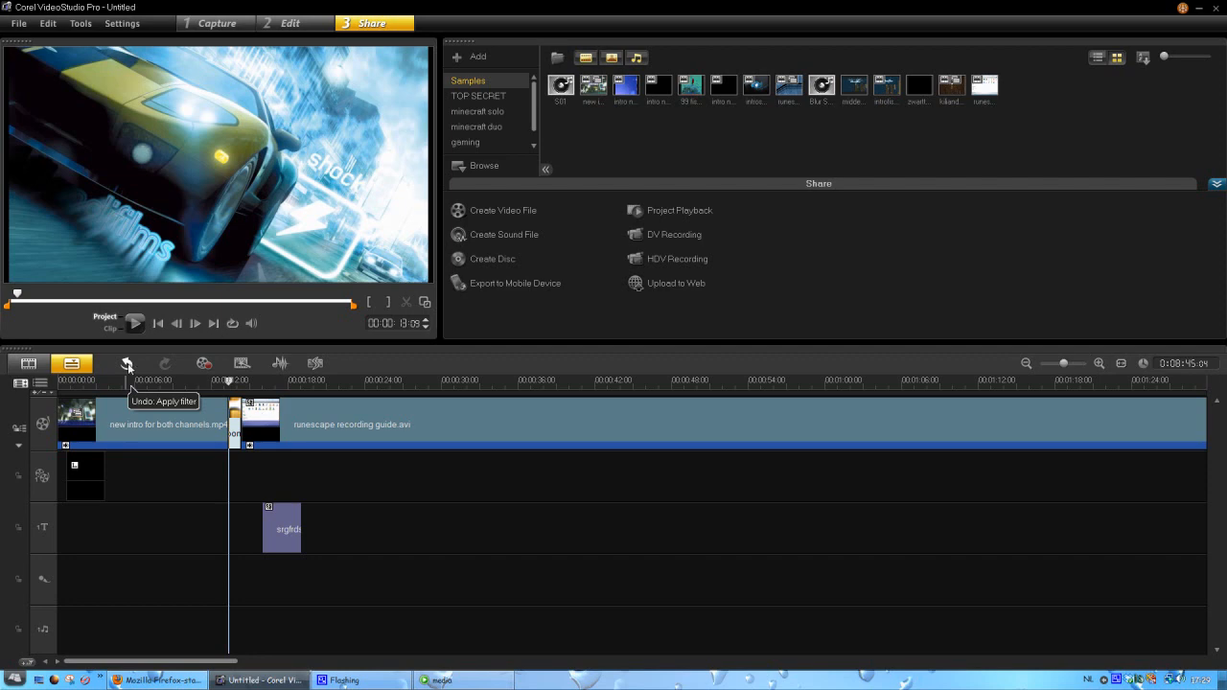
{"action": "left_click", "coordinate": [291, 23]}
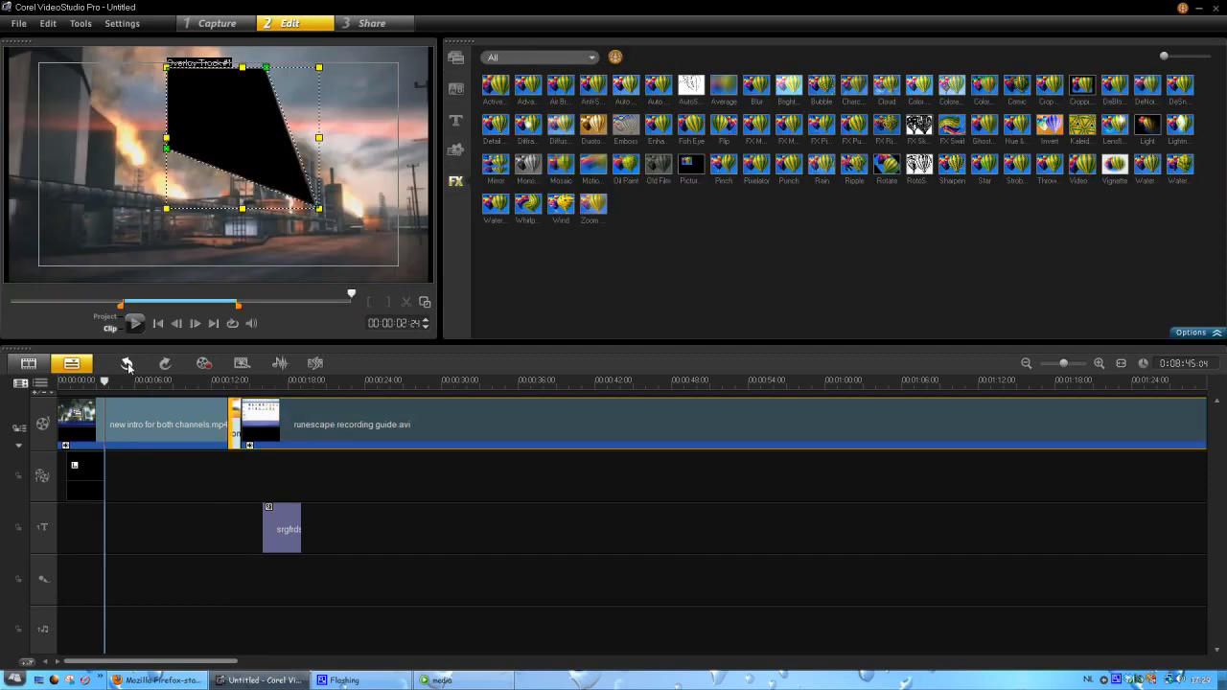
{"action": "left_click", "coordinate": [125, 363]}
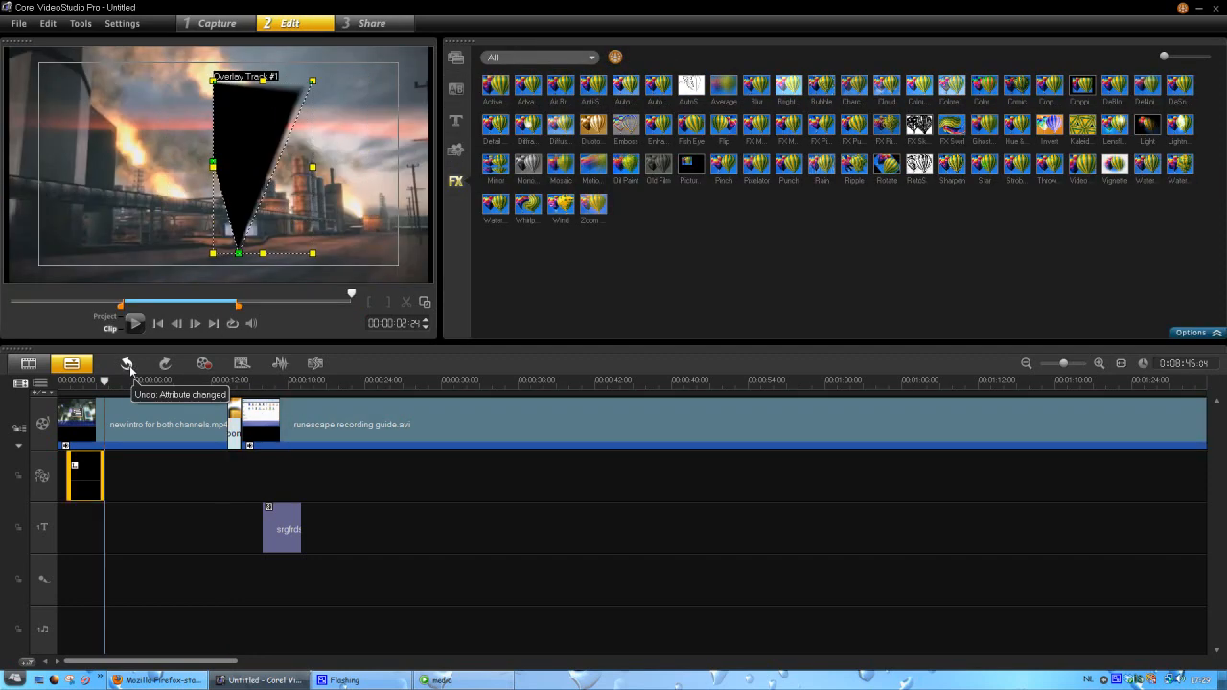
{"action": "left_click", "coordinate": [126, 364]}
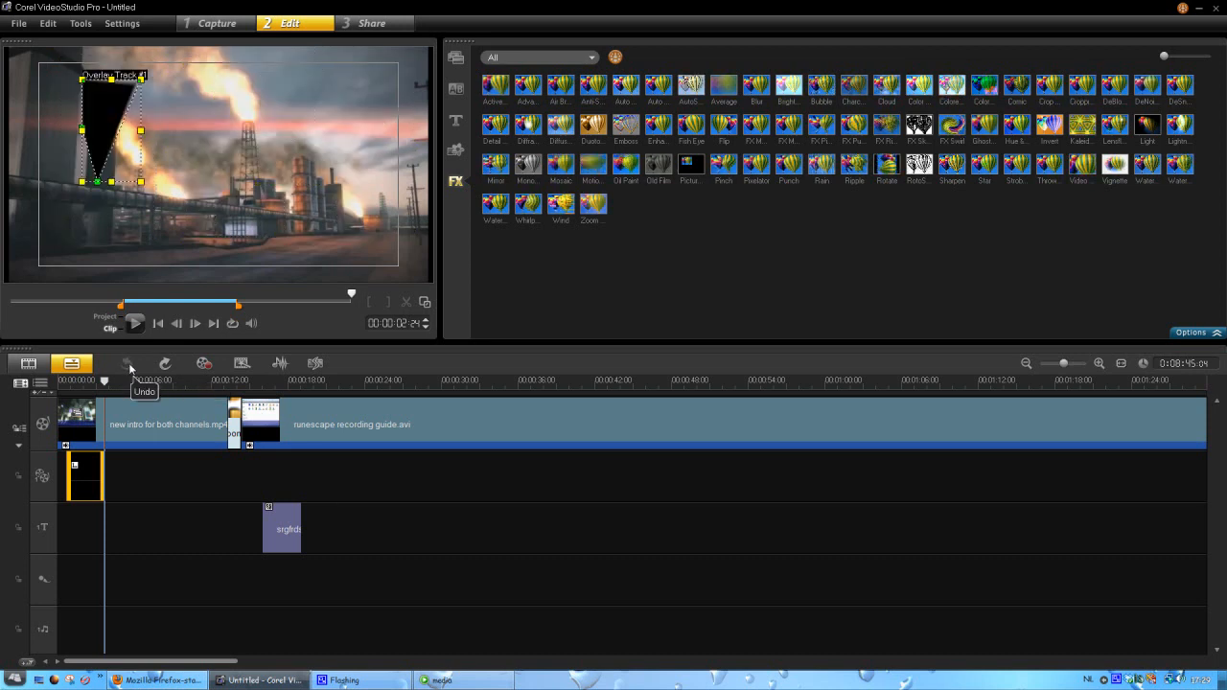
{"action": "right_click", "coordinate": [84, 470]}
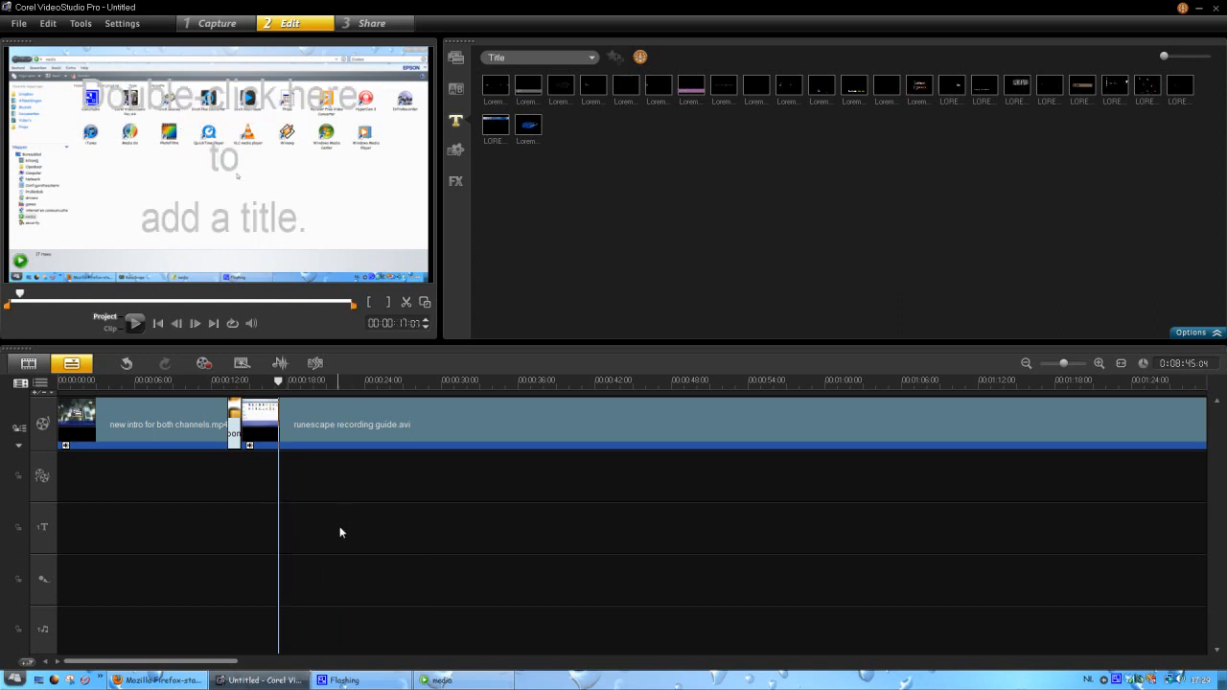
{"action": "mouse_move", "coordinate": [372, 23]}
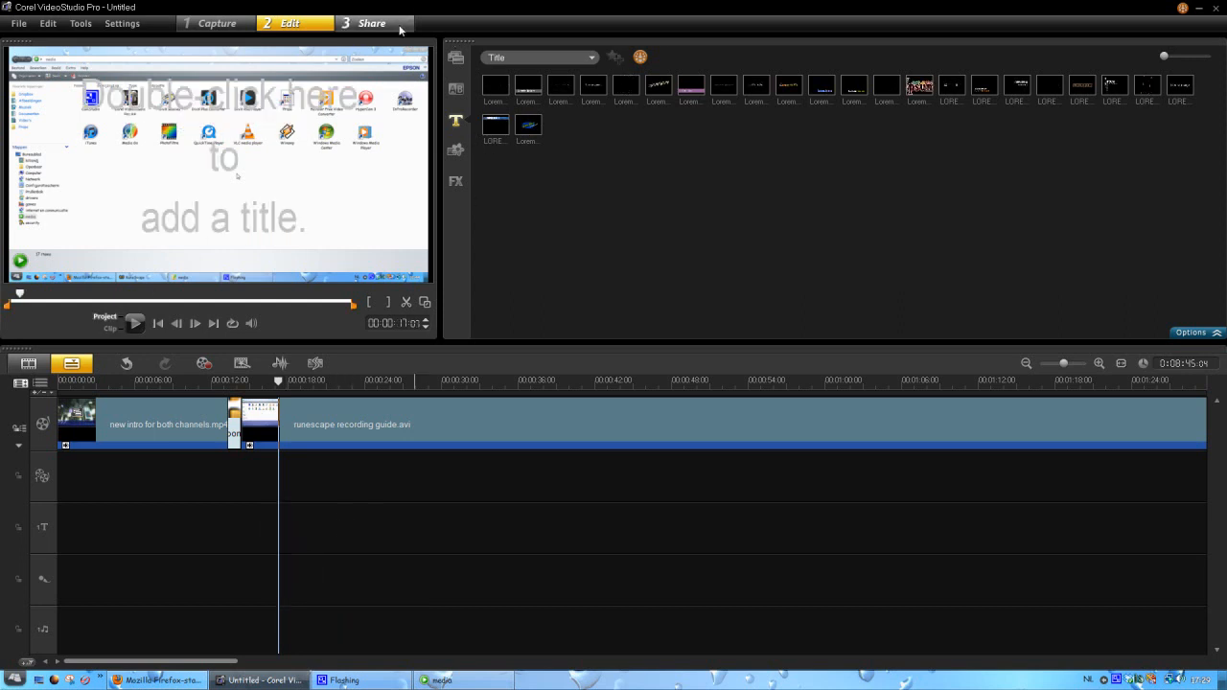
- Start a custom video file export with Windows Media Video as the file type
{"action": "left_click", "coordinate": [372, 23]}
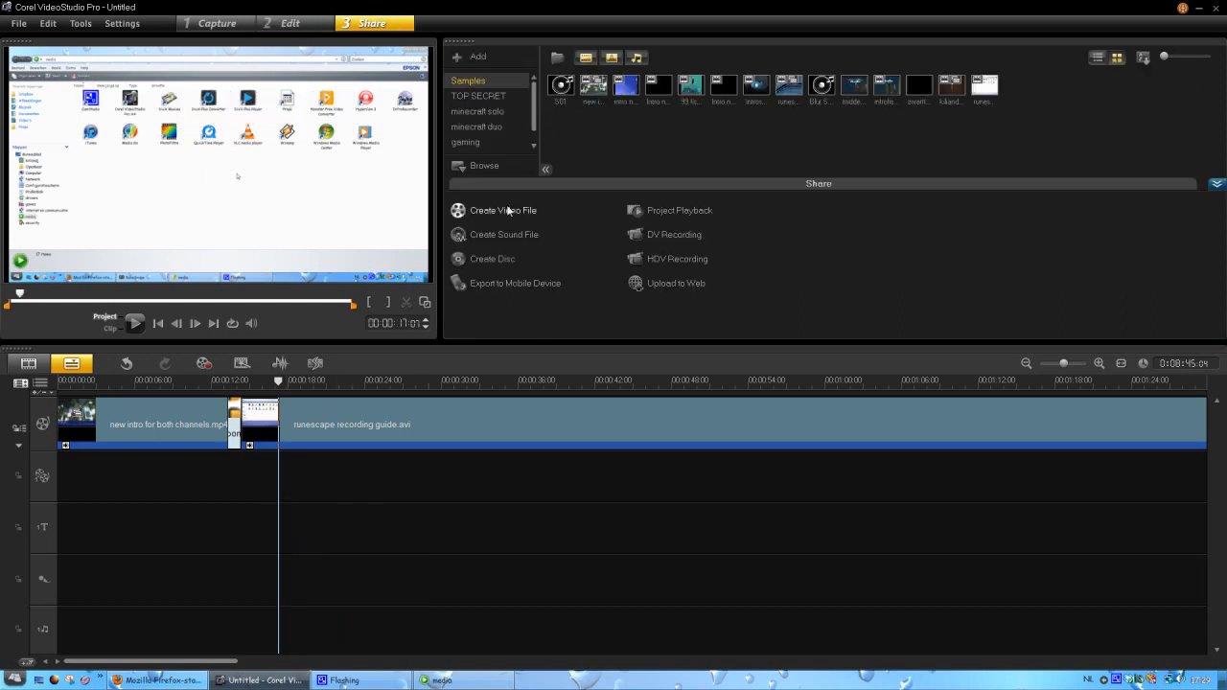
{"action": "left_click", "coordinate": [502, 210]}
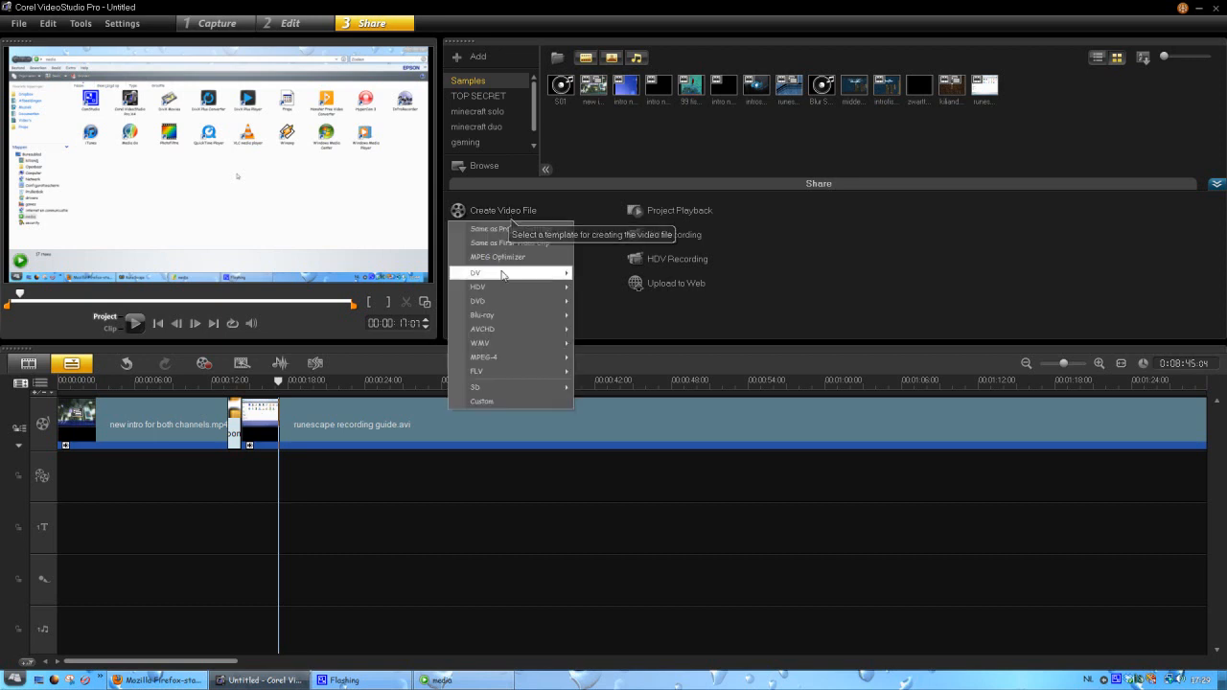
{"action": "mouse_move", "coordinate": [476, 371]}
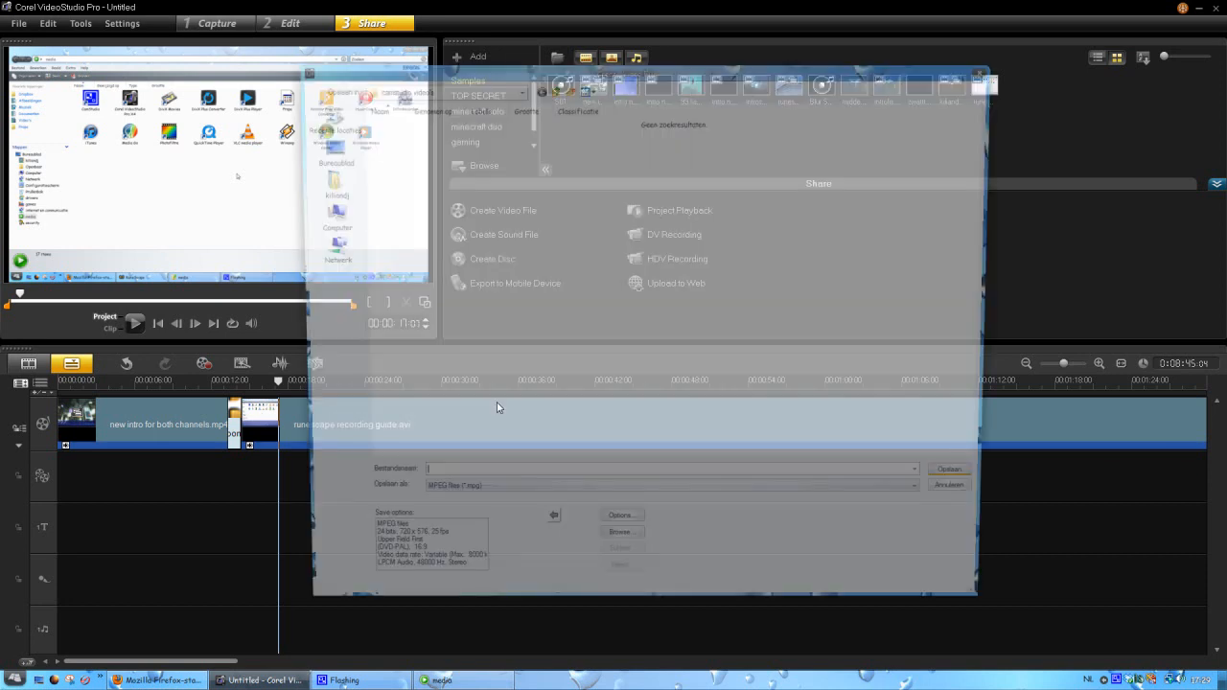
{"action": "left_click", "coordinate": [925, 484]}
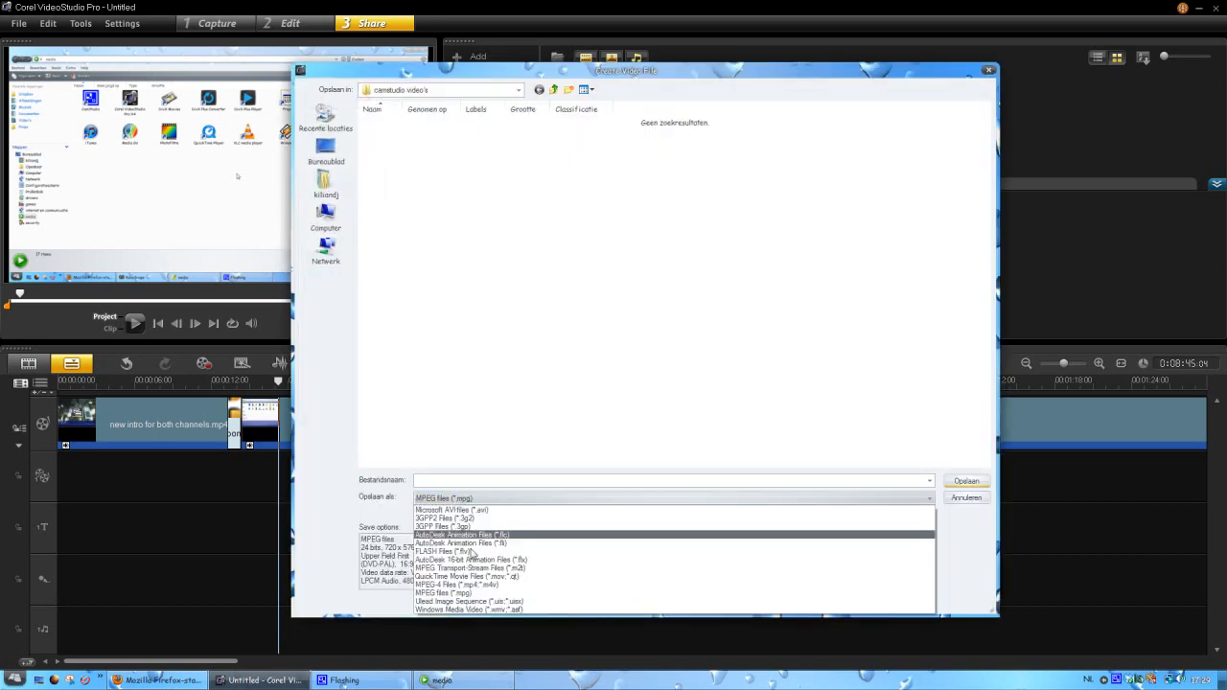
{"action": "left_click", "coordinate": [468, 609]}
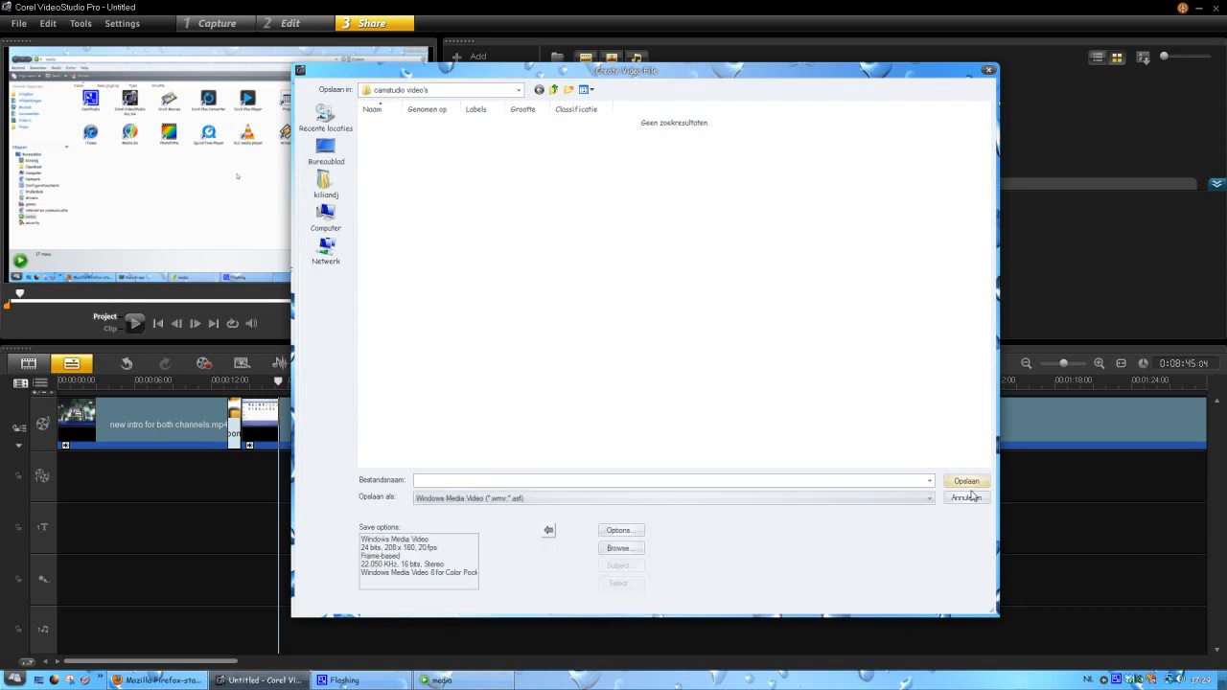
- Choose the Ulead WMV HD 720p NTSC profile and set a 16:9 display aspect ratio
{"action": "left_click", "coordinate": [618, 530]}
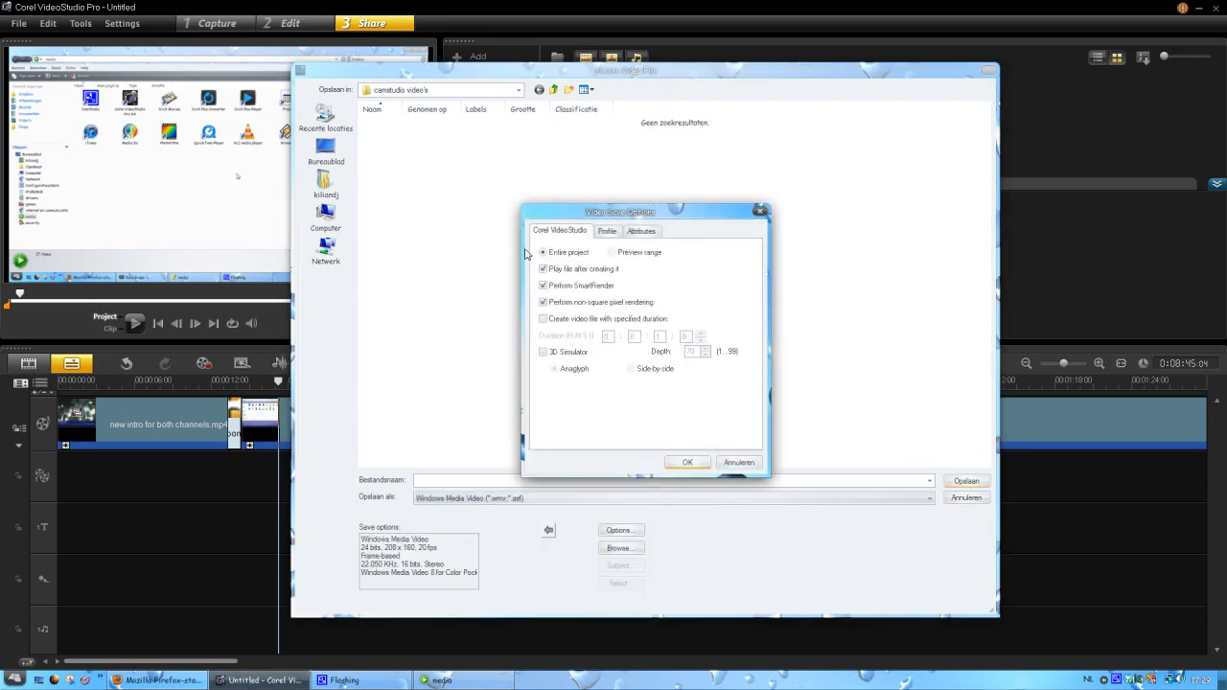
{"action": "left_click", "coordinate": [606, 231]}
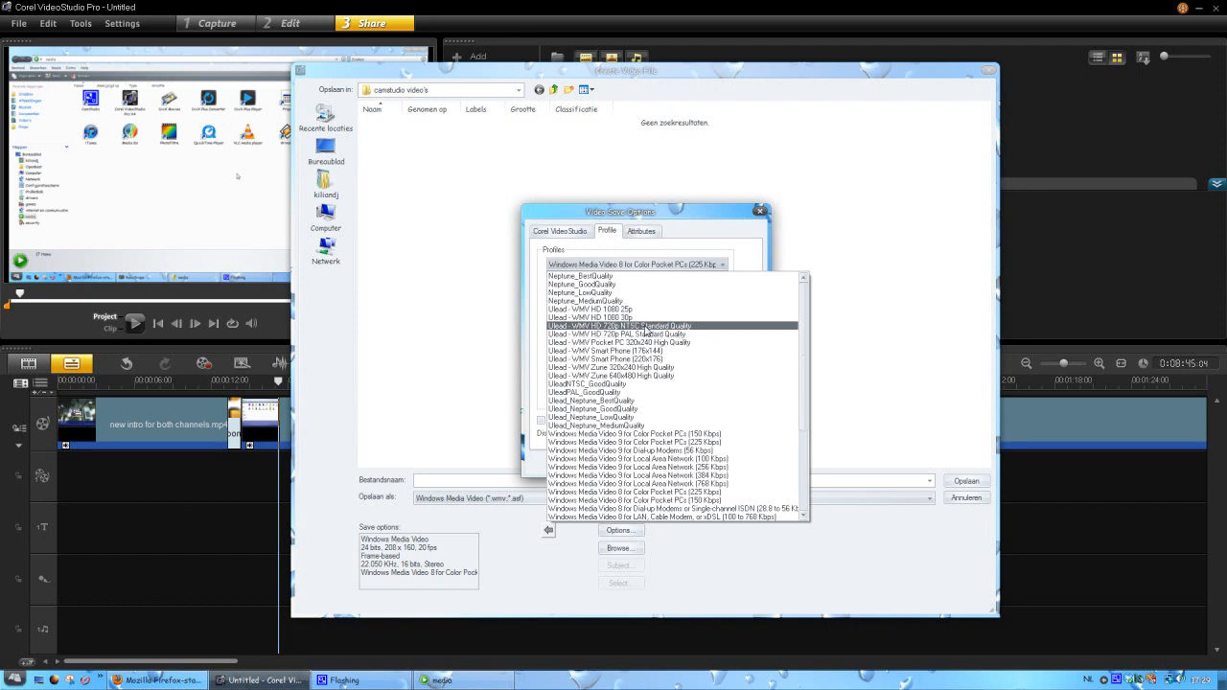
{"action": "mouse_move", "coordinate": [704, 329]}
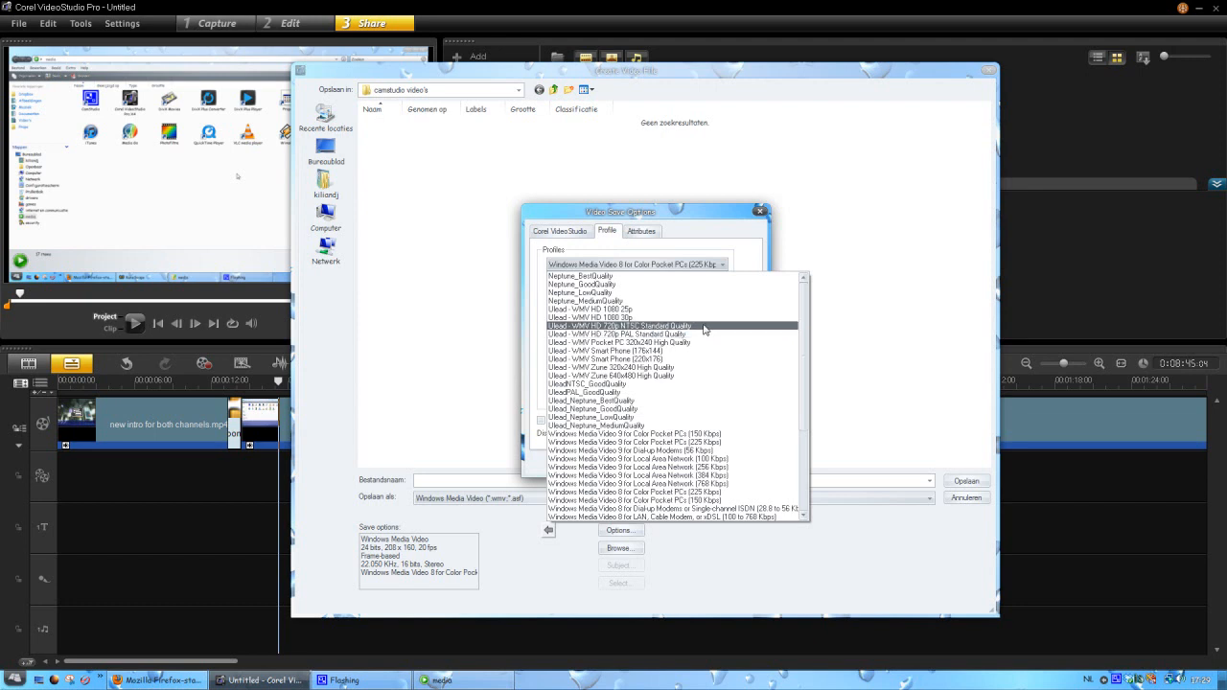
{"action": "left_click", "coordinate": [620, 325]}
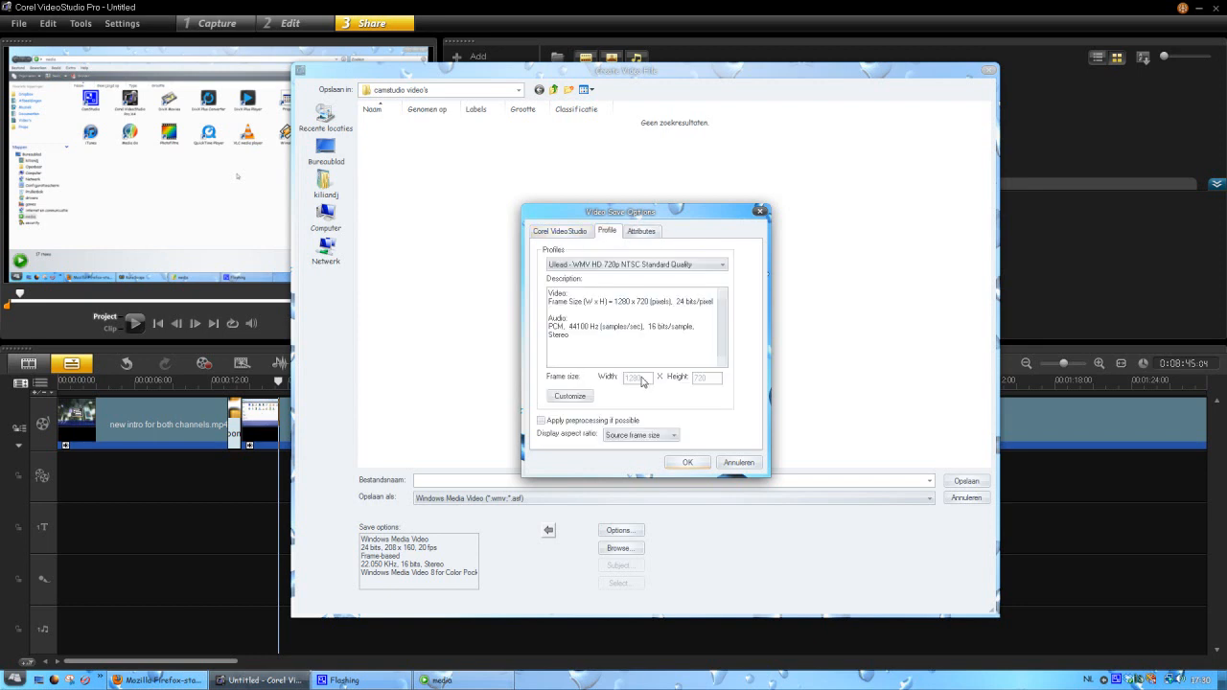
{"action": "left_click", "coordinate": [686, 462]}
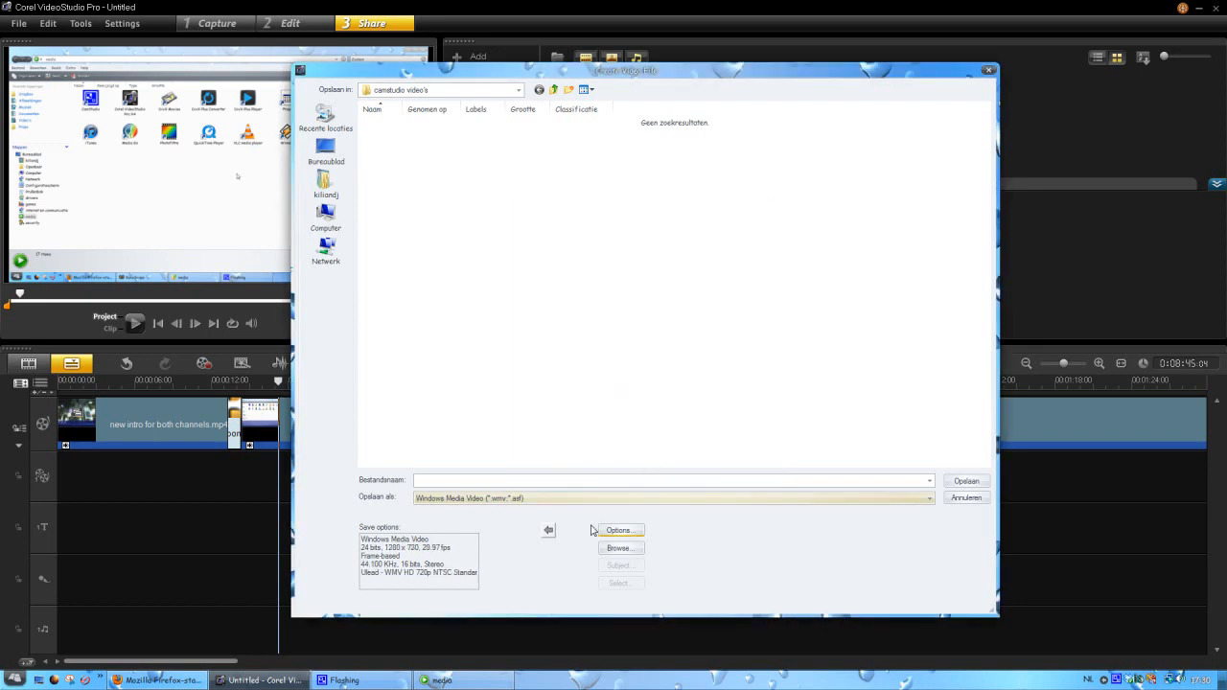
{"action": "left_click", "coordinate": [620, 530]}
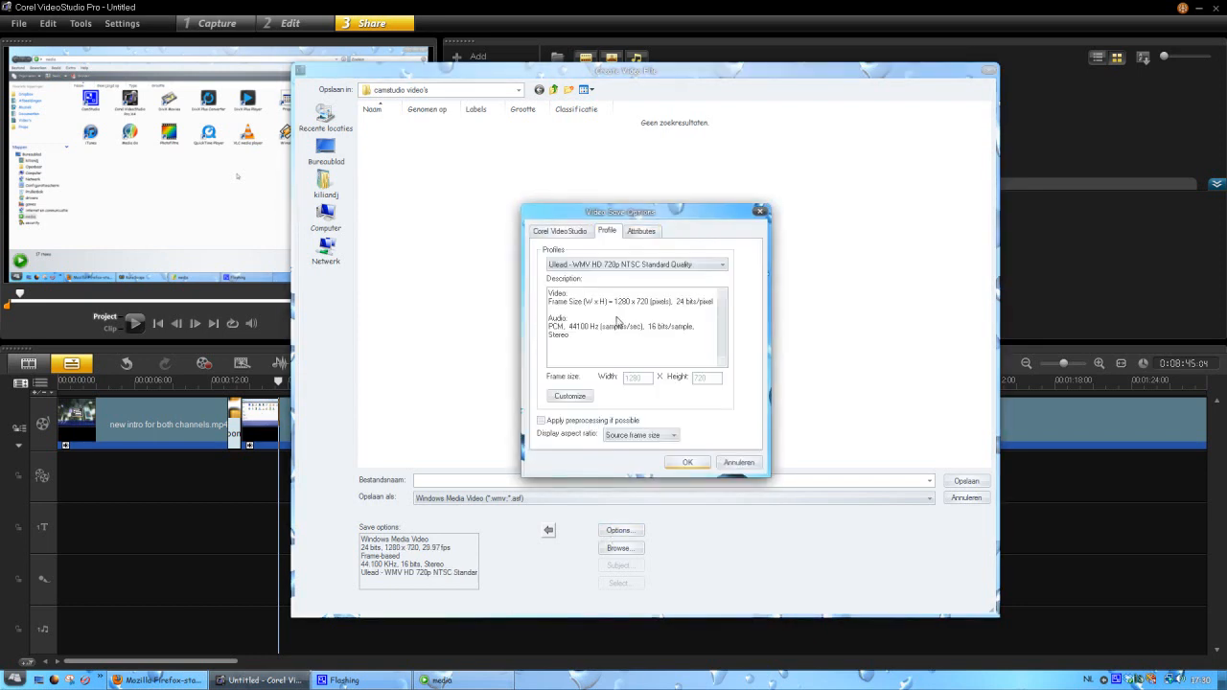
{"action": "left_click", "coordinate": [639, 434]}
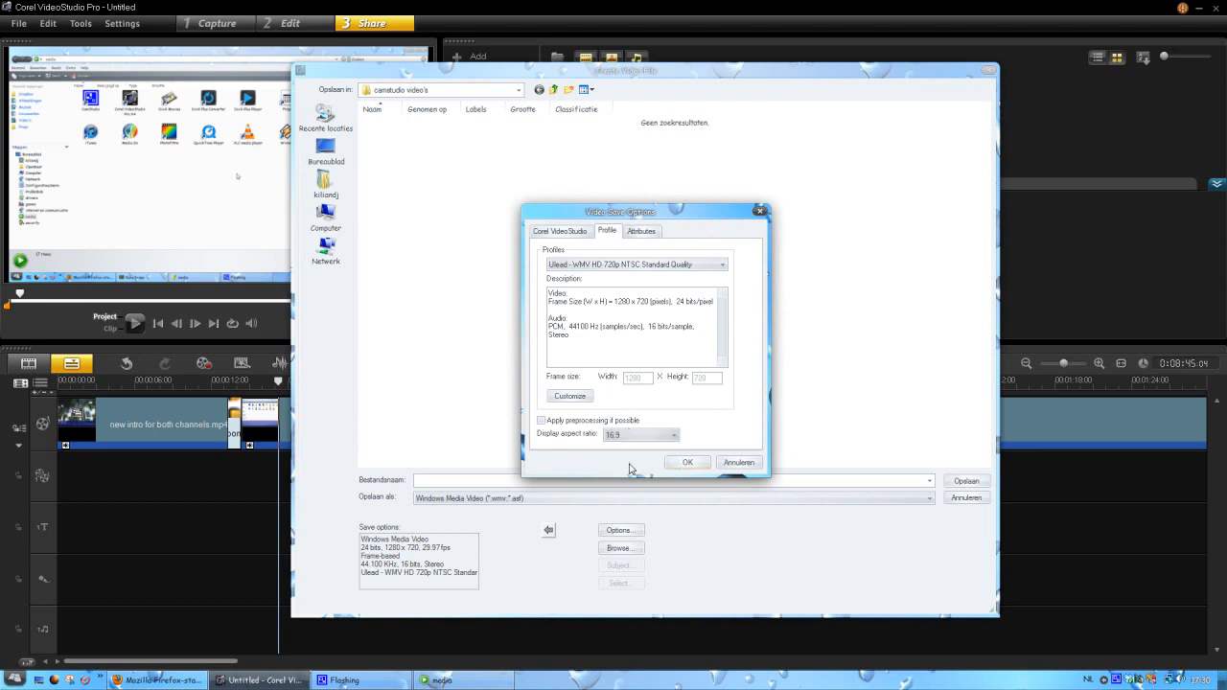
{"action": "left_click", "coordinate": [687, 462]}
{"action": "type", "text": "dwgffgfggdfg cw"}
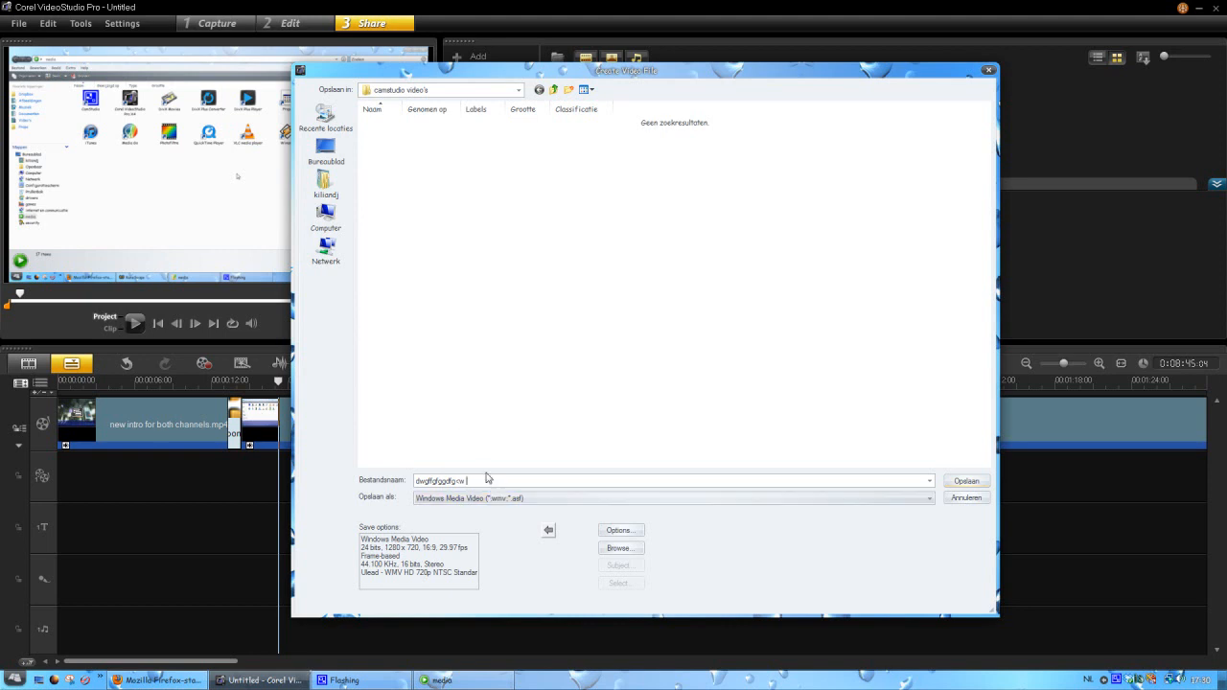
{"action": "mouse_move", "coordinate": [645, 483]}
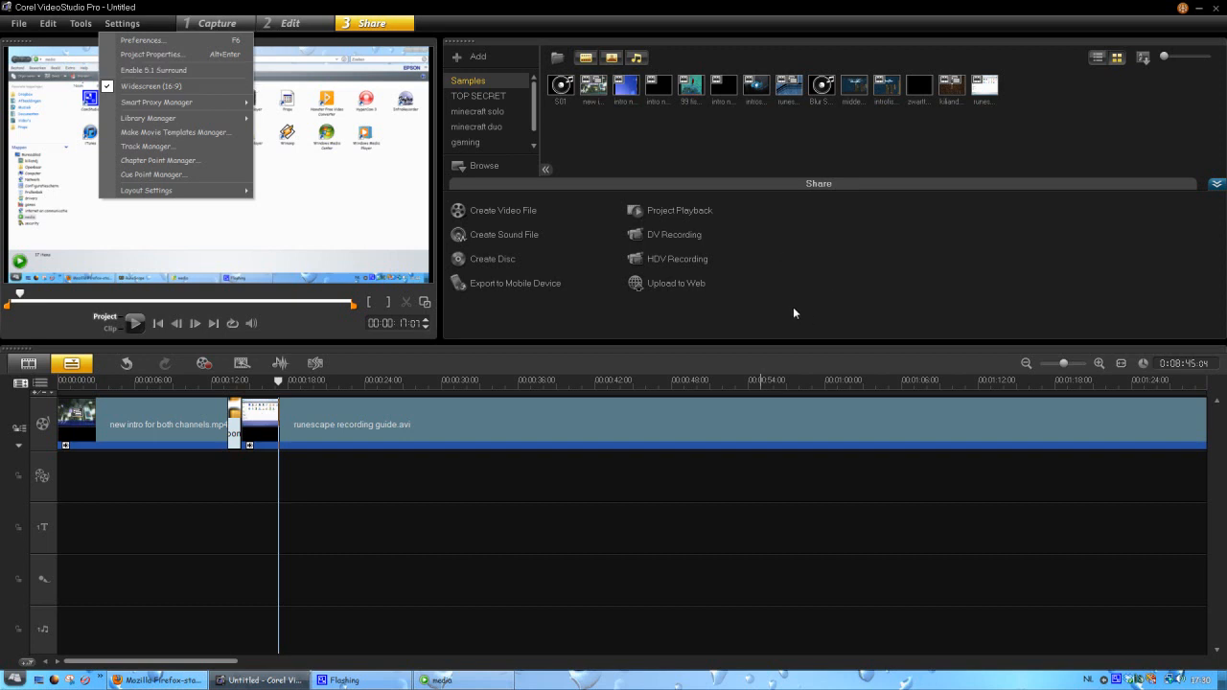
- Dismiss the project settings unchanged and switch back to the Edit step
{"action": "left_click", "coordinate": [576, 273]}
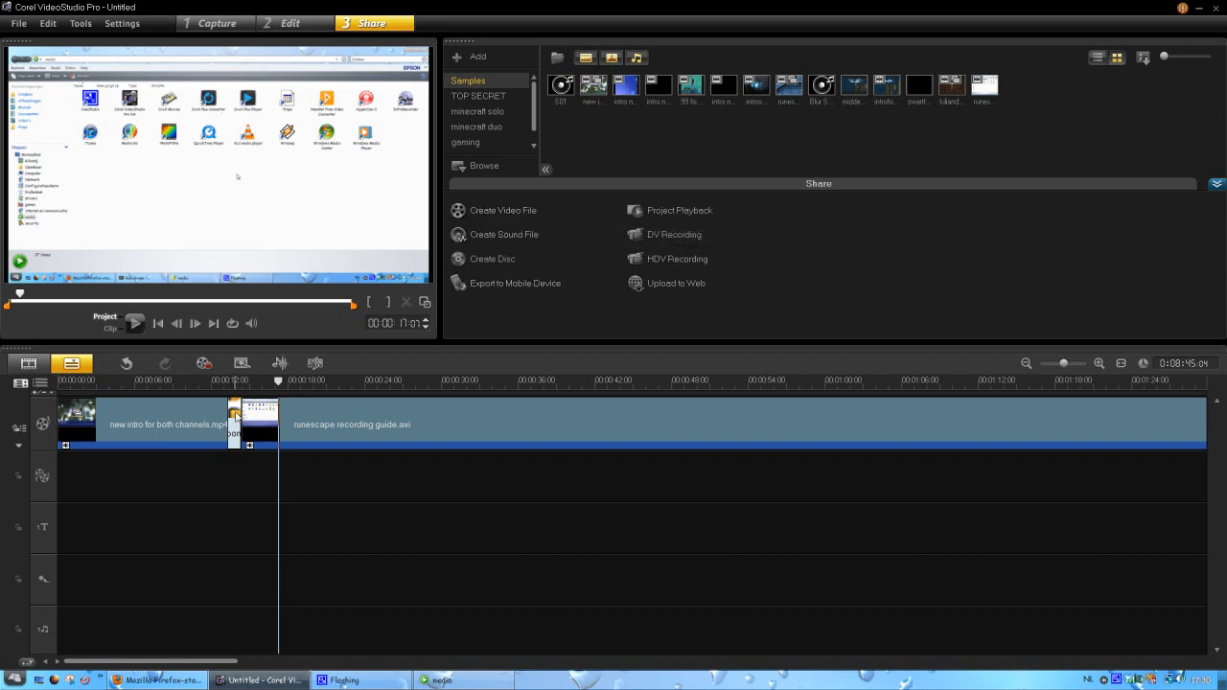
{"action": "left_click", "coordinate": [290, 23]}
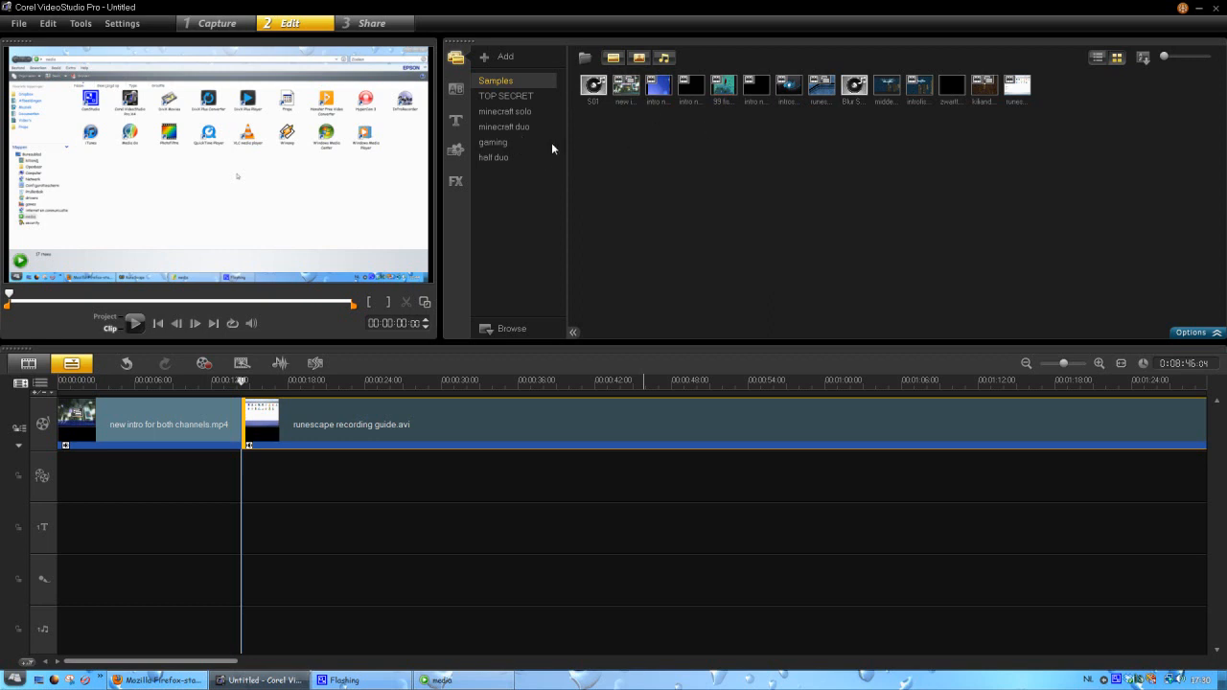
- Start an AVCHD 1920x1080P export, type 'hfshhgxf' as file name, then cancel it
{"action": "left_click", "coordinate": [372, 23]}
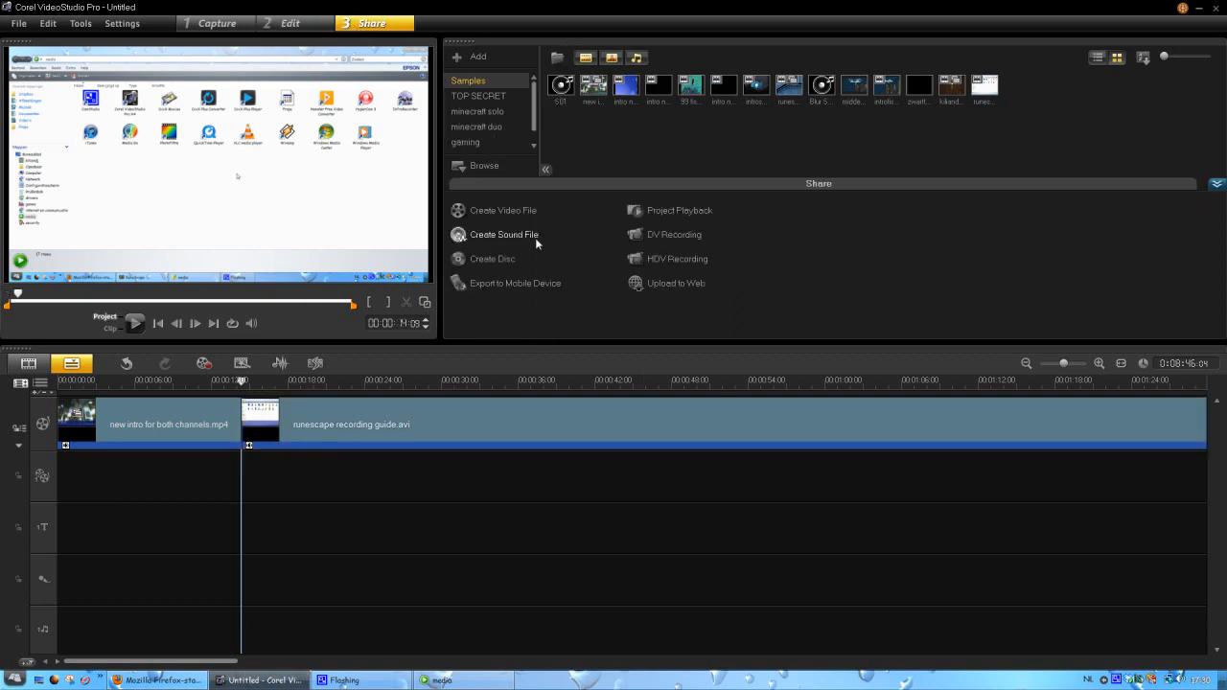
{"action": "left_click", "coordinate": [502, 210]}
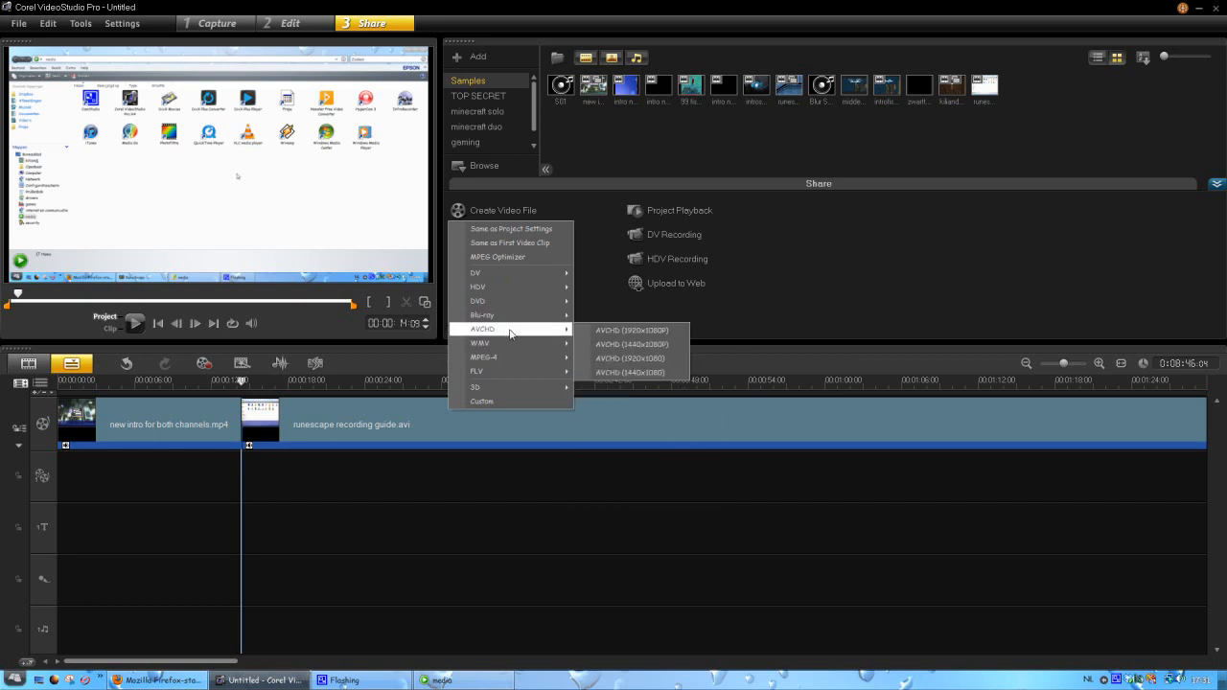
{"action": "mouse_move", "coordinate": [632, 330]}
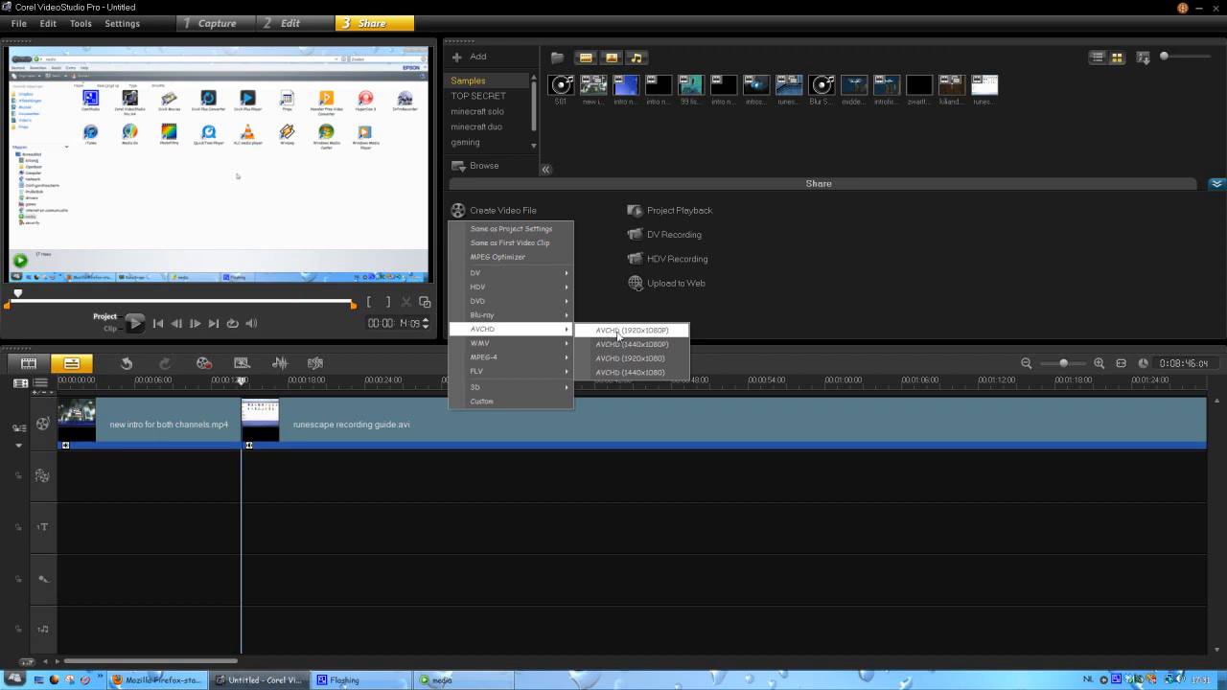
{"action": "mouse_move", "coordinate": [644, 336]}
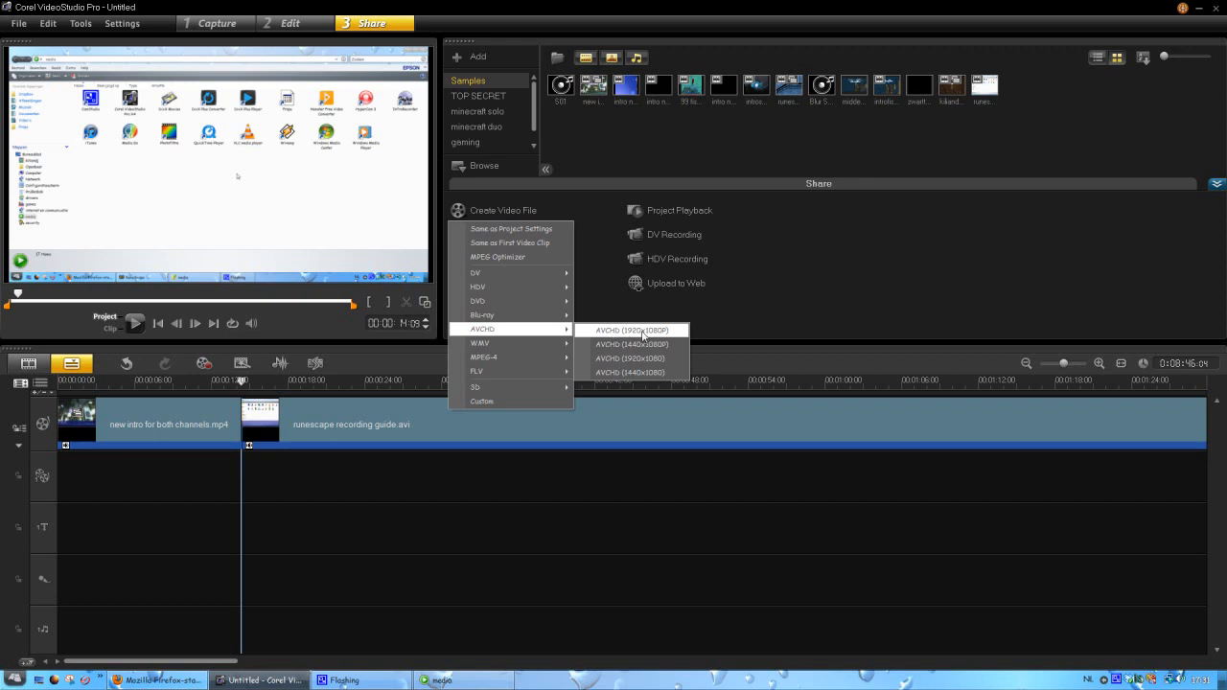
{"action": "left_click", "coordinate": [632, 330]}
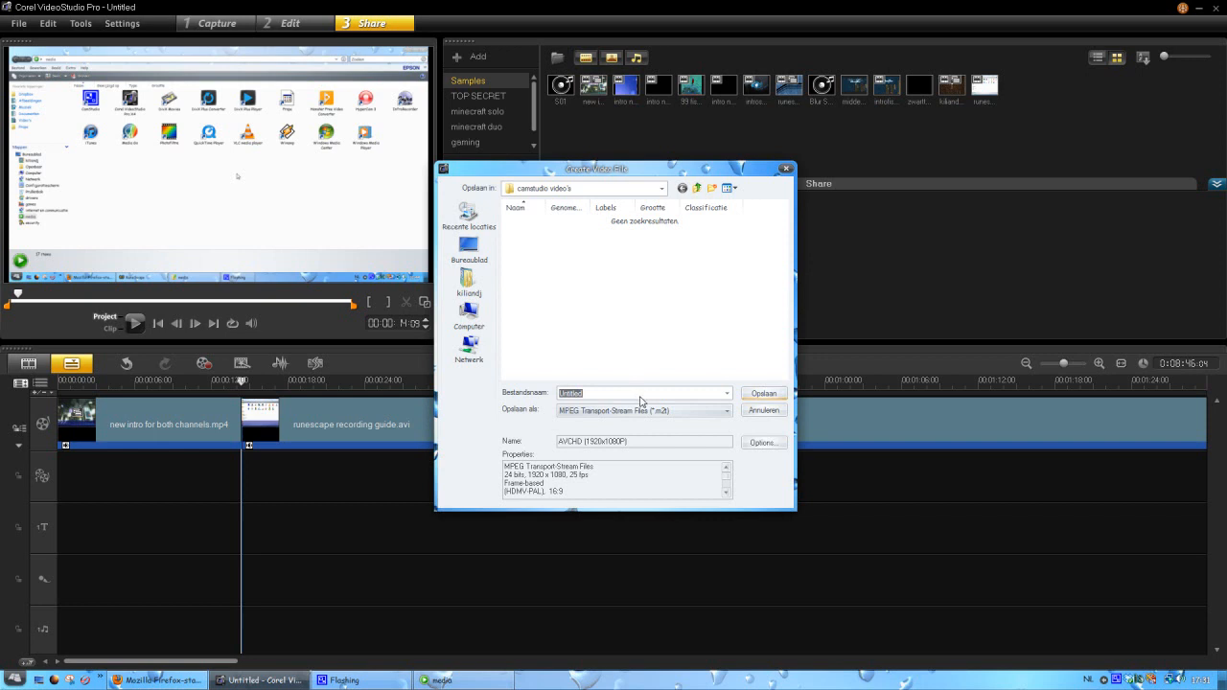
{"action": "left_click", "coordinate": [643, 393]}
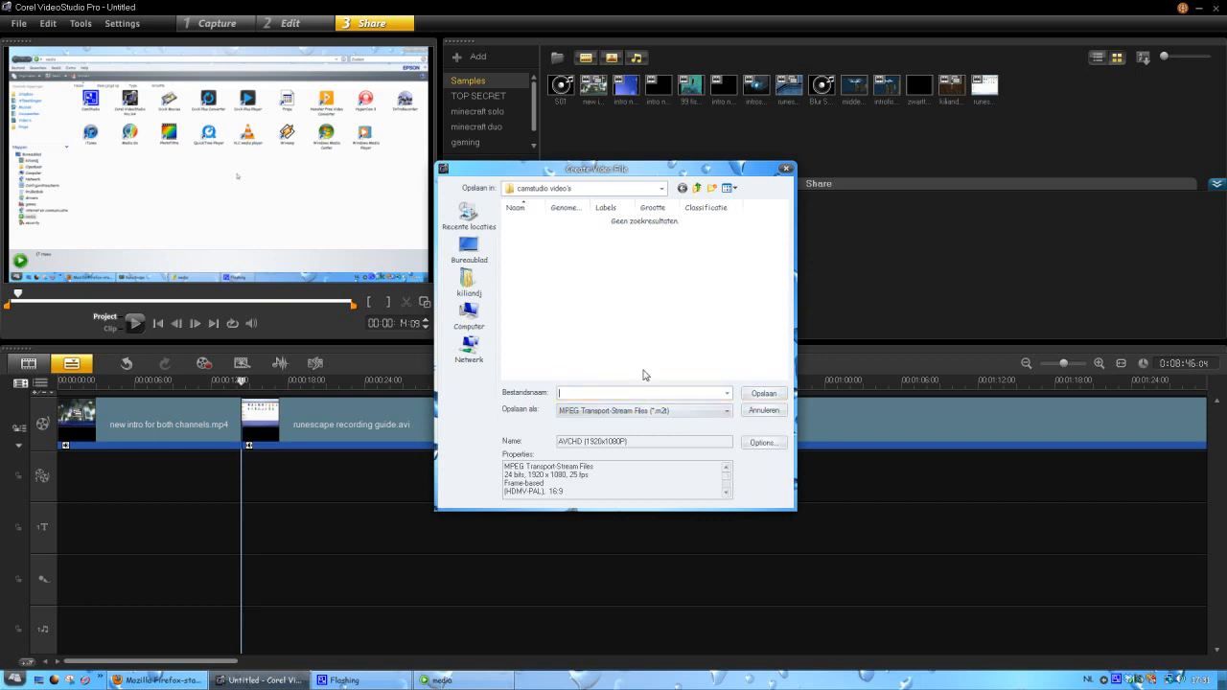
{"action": "type", "text": "hfshhgxf"}
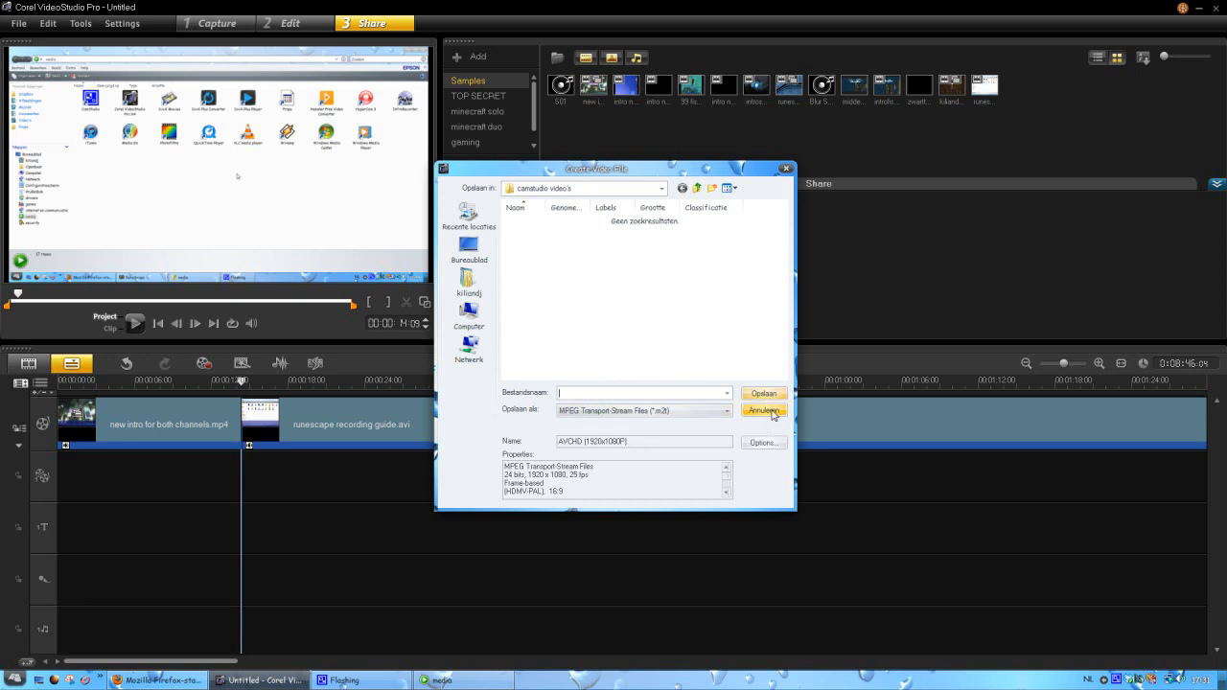
{"action": "left_click", "coordinate": [764, 411]}
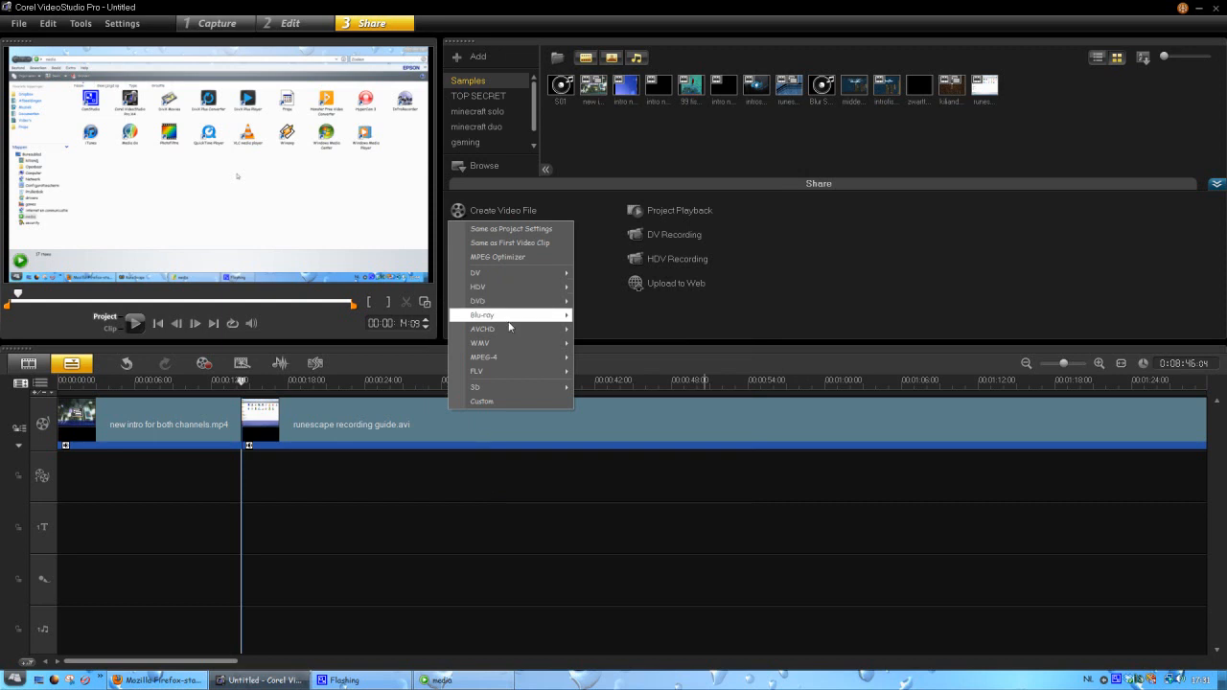
{"action": "mouse_move", "coordinate": [477, 301]}
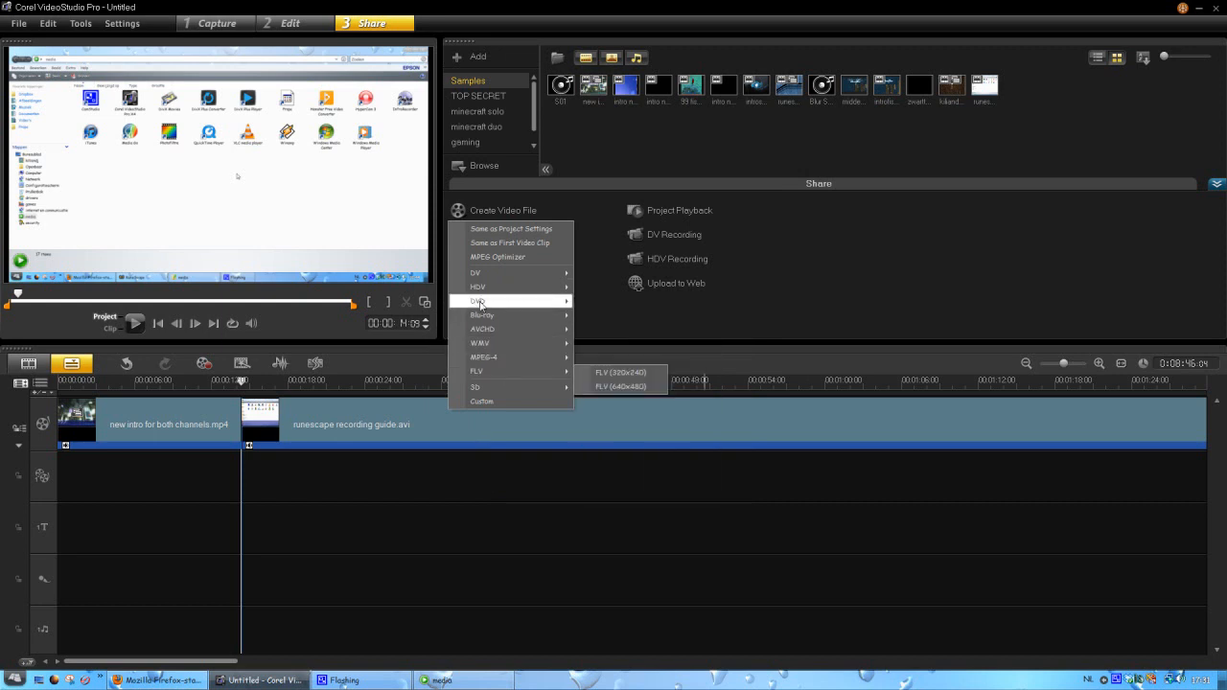
{"action": "mouse_move", "coordinate": [482, 314]}
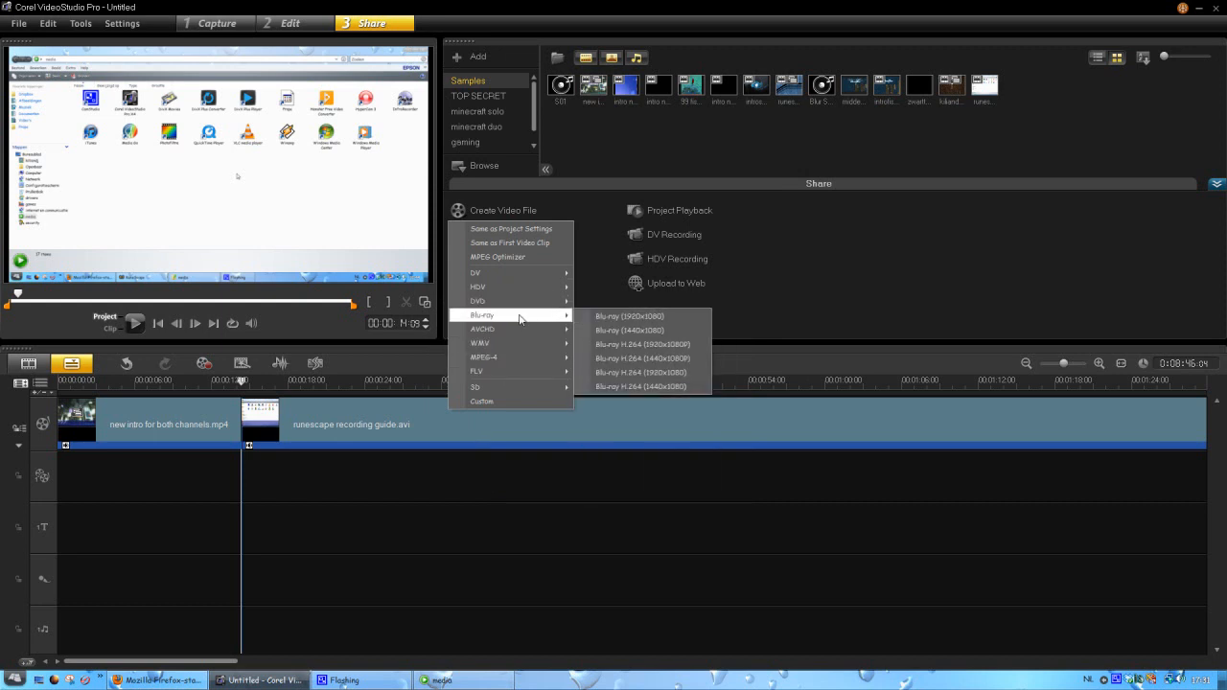
{"action": "mouse_move", "coordinate": [482, 329]}
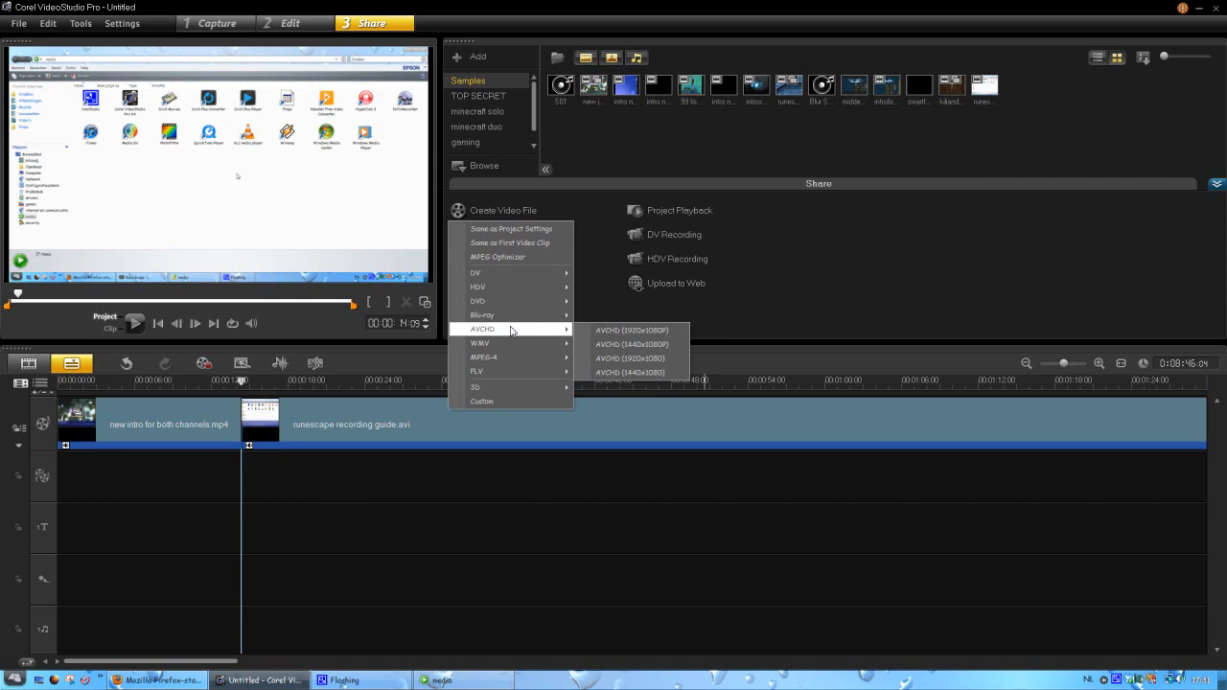
{"action": "mouse_move", "coordinate": [474, 387]}
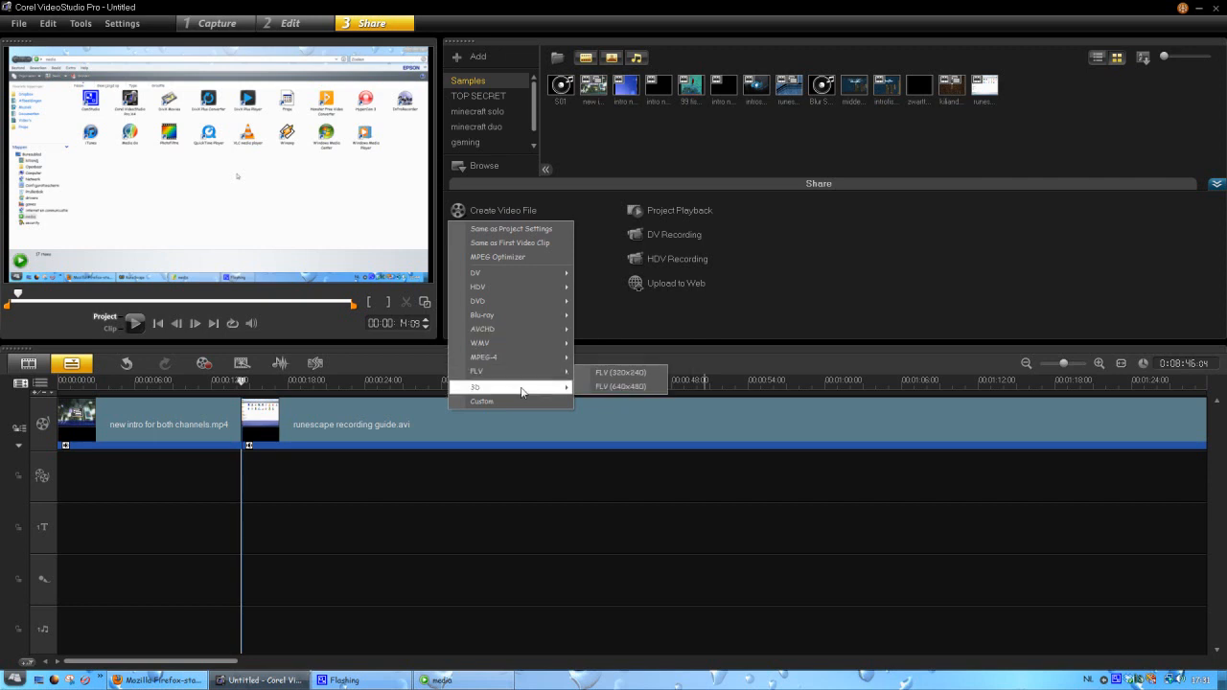
{"action": "mouse_move", "coordinate": [608, 416]}
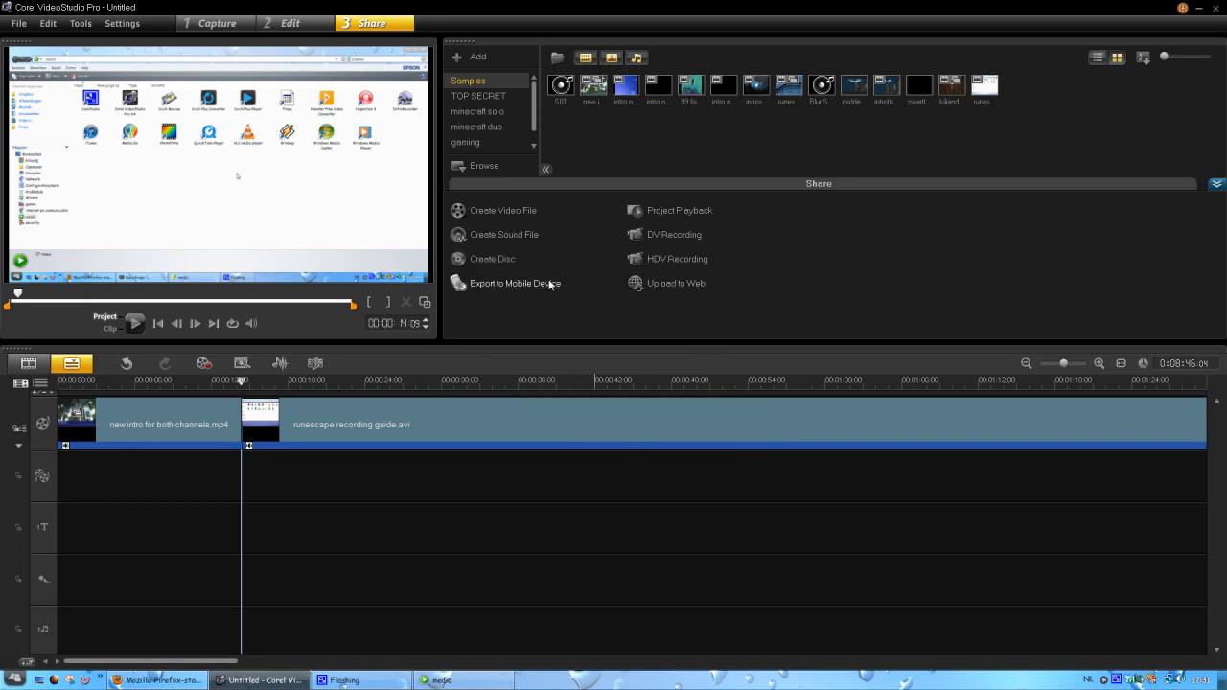
{"action": "mouse_move", "coordinate": [508, 216]}
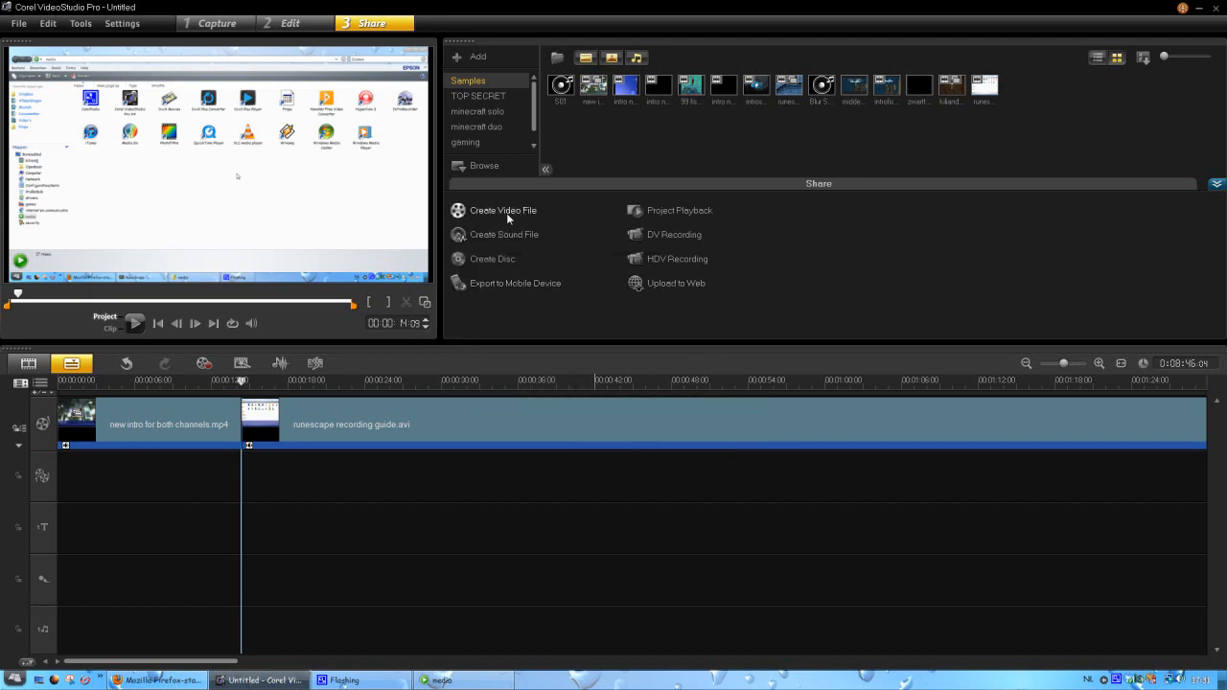
{"action": "left_click", "coordinate": [502, 210]}
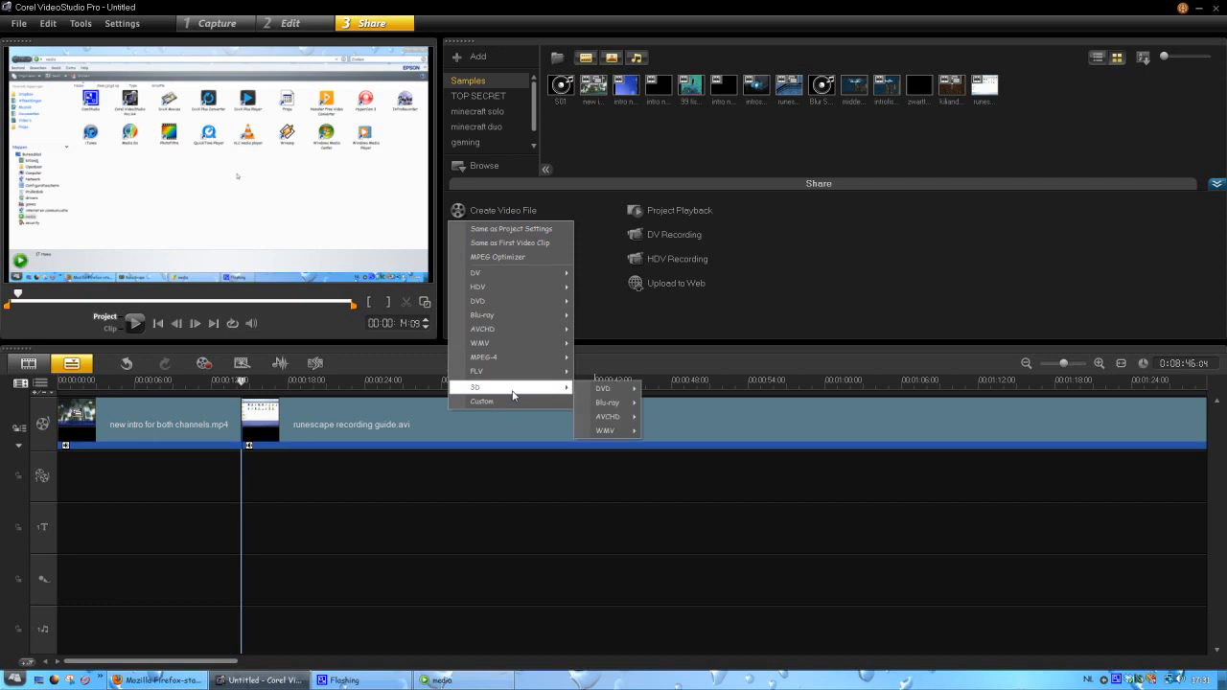
{"action": "mouse_move", "coordinate": [603, 388]}
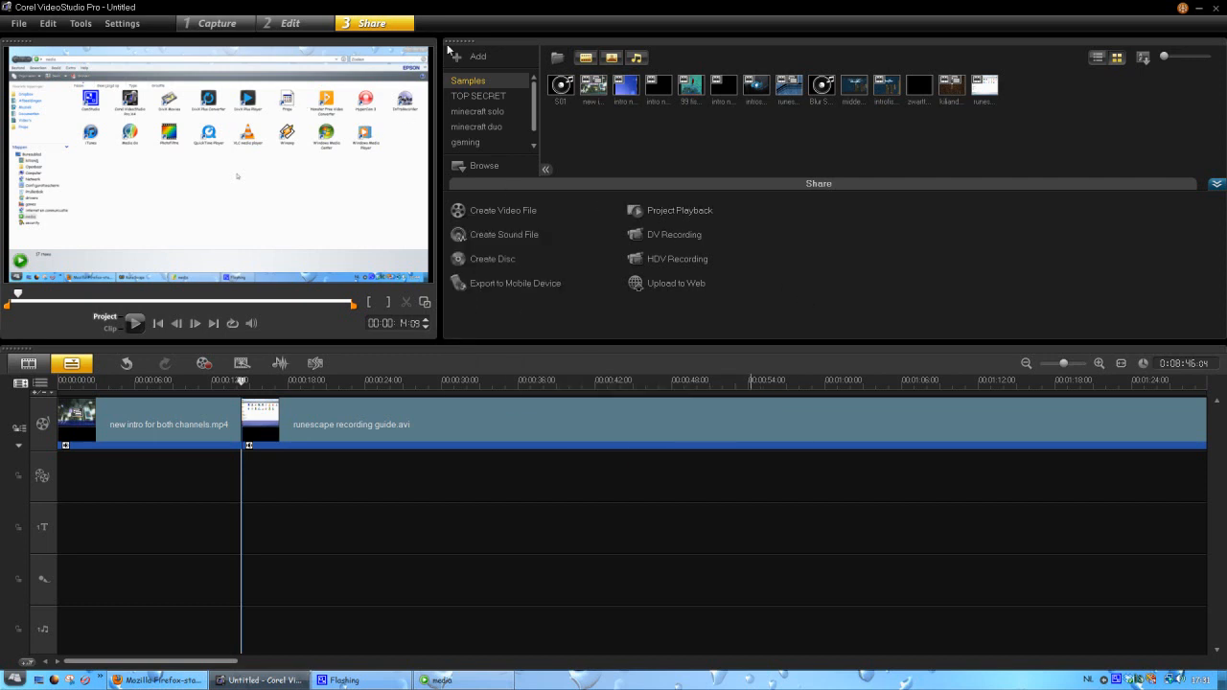
{"action": "mouse_move", "coordinate": [356, 173]}
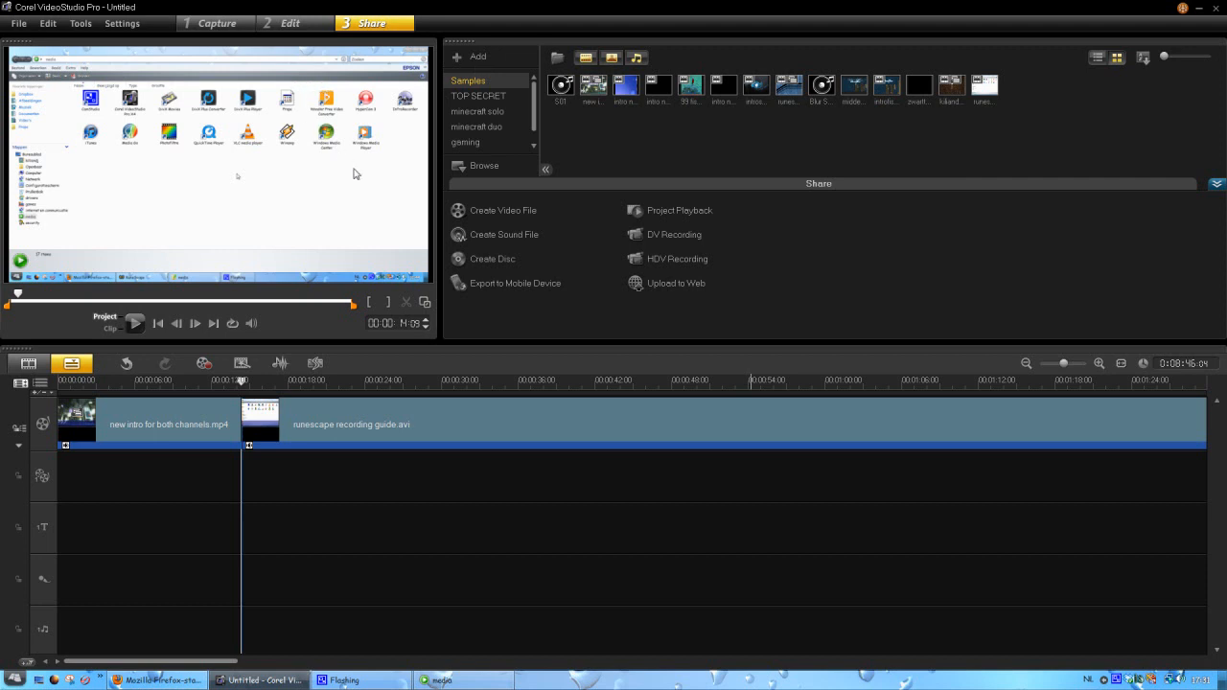